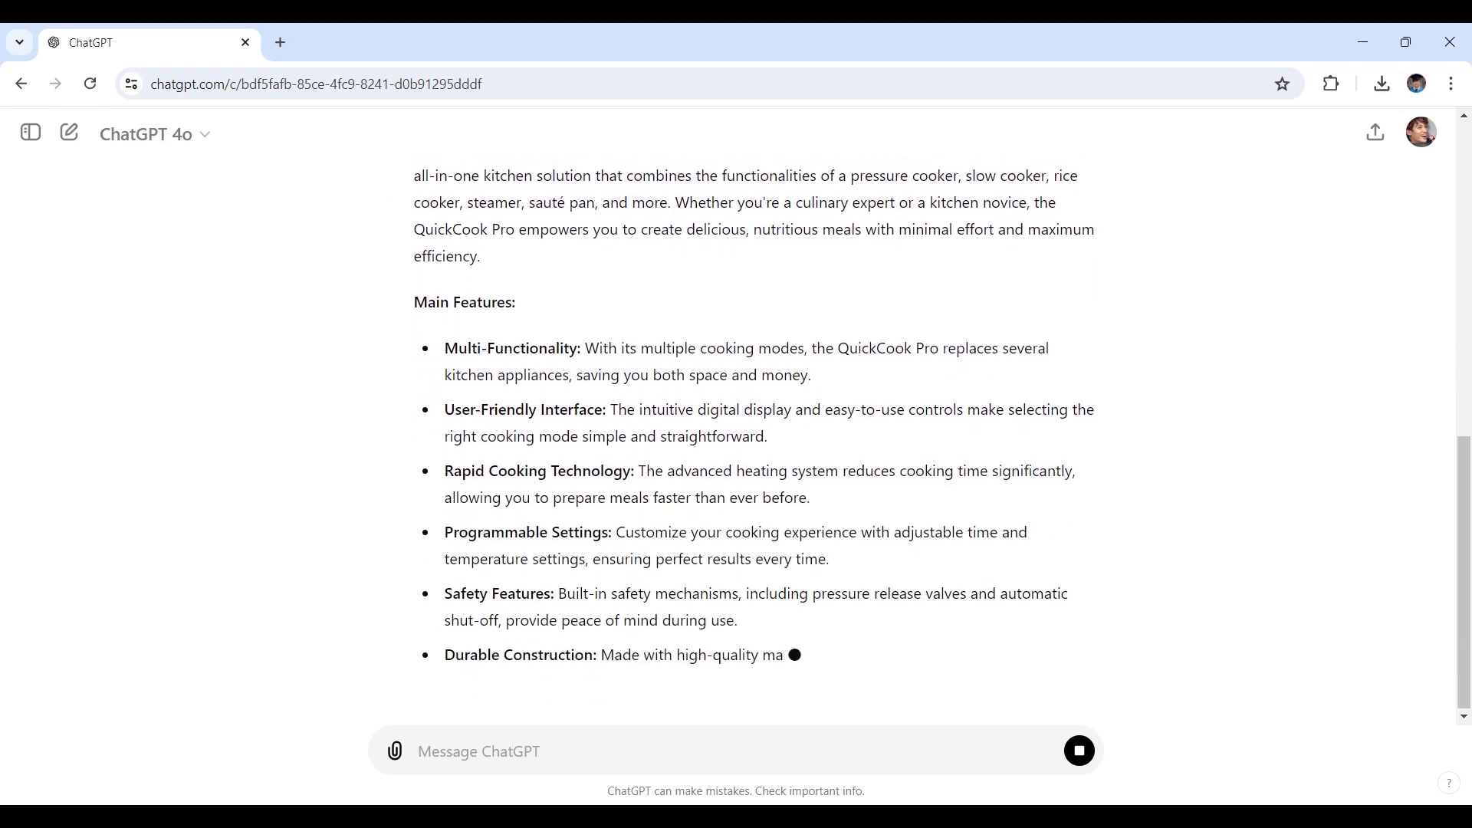
Step: Scroll through the existing conversation, then start a new ChatGPT chat
scroll("down", 3)
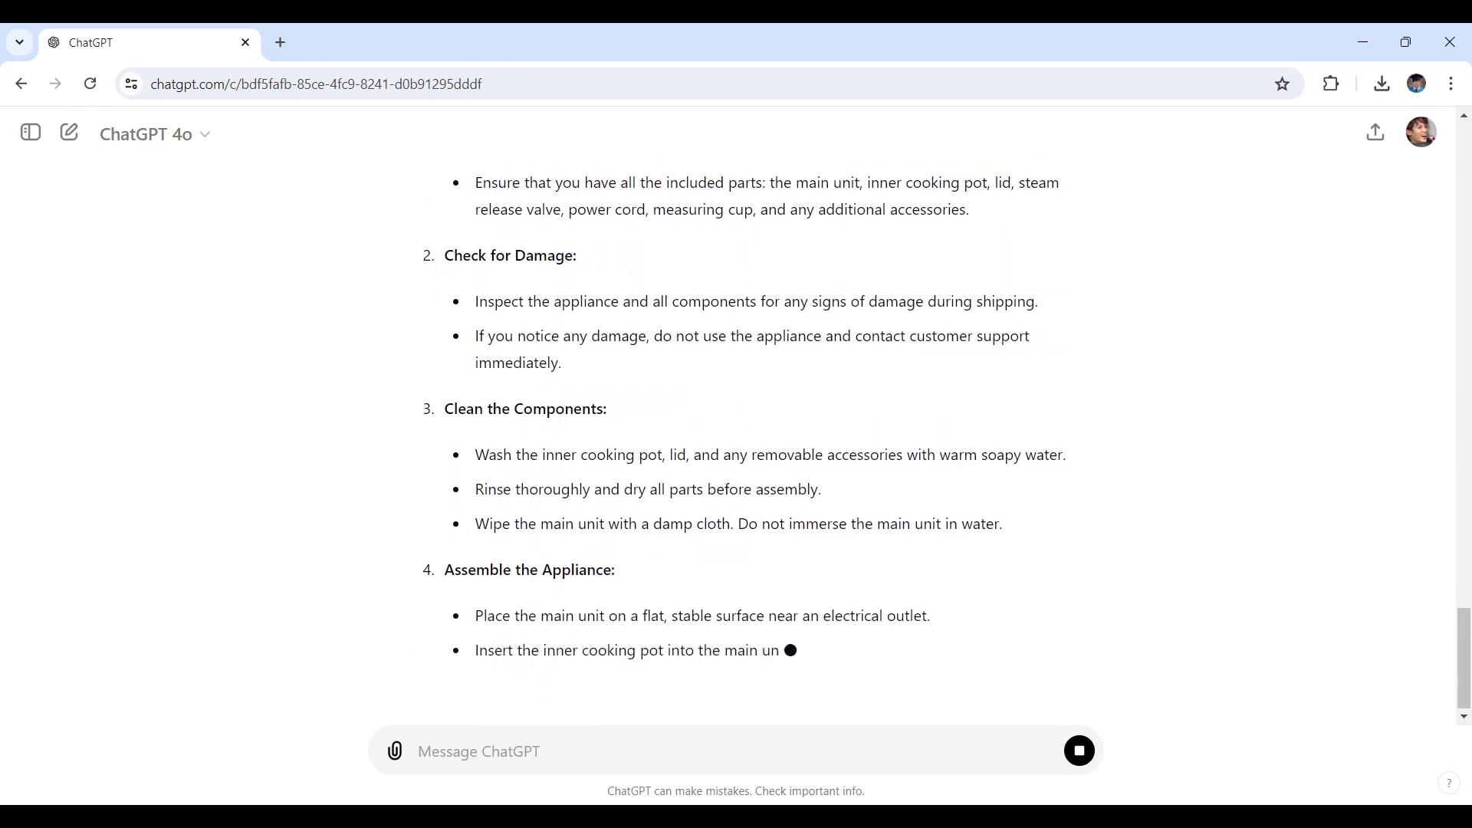
scroll("down", 3)
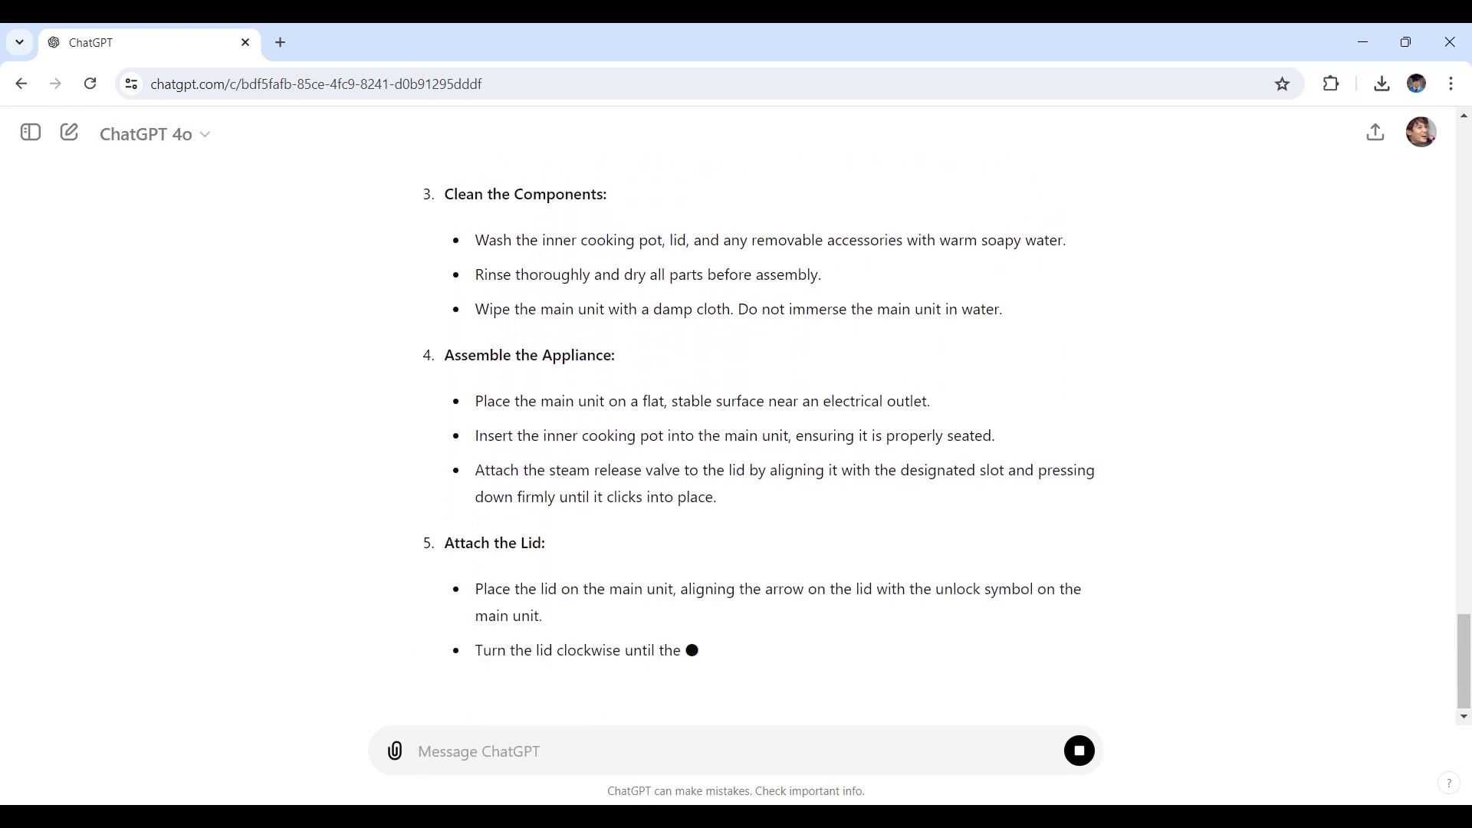
scroll("down", 3)
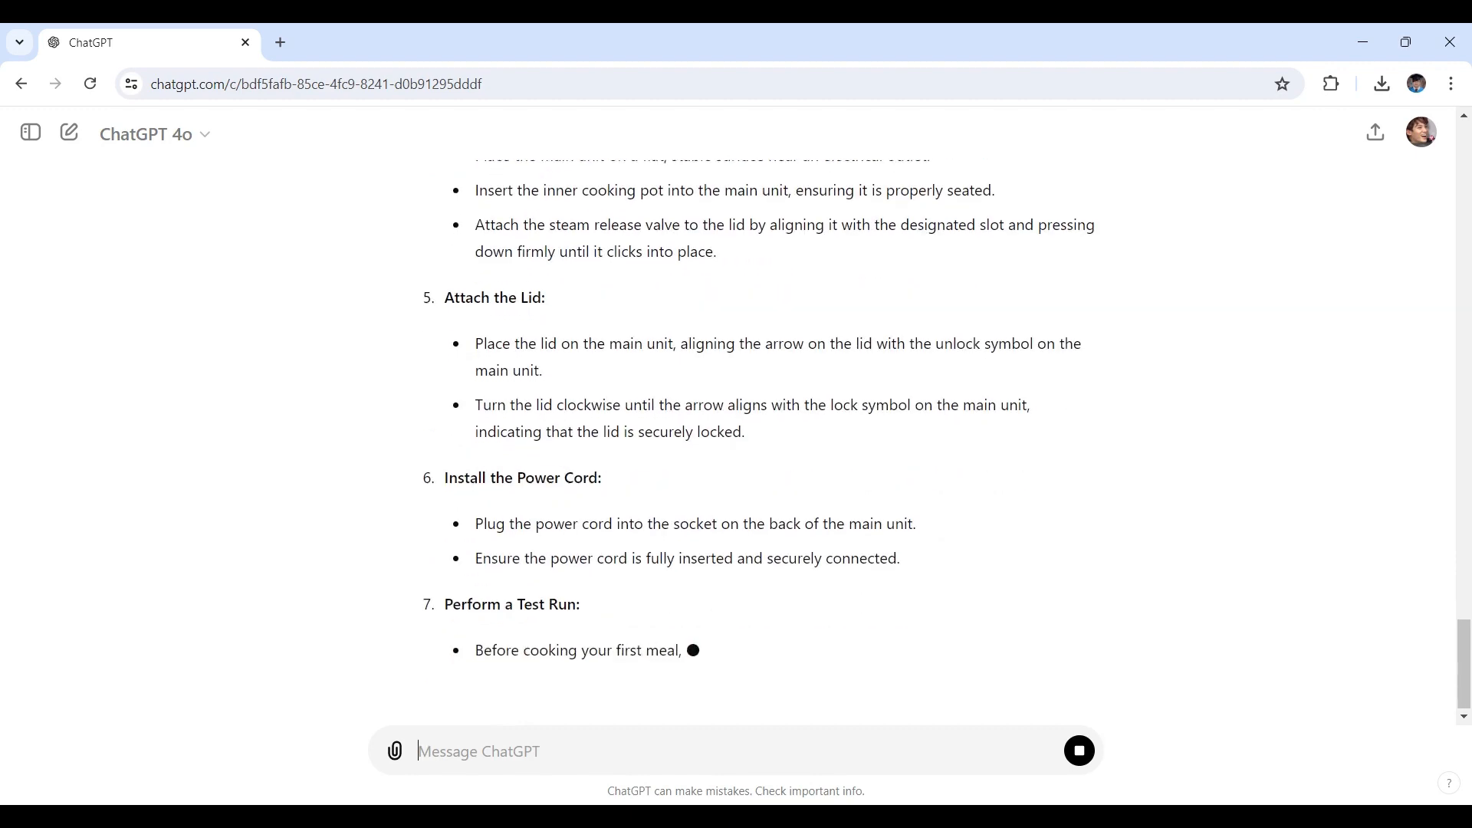
scroll("down", 3)
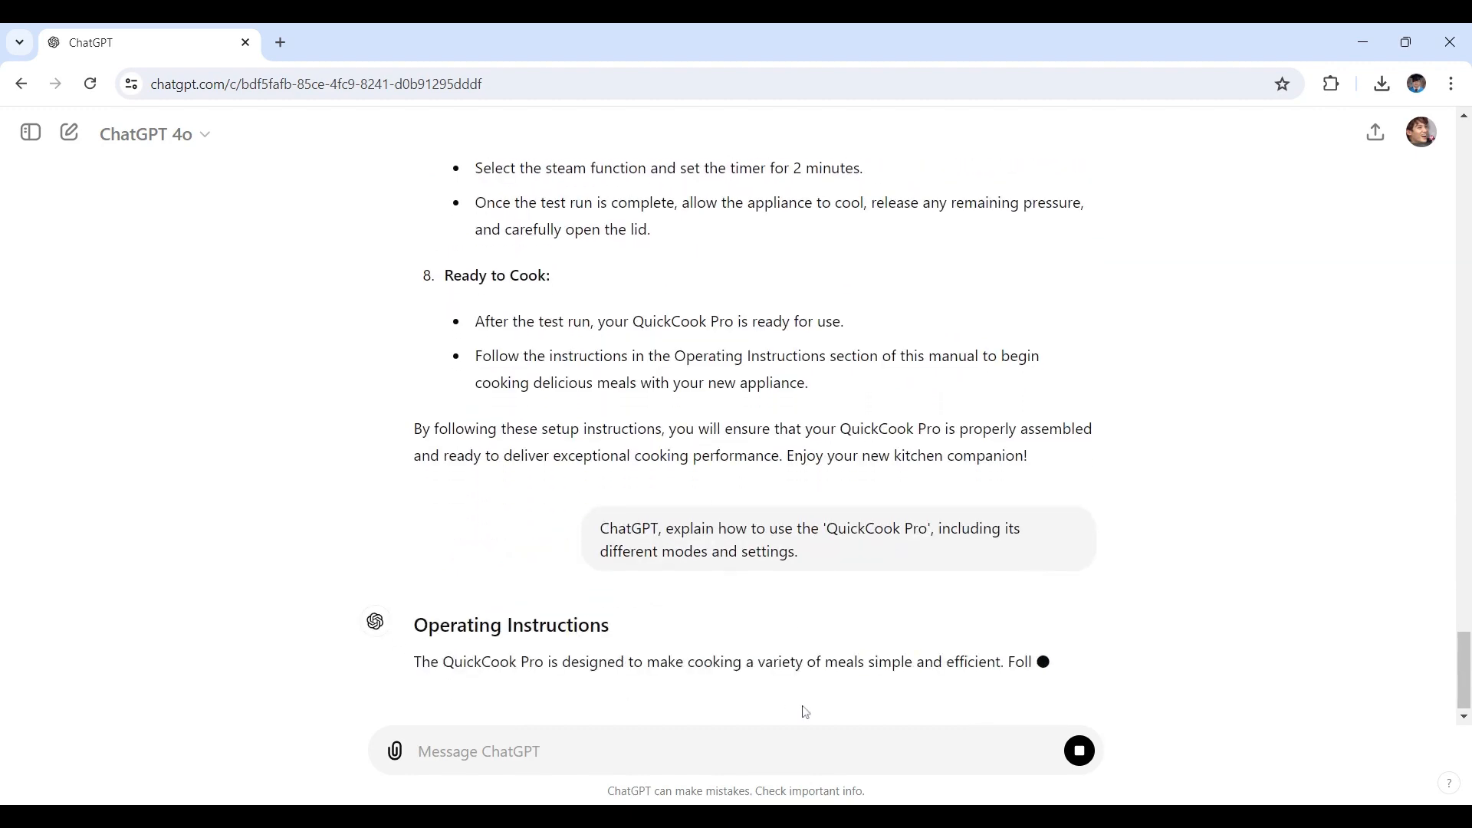
scroll("down", 3)
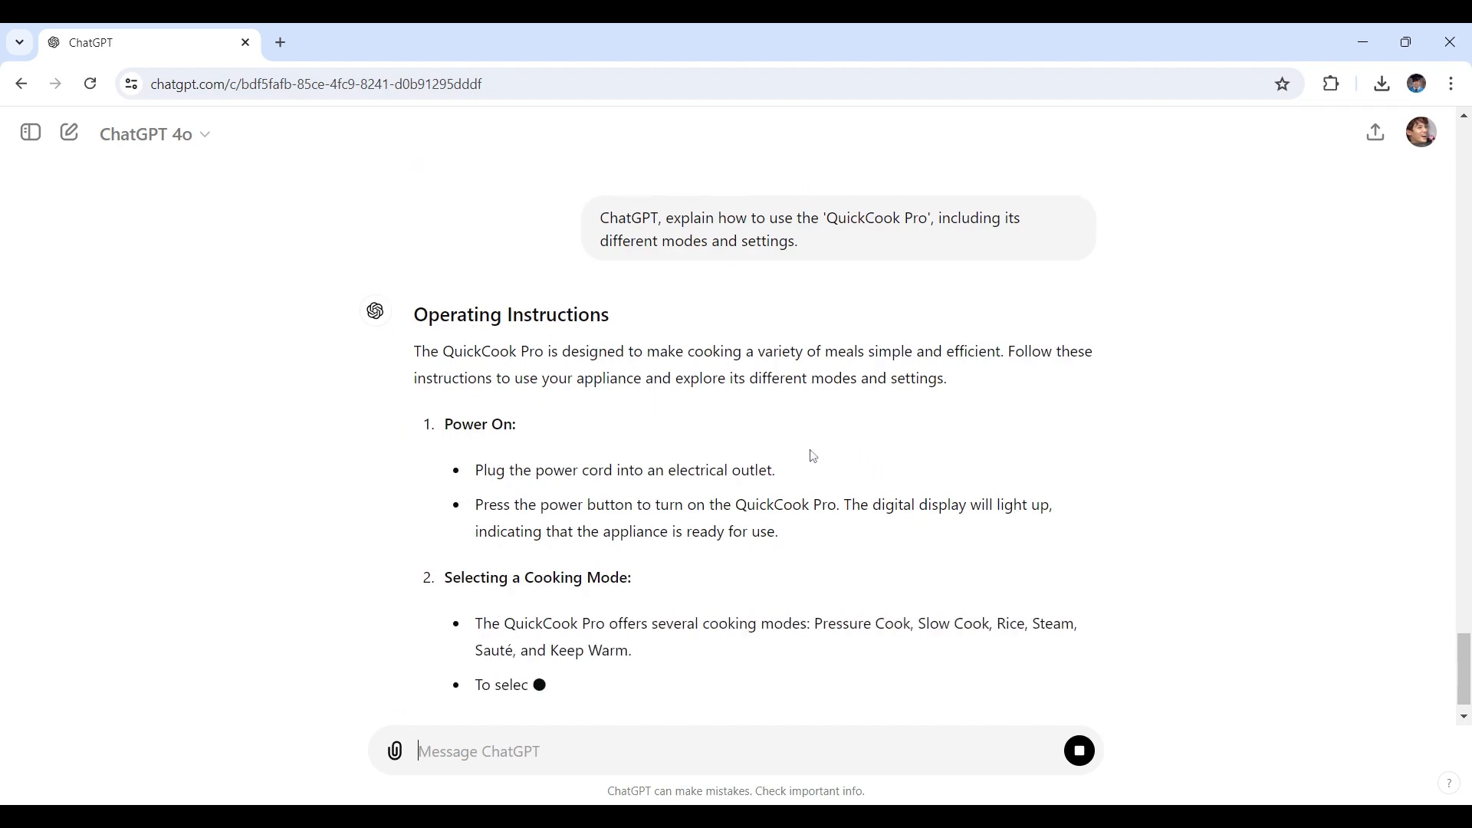
scroll("down", 3)
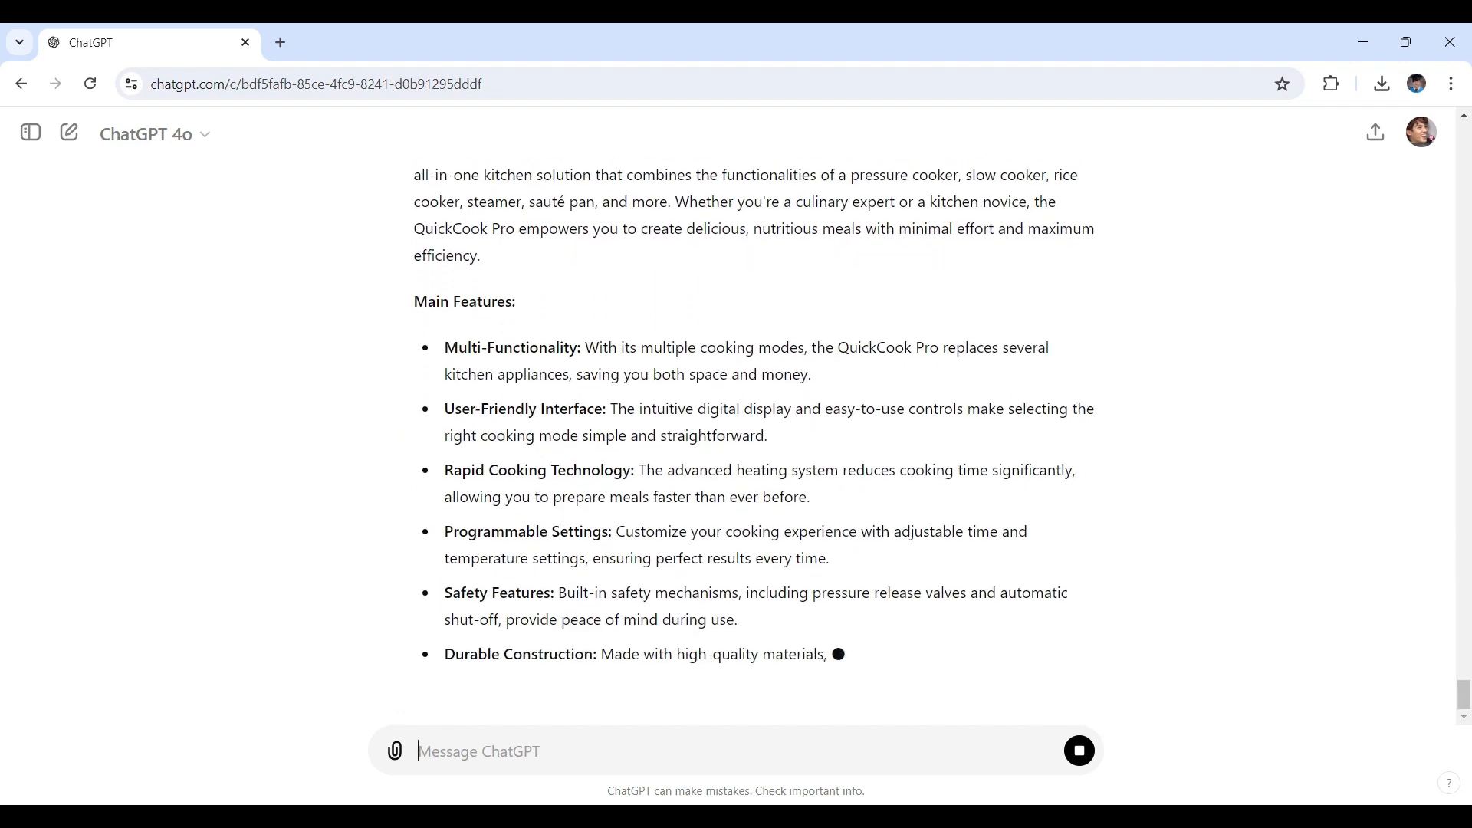
scroll("down", 3)
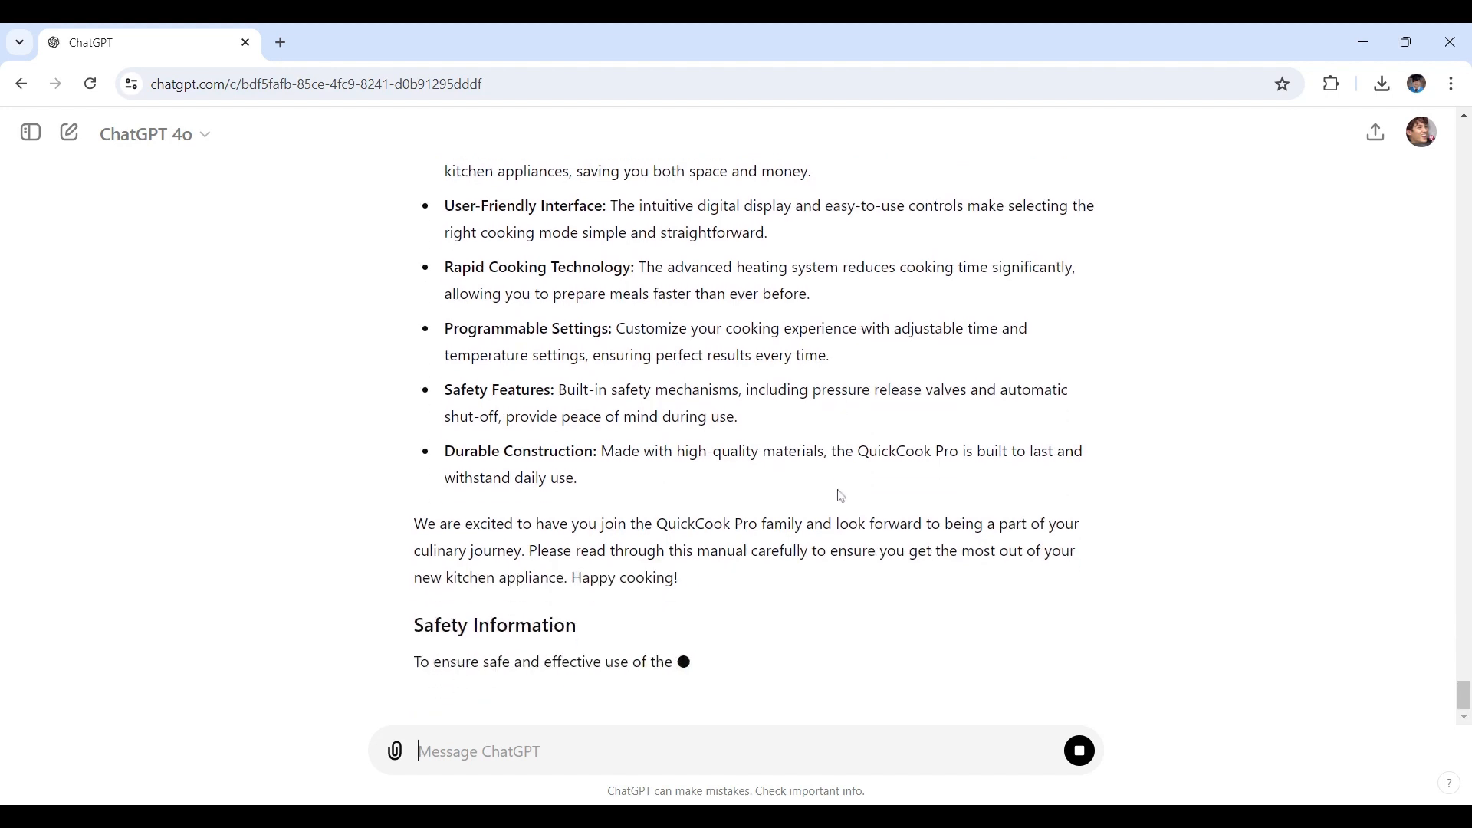
scroll("down", 3)
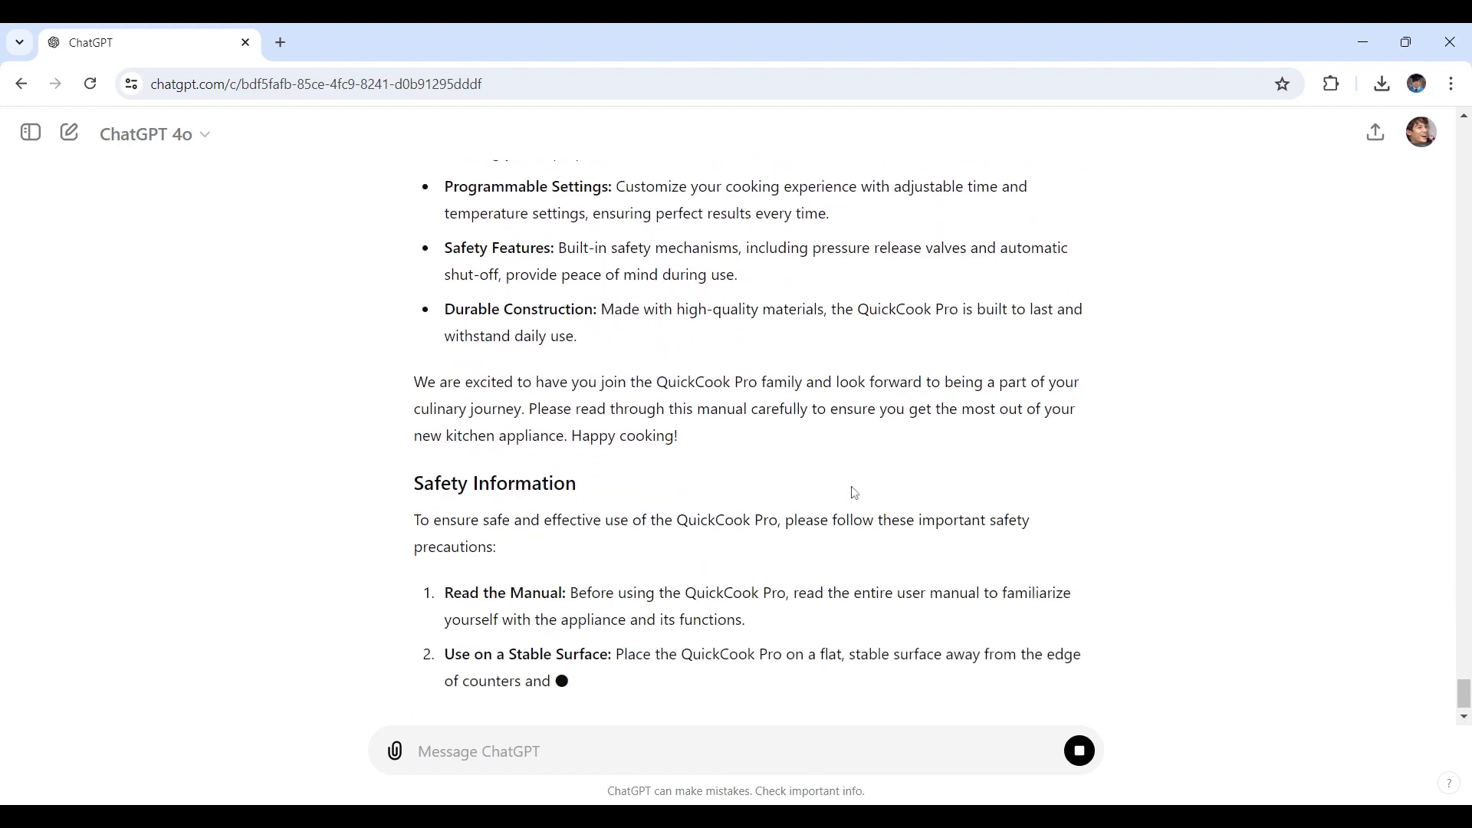
left_click(68, 132)
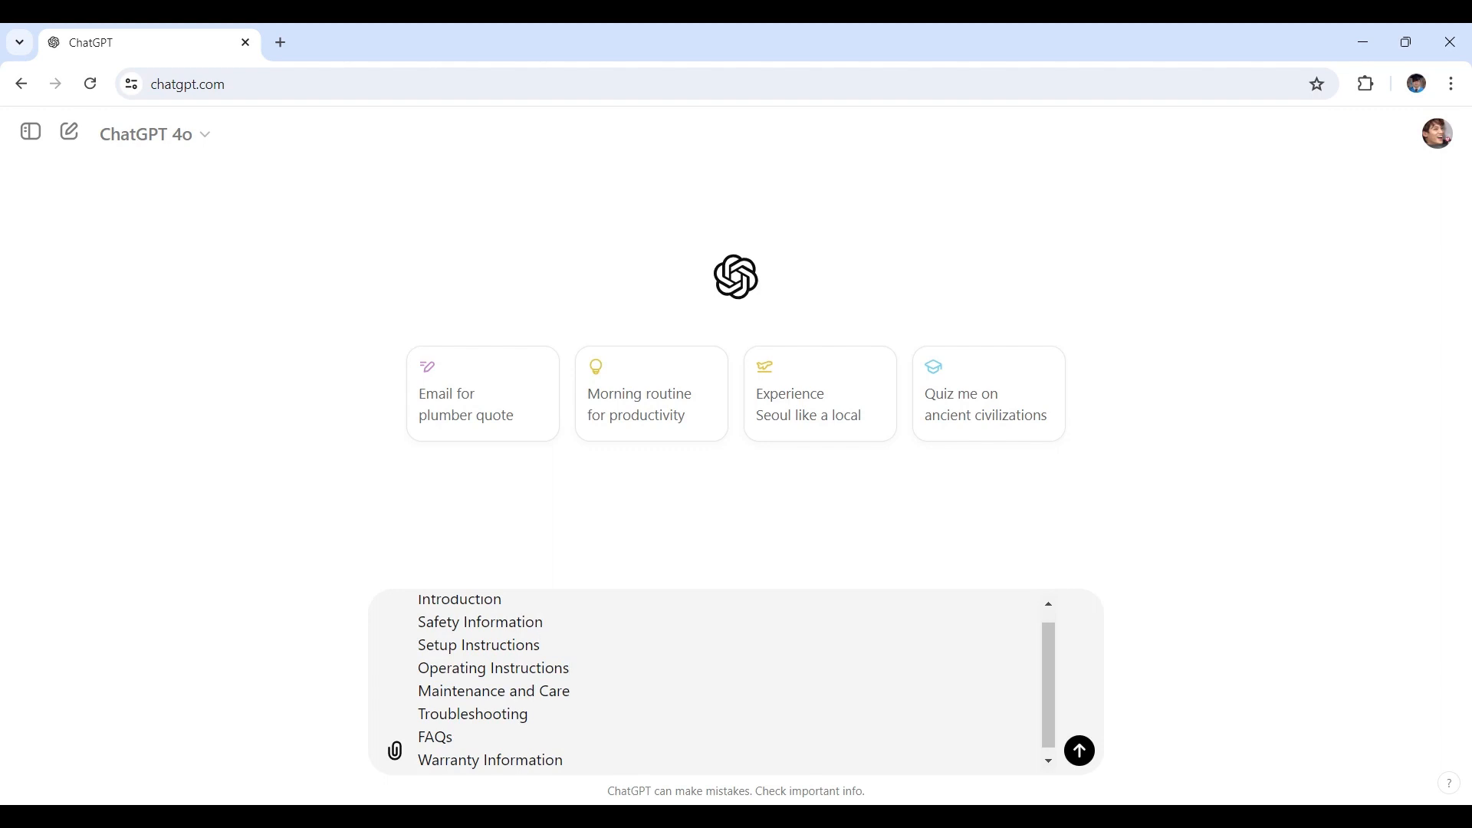
Step: Put the manual outline, Introduction through Warranty Information, in the message box with a new line after it
left_click(452, 736)
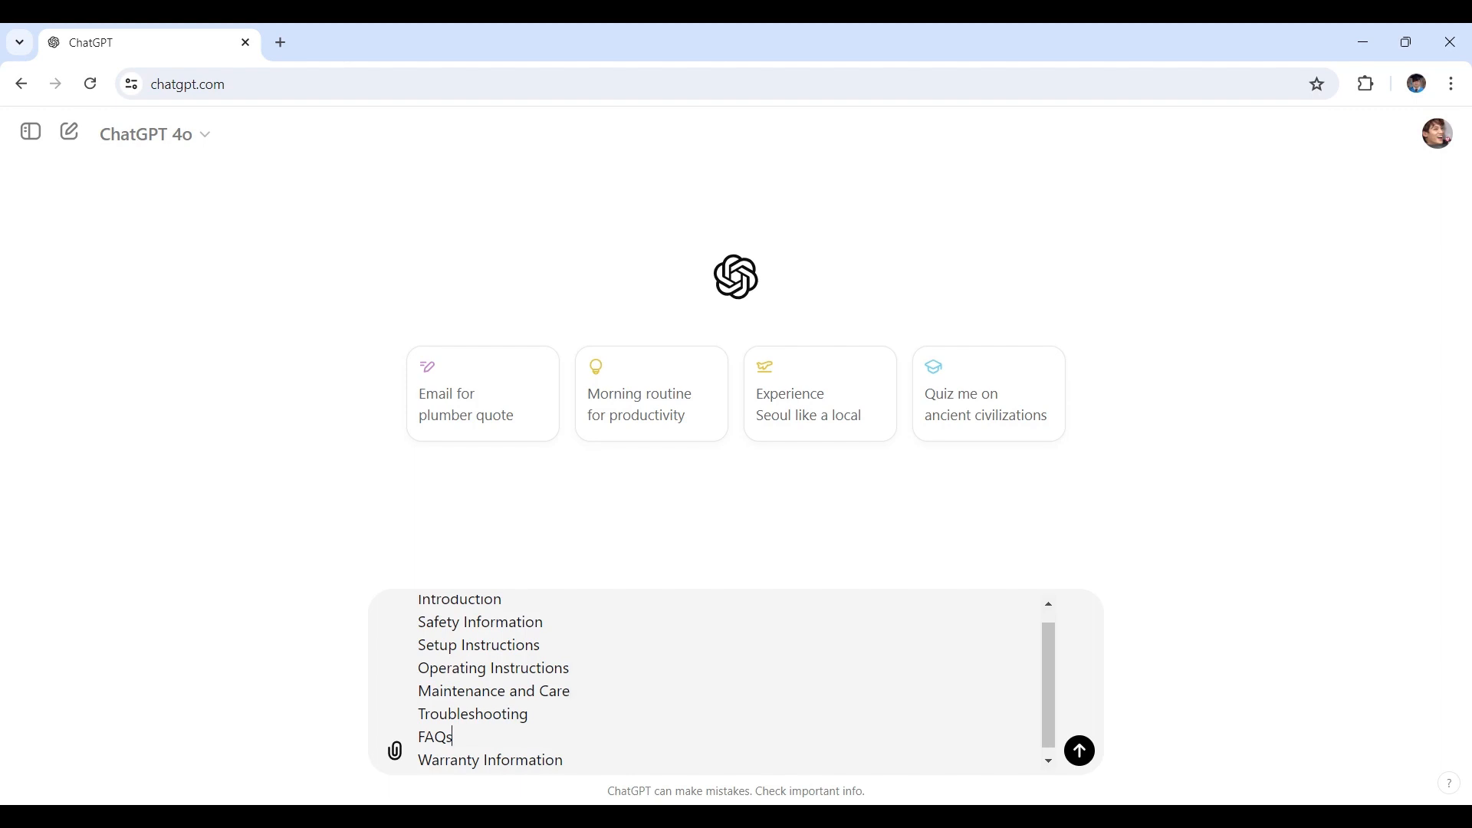
scroll("down", 3)
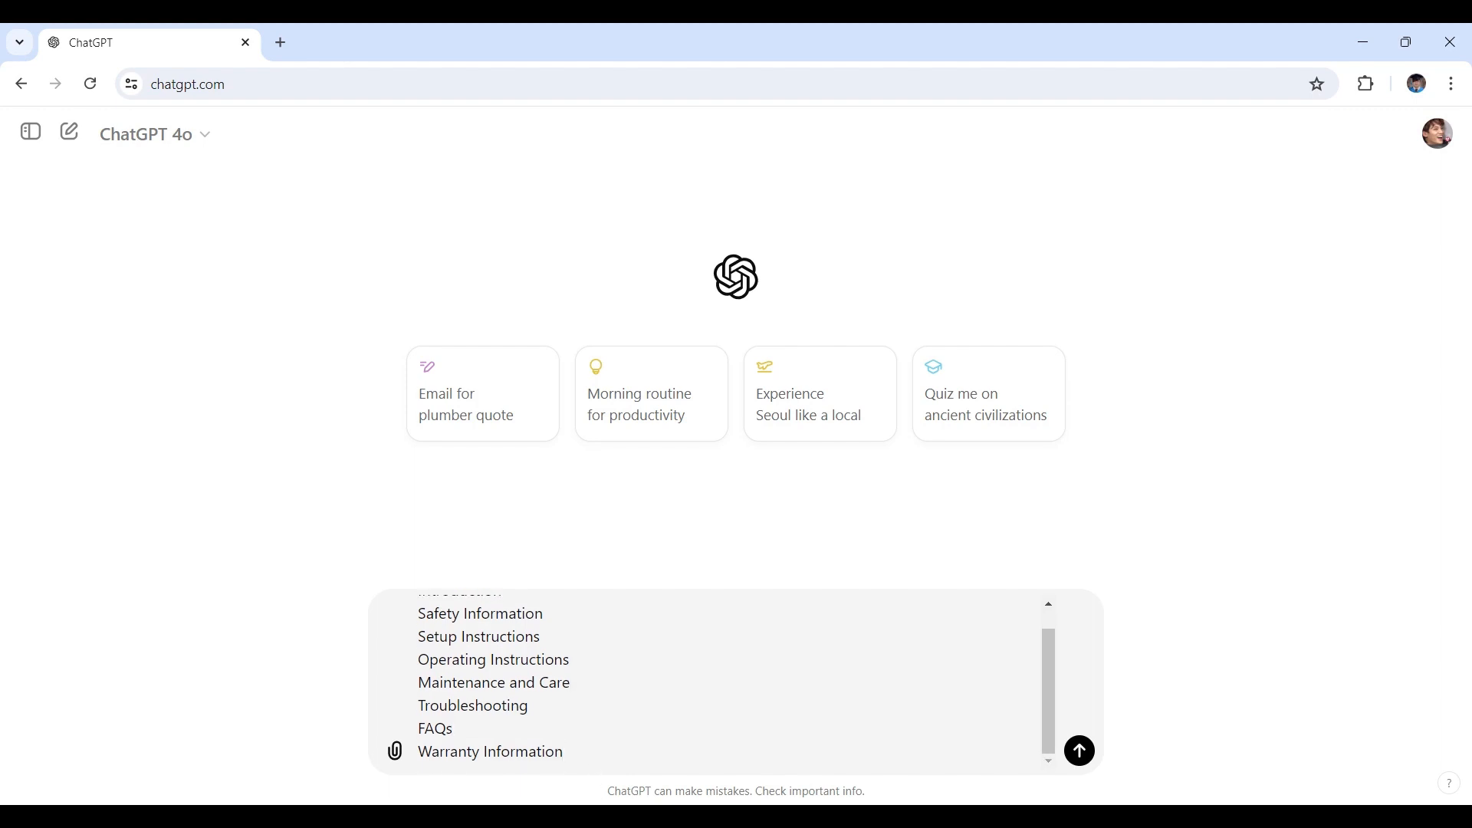
left_click(563, 751)
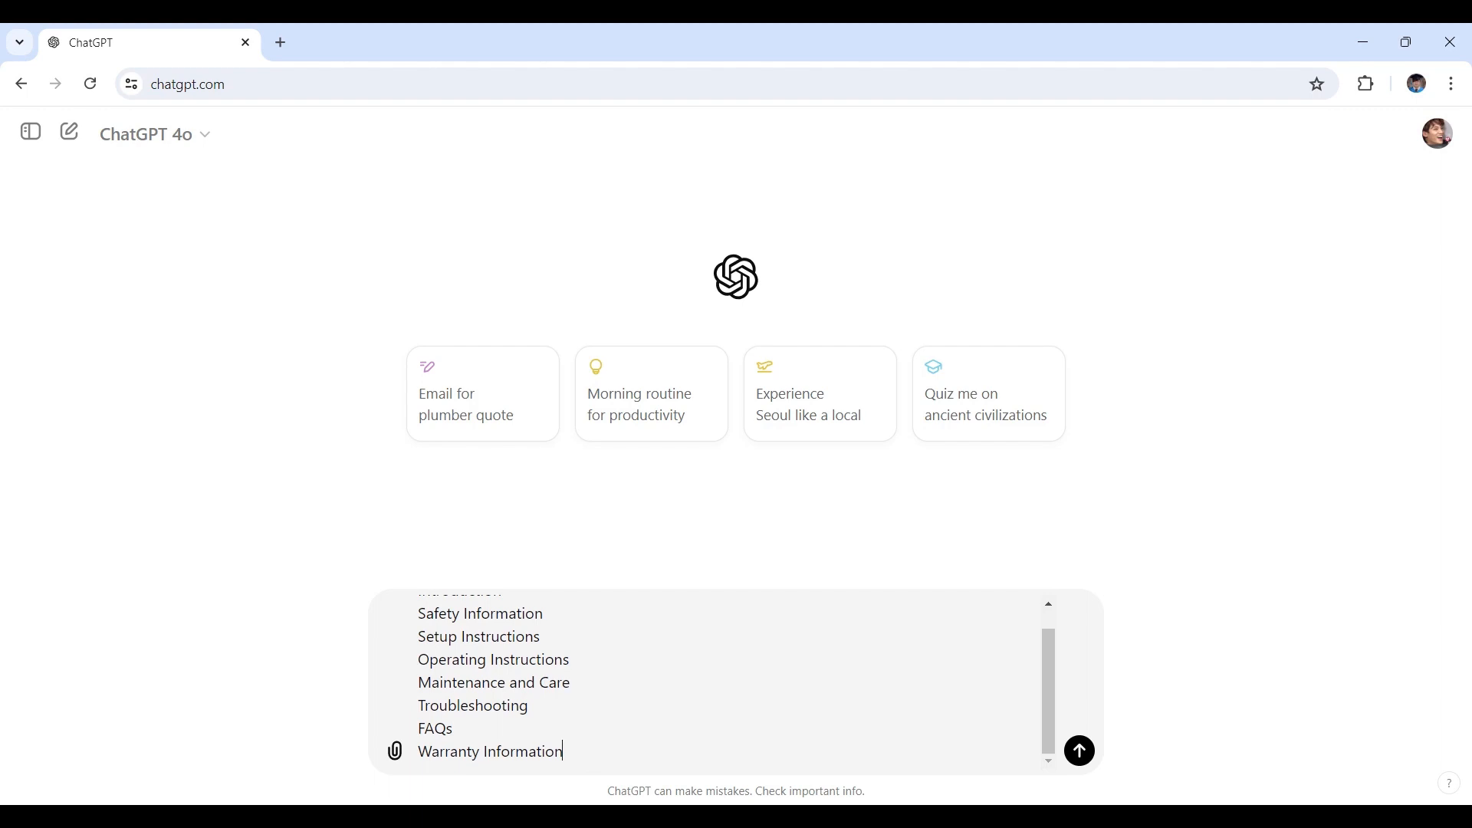
key("ctrl+a")
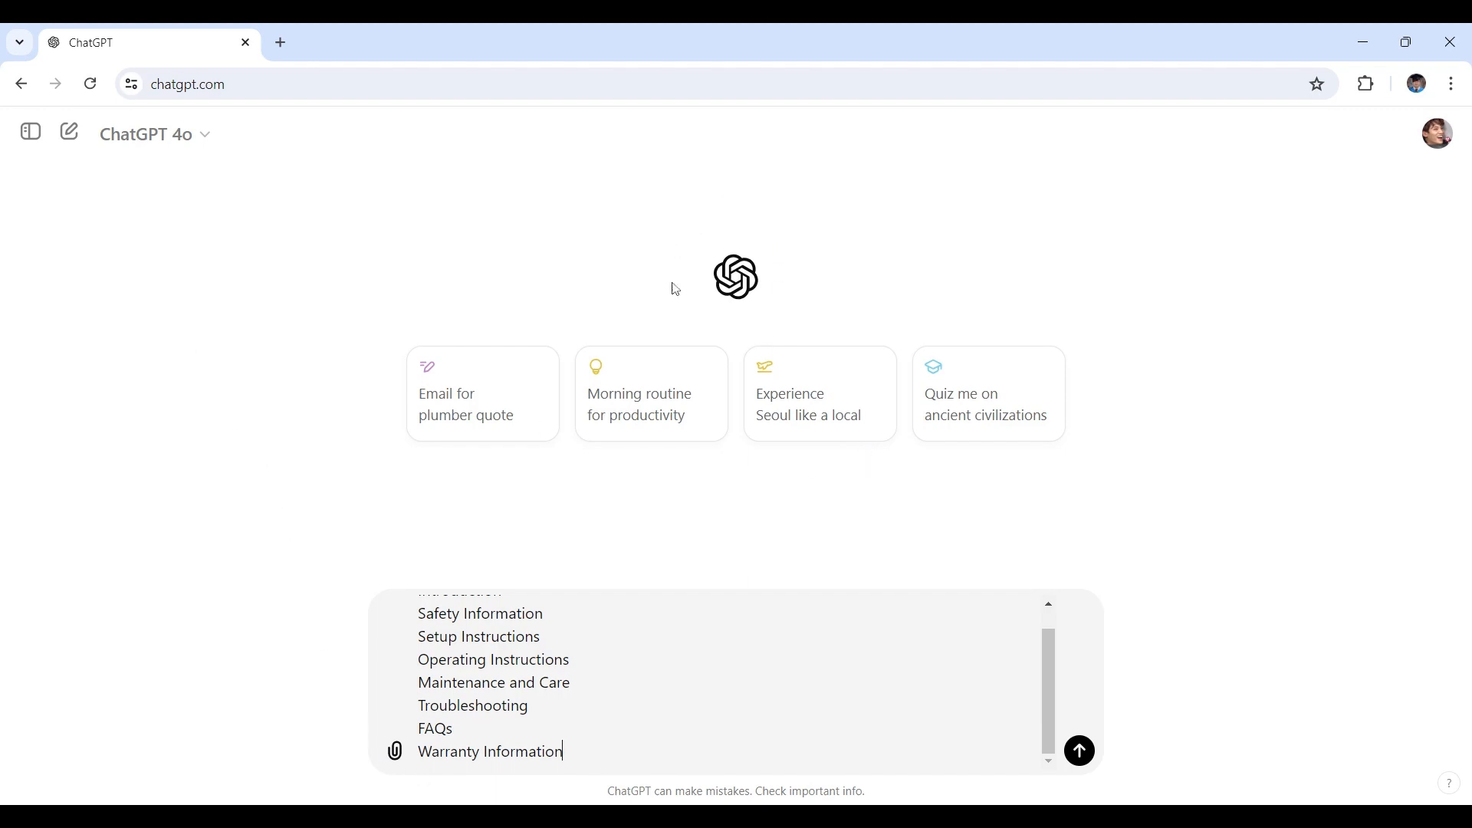
mouse_move(699, 212)
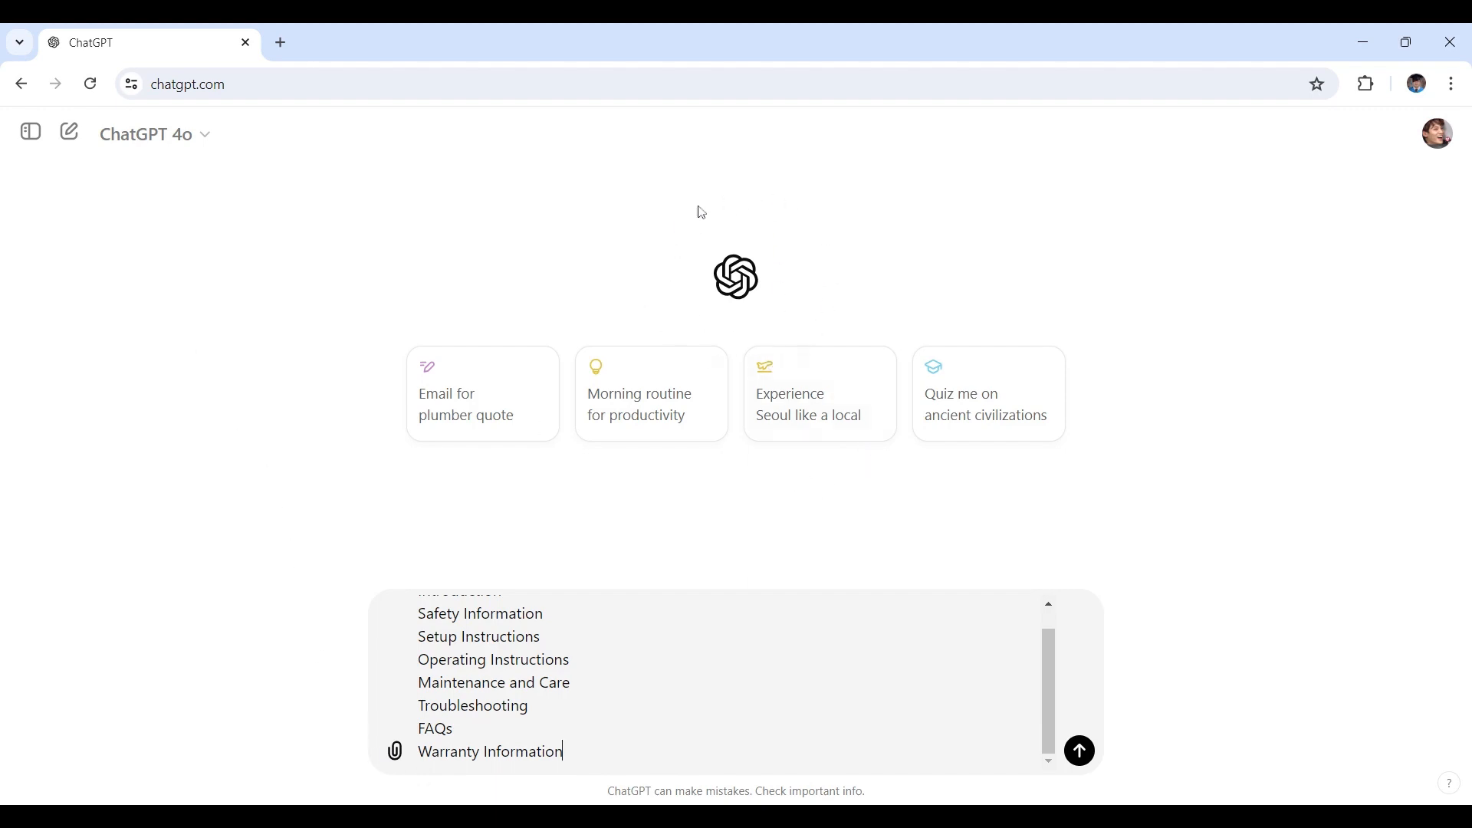
mouse_move(590, 538)
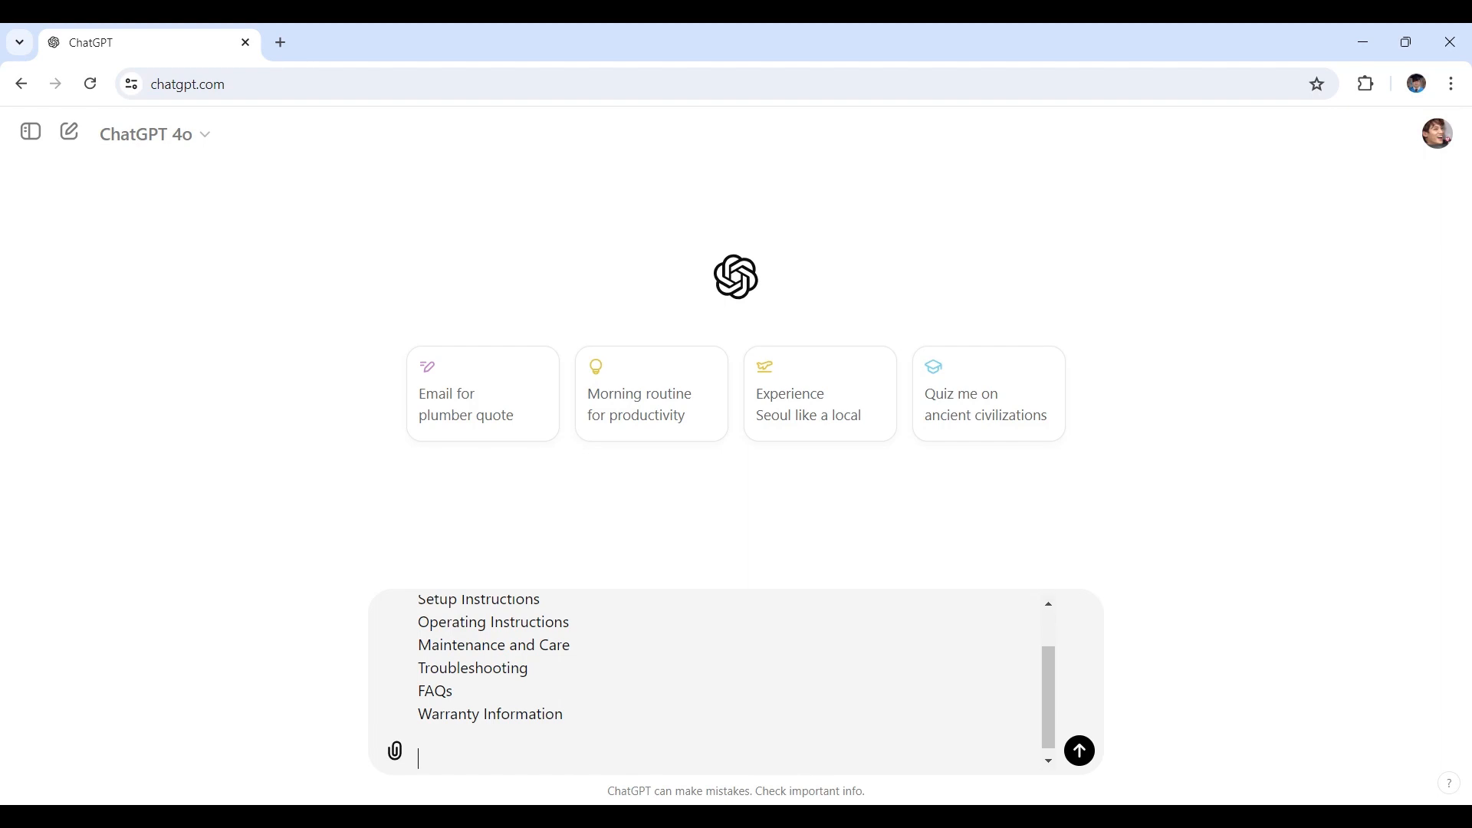
Step: Add the line 'ChatGPT, remember this outline for you to help me craft a user manual.'
type("ChatGPT, remember this outline for you to help me craft a user manual.")
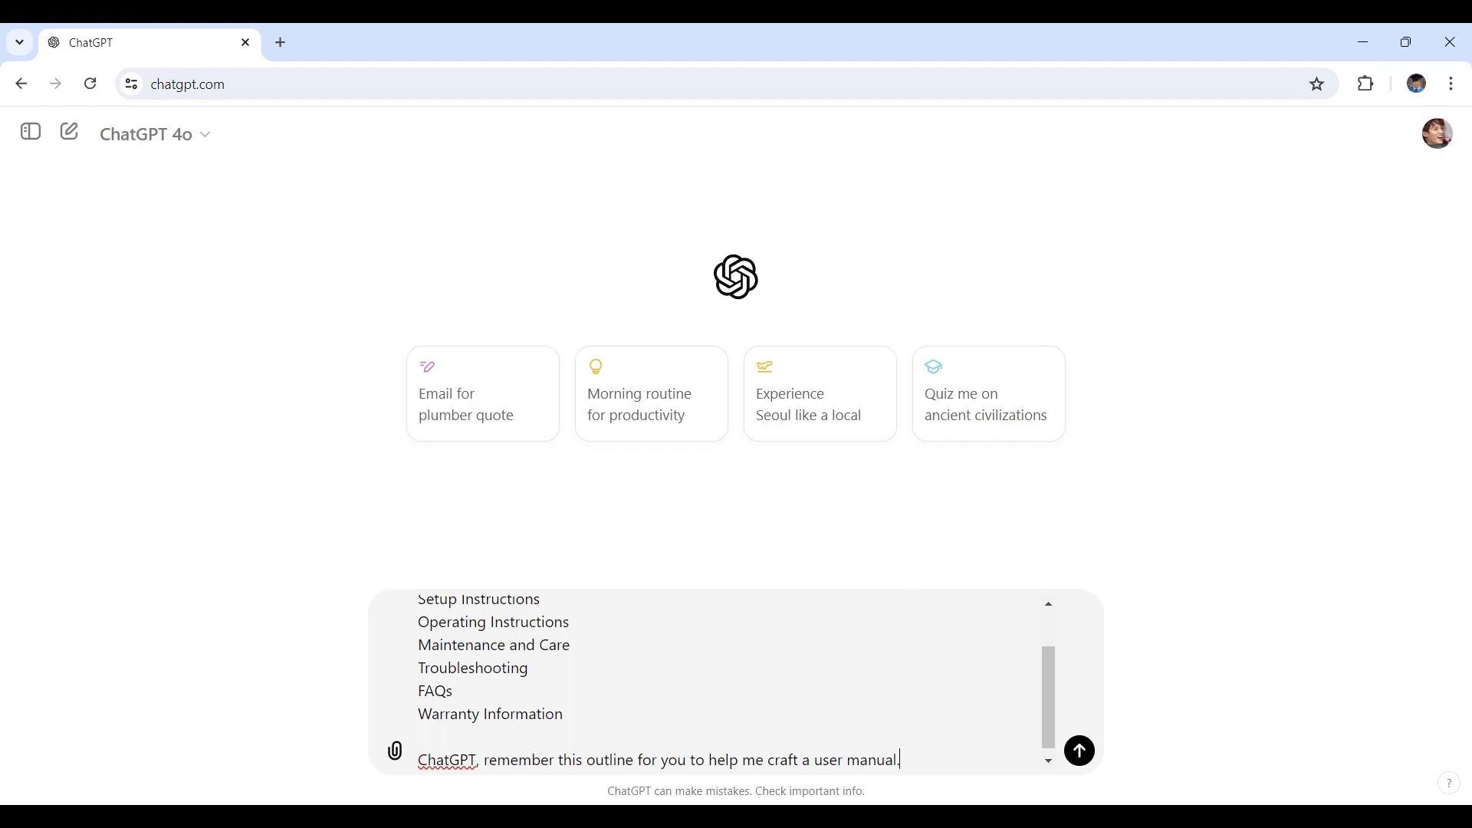
mouse_move(949, 780)
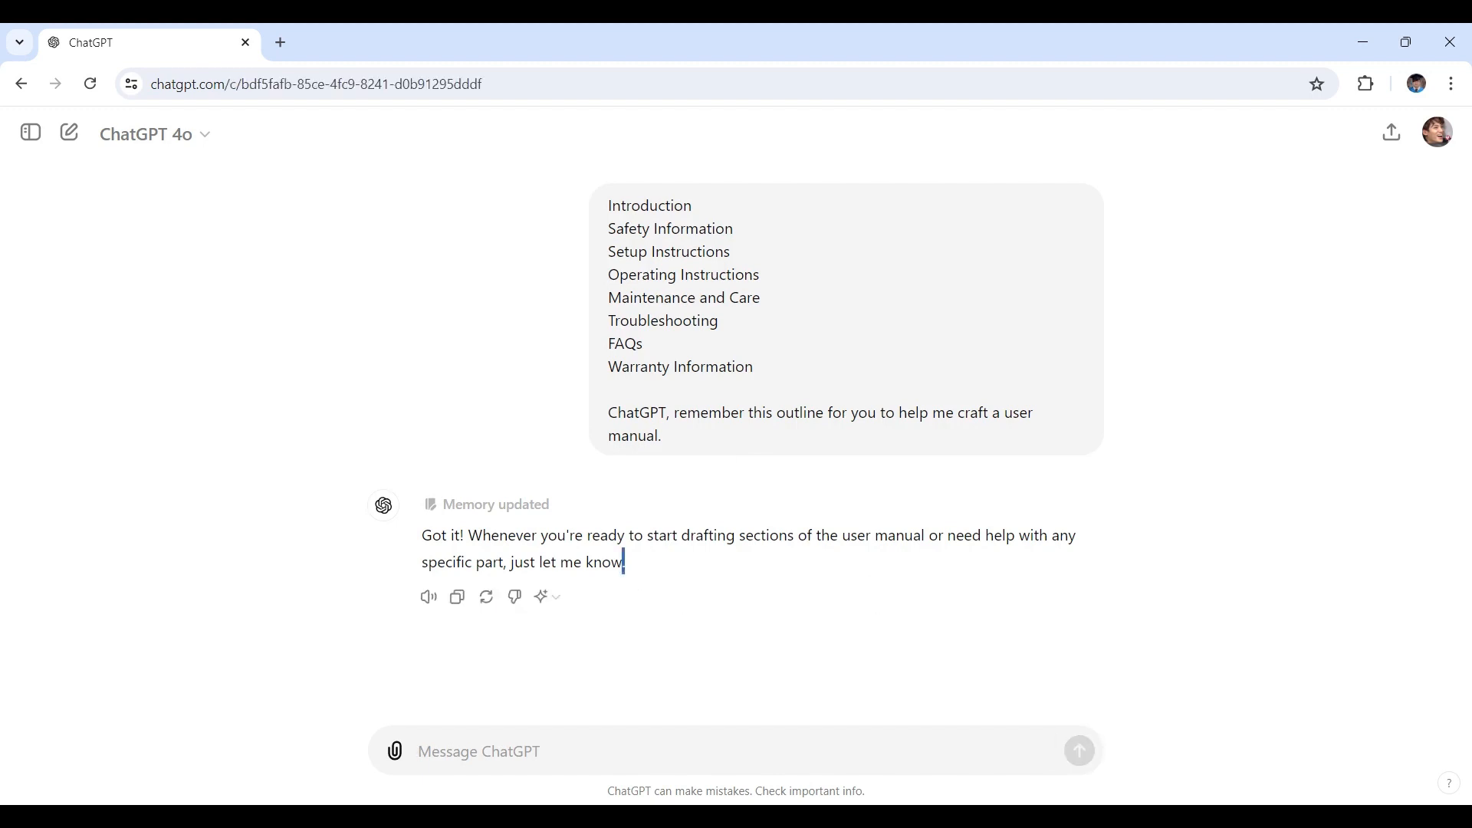
mouse_move(628, 584)
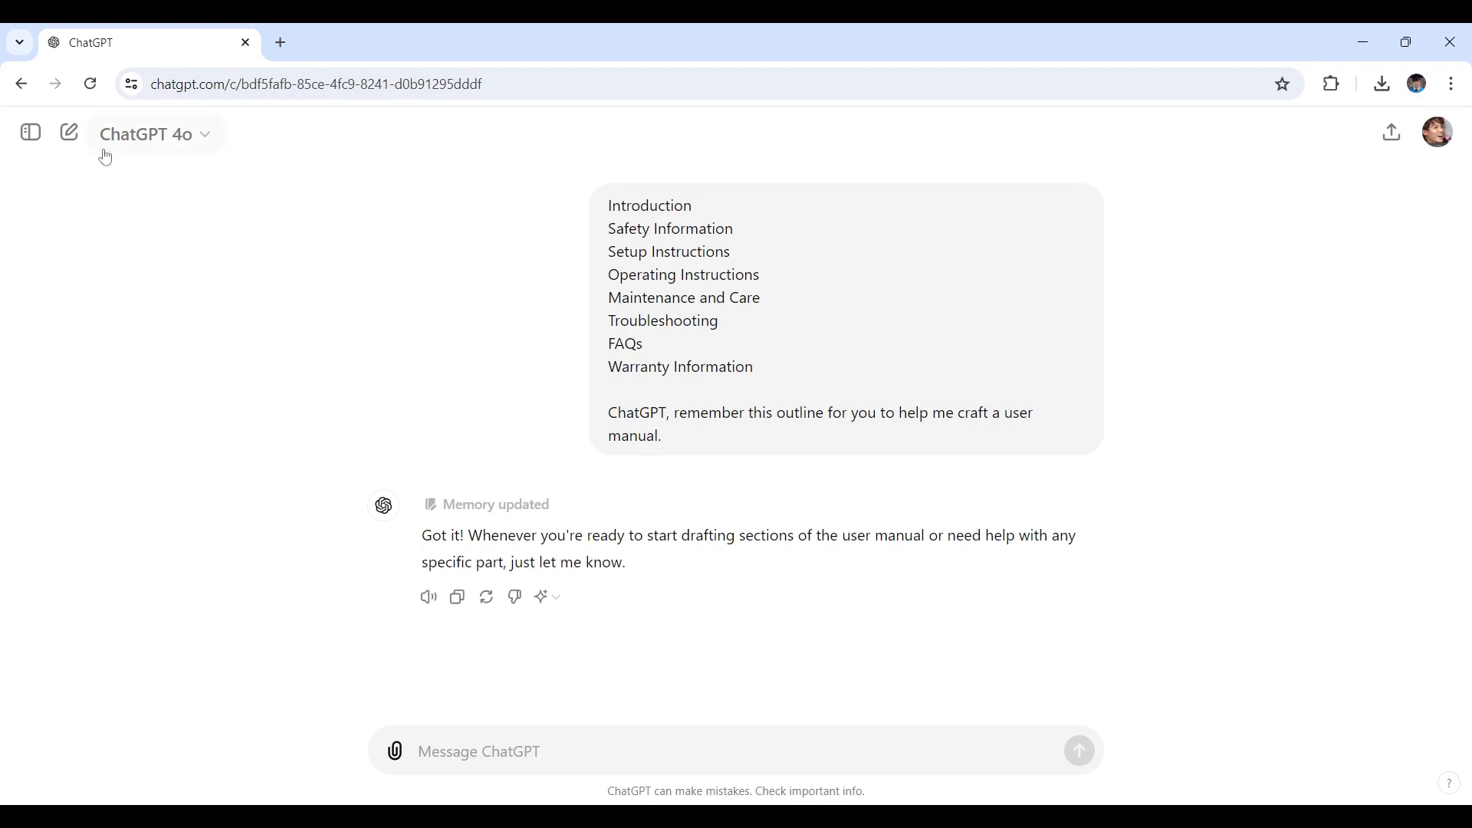
mouse_move(68, 131)
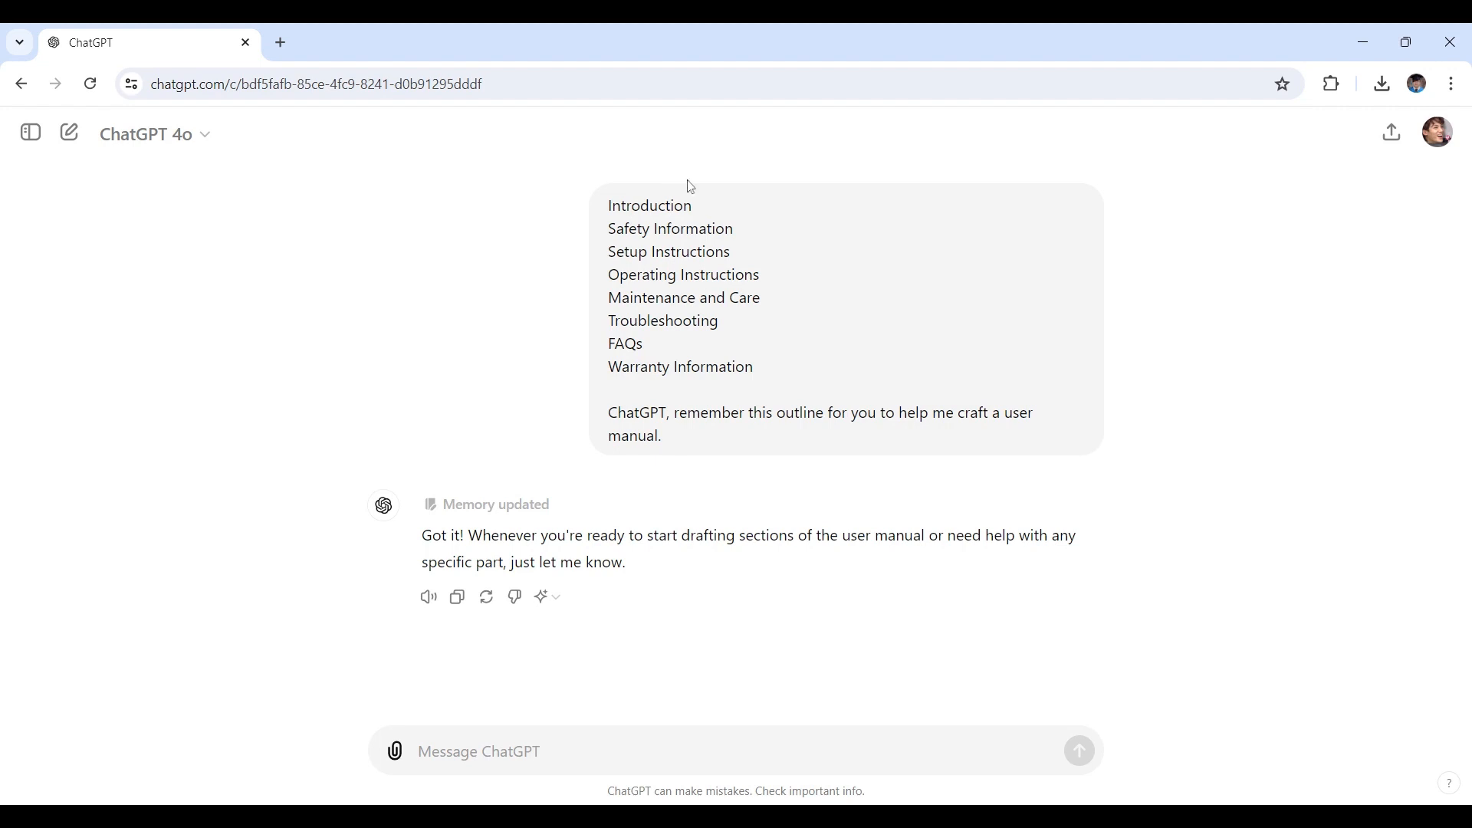
mouse_move(697, 130)
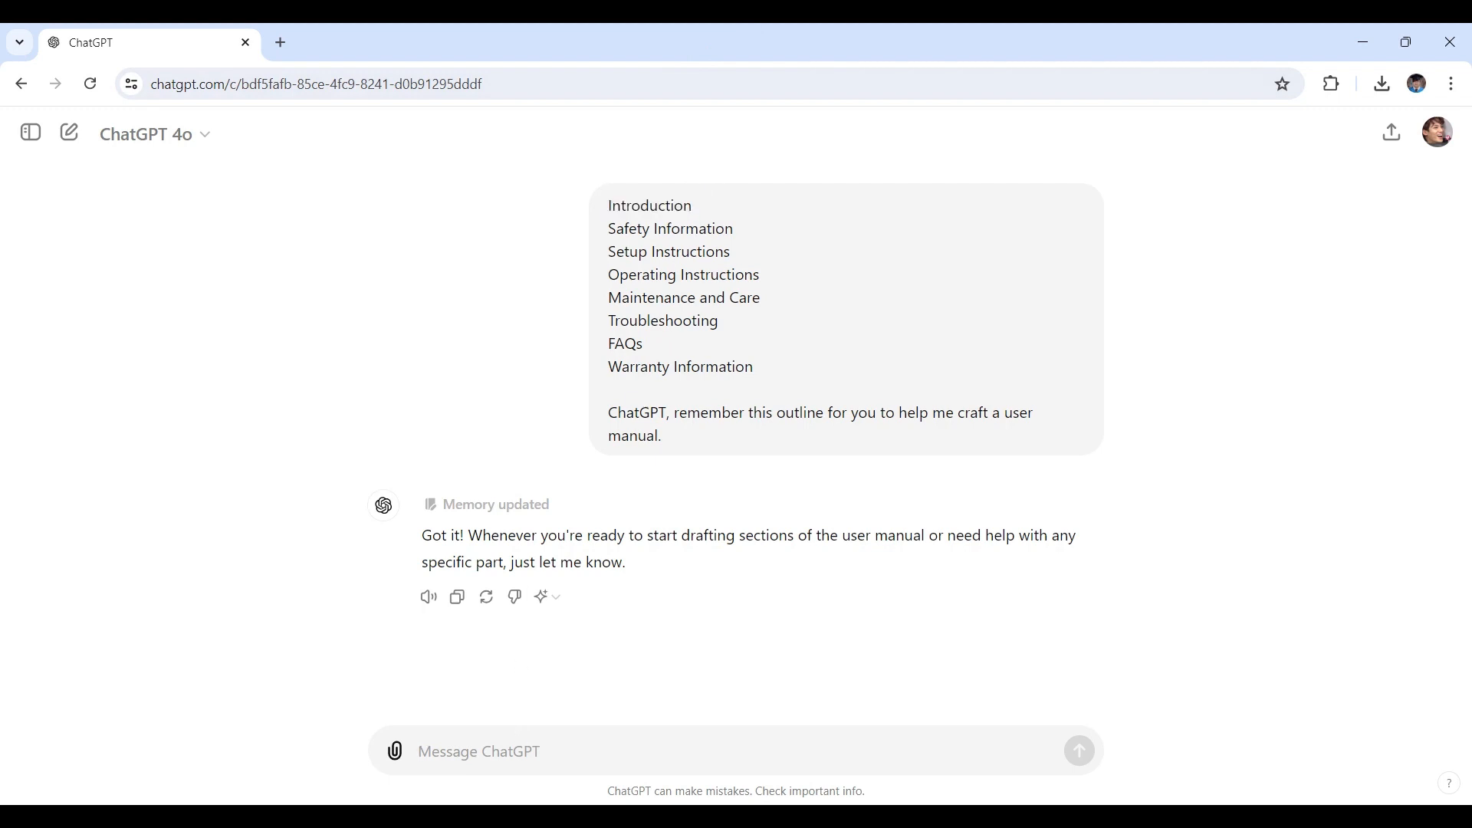
Step: Send a request for a QuickCook Pro user manual introduction covering the appliance and its features
type("ChatGPT, help me write an introduction for a user manual for a new kitchen appliance called the 'QuickCook Pro'. It should briefly describe the product and its main features.")
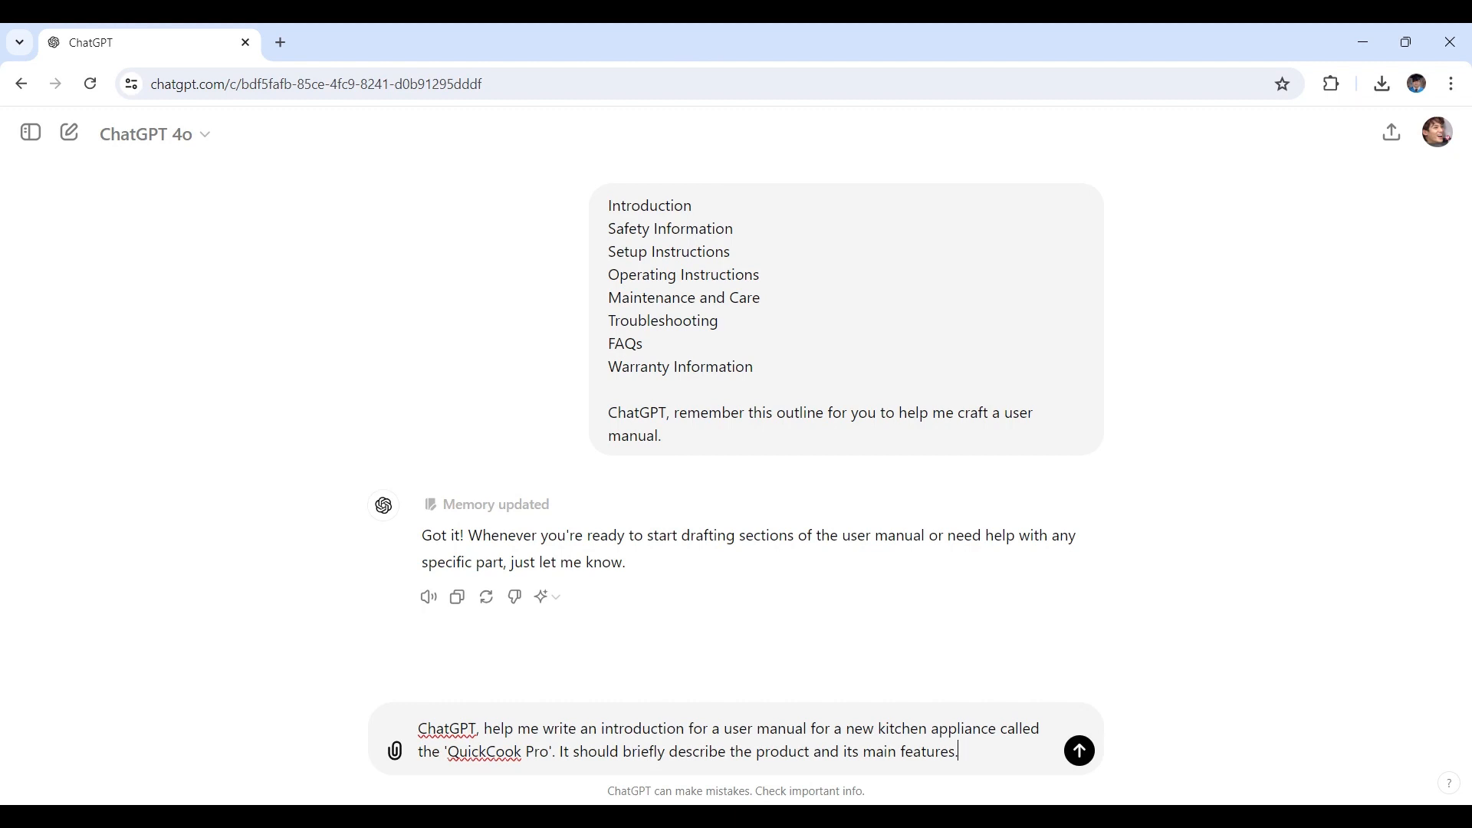
mouse_move(1070, 735)
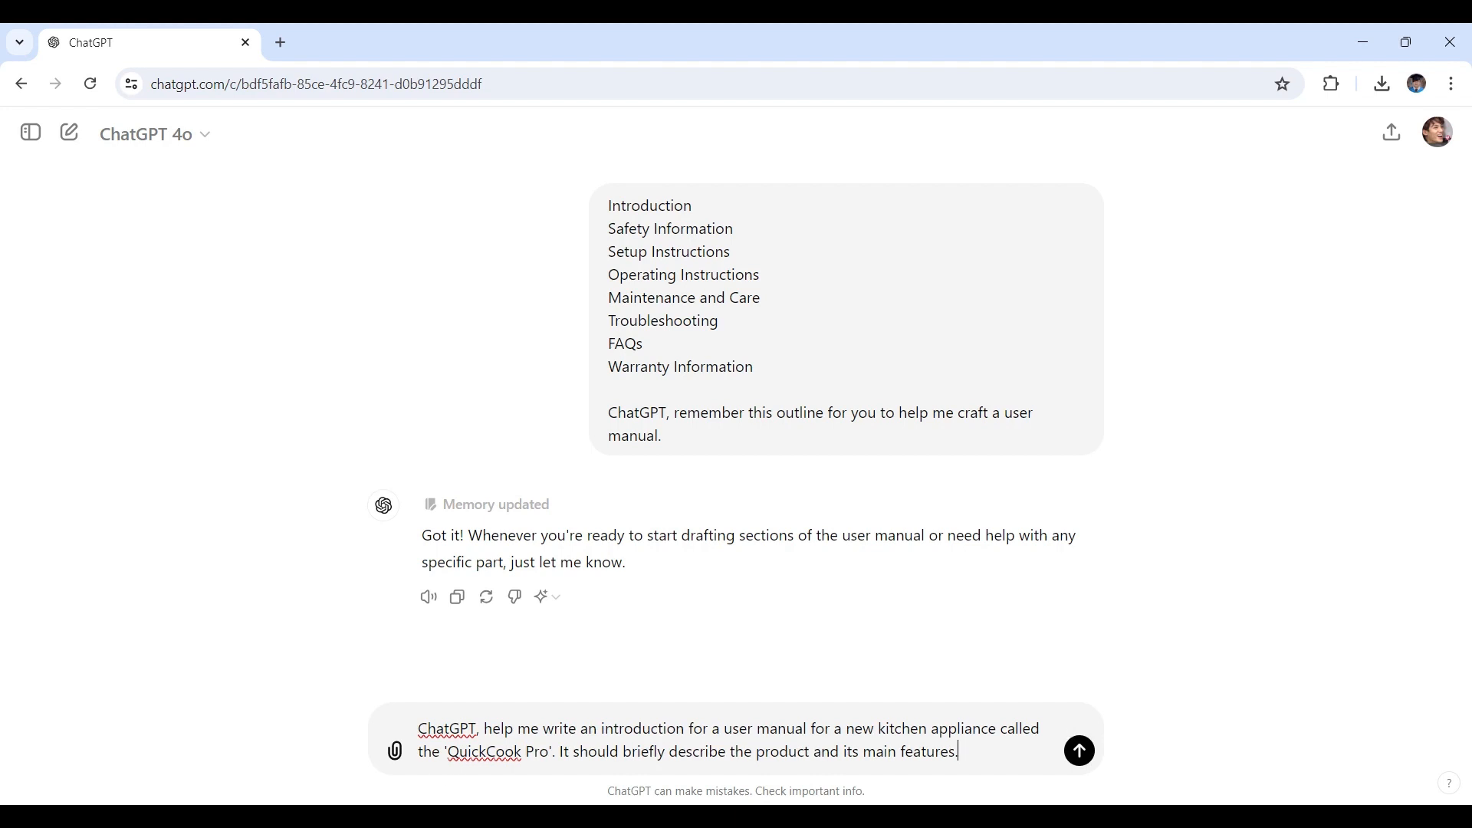
double_click(498, 751)
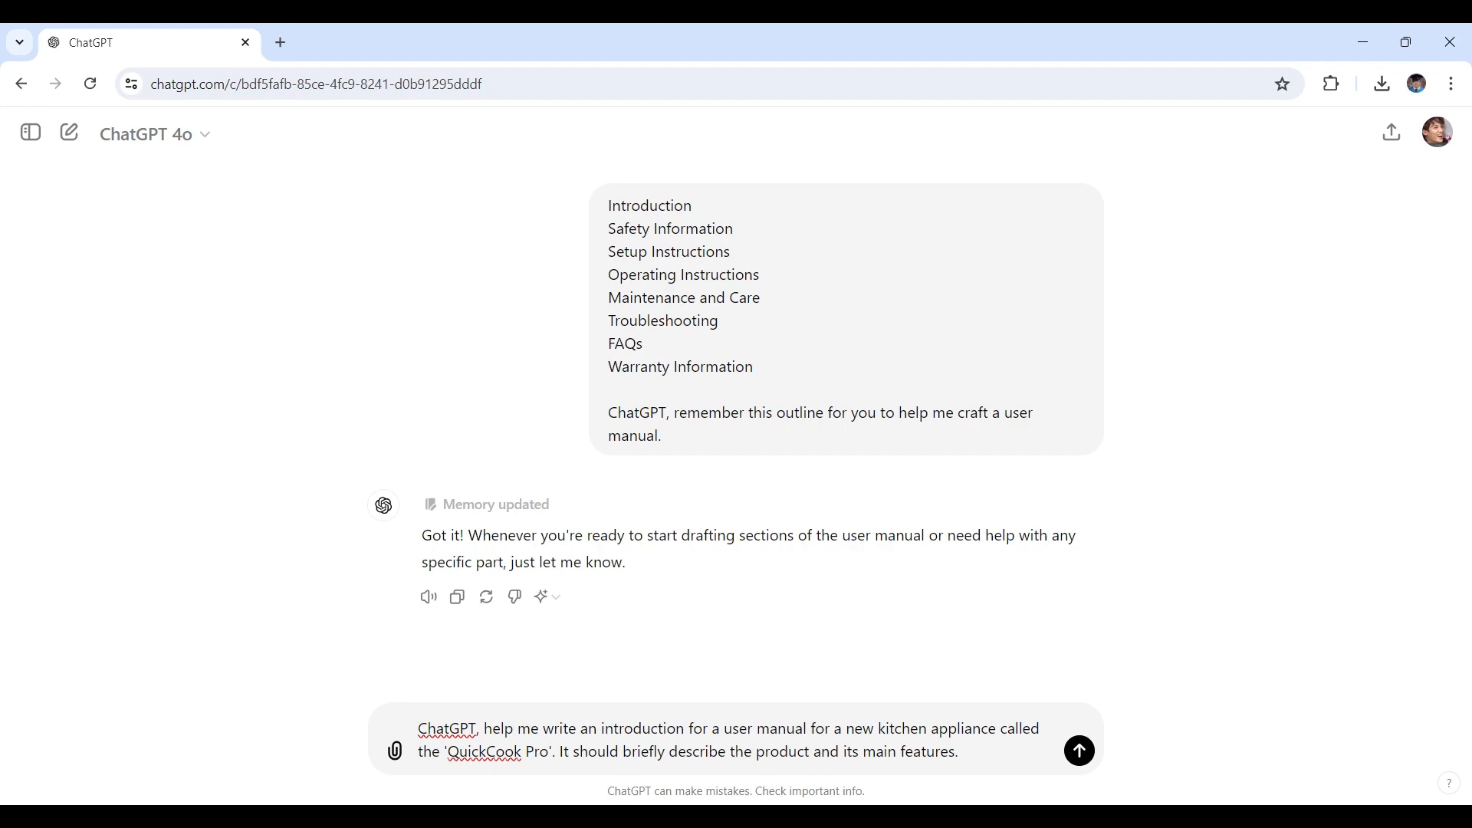
left_click(1077, 749)
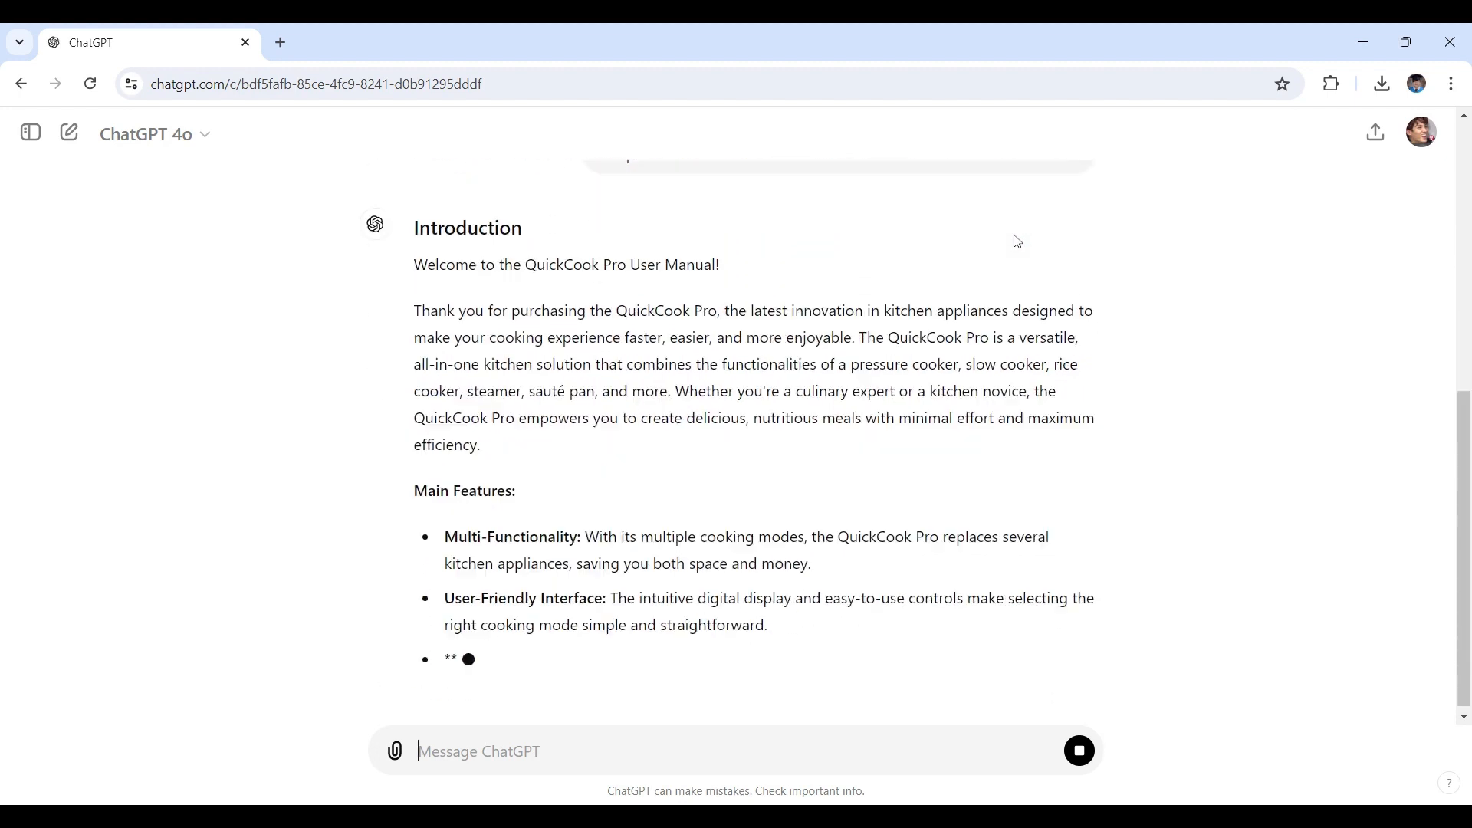
Step: Scroll through the finished introduction and its six main features, then back up
scroll("down", 3)
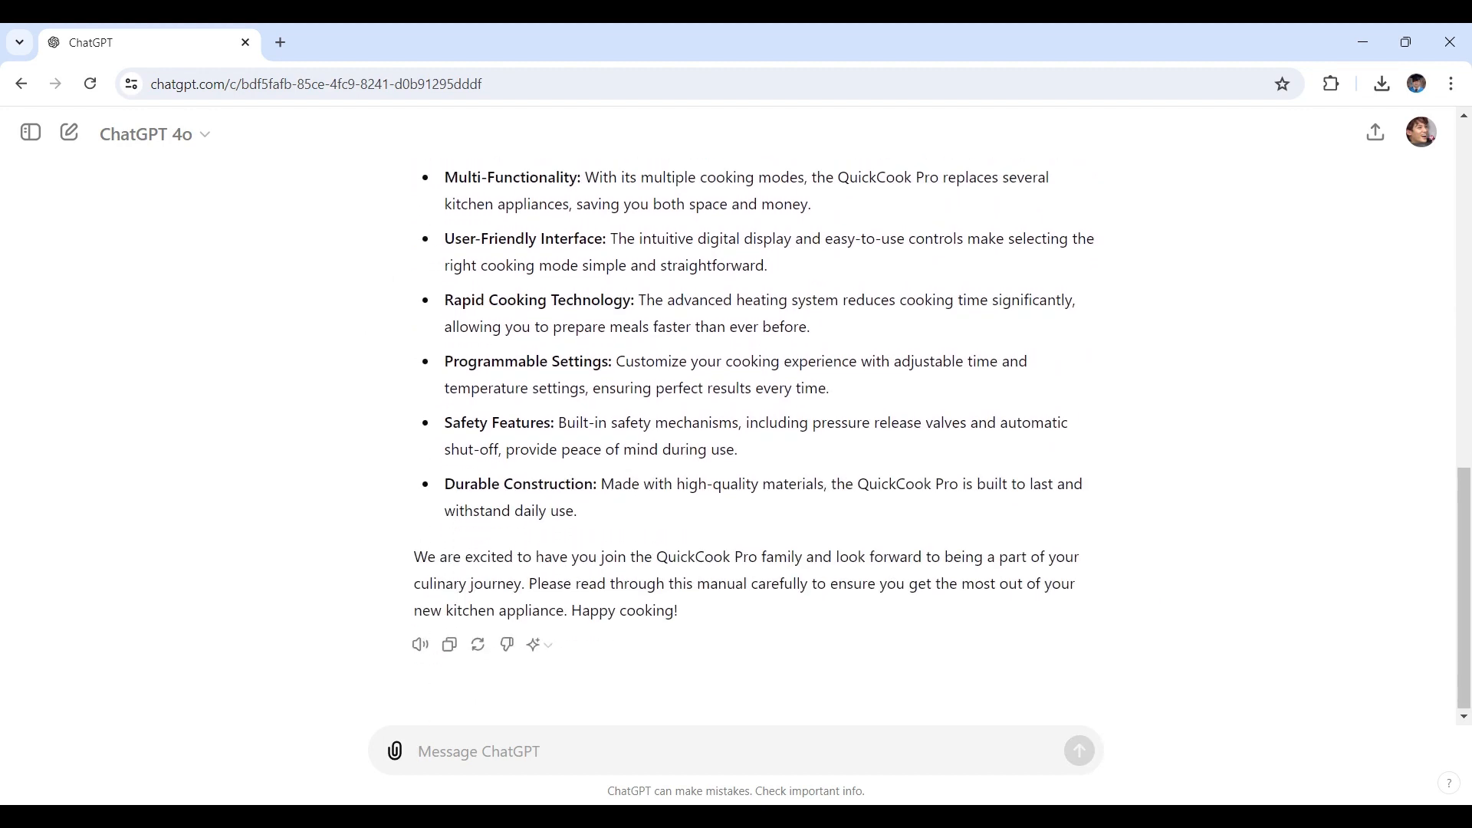
mouse_move(1037, 217)
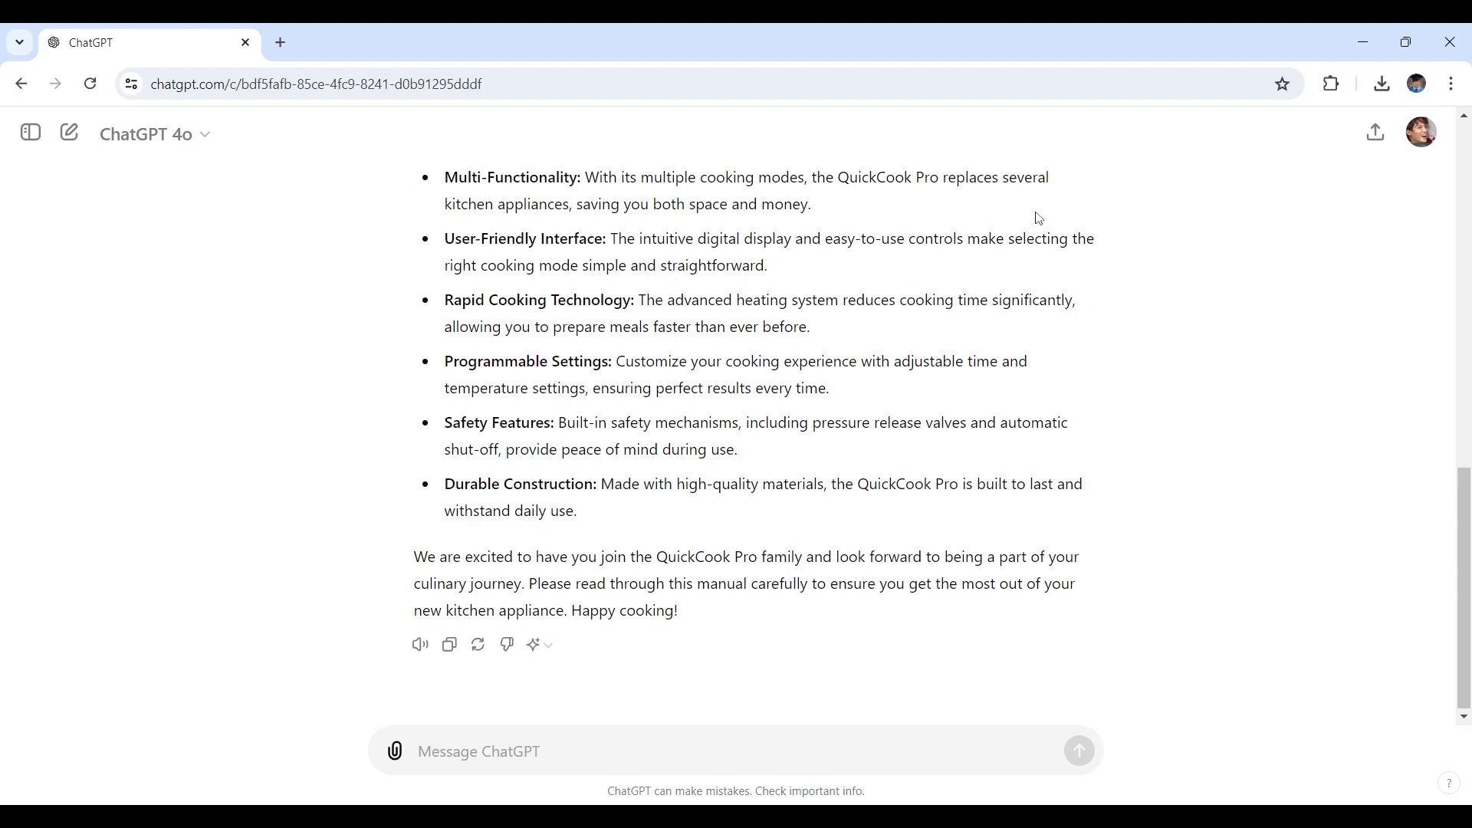
mouse_move(898, 126)
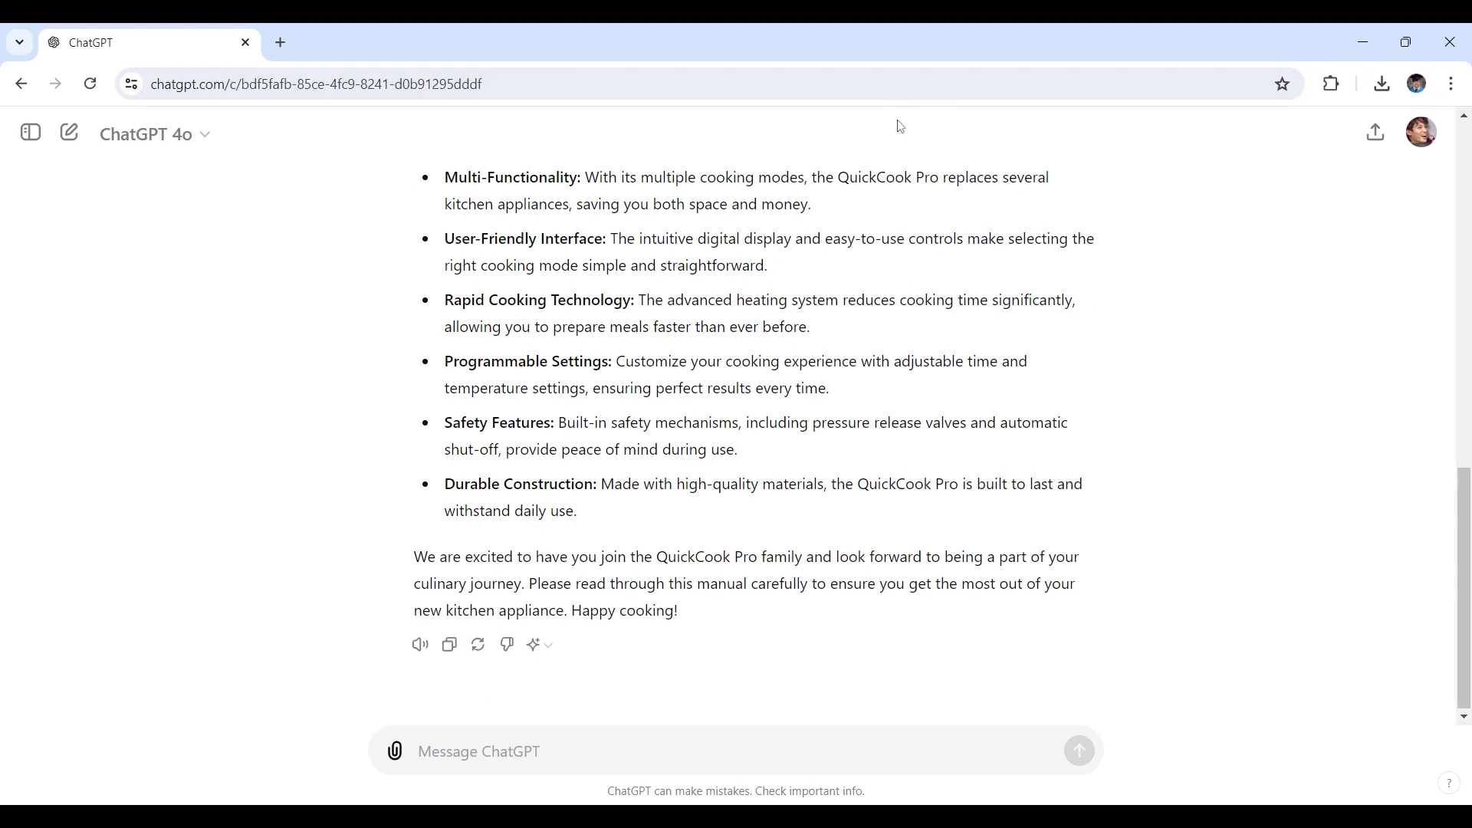
mouse_move(777, 30)
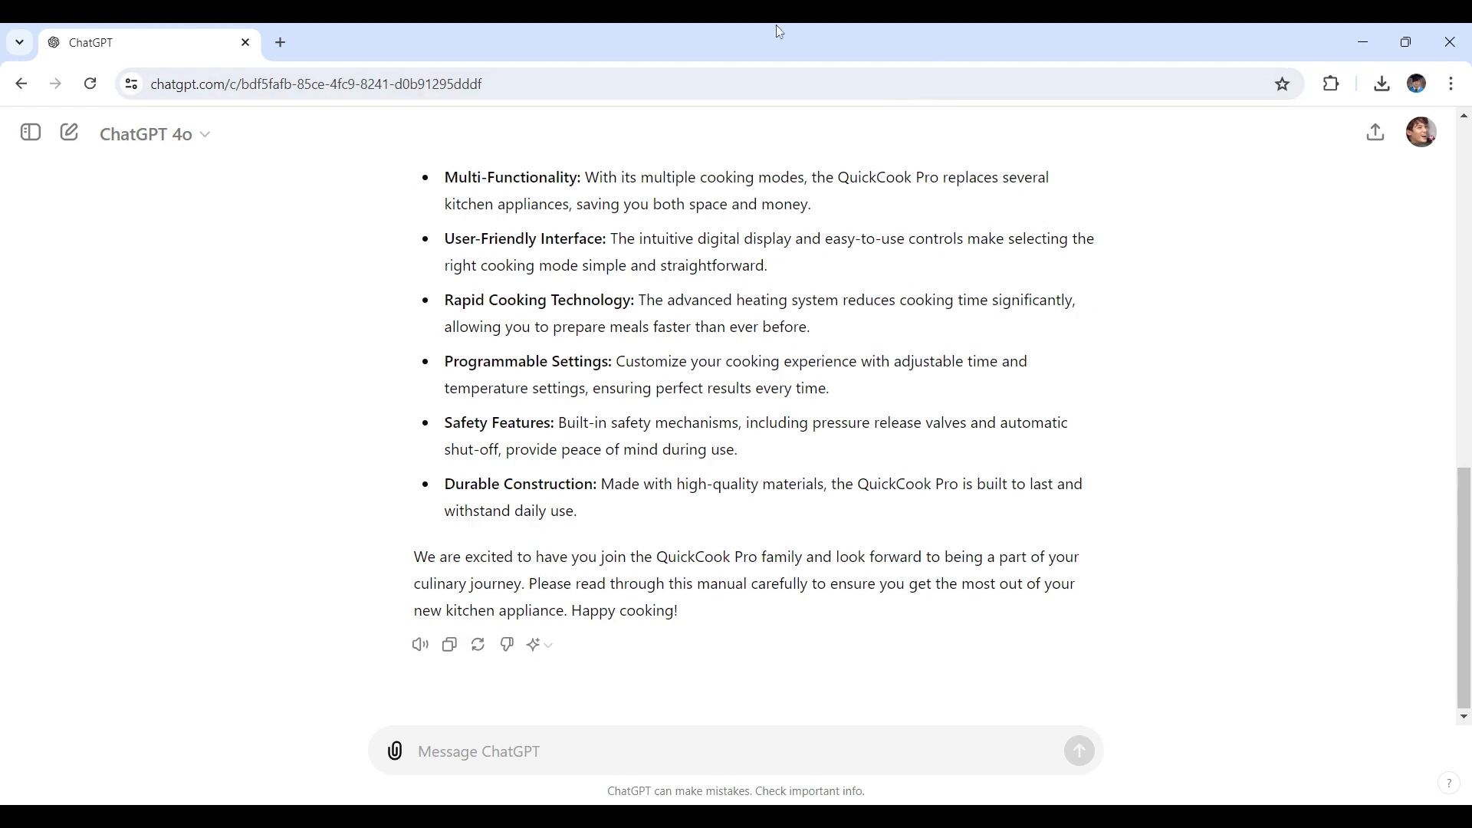
scroll("up", 3)
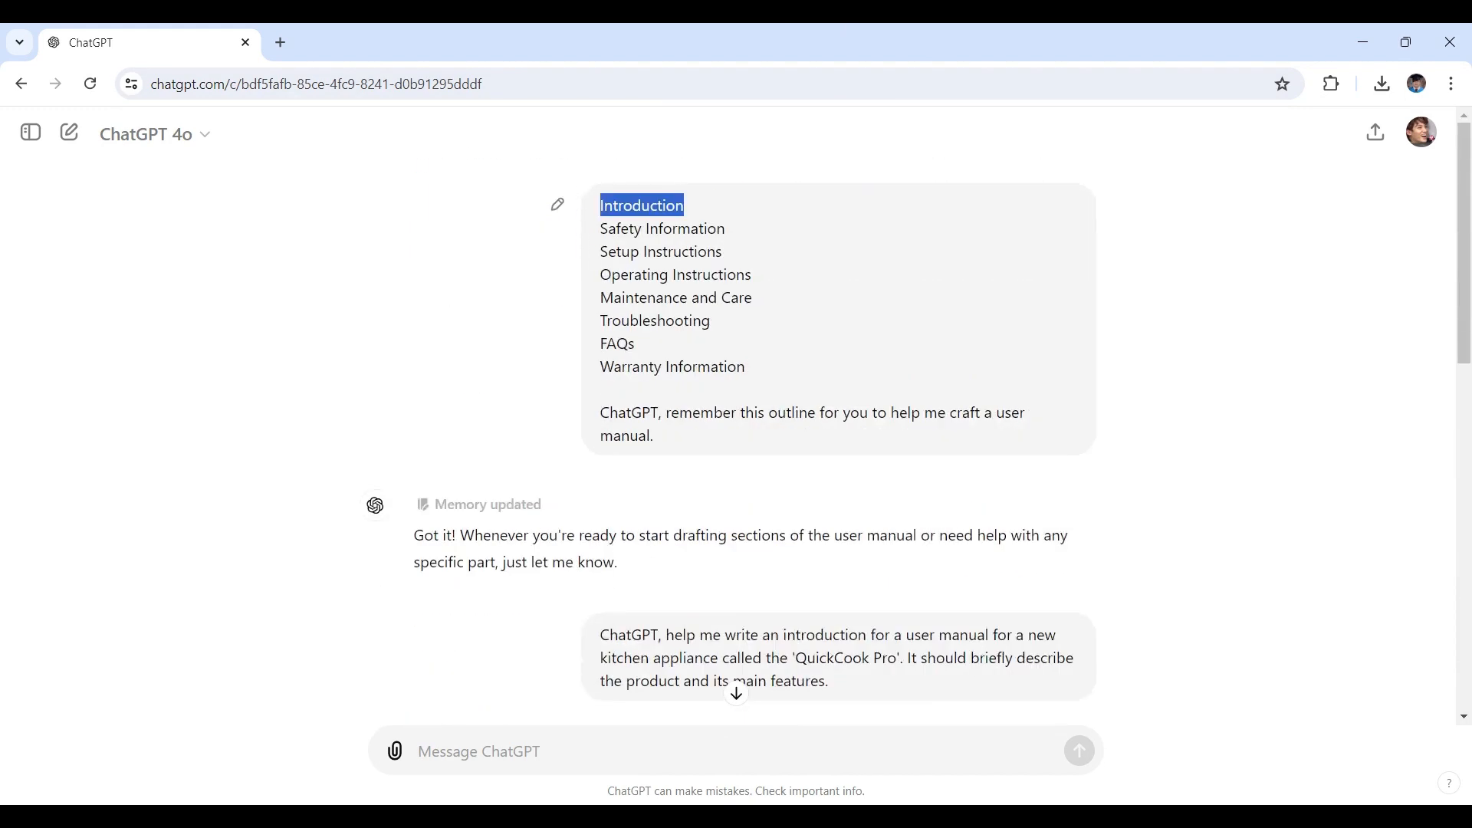
scroll("down", 3)
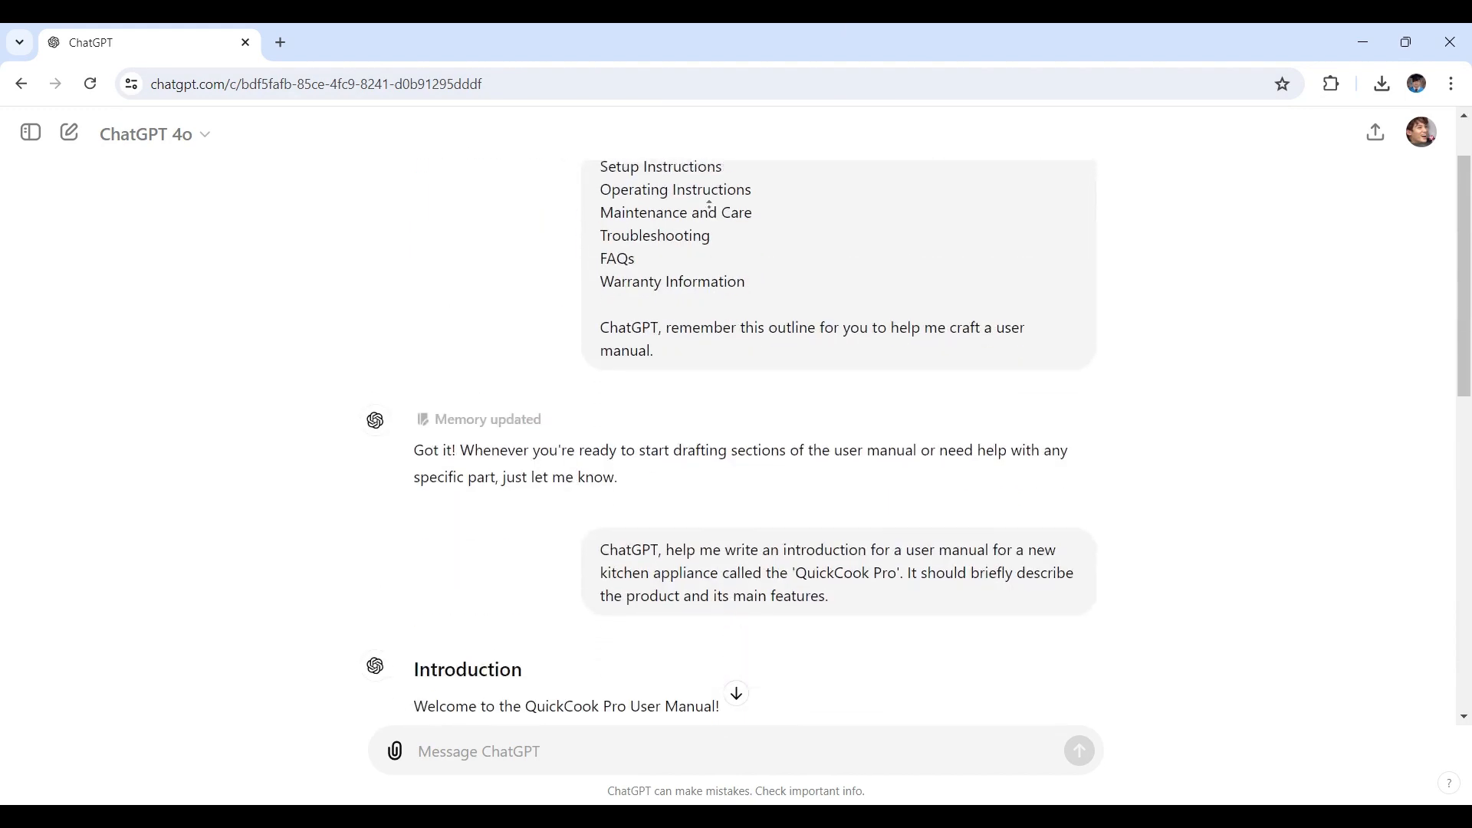
scroll("up", 3)
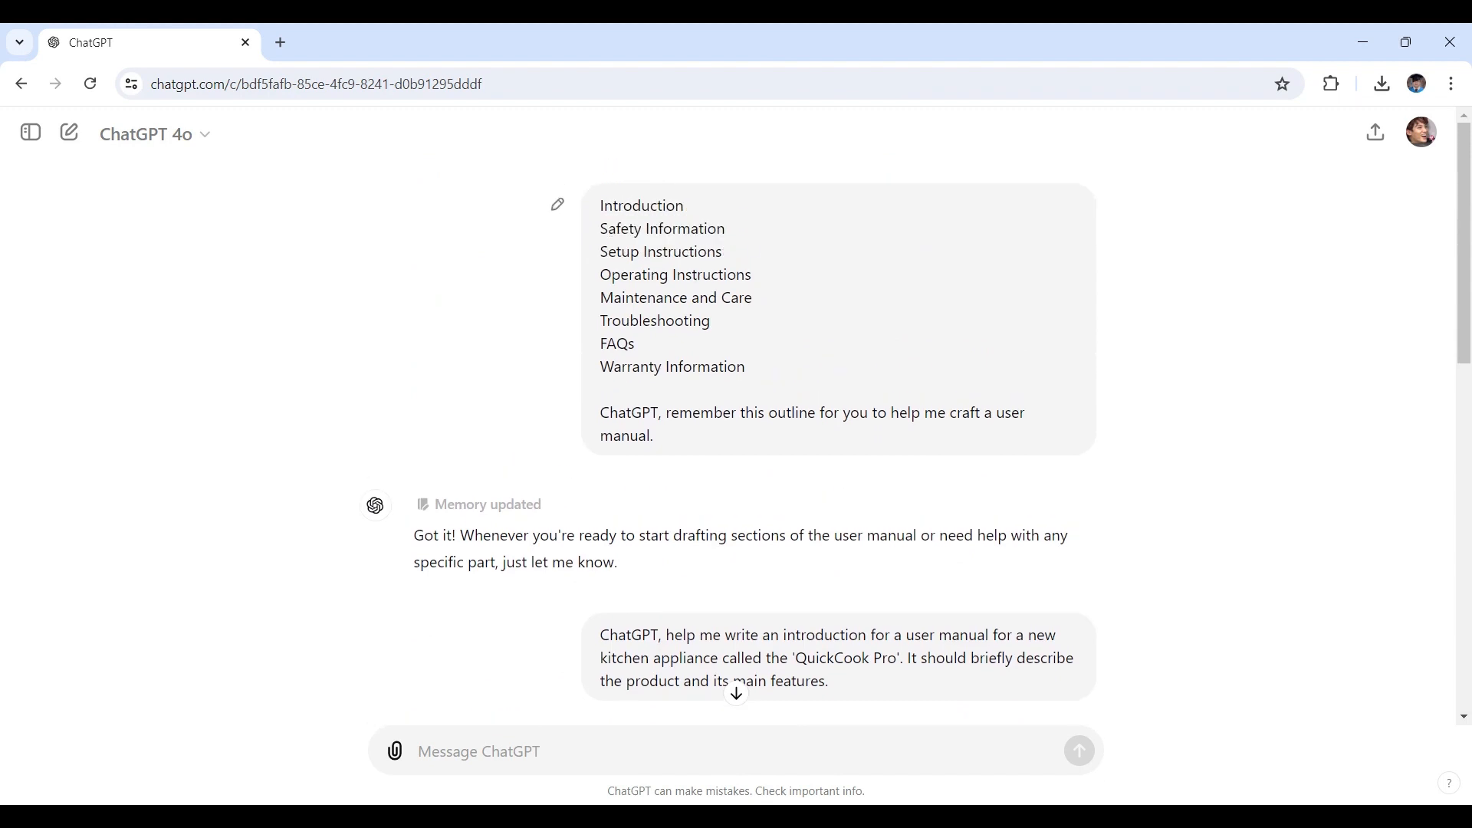
Step: Type 'ChatGPT, list safety precautions for using the QuickCook Pro.' in the message box
type("ChatGPT, list safety precautions for using the 'QuickCook Pro'.")
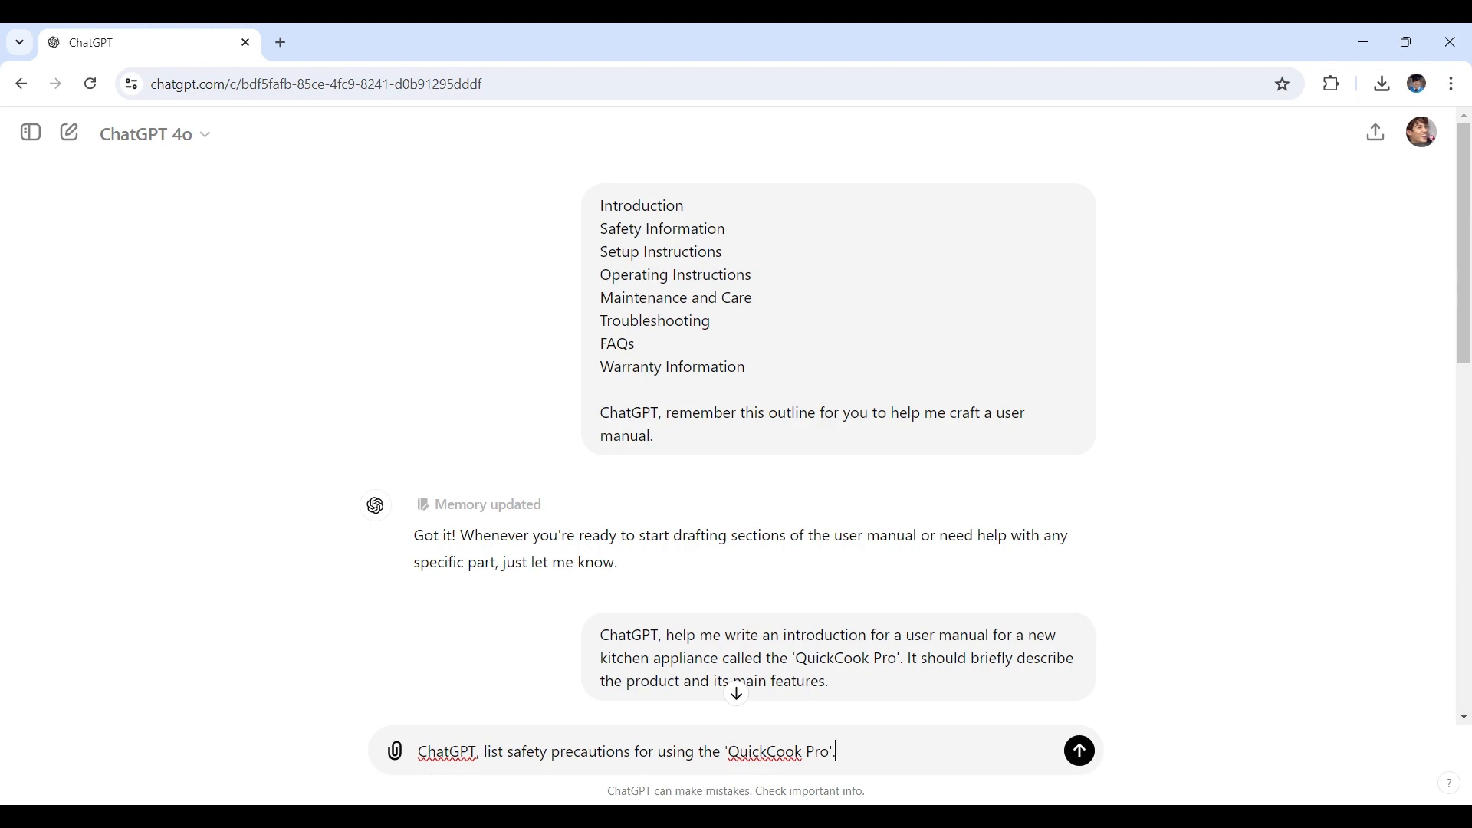
Step: Send the safety request and follow the fourteen-precaution reply as it generates
left_click(1077, 750)
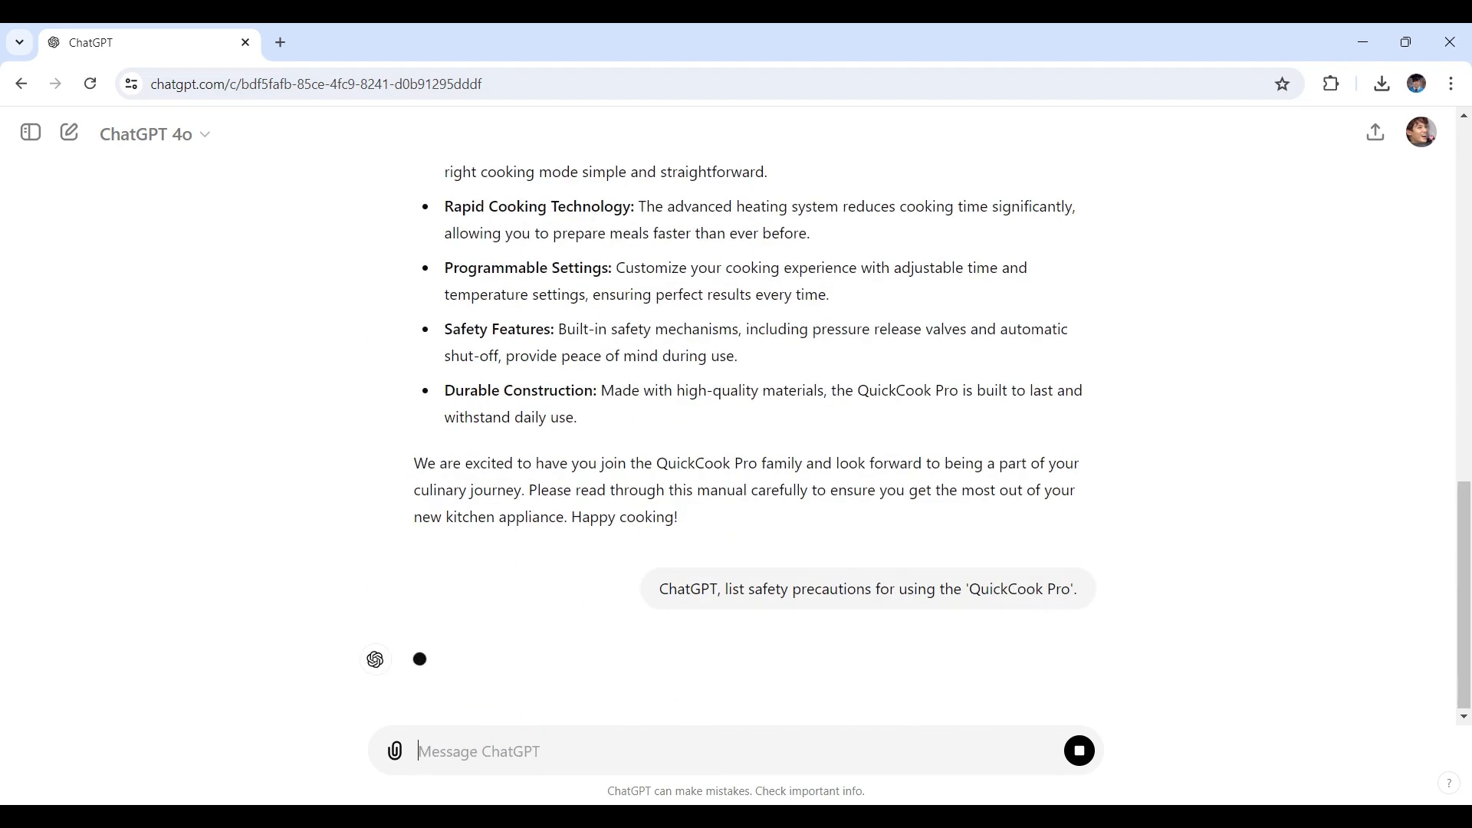
scroll("down", 3)
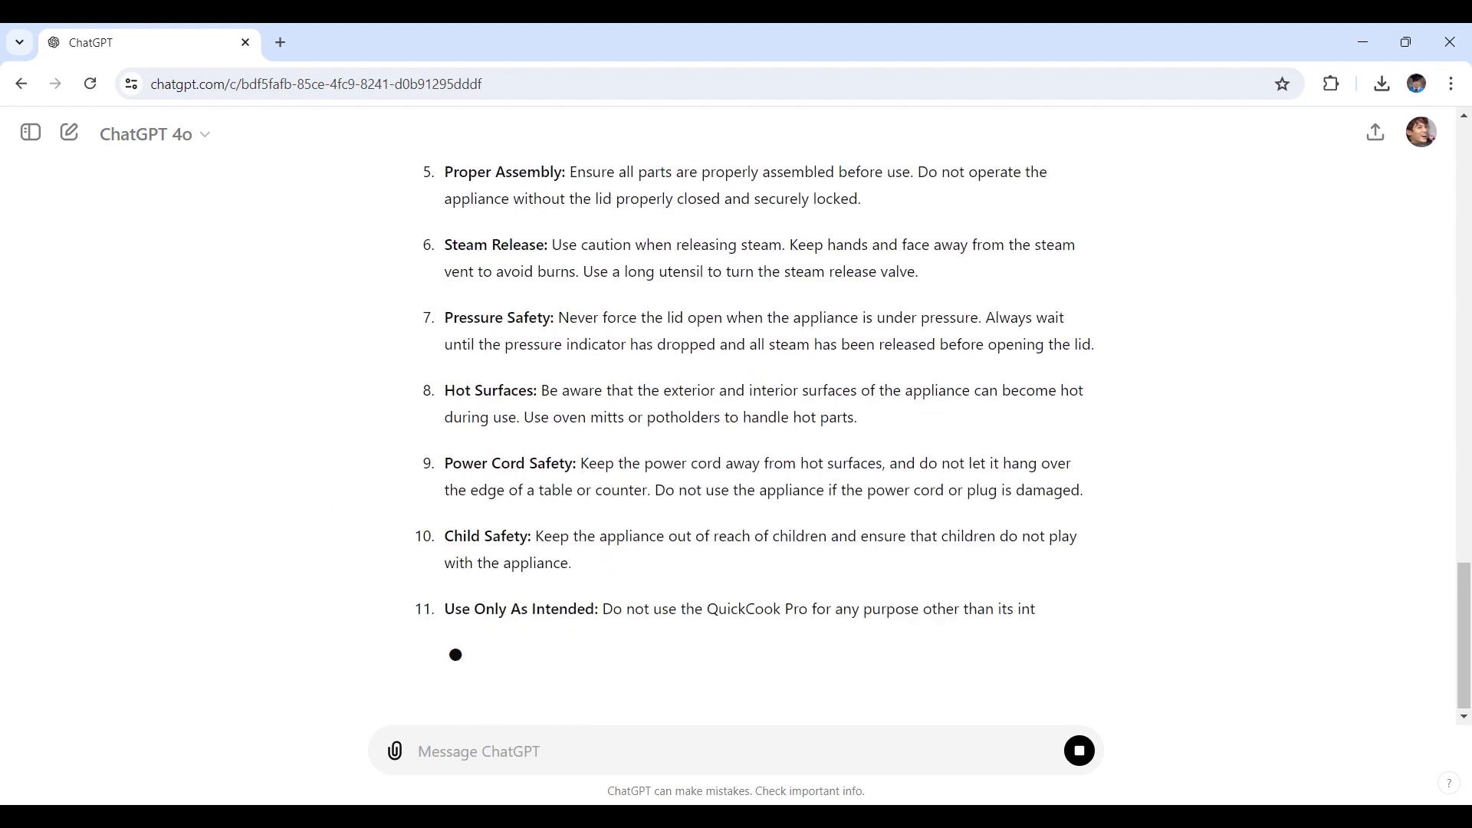
scroll("down", 3)
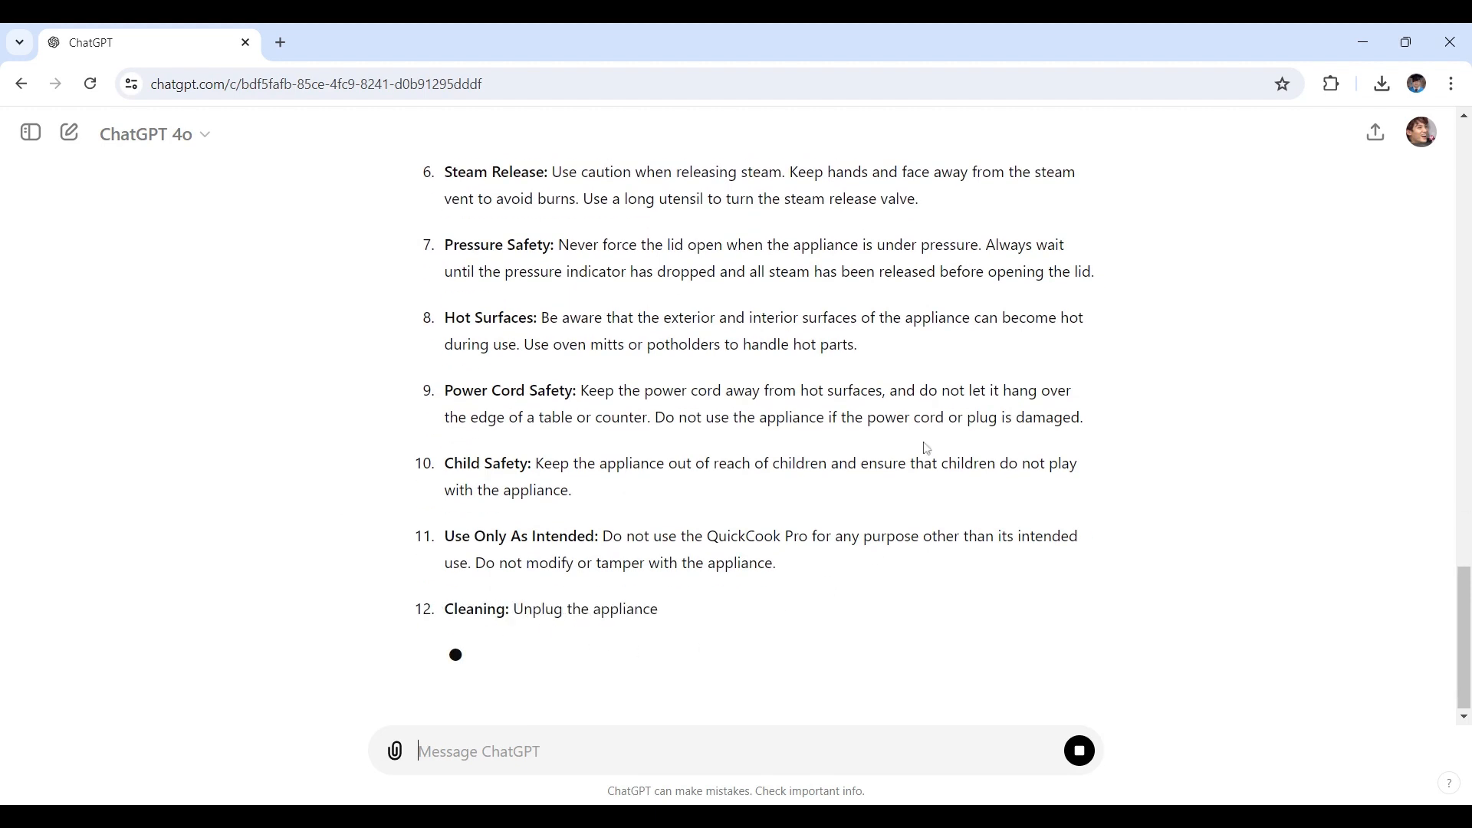
scroll("down", 3)
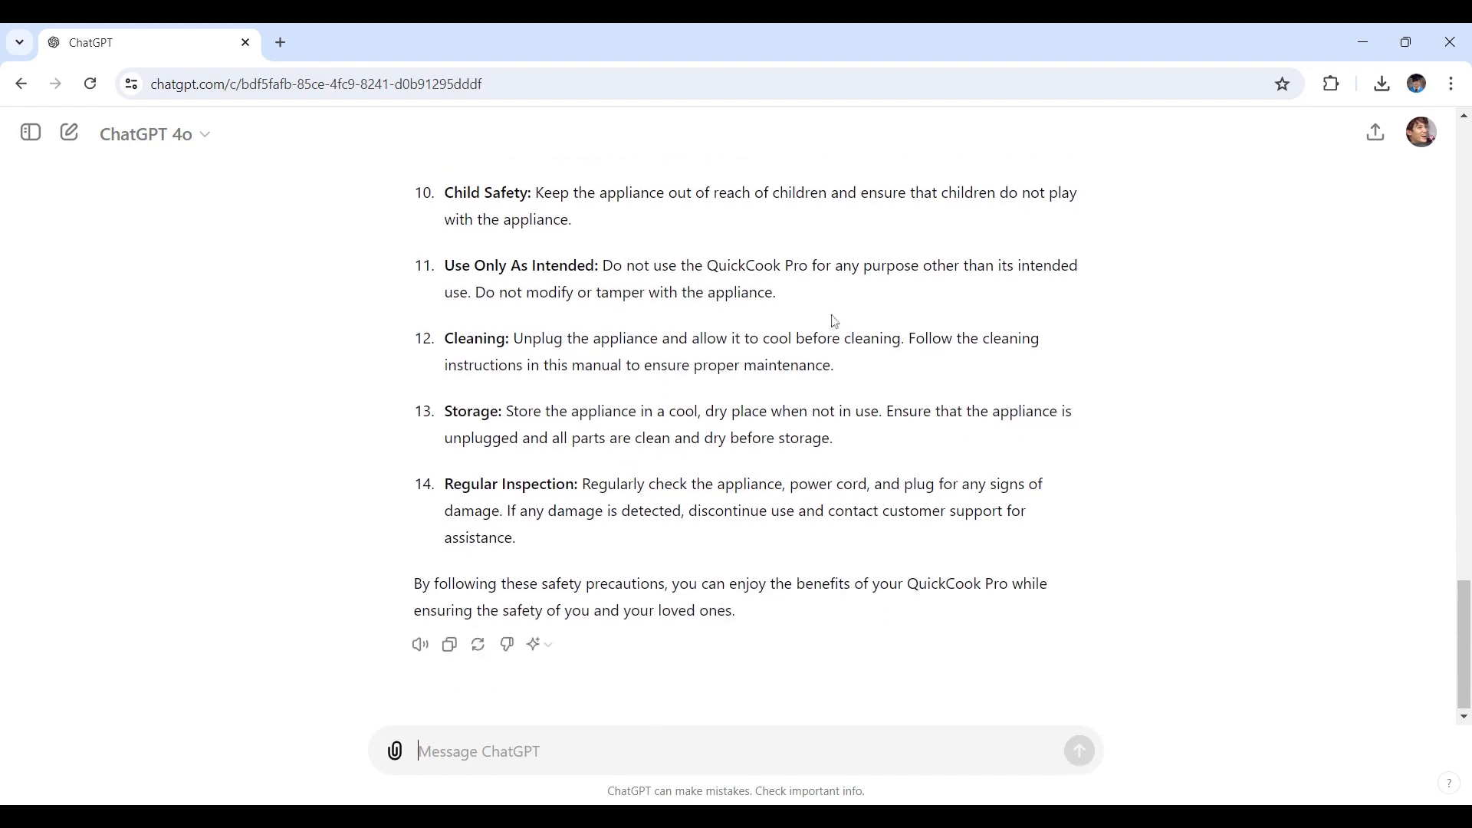
mouse_move(734, 672)
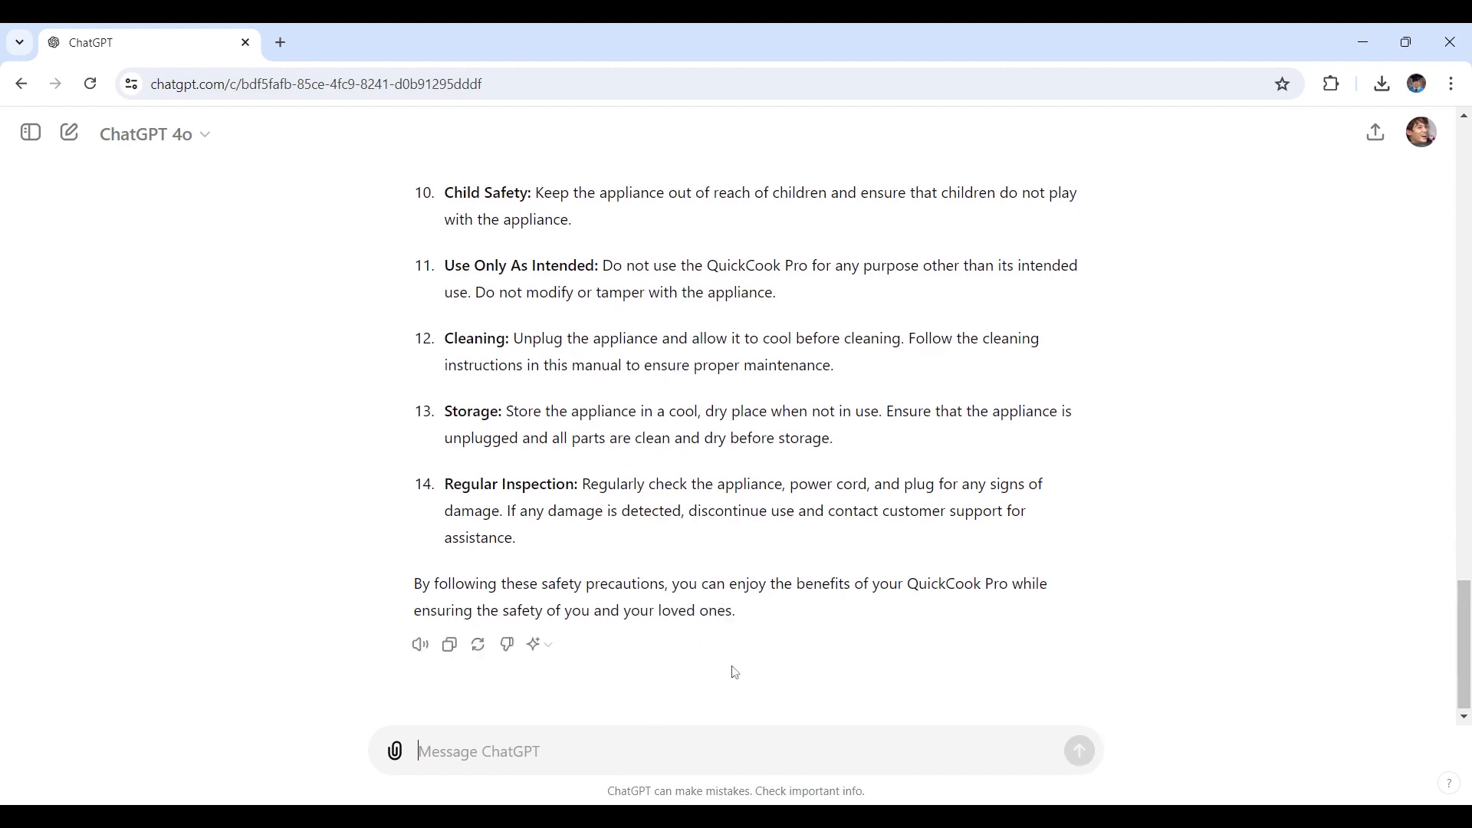
mouse_move(785, 672)
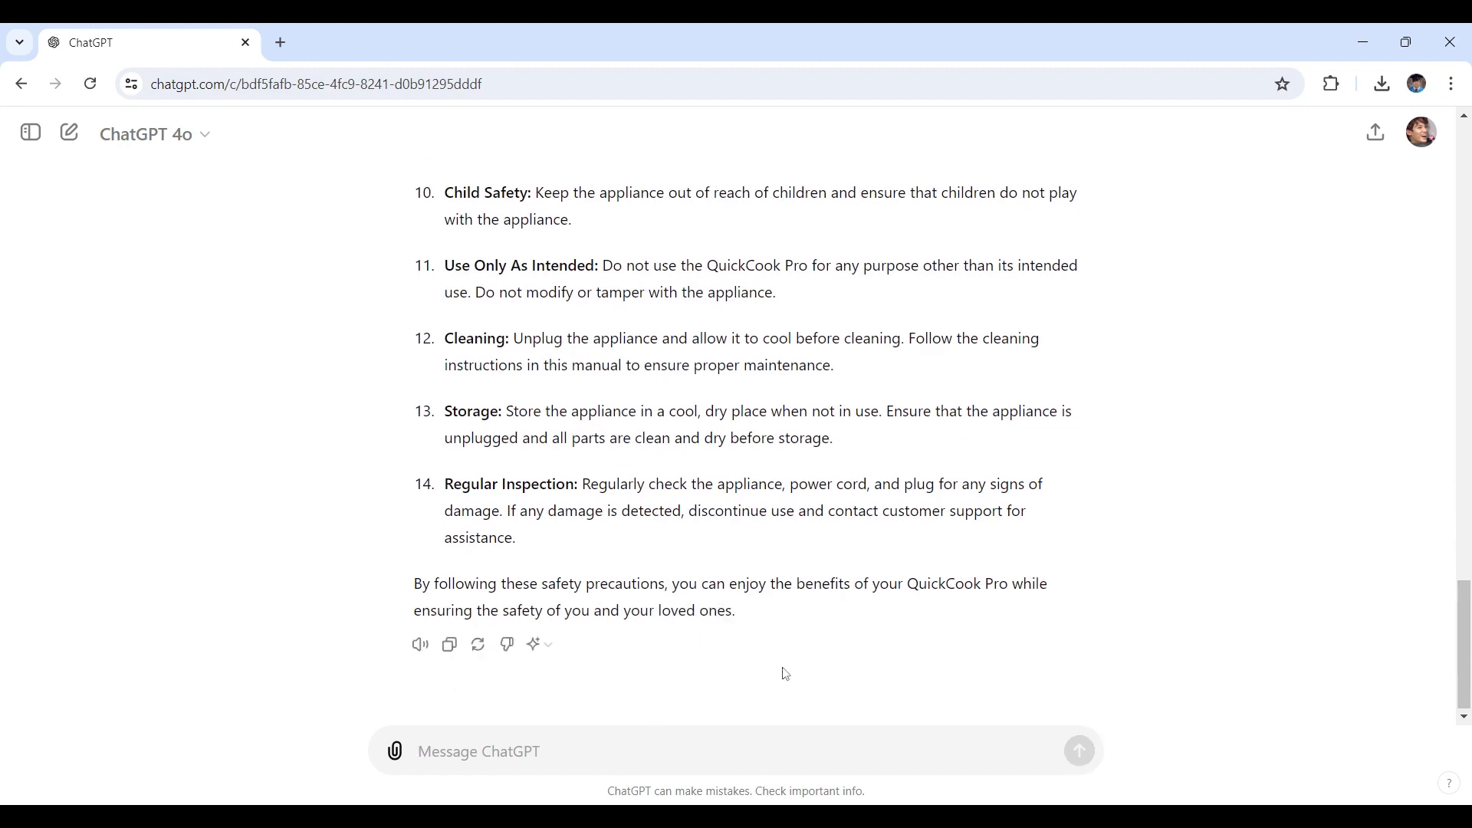
mouse_move(793, 670)
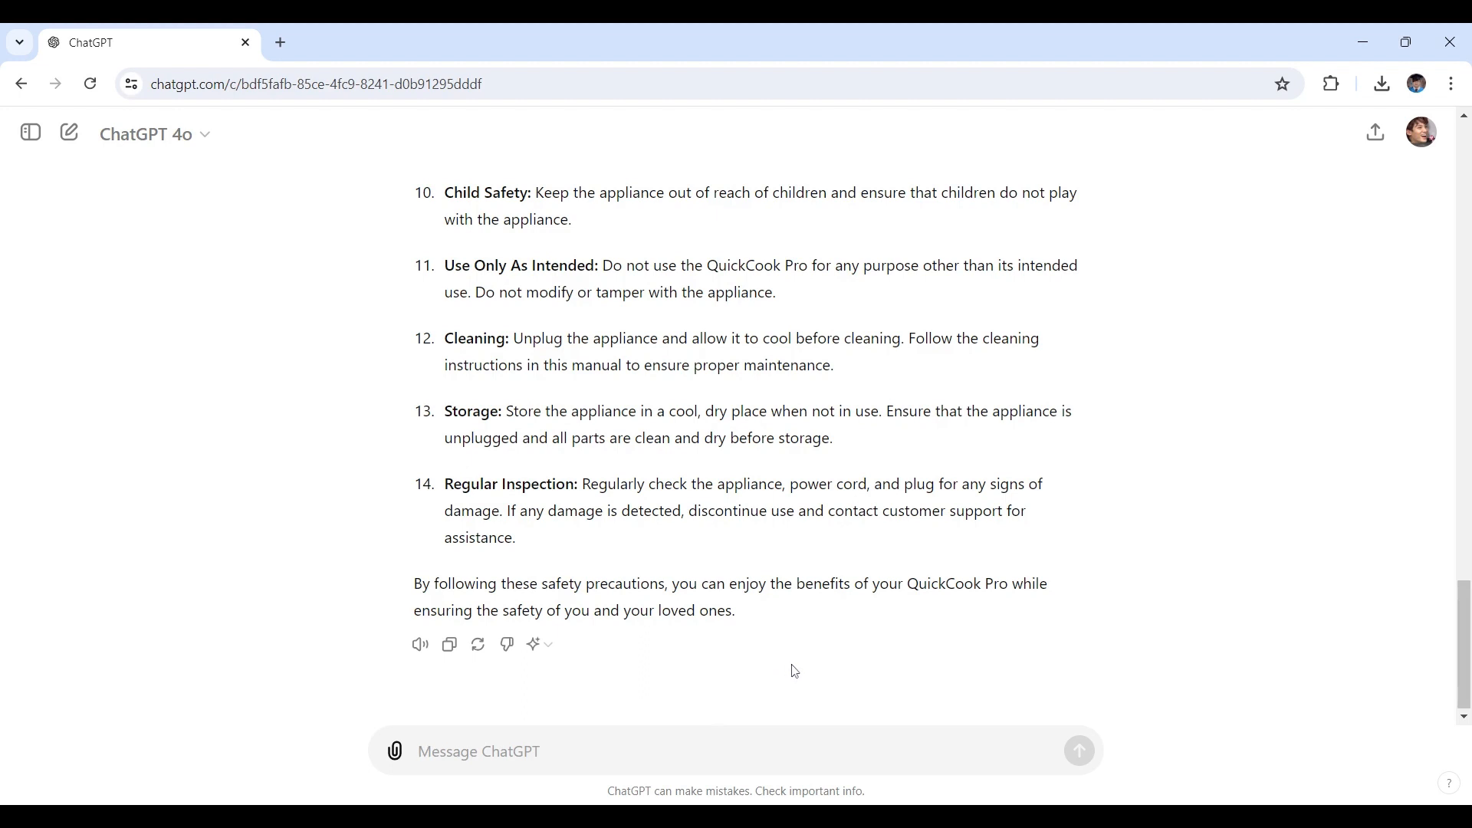
mouse_move(813, 678)
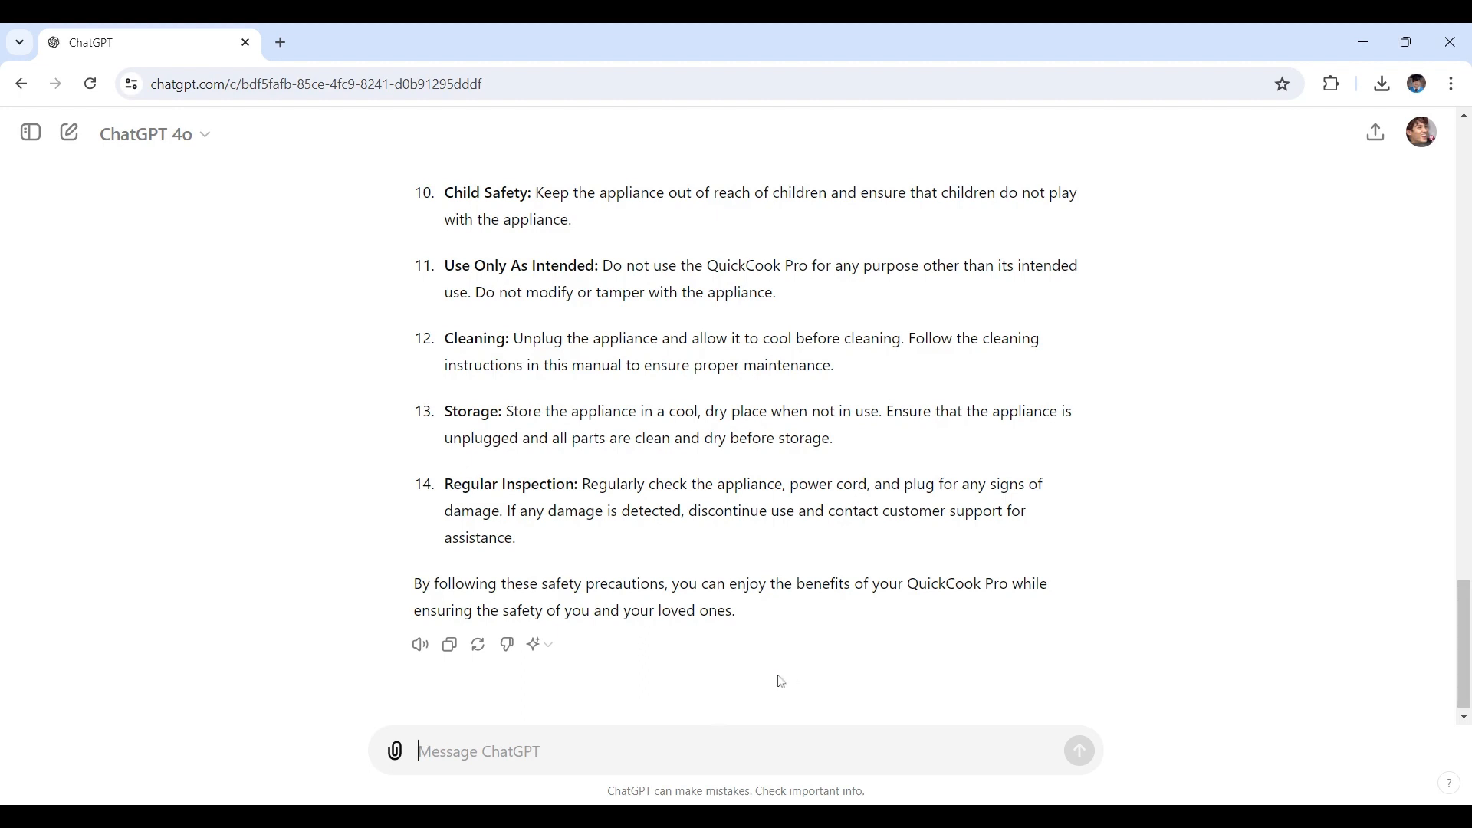
mouse_move(764, 681)
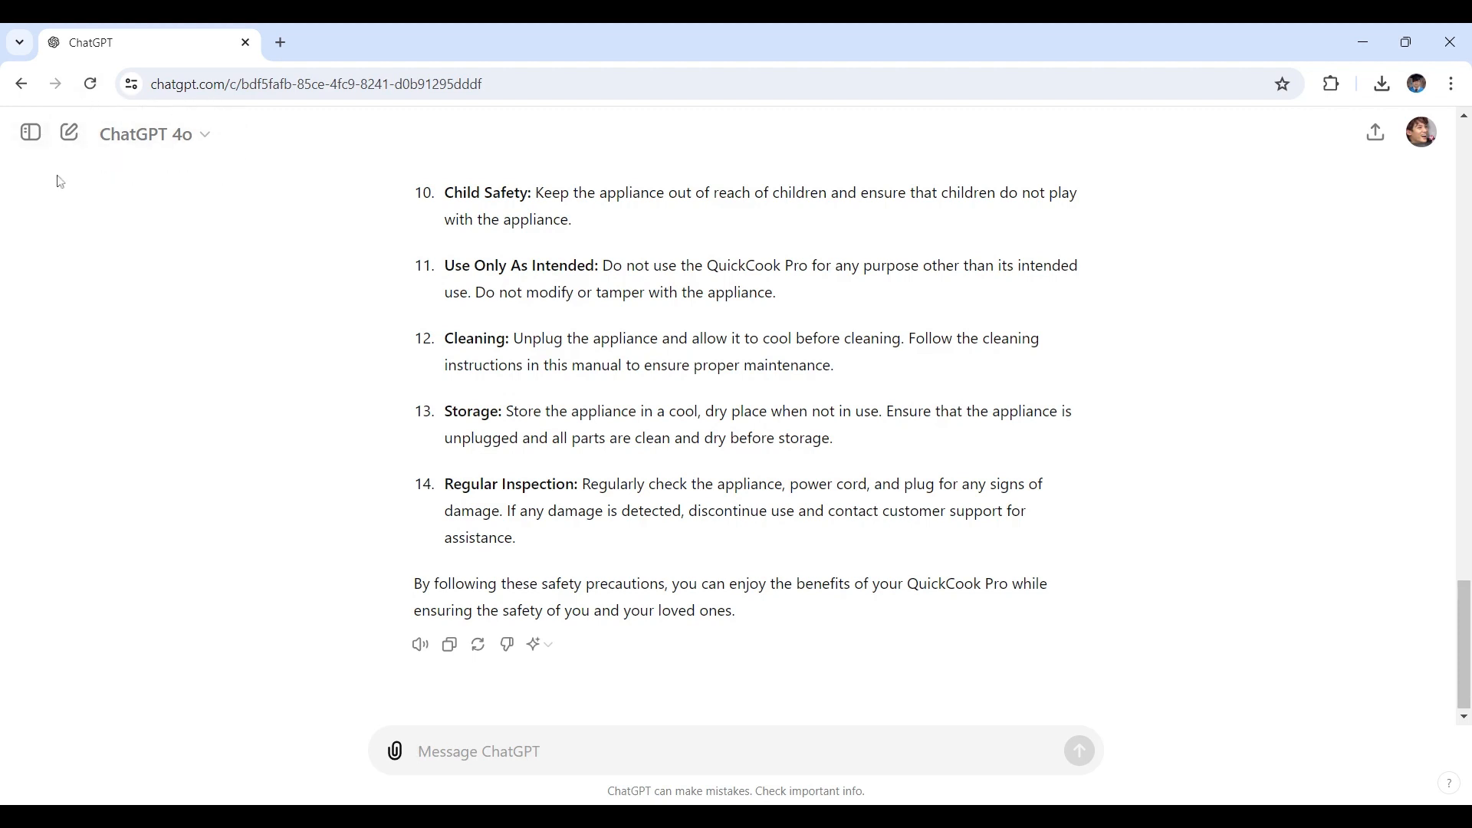
mouse_move(225, 156)
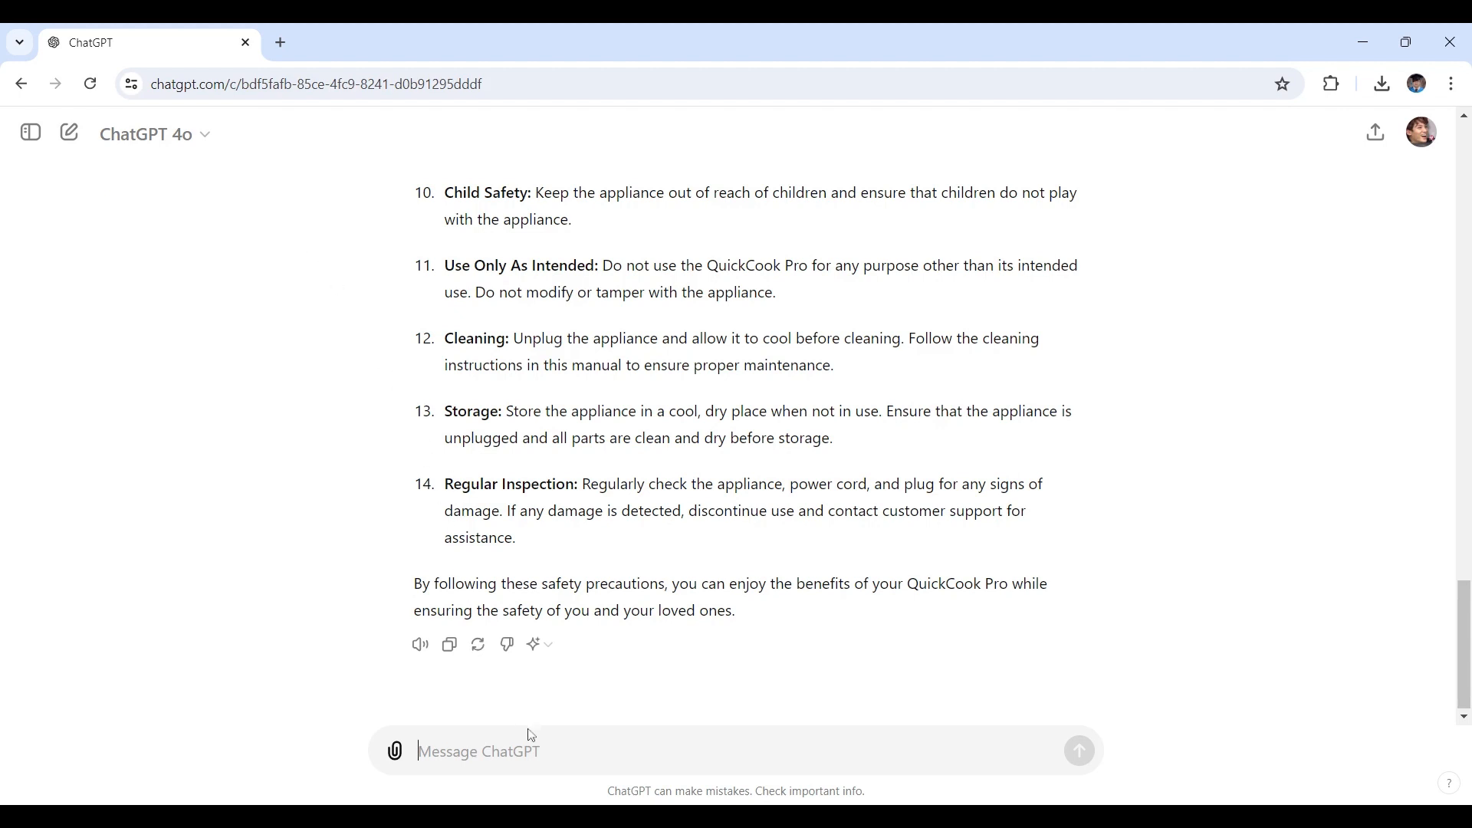
Step: Send 'ChatGPT, provide step-by-step setup instructions for the QuickCook Pro.'
type("ChatGPT, provide step-by-step setup instructions for the 'QuickCook Pro'.")
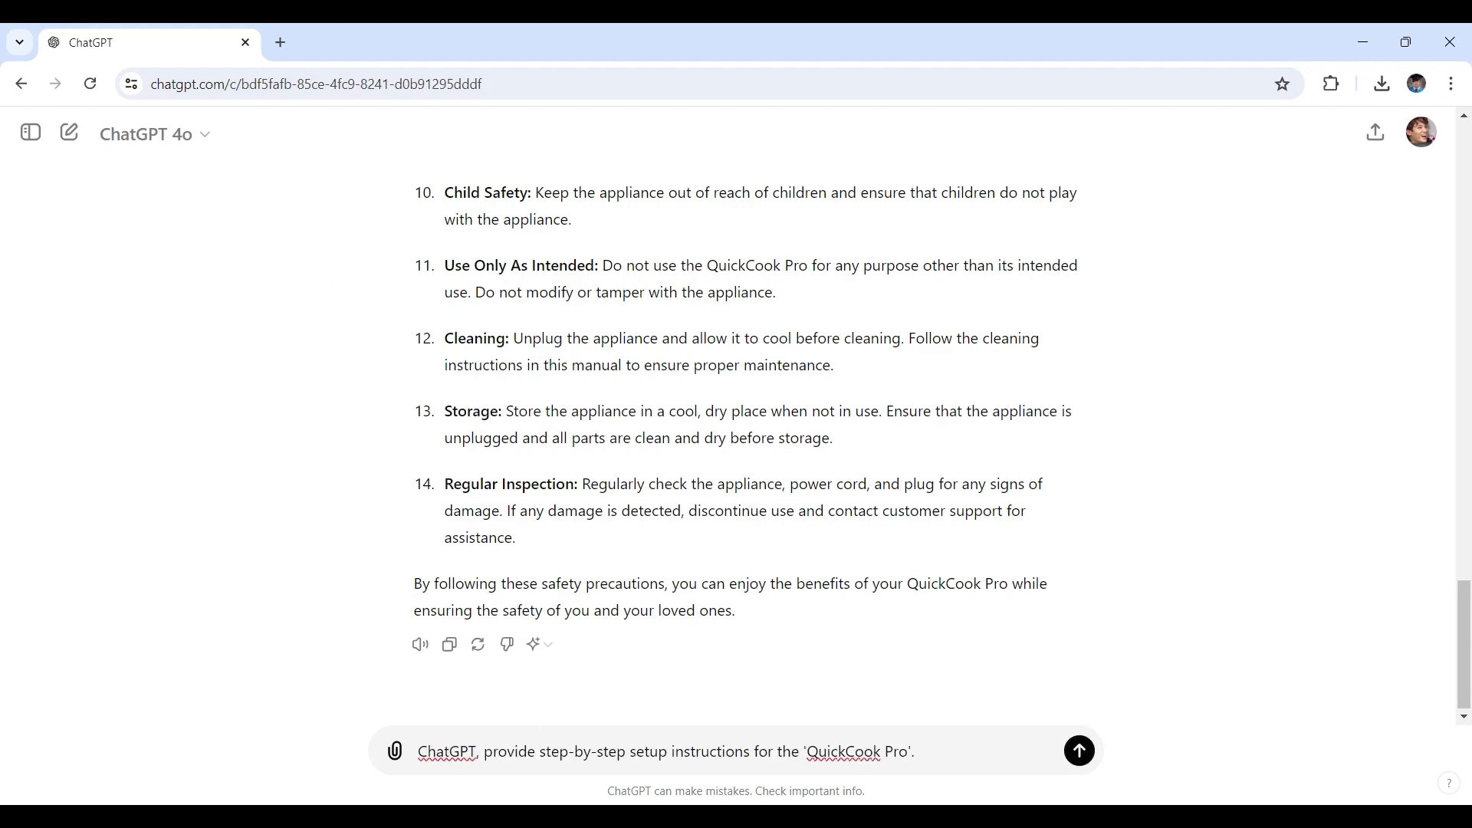
left_click(911, 751)
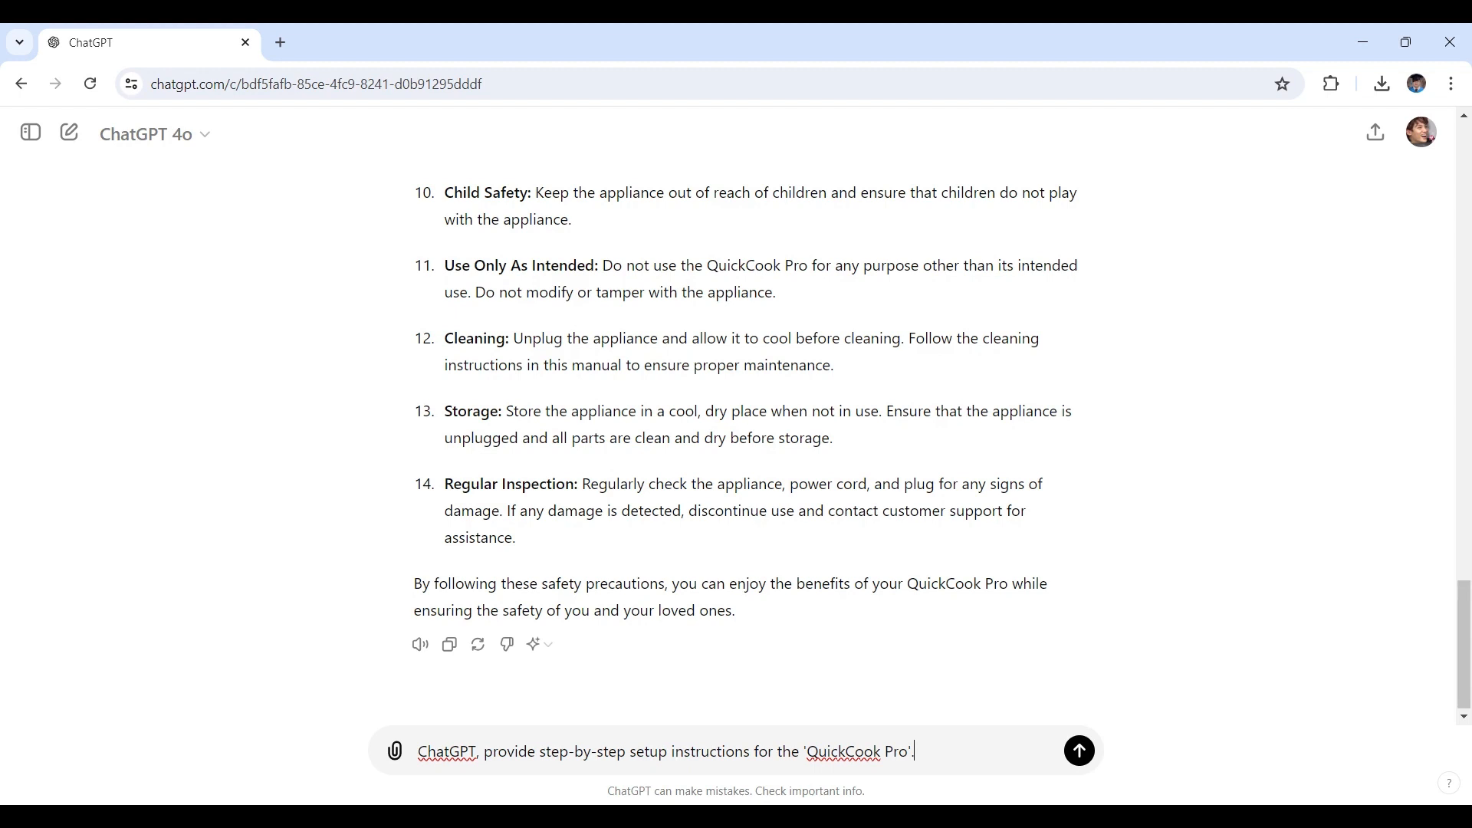
left_click(1078, 749)
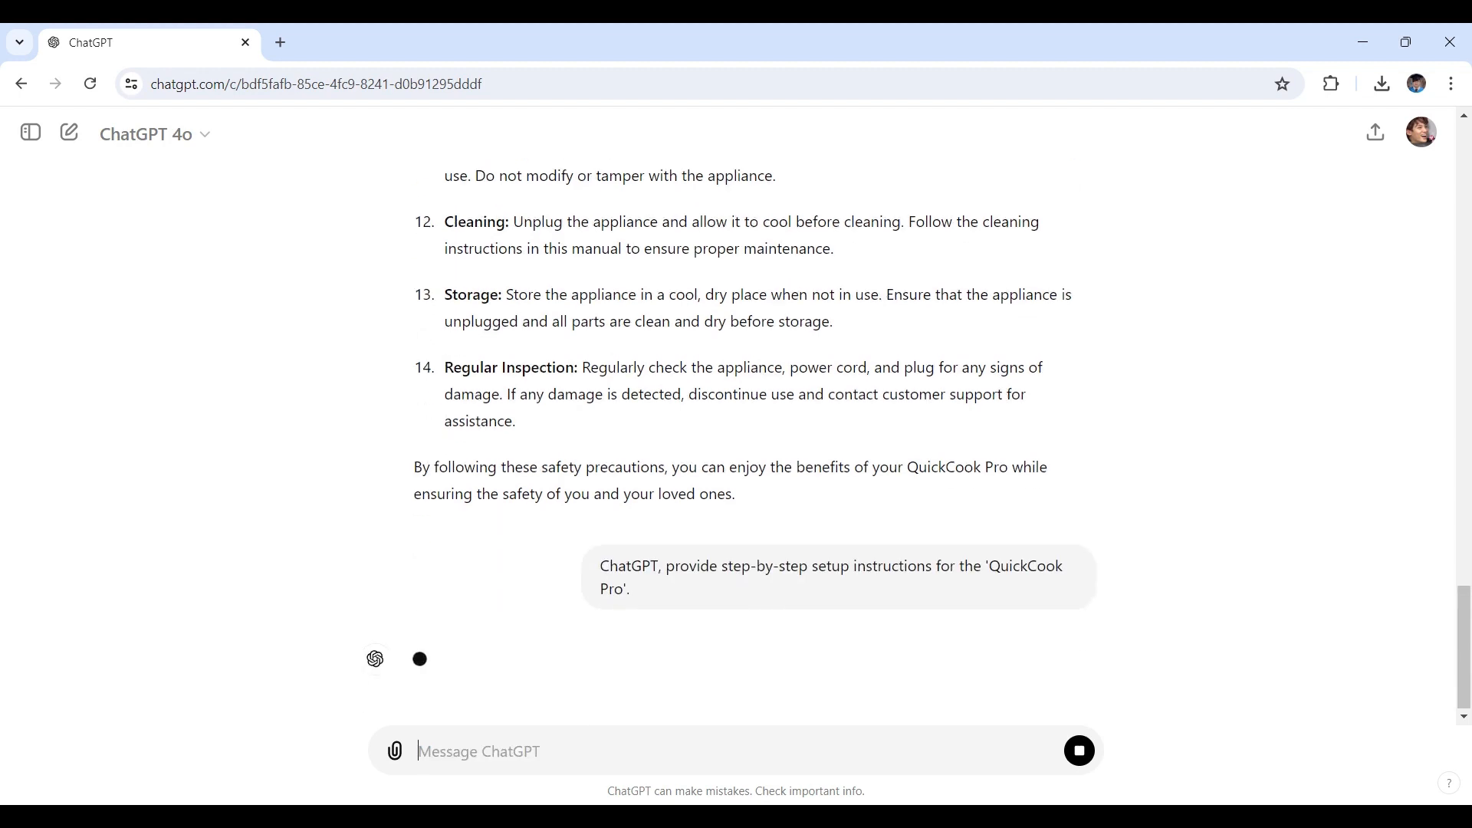
Step: Scroll down through the eight setup steps, from unboxing to the test run
scroll("down", 3)
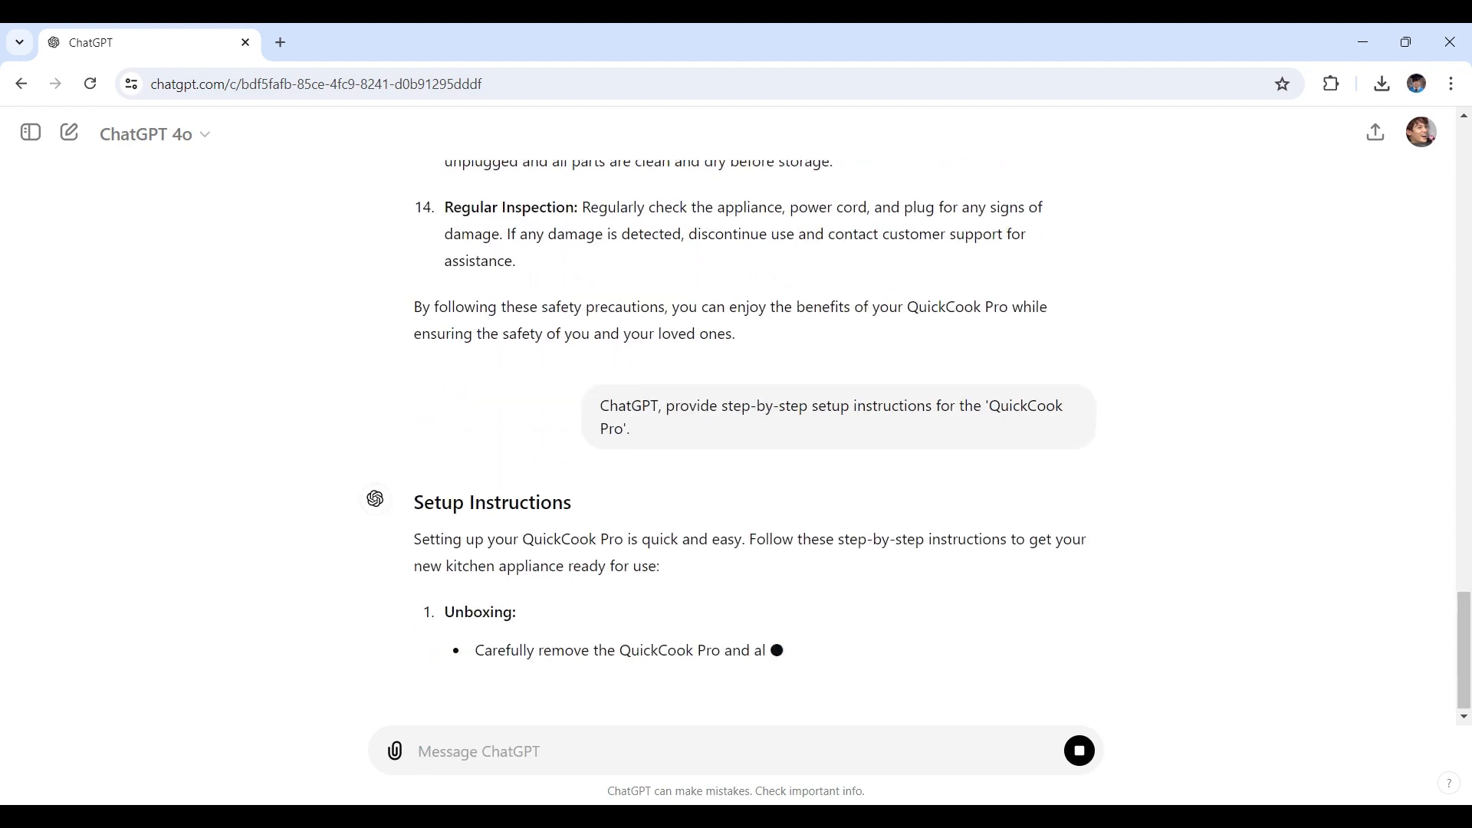
scroll("down", 3)
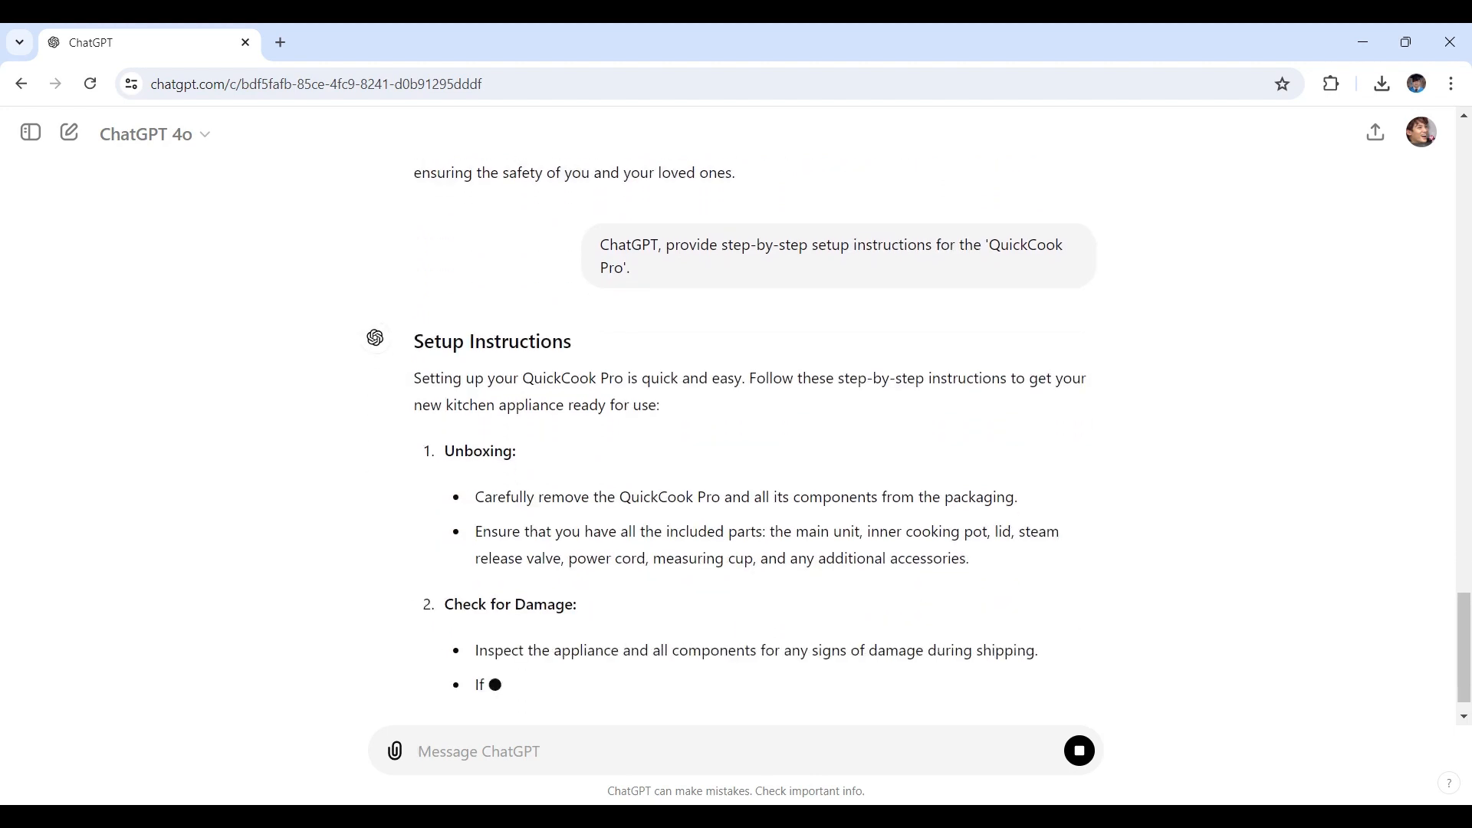
scroll("down", 3)
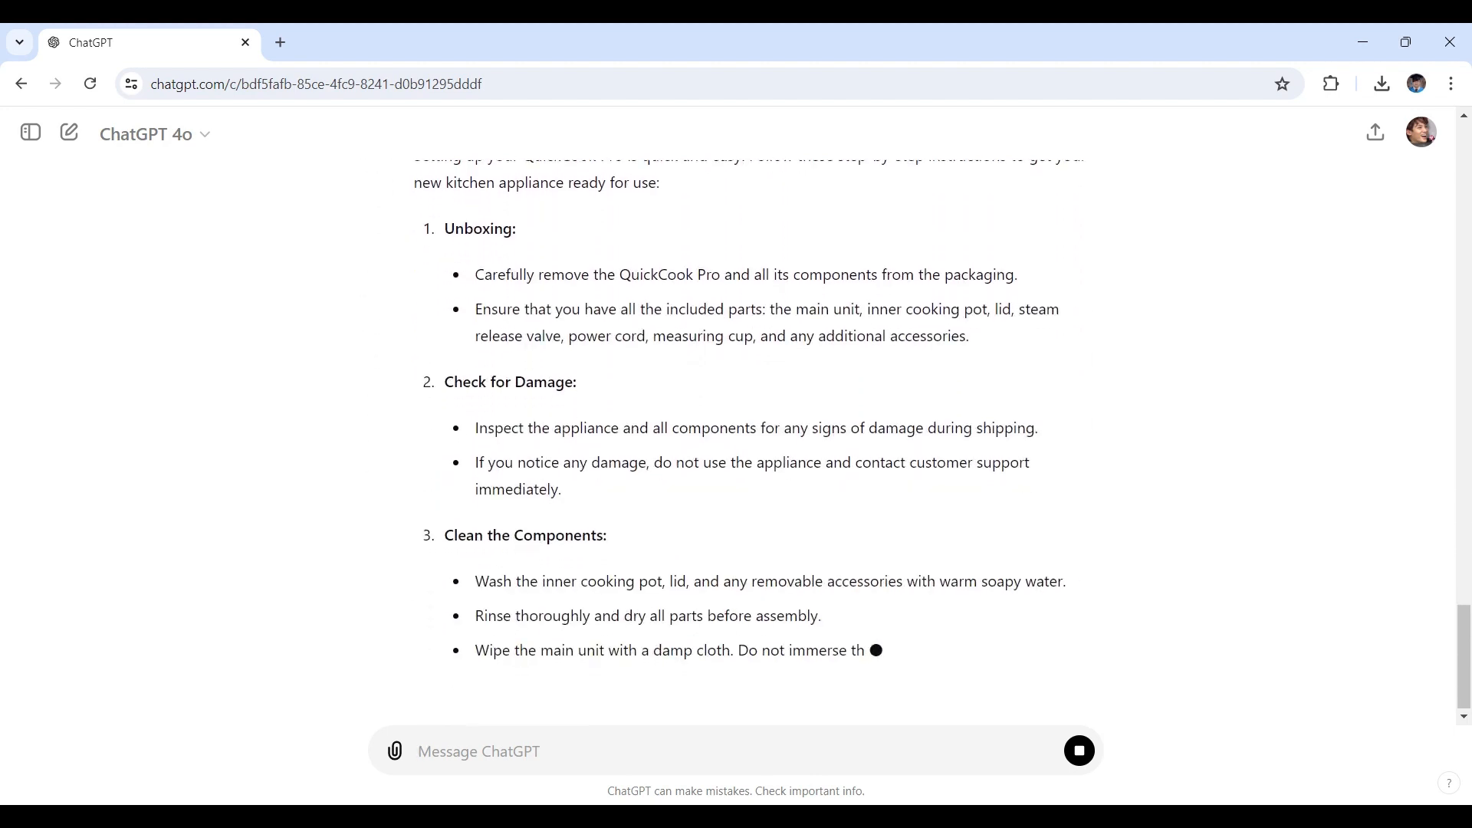
scroll("down", 3)
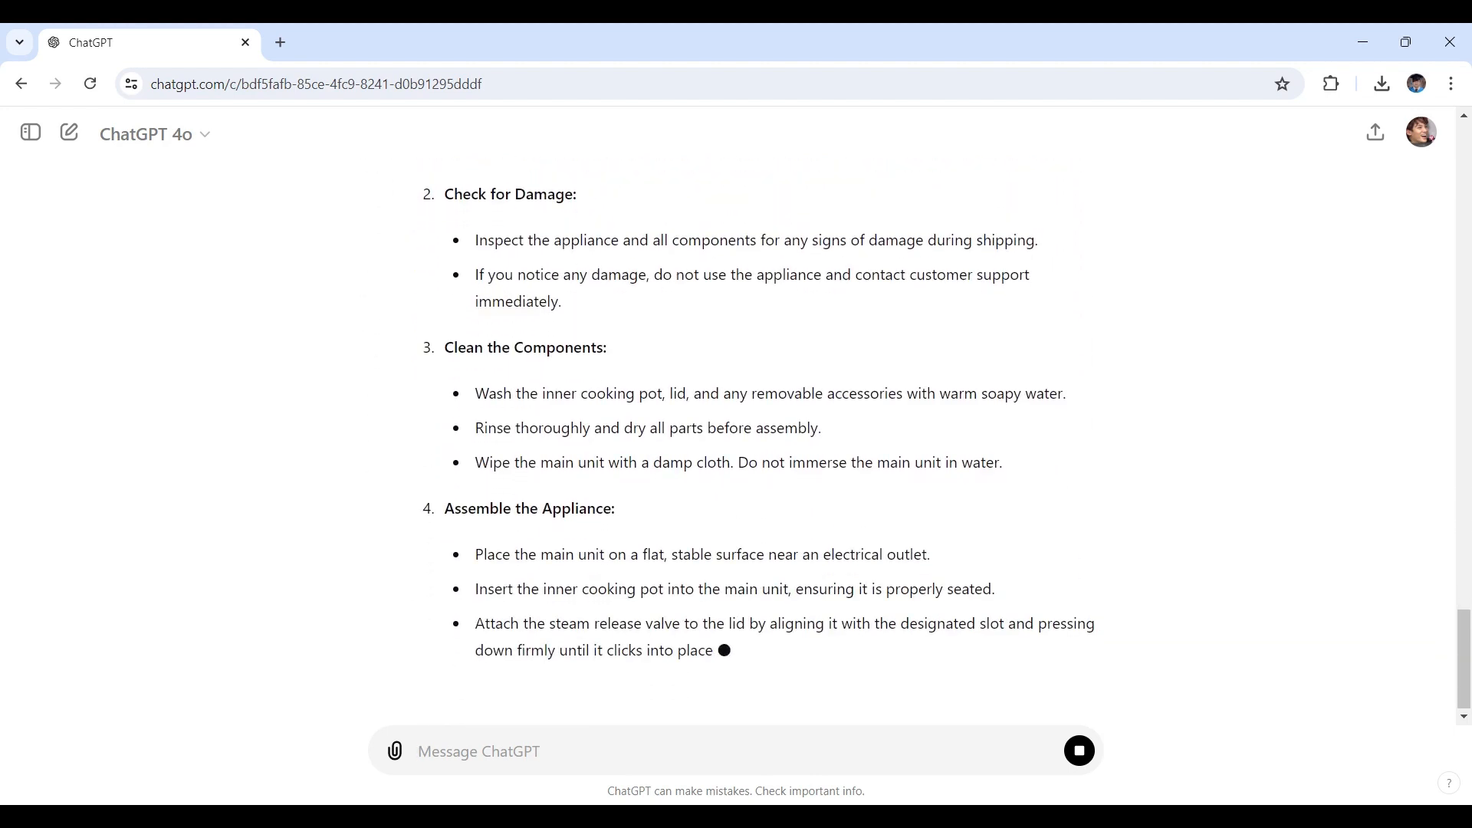
scroll("down", 3)
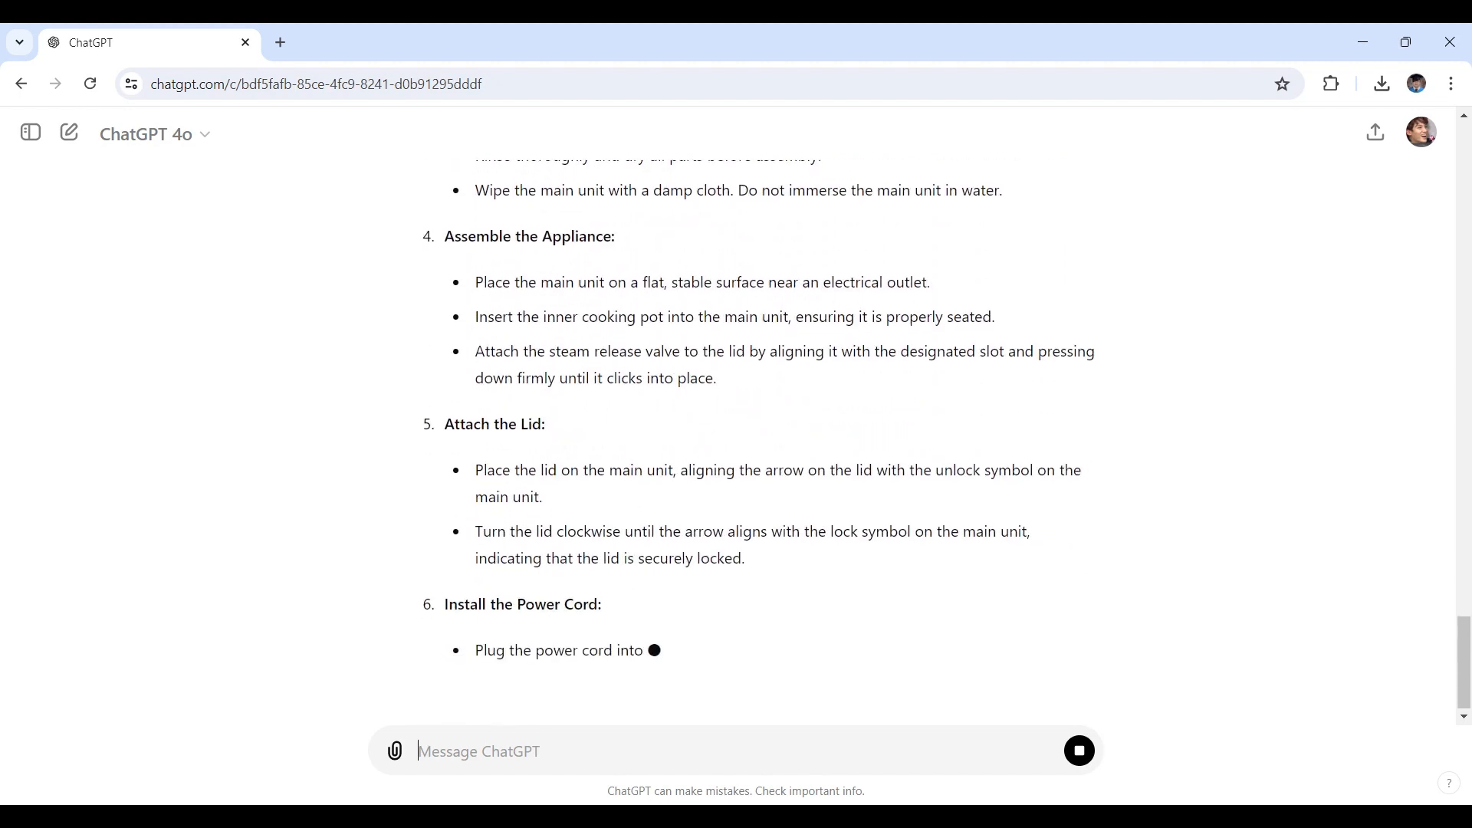
scroll("down", 3)
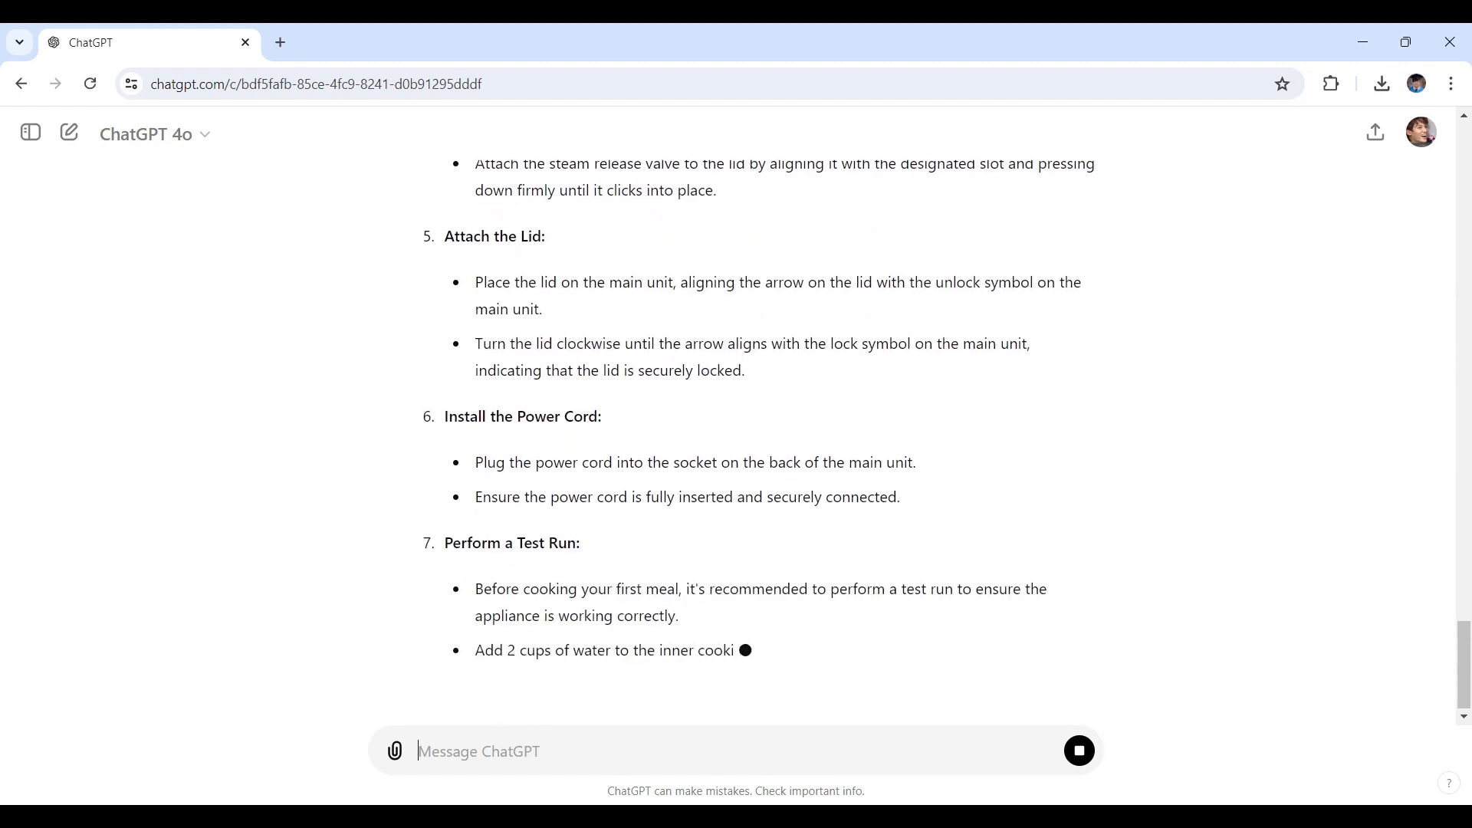
scroll("down", 3)
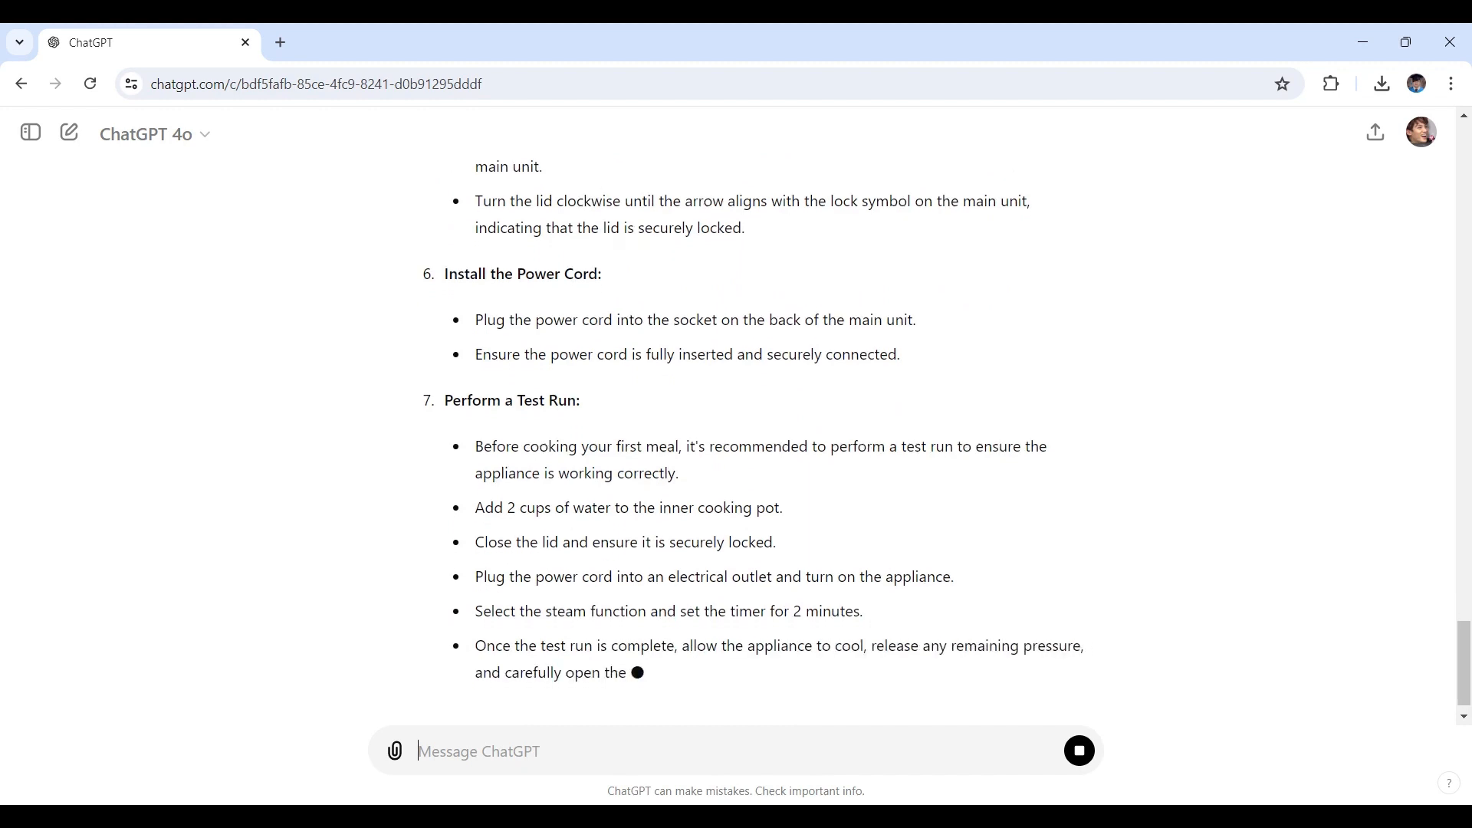
scroll("down", 3)
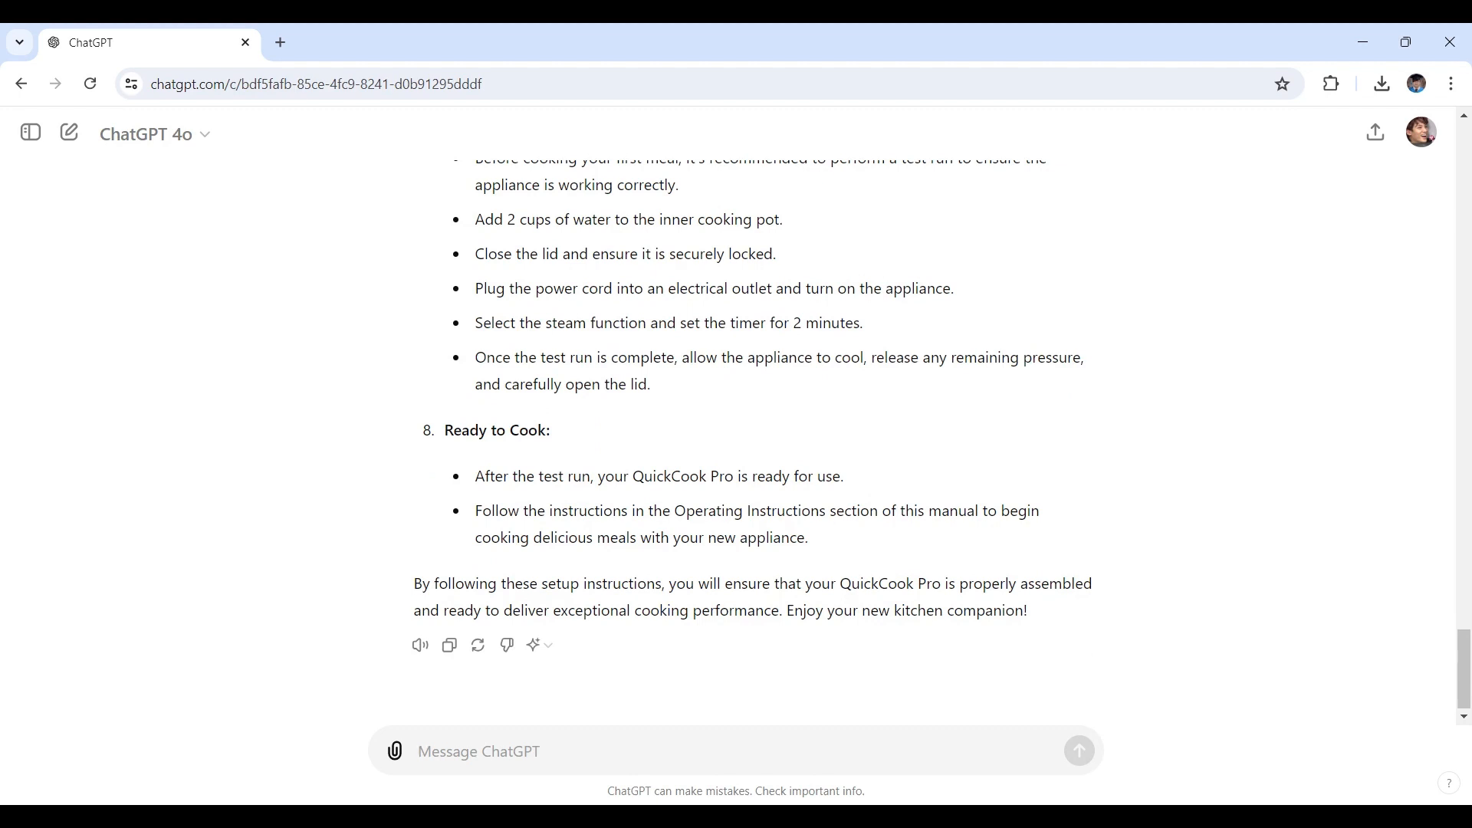
mouse_move(865, 557)
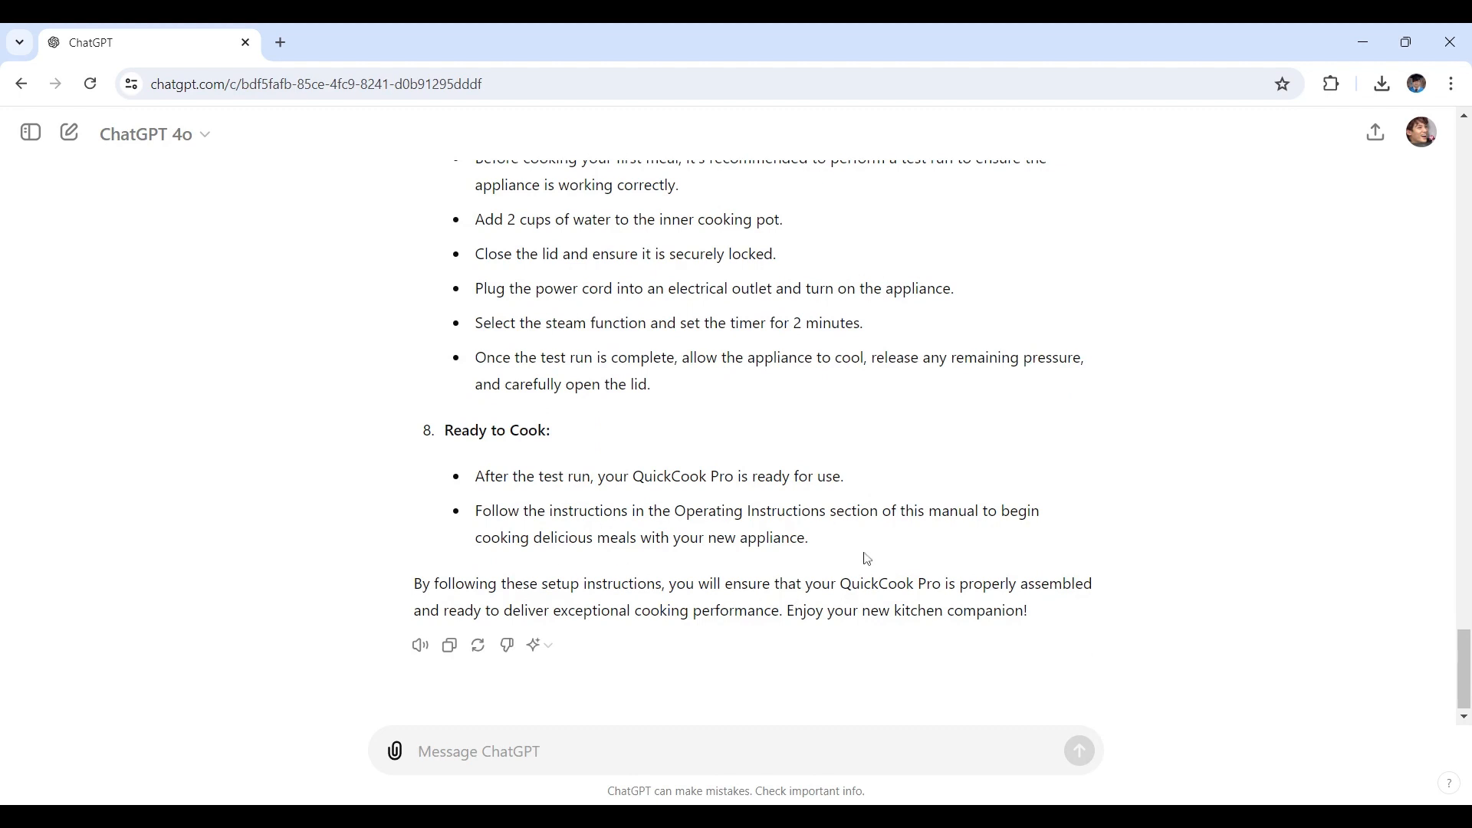
mouse_move(1000, 453)
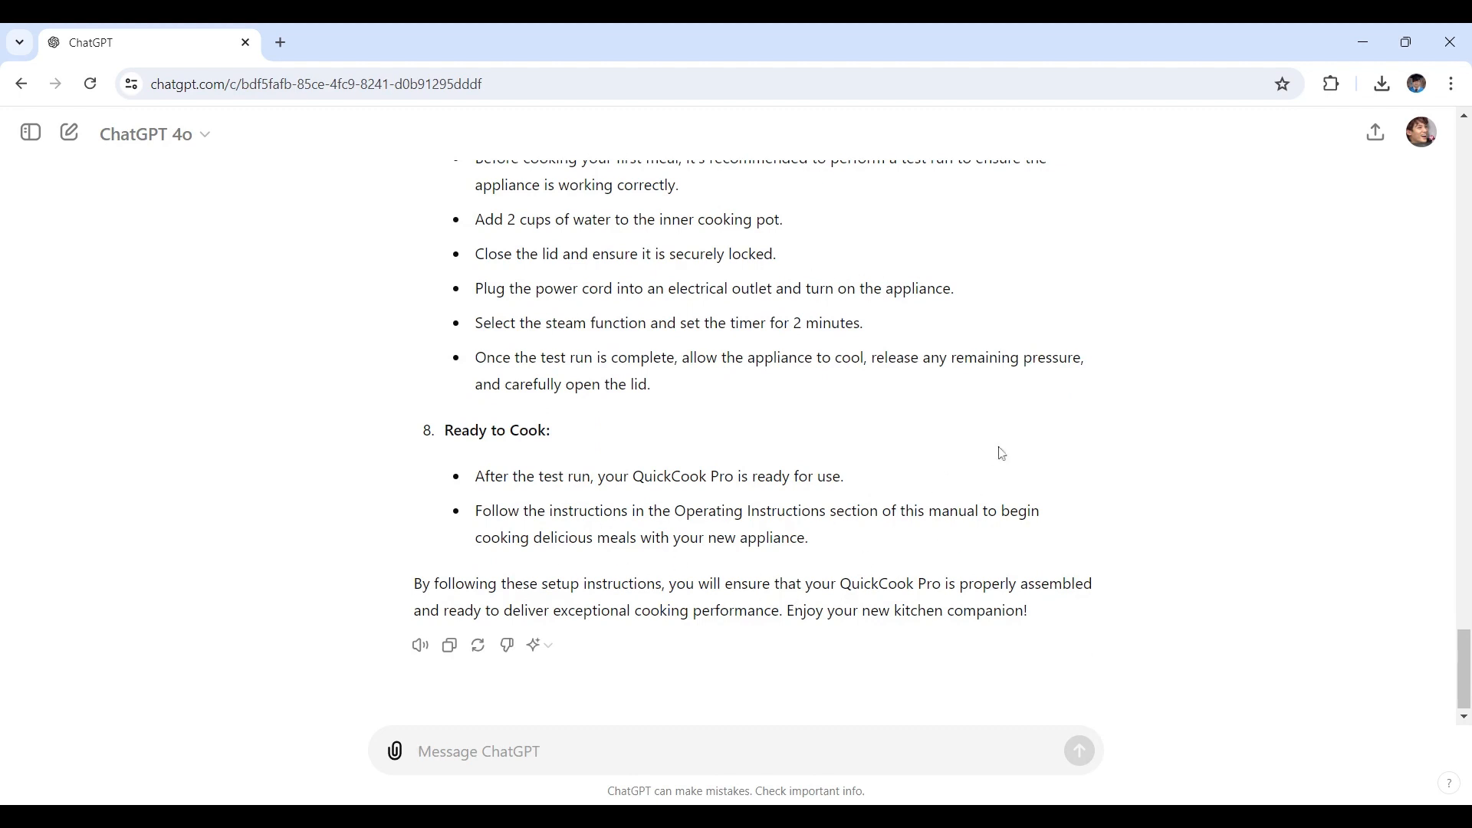
mouse_move(662, 589)
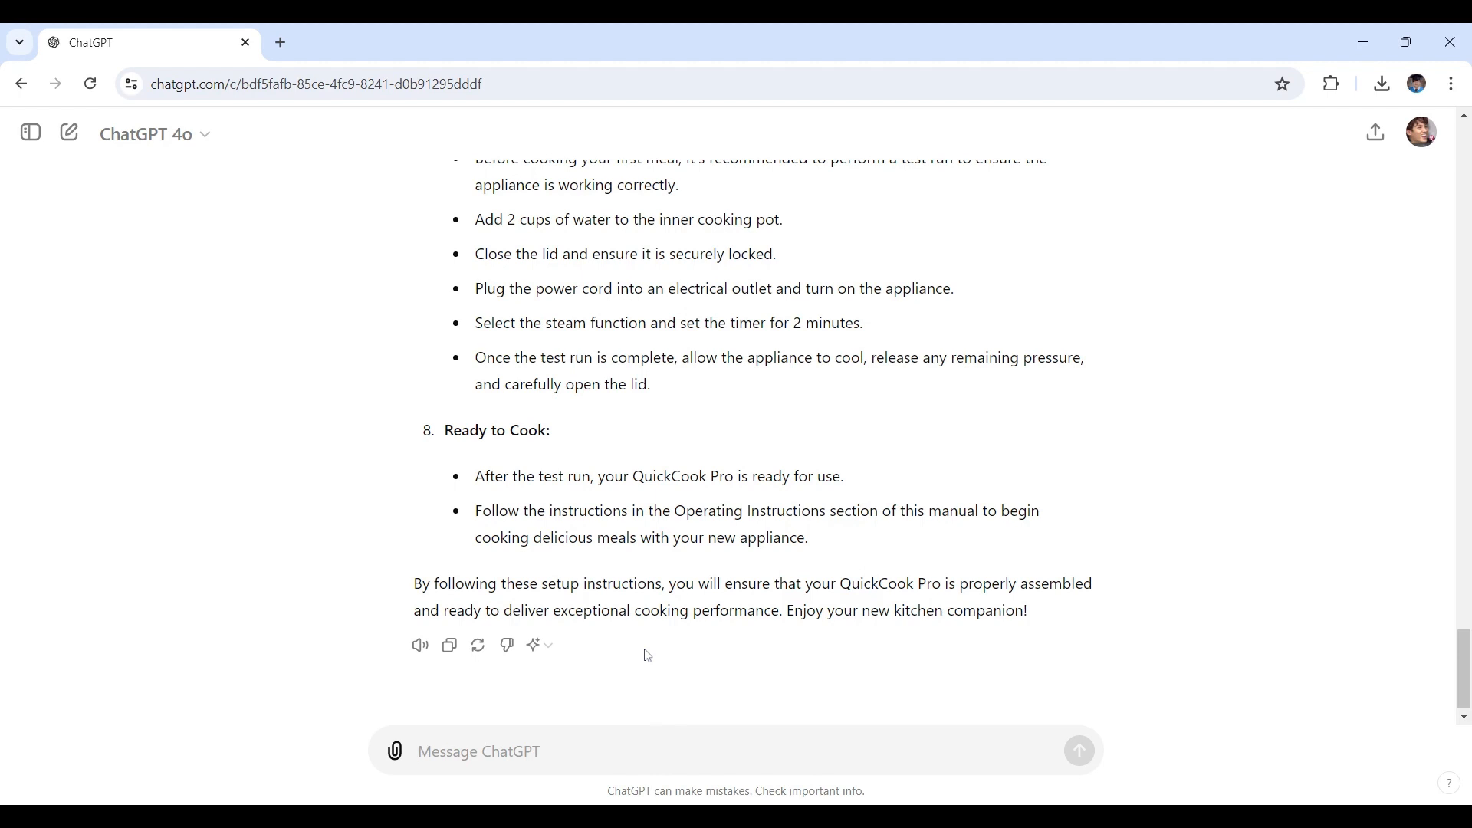
mouse_move(653, 665)
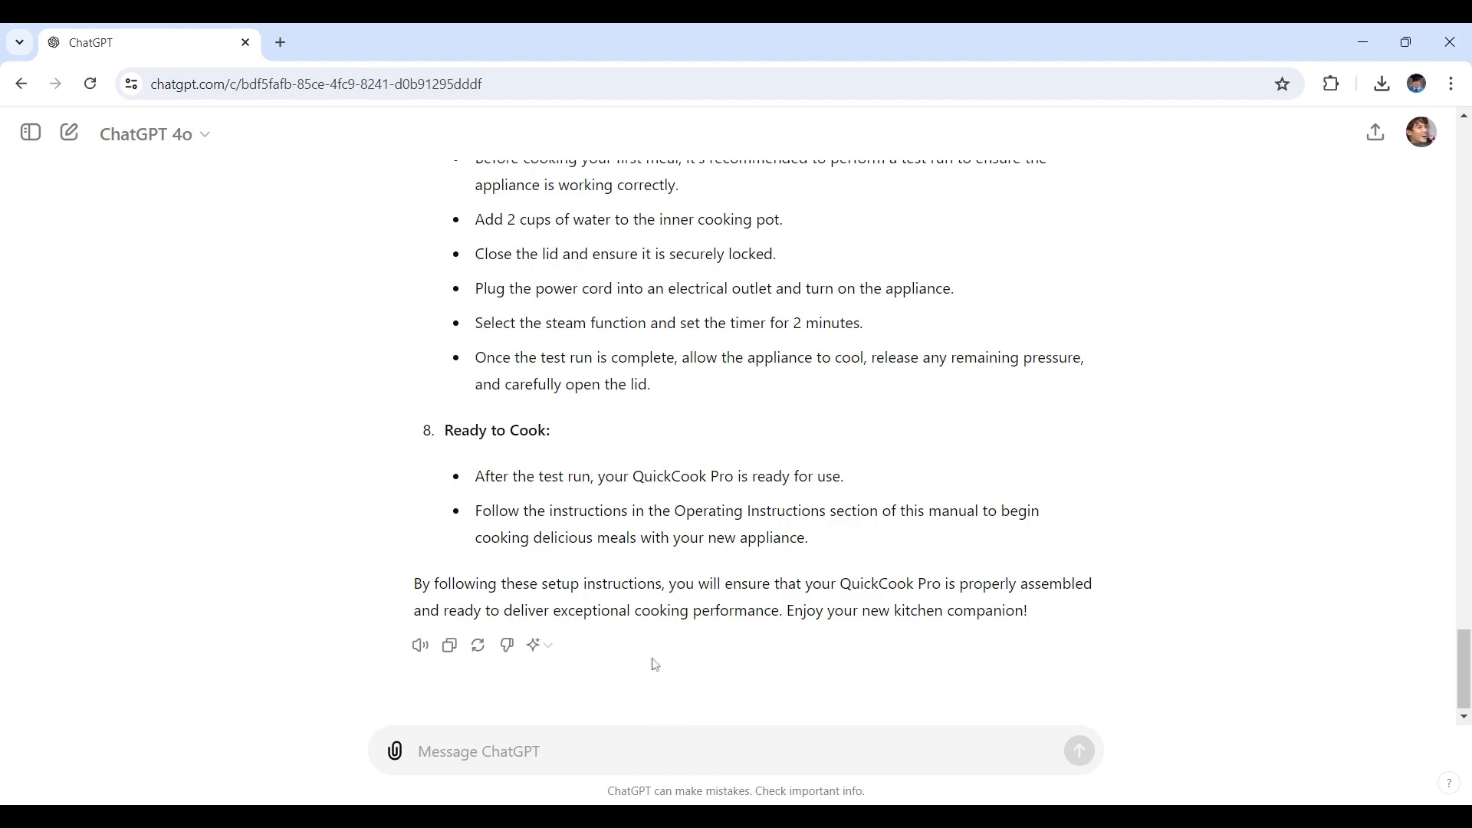
mouse_move(654, 665)
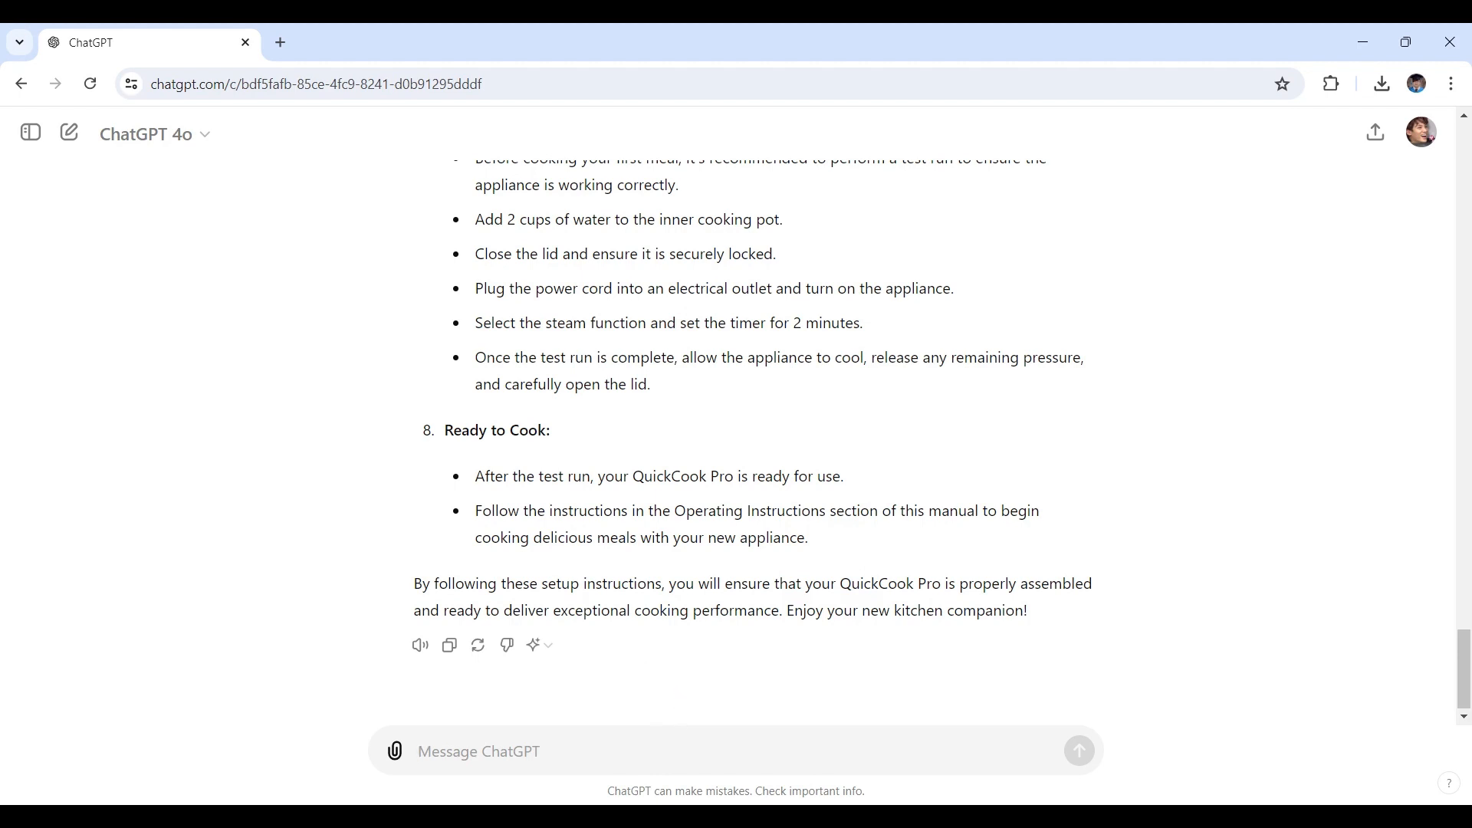
Step: Send the request explaining how to use the QuickCook Pro's modes and settings
type("ChatGPT, explain how to use the 'QuickCook Pro', including its different modes and settings.")
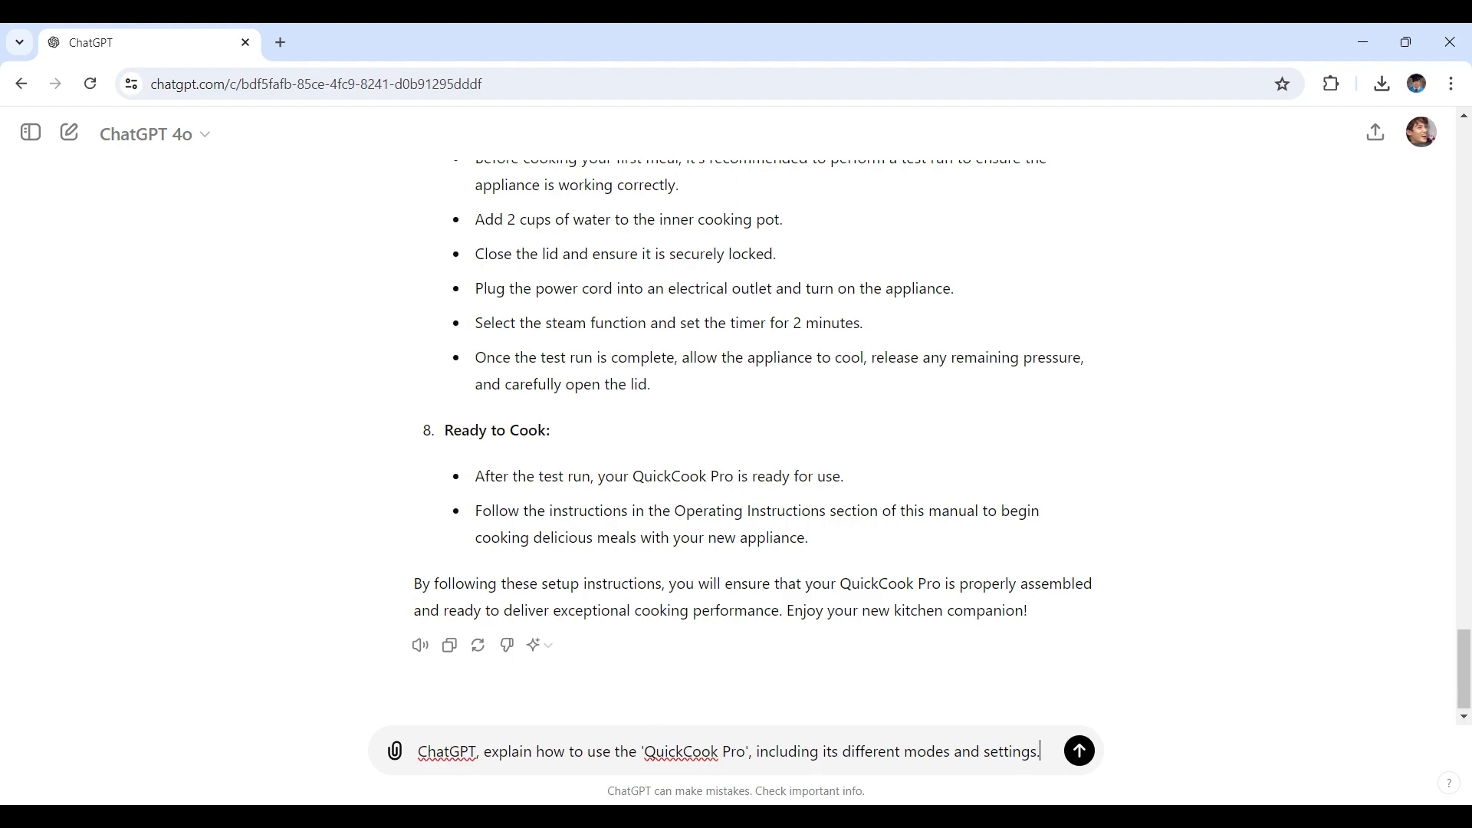
left_click(1077, 749)
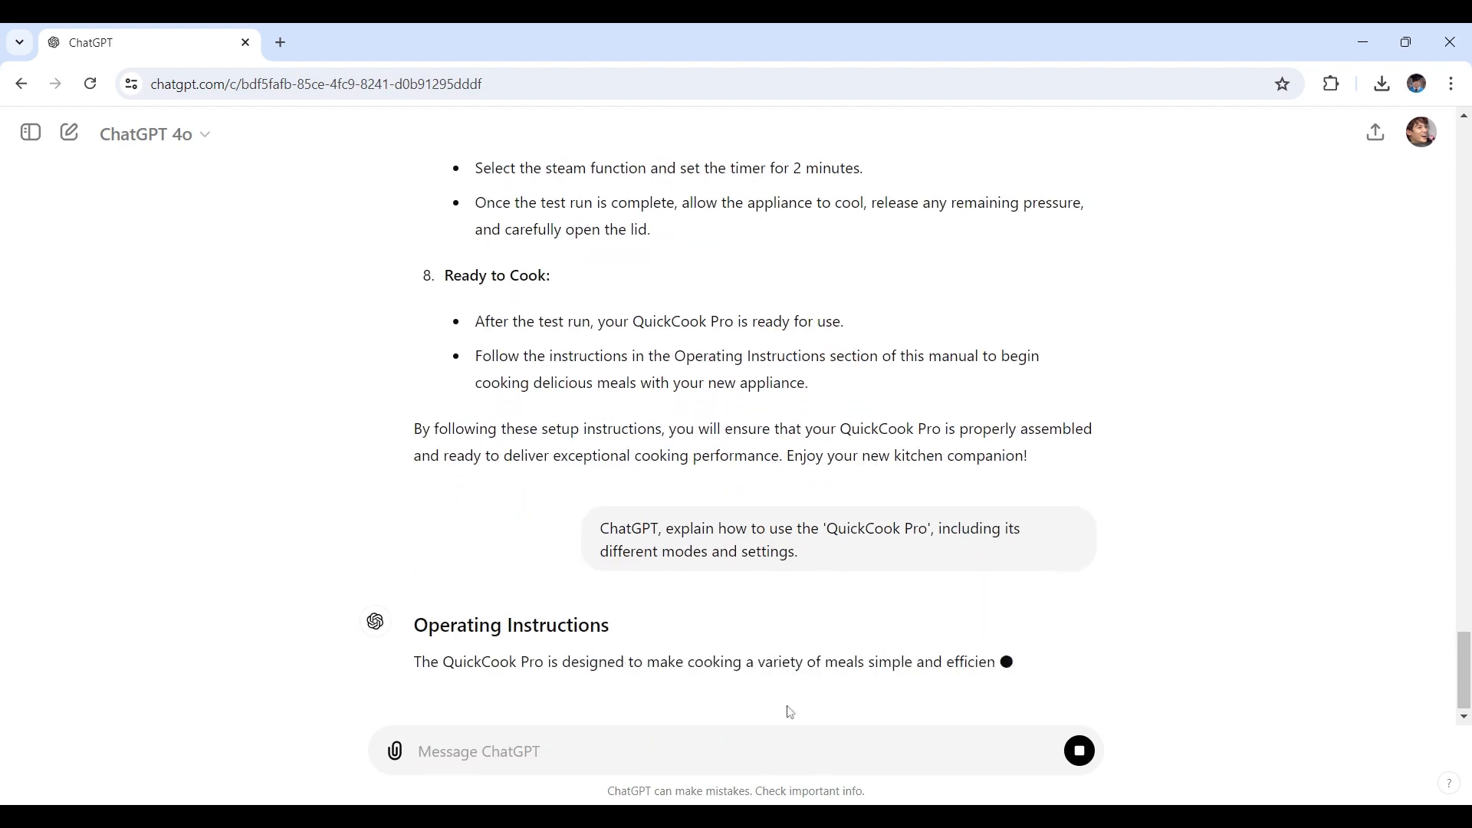
Step: Follow the operating instructions down through all ten sections to the closing note
scroll("down", 3)
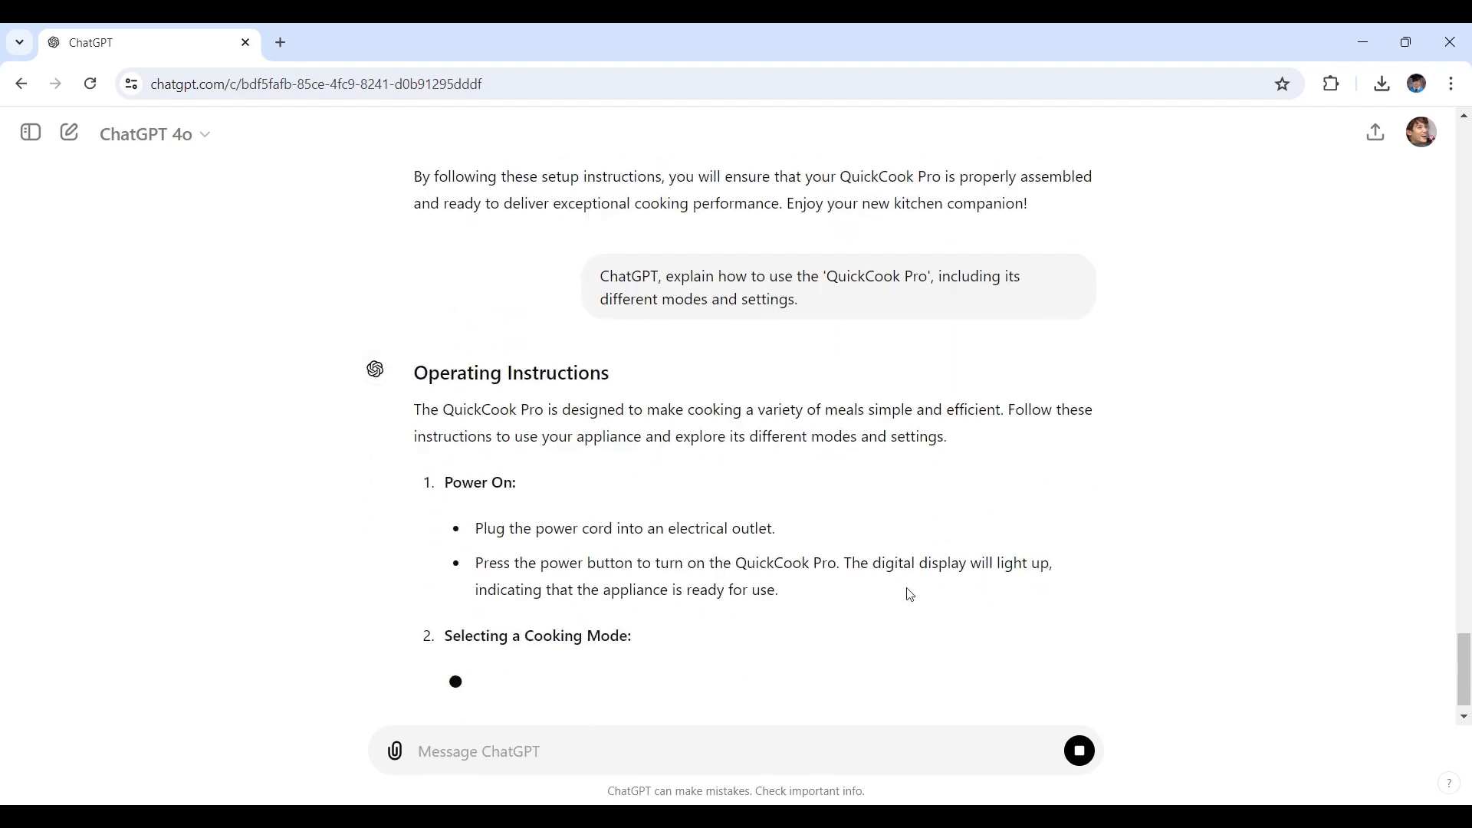
scroll("down", 3)
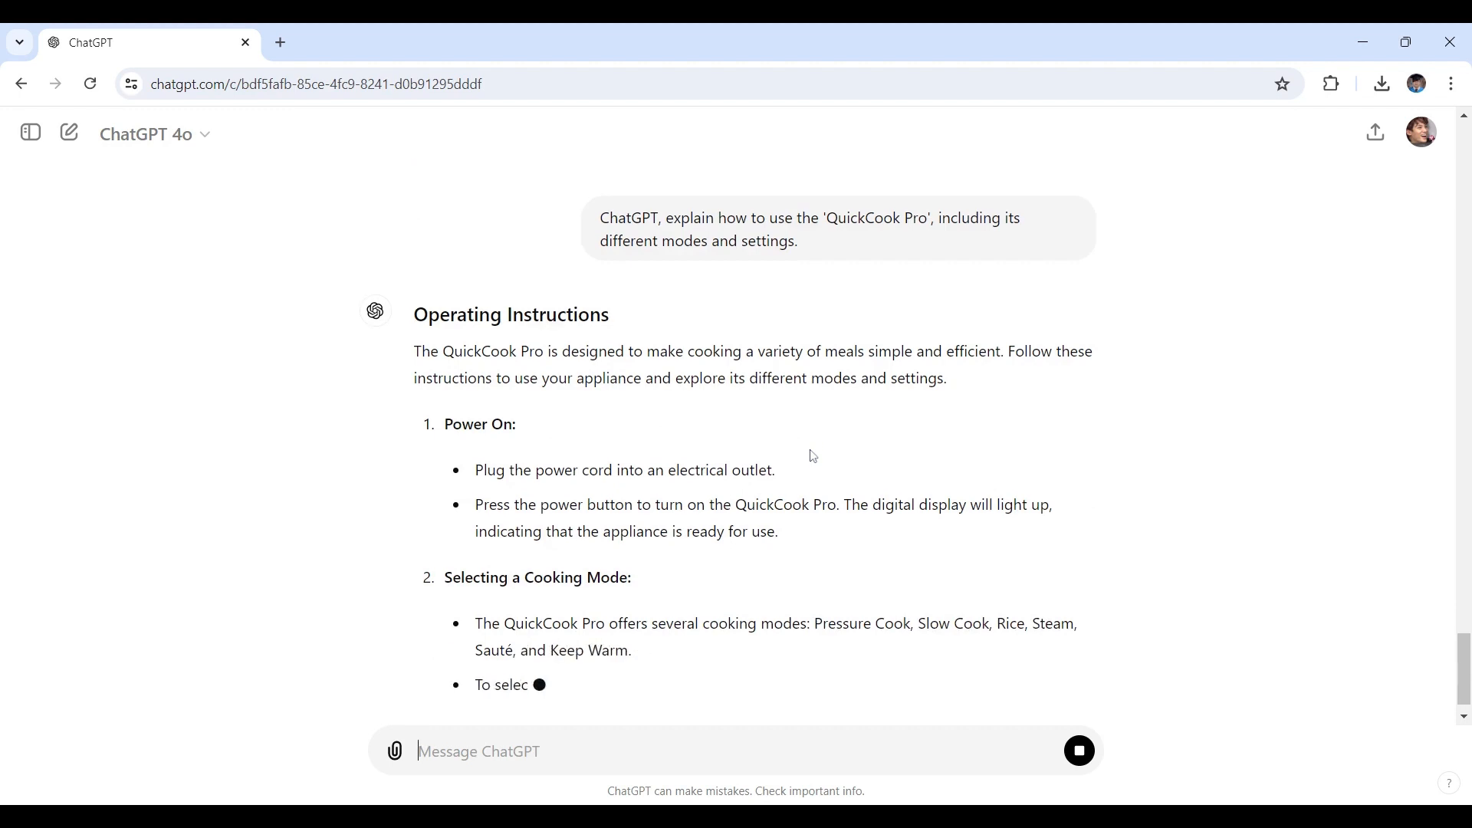
scroll("down", 3)
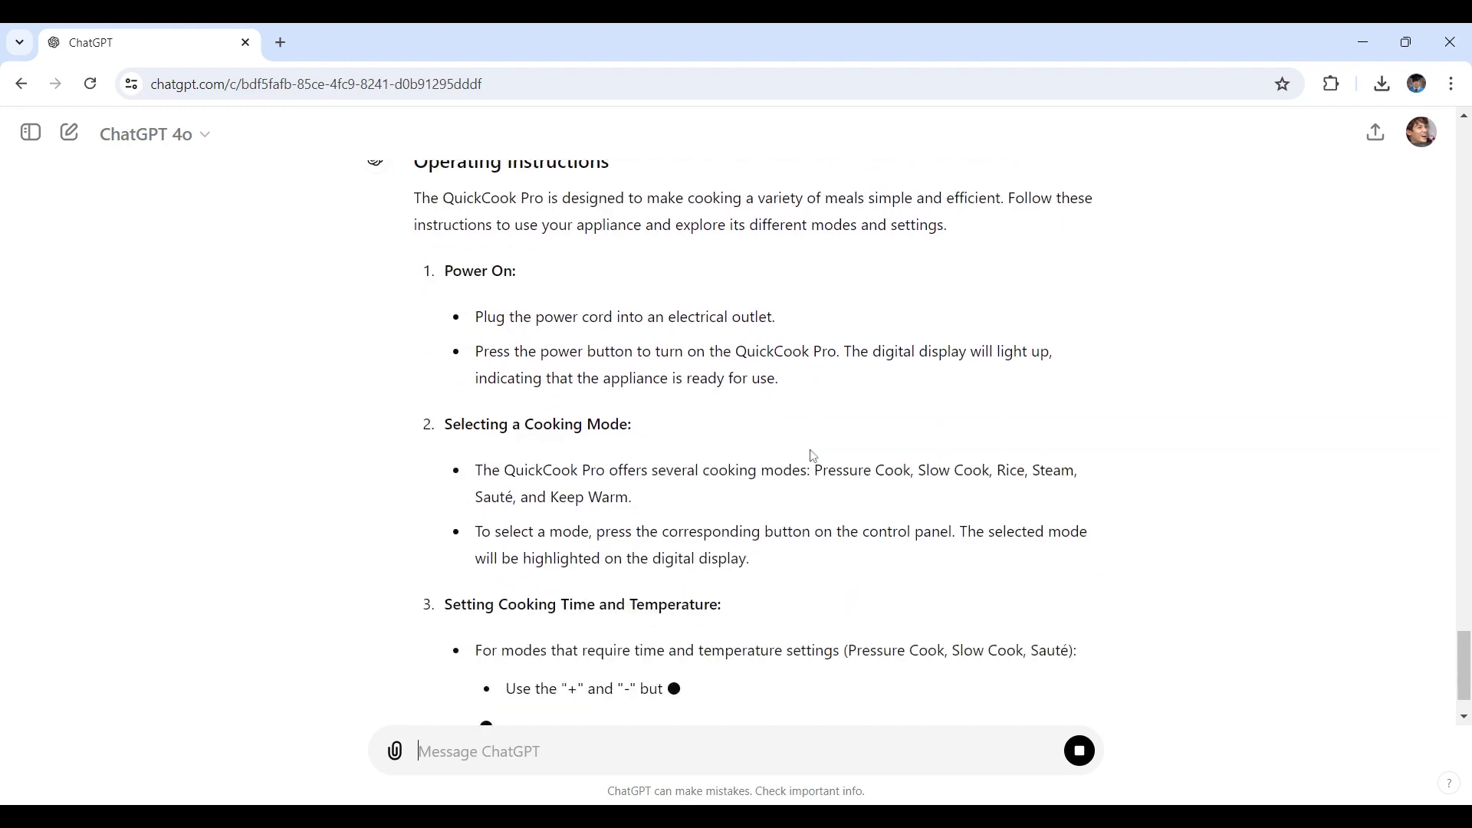
scroll("down", 3)
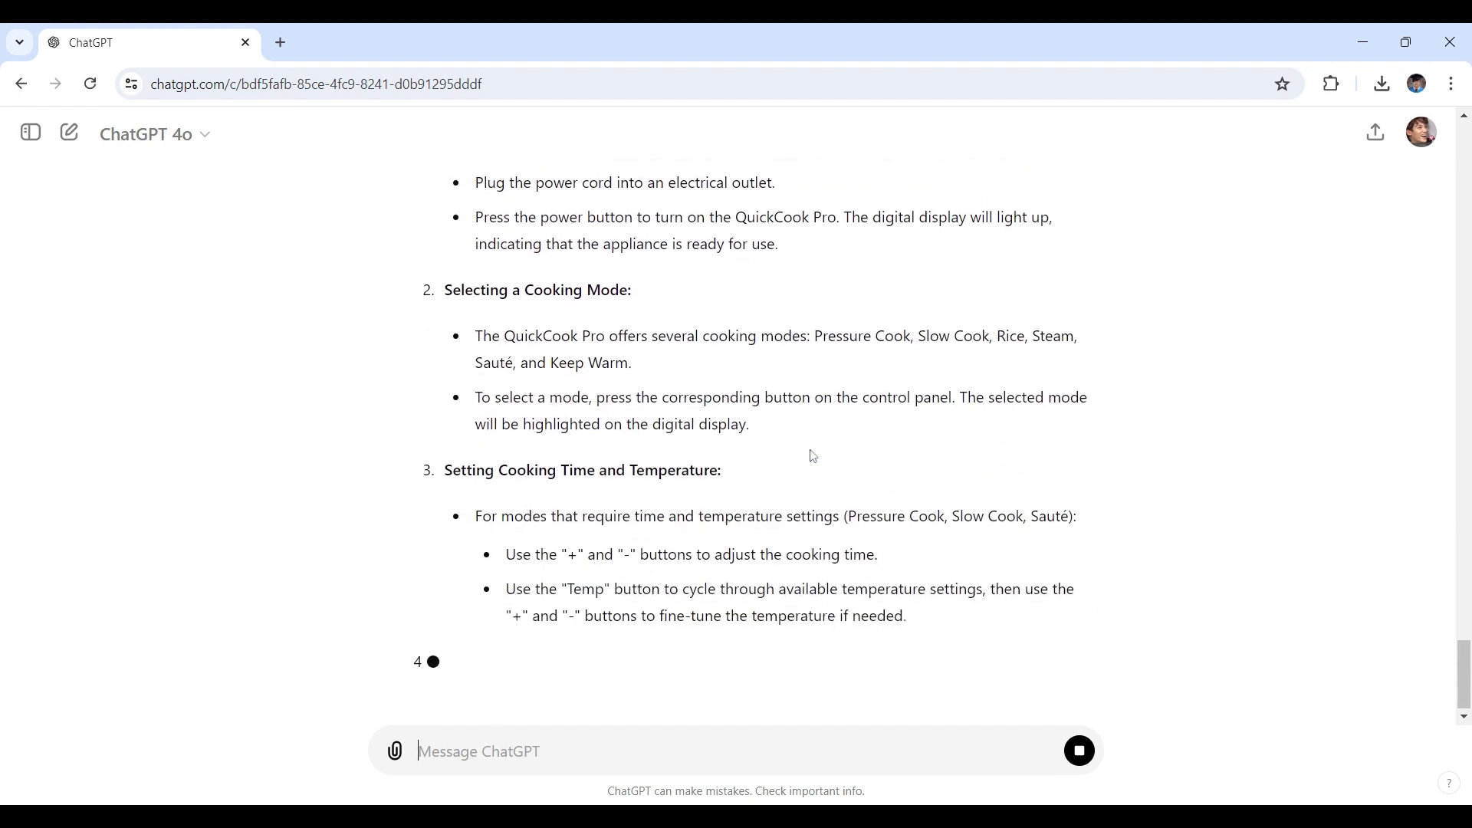
scroll("down", 3)
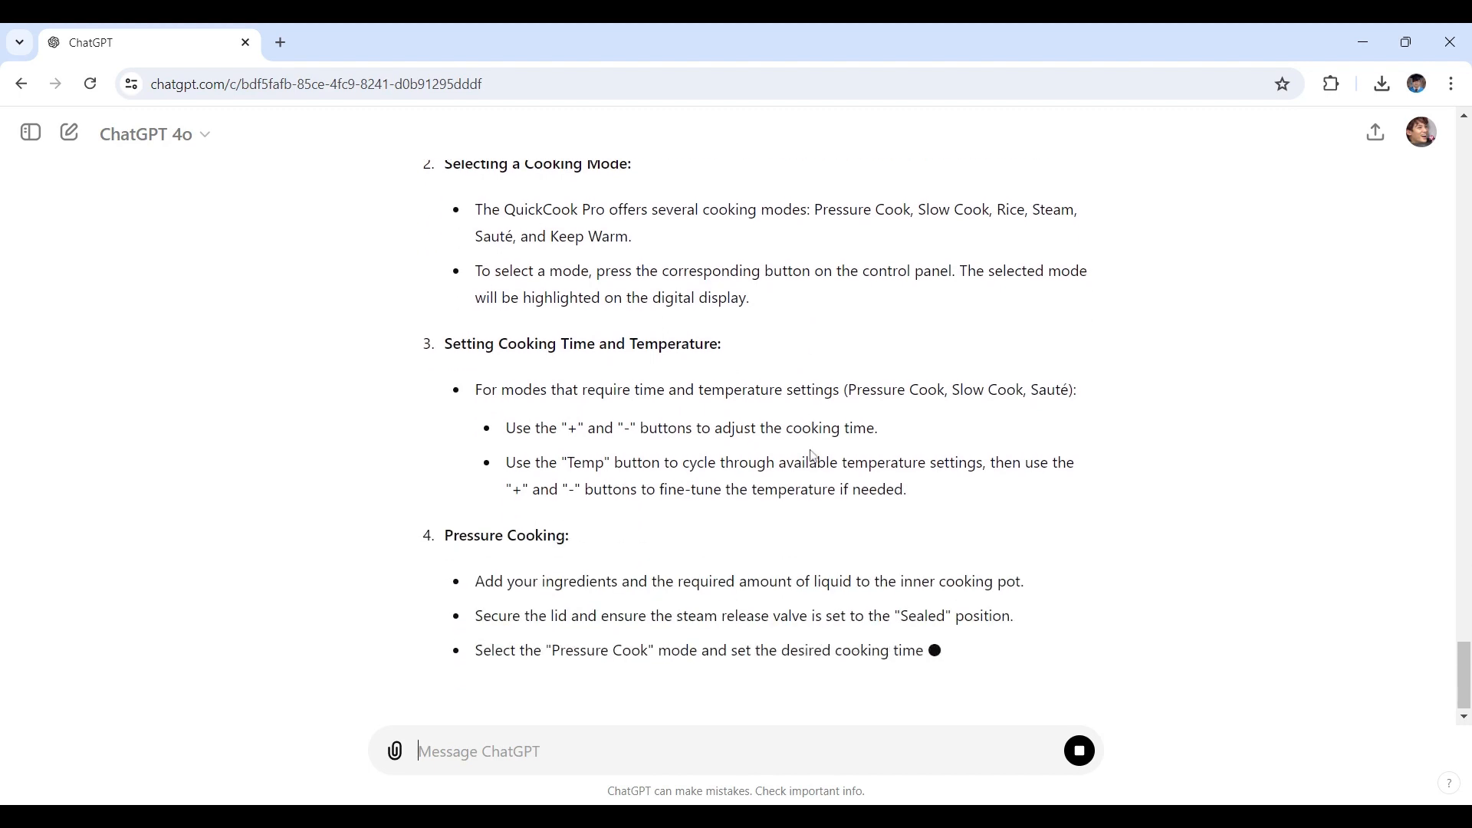
scroll("down", 3)
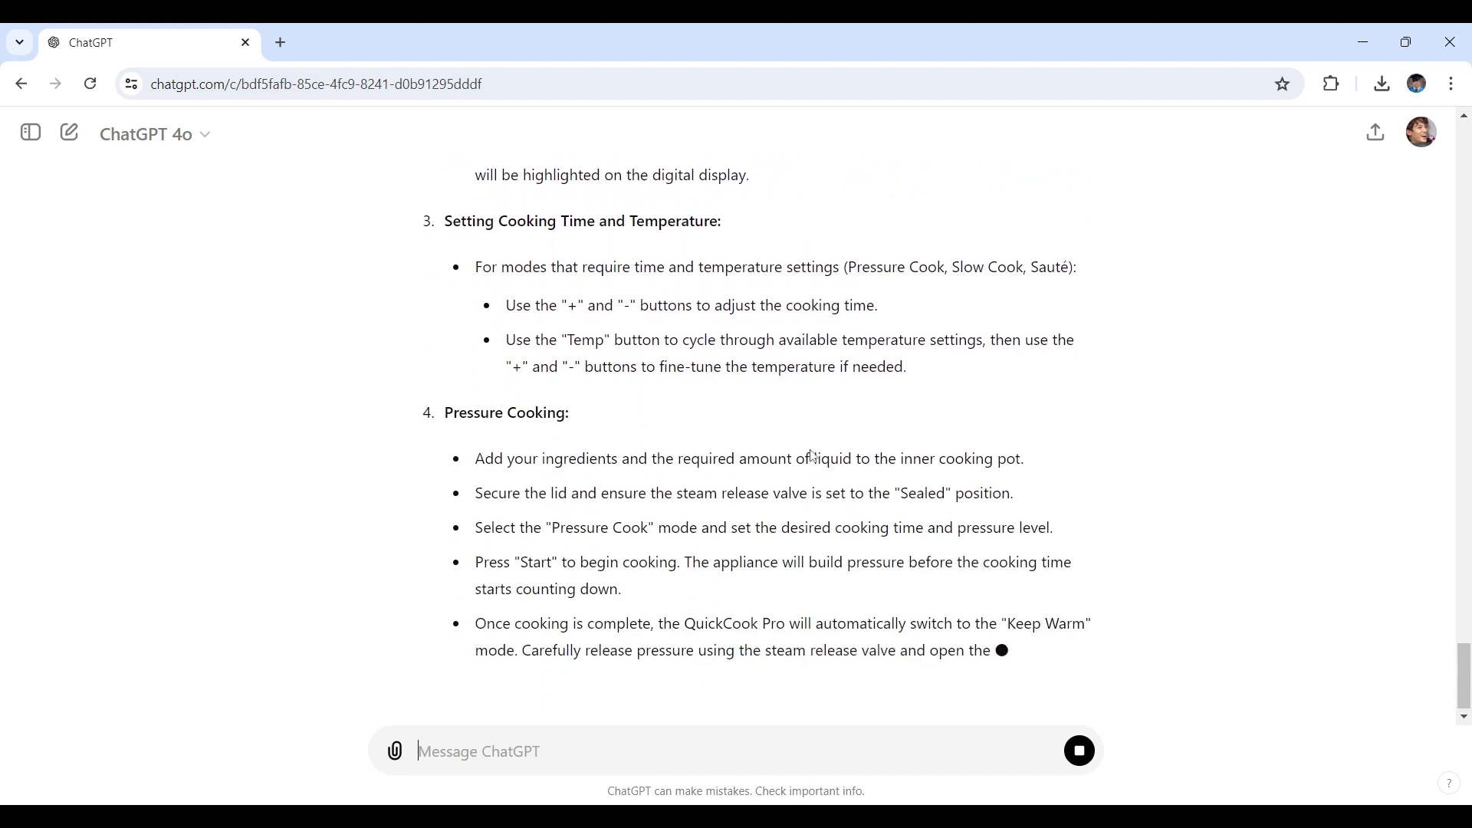
scroll("down", 3)
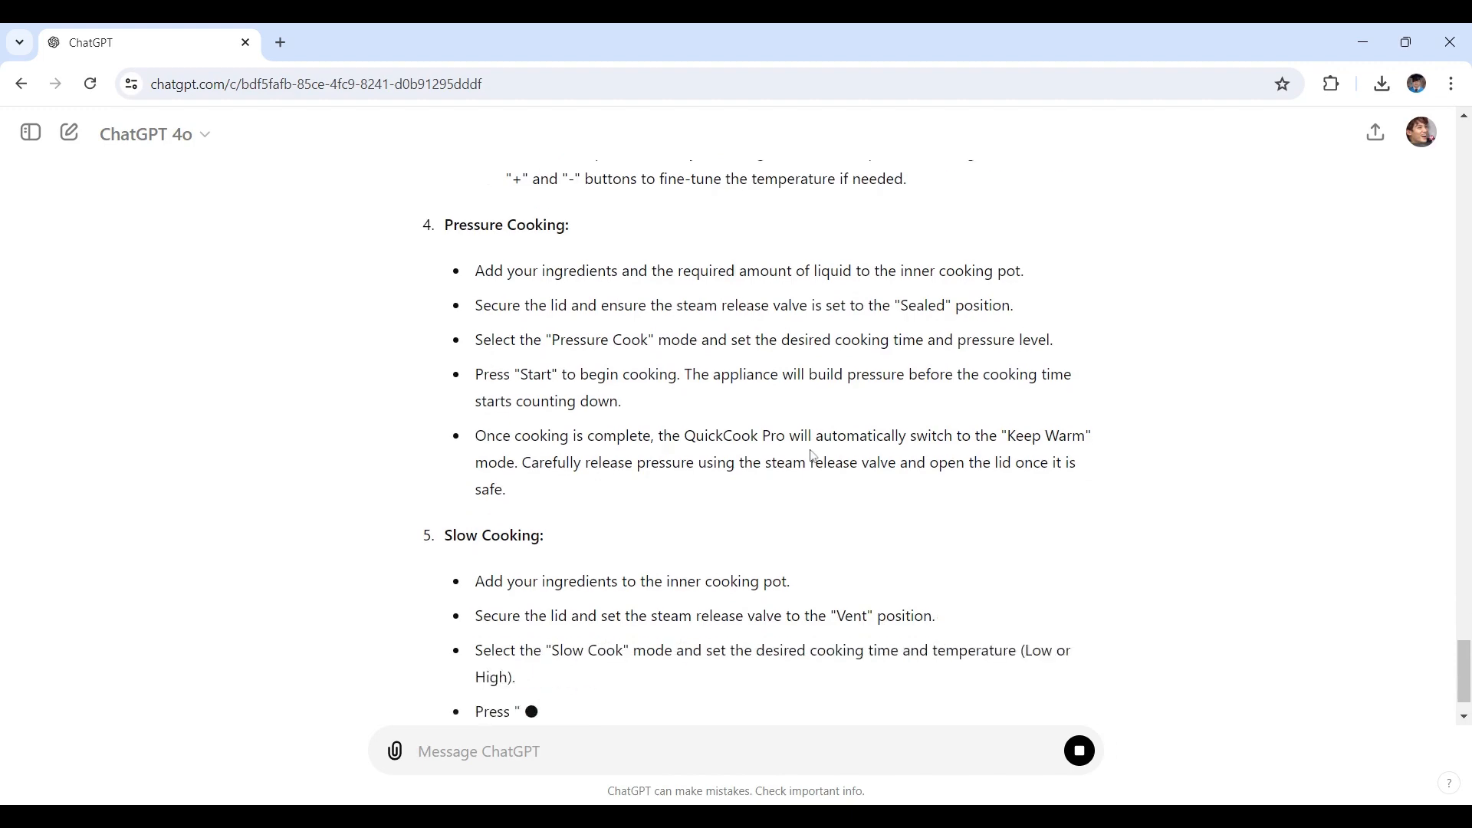
scroll("down", 3)
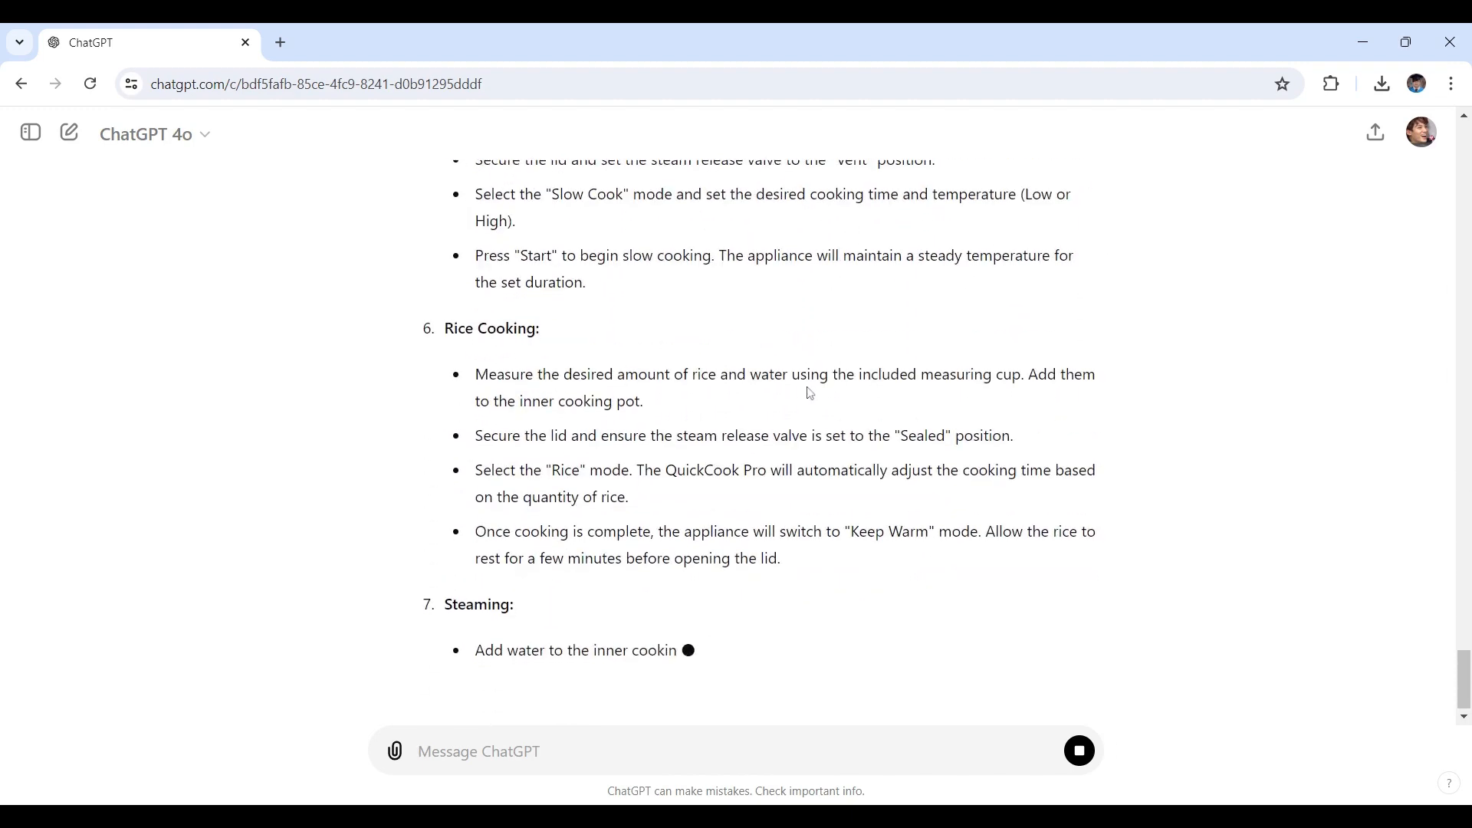
scroll("down", 3)
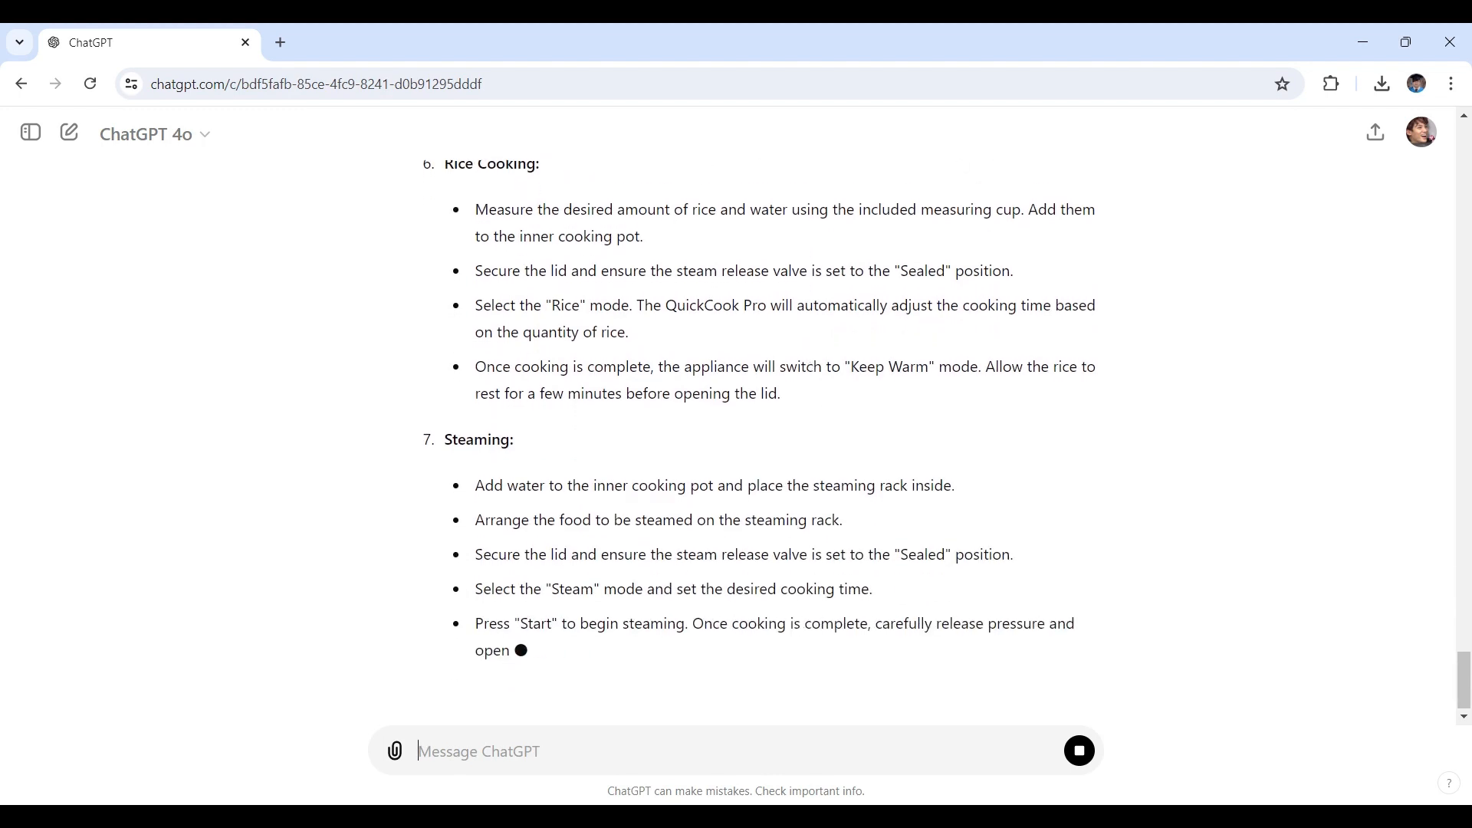
scroll("down", 3)
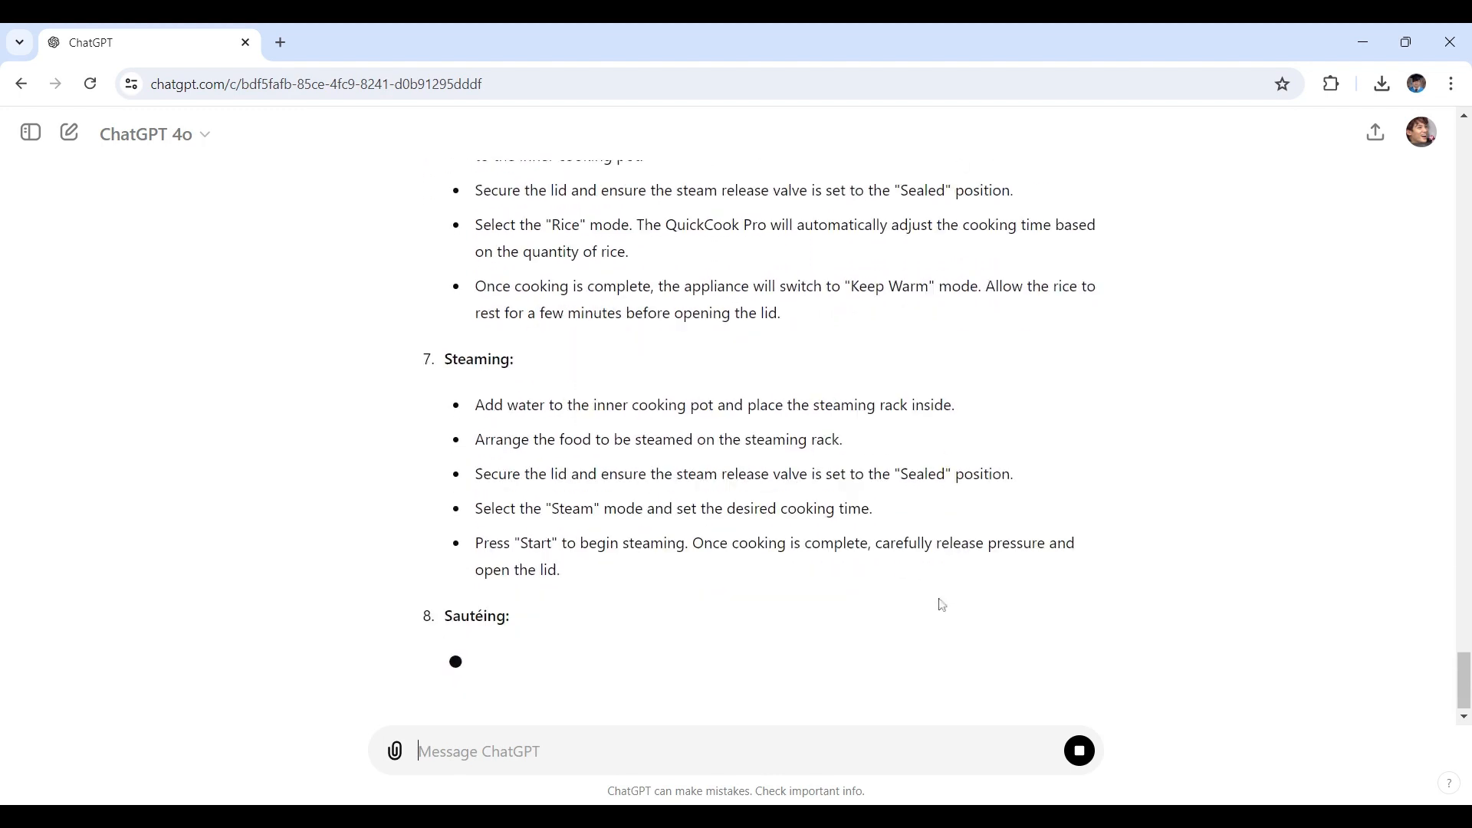
scroll("down", 3)
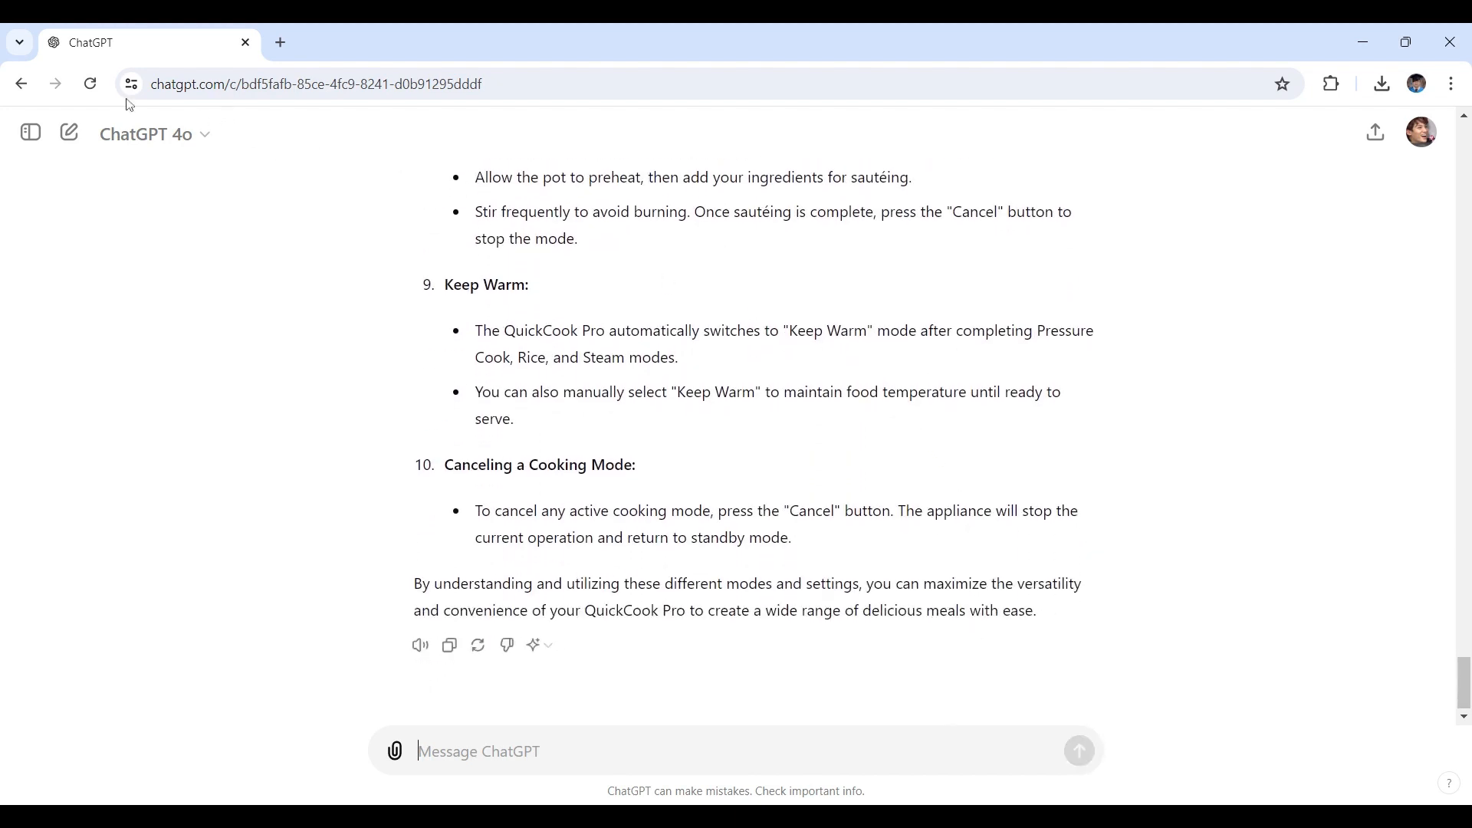
mouse_move(252, 158)
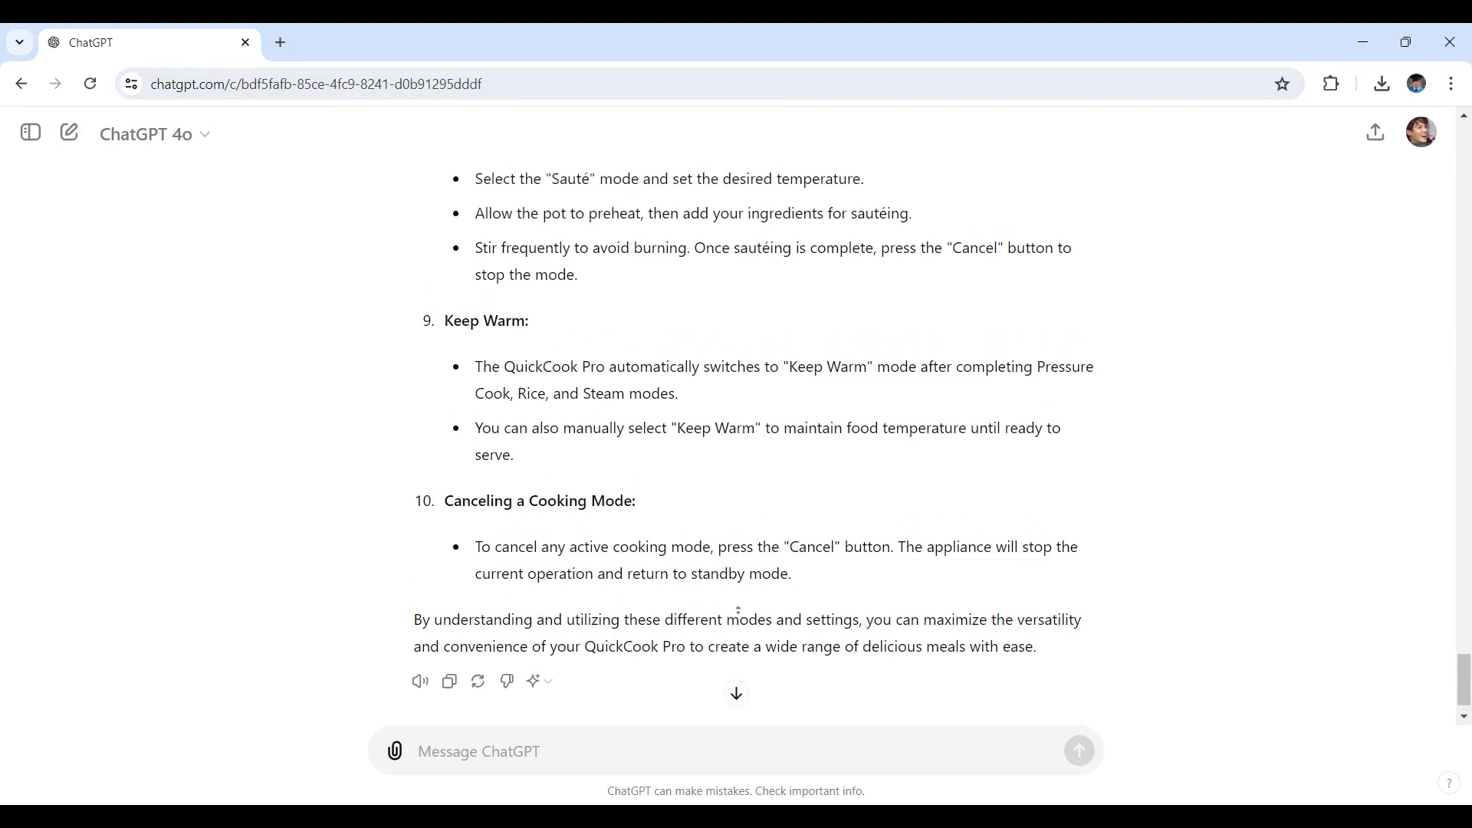
scroll("up", 3)
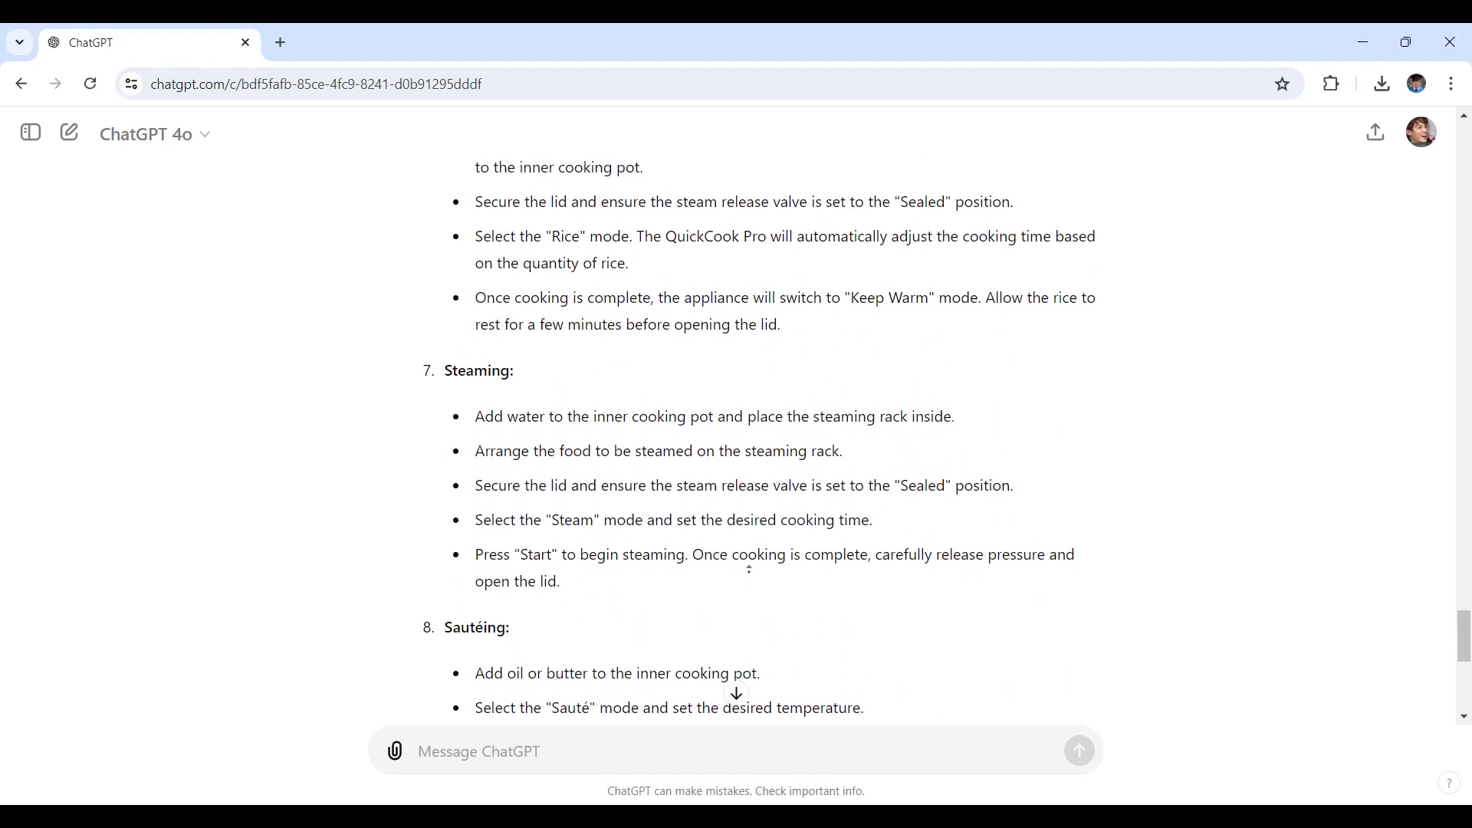
scroll("up", 3)
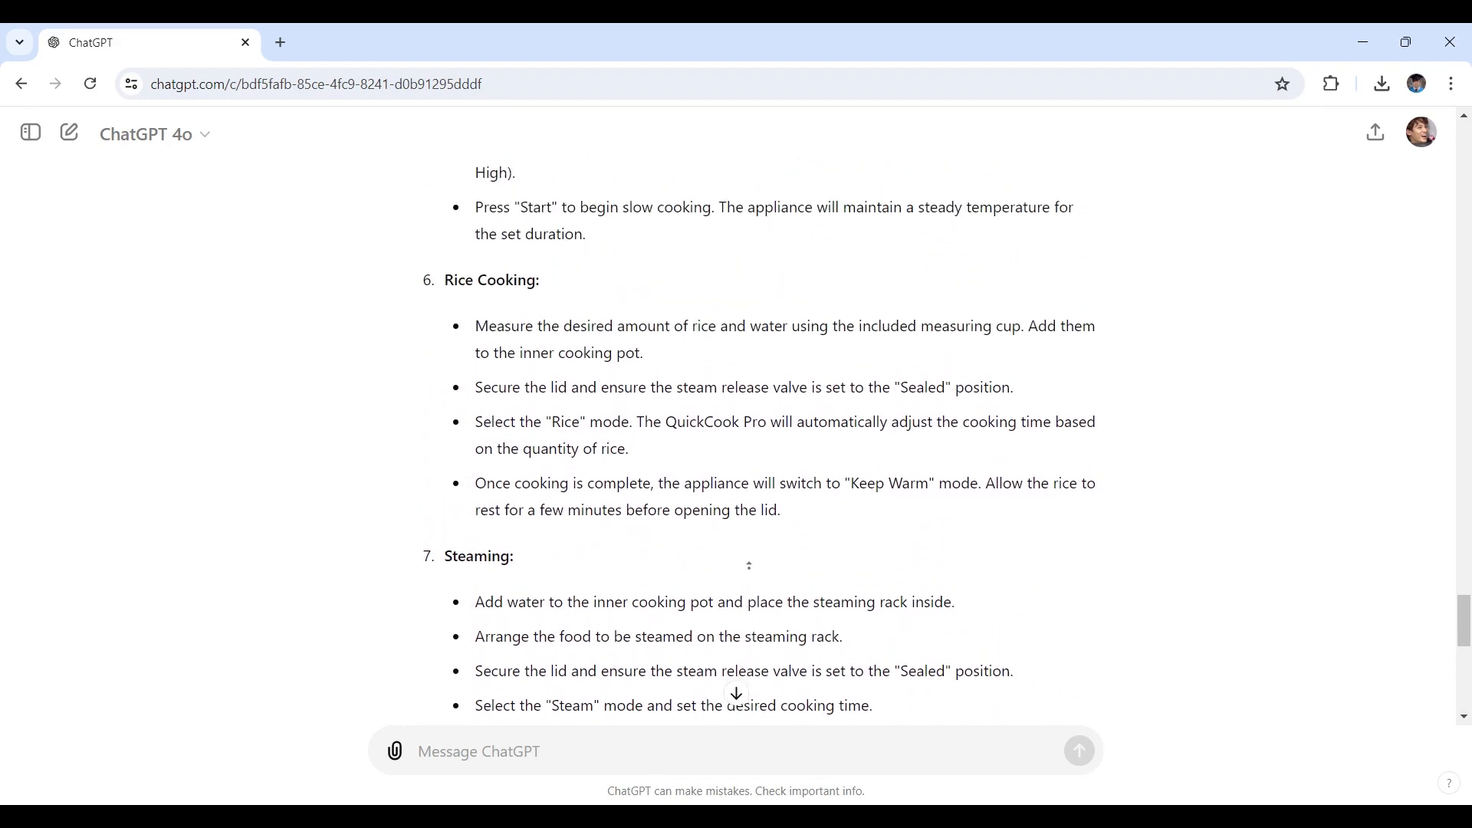
scroll("up", 3)
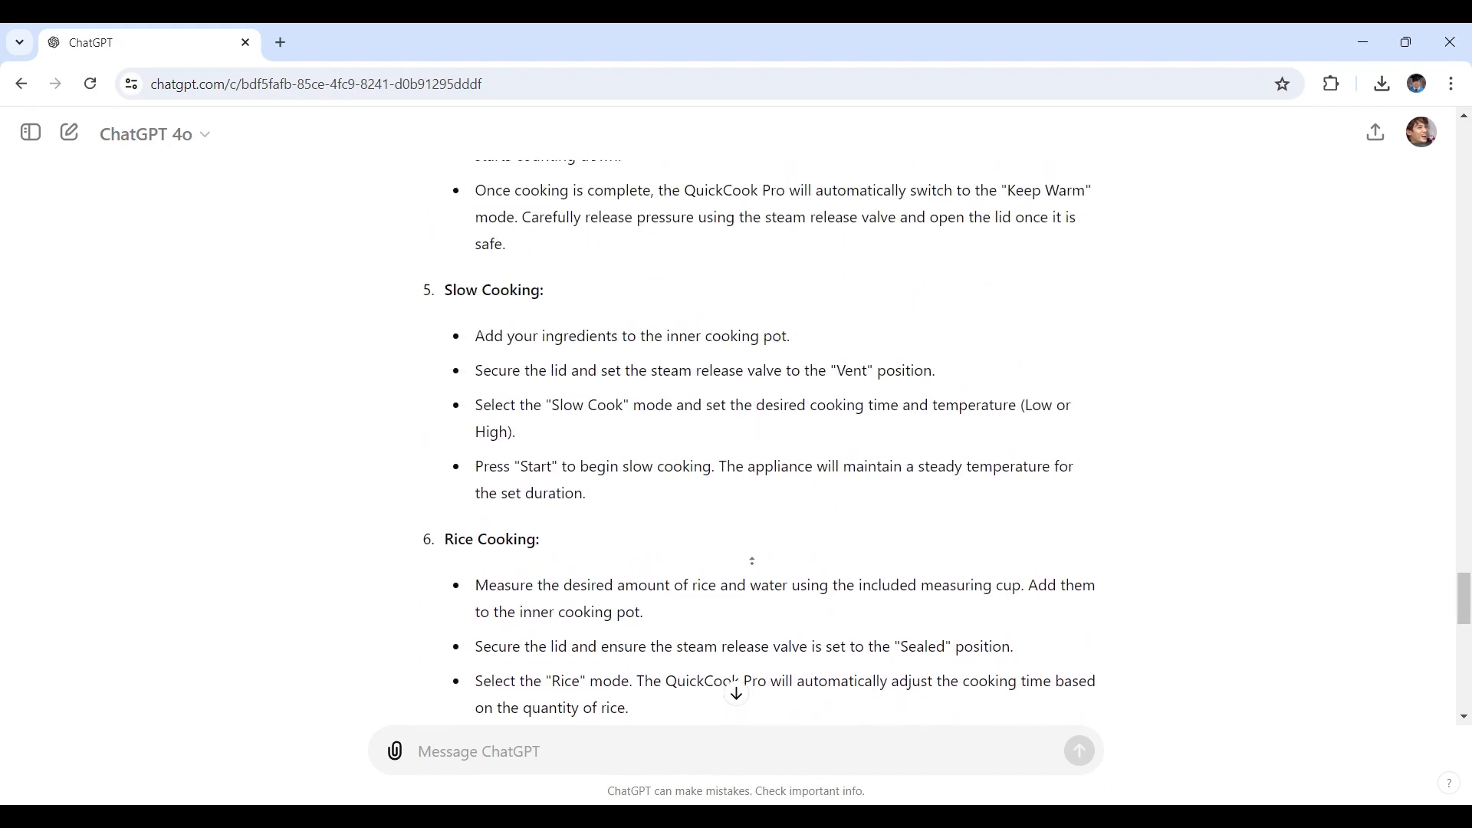
scroll("up", 3)
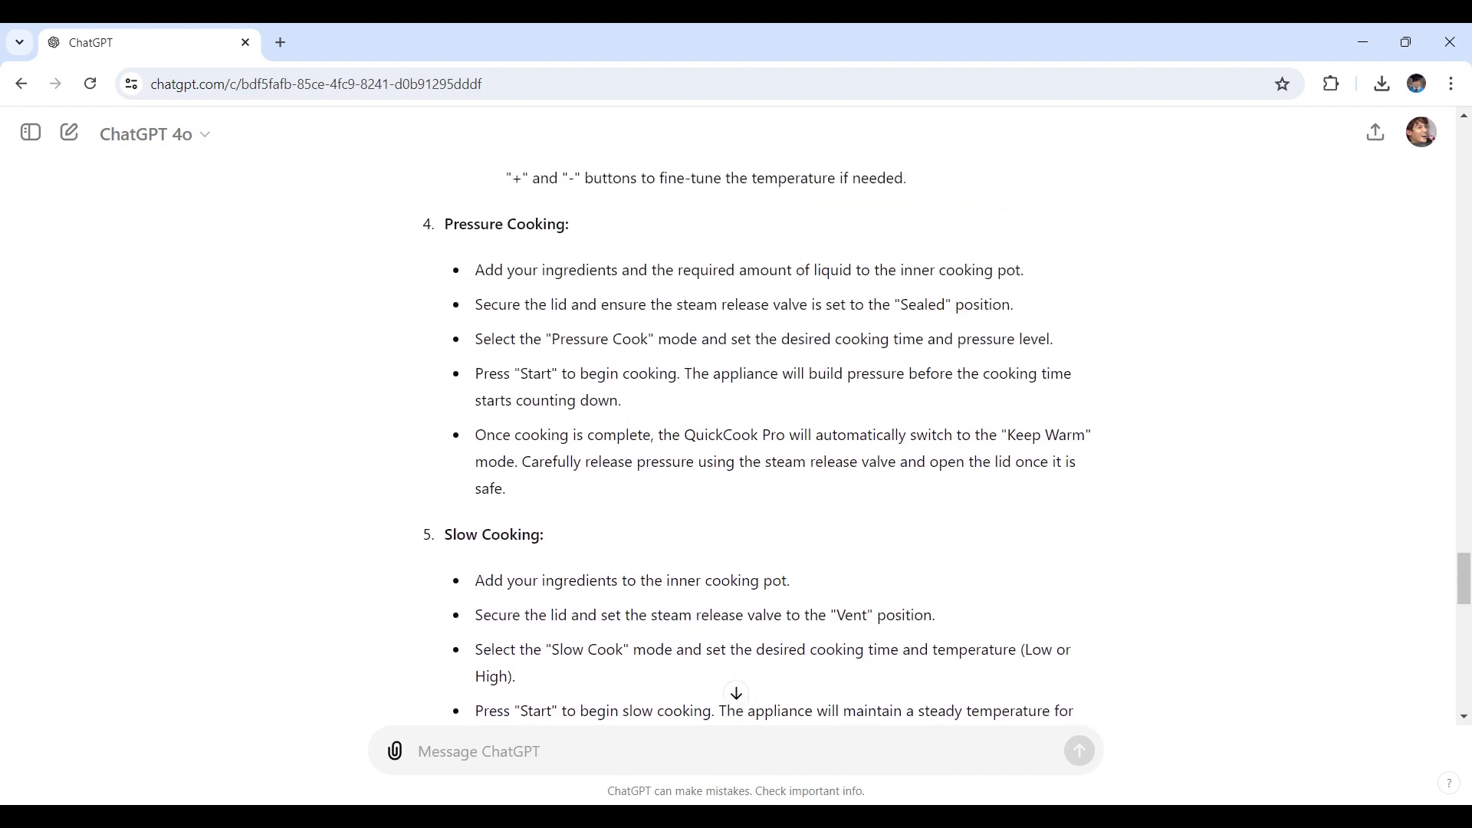
scroll("up", 3)
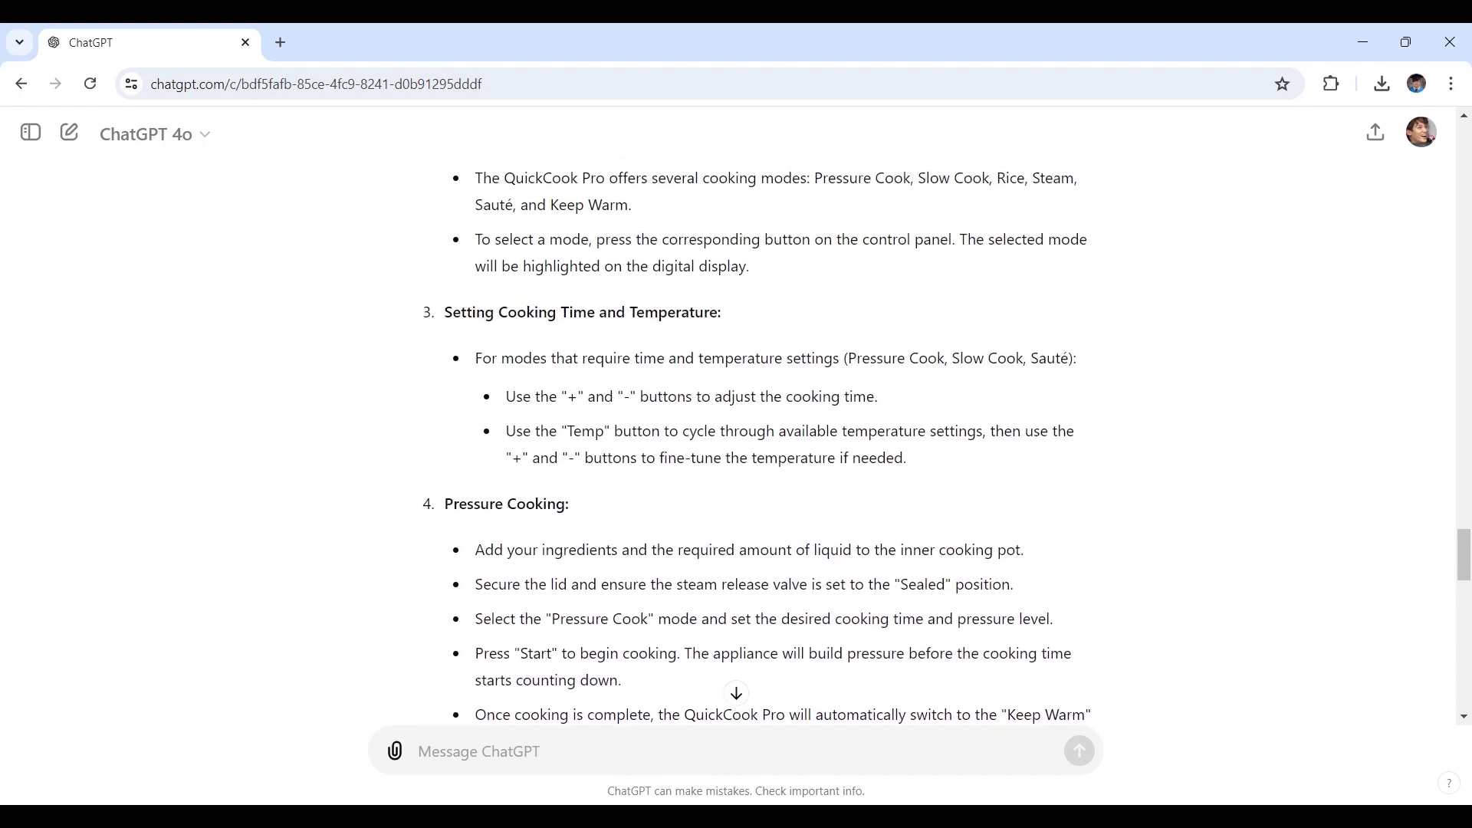
scroll("up", 3)
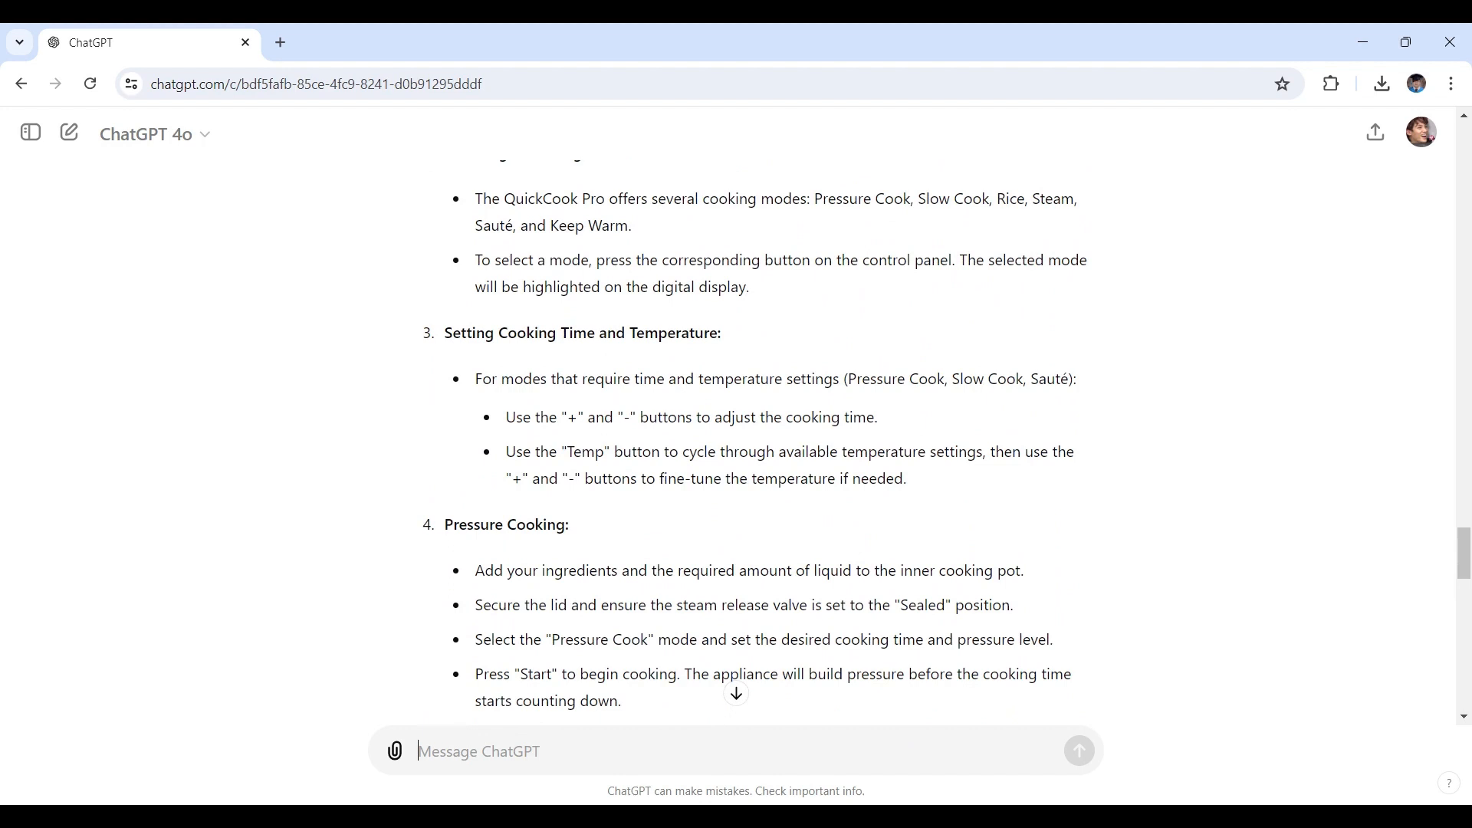
Step: Type 'ChatGPT, simplify the following instructions for better clarity' and scroll to Assemble the Appliance
type("ChatGPT, simplify the following instructions for better clarity")
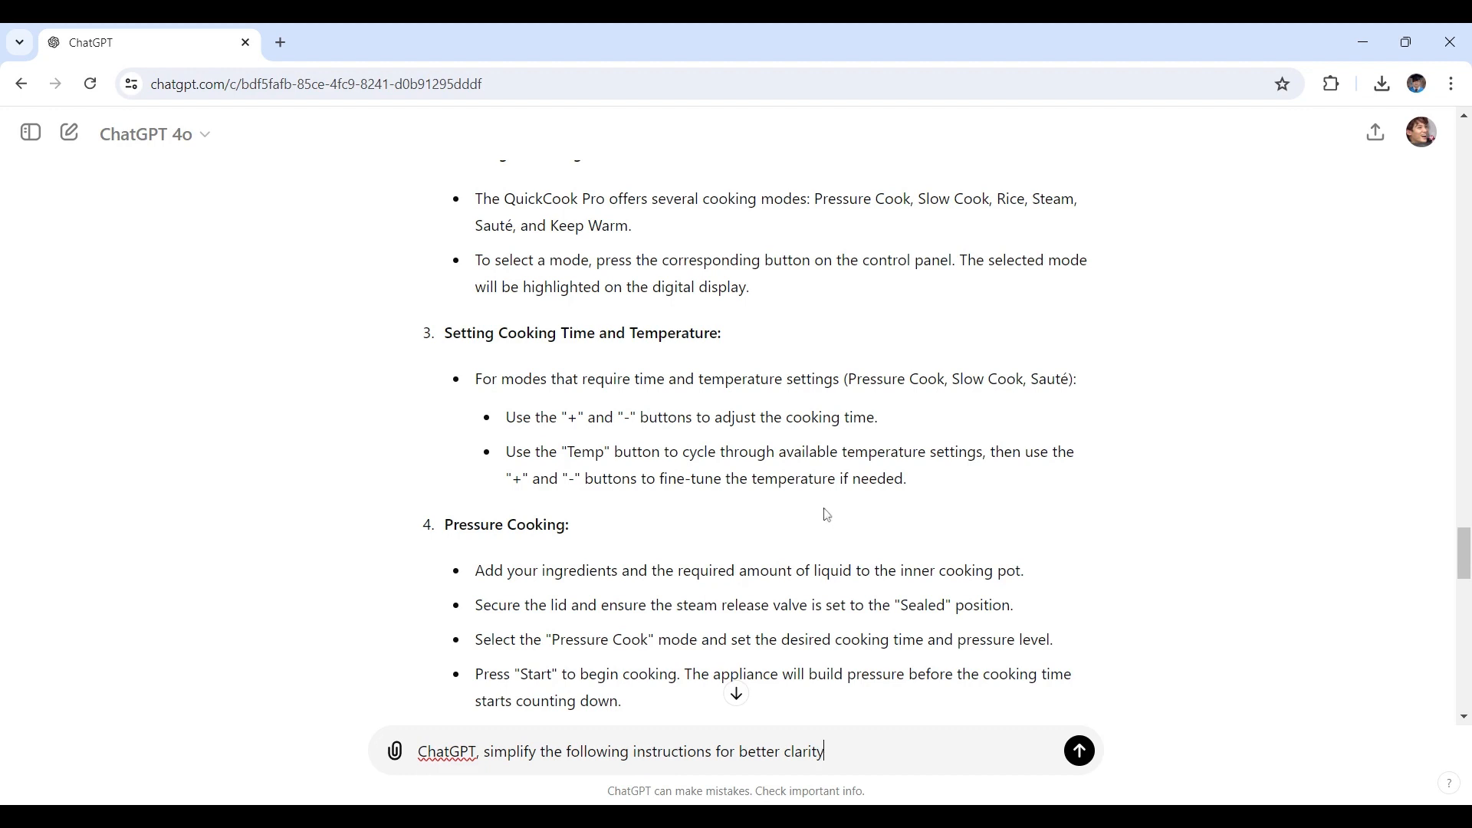
mouse_move(815, 559)
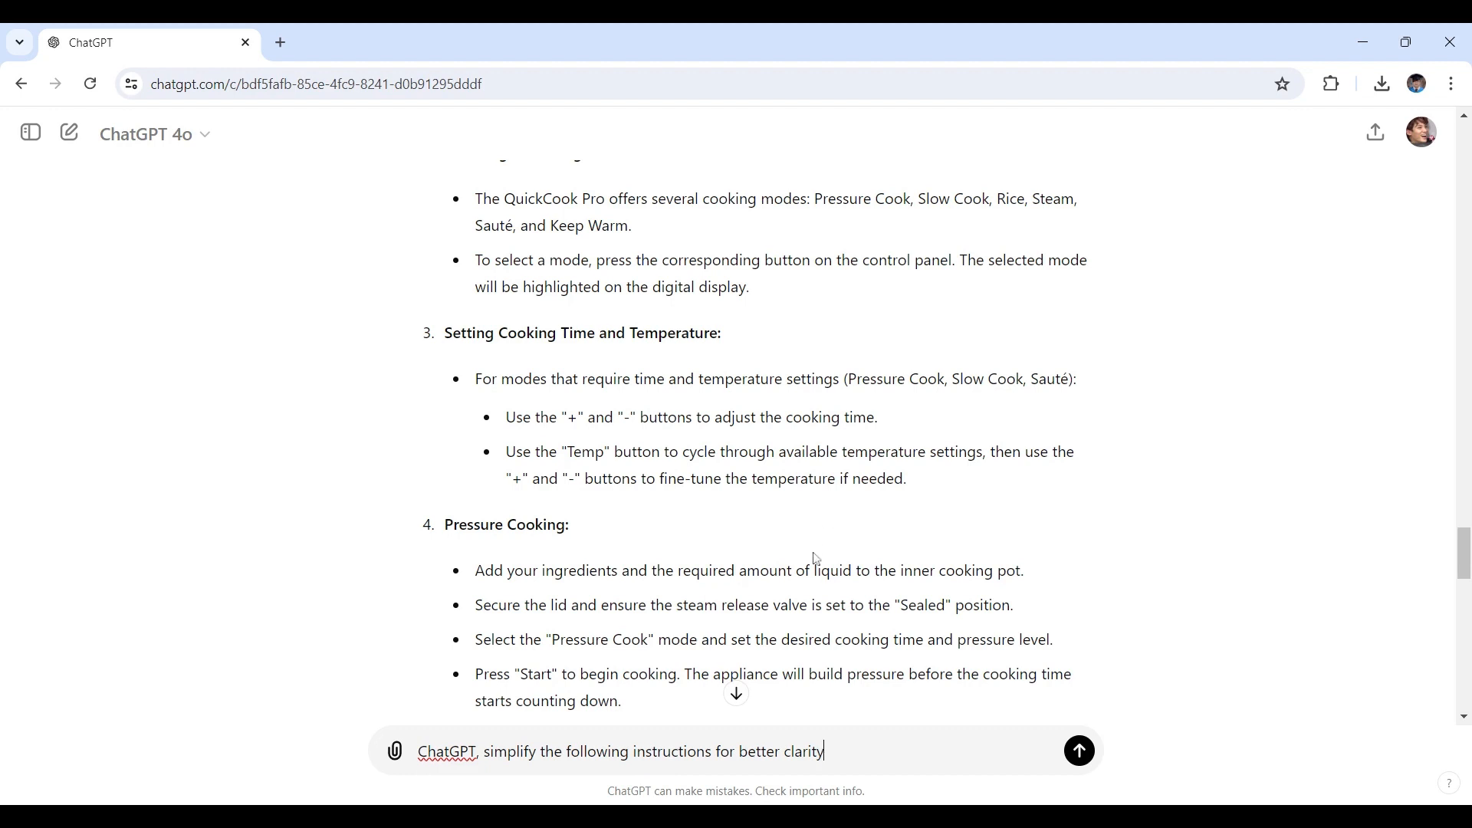
mouse_move(814, 559)
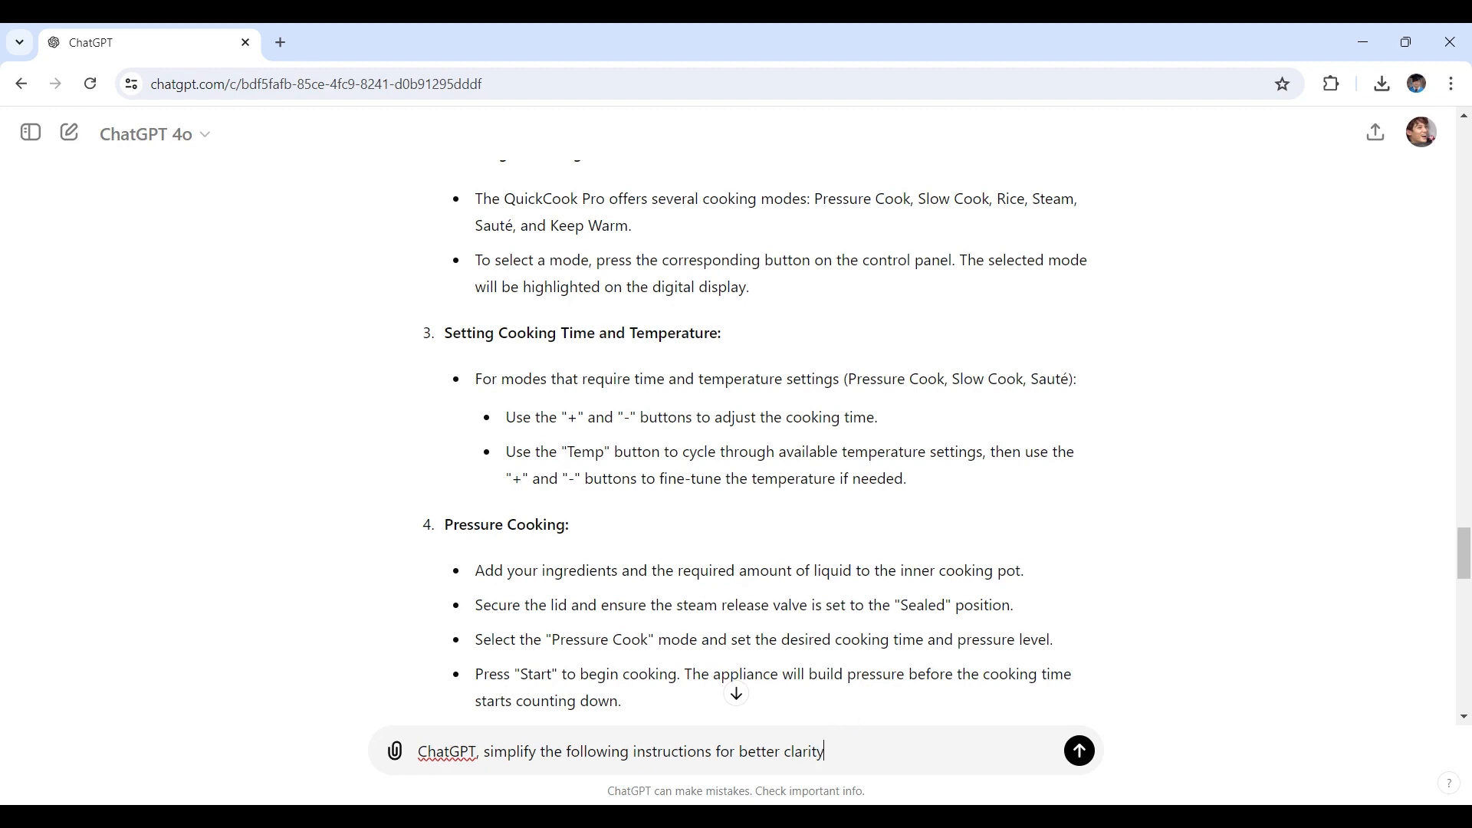
scroll("up", 3)
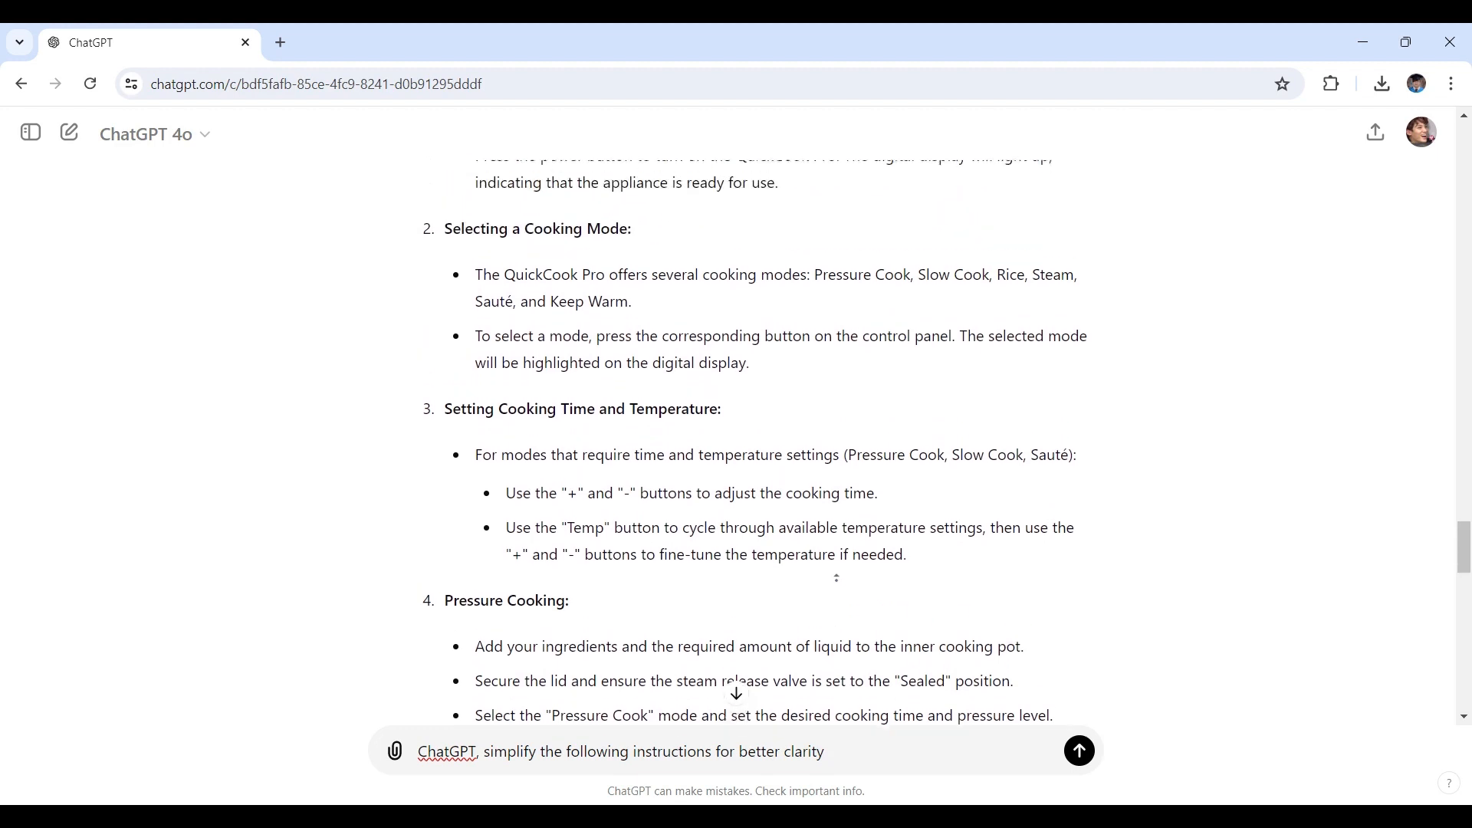
scroll("up", 3)
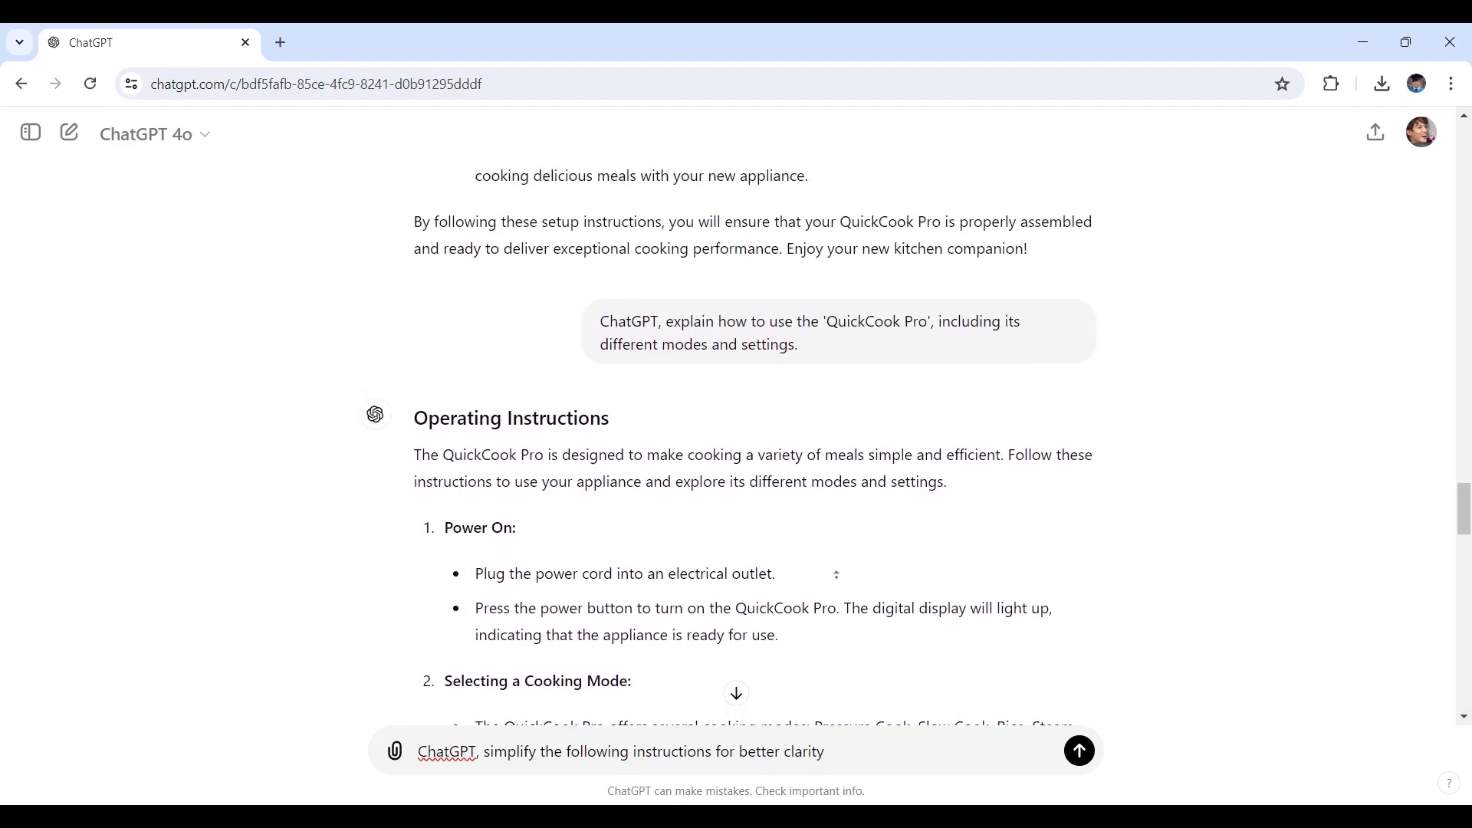
scroll("up", 3)
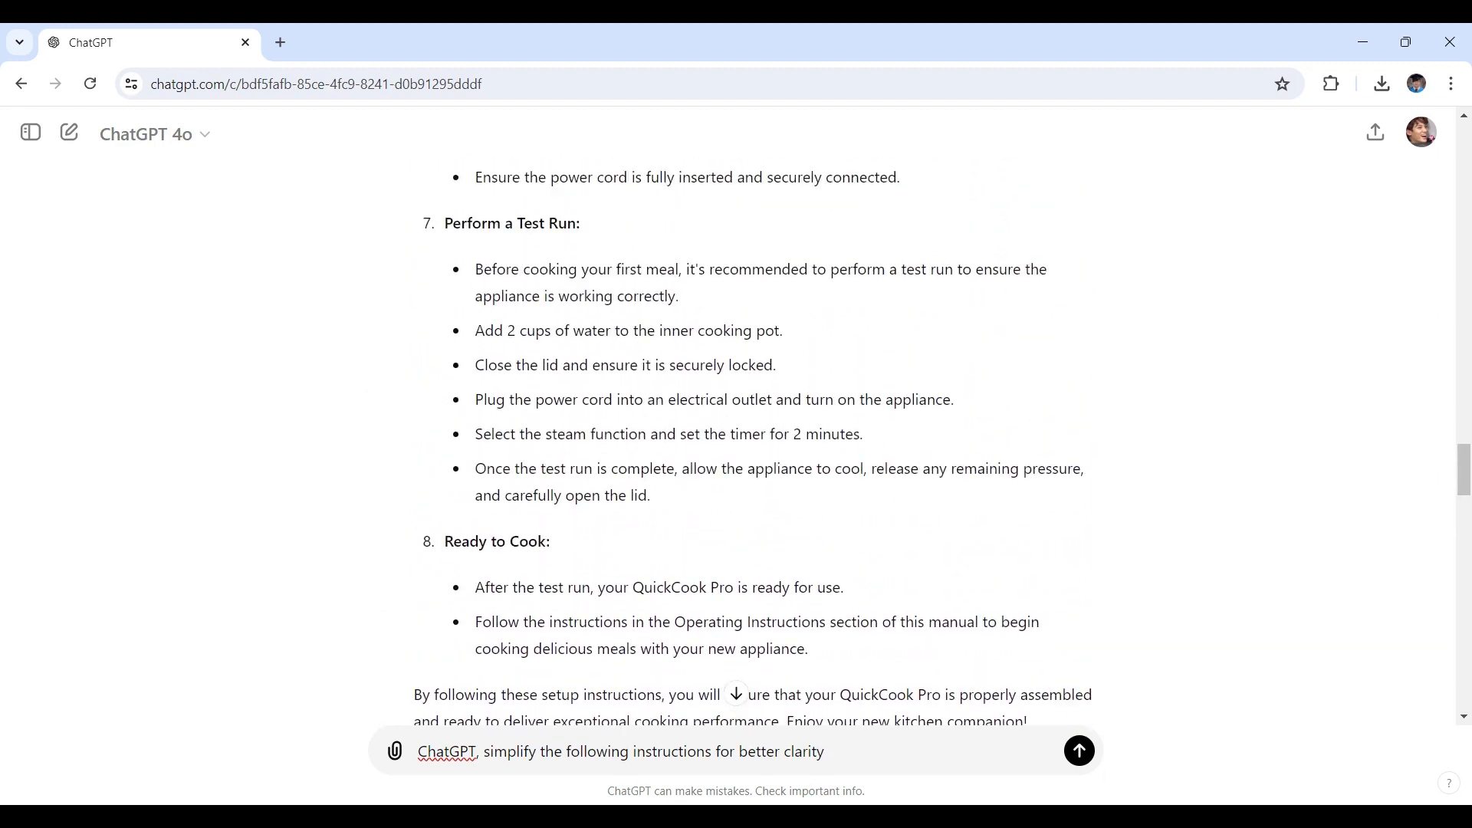
scroll("up", 3)
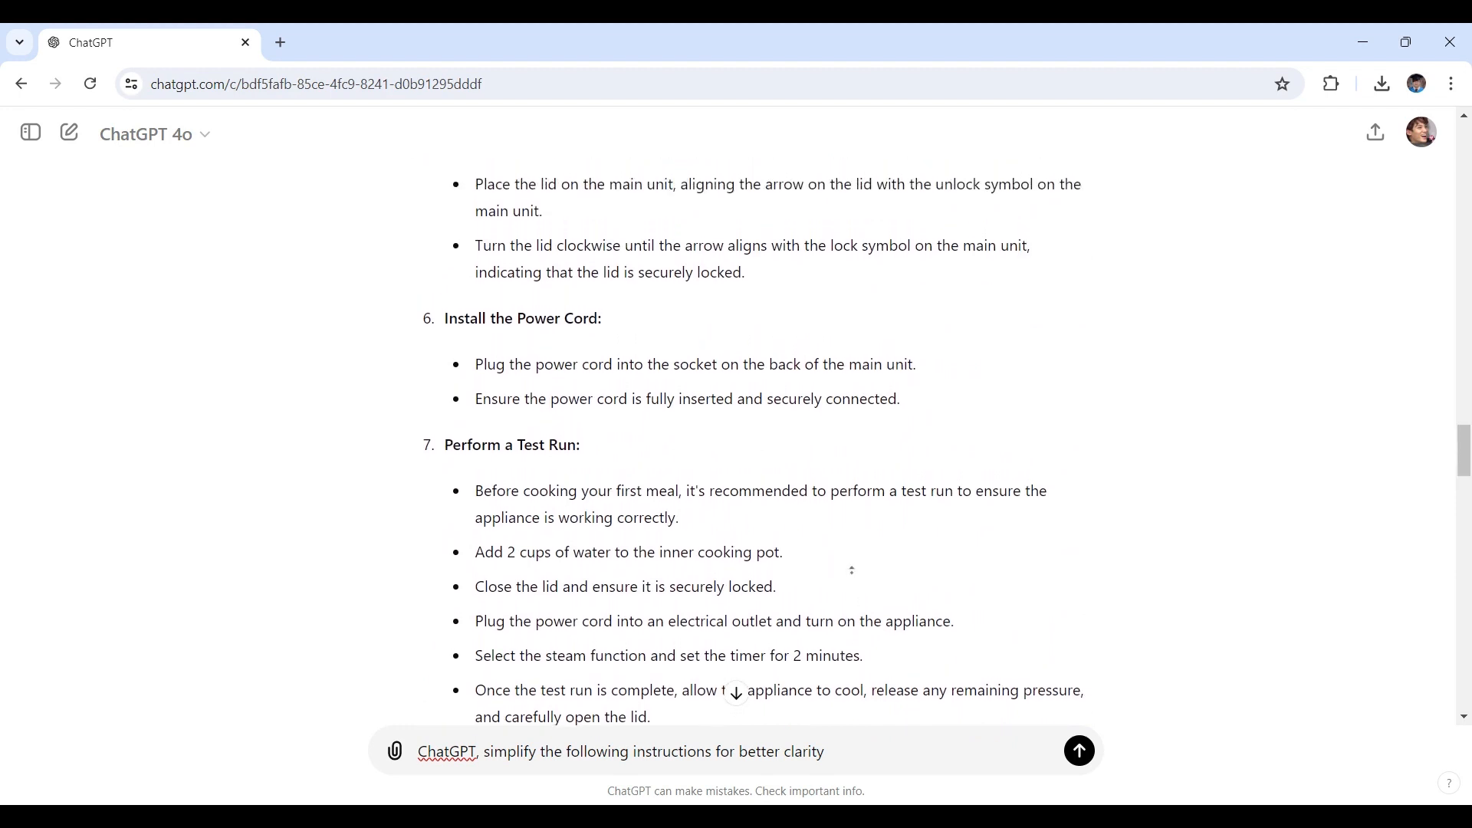
scroll("up", 3)
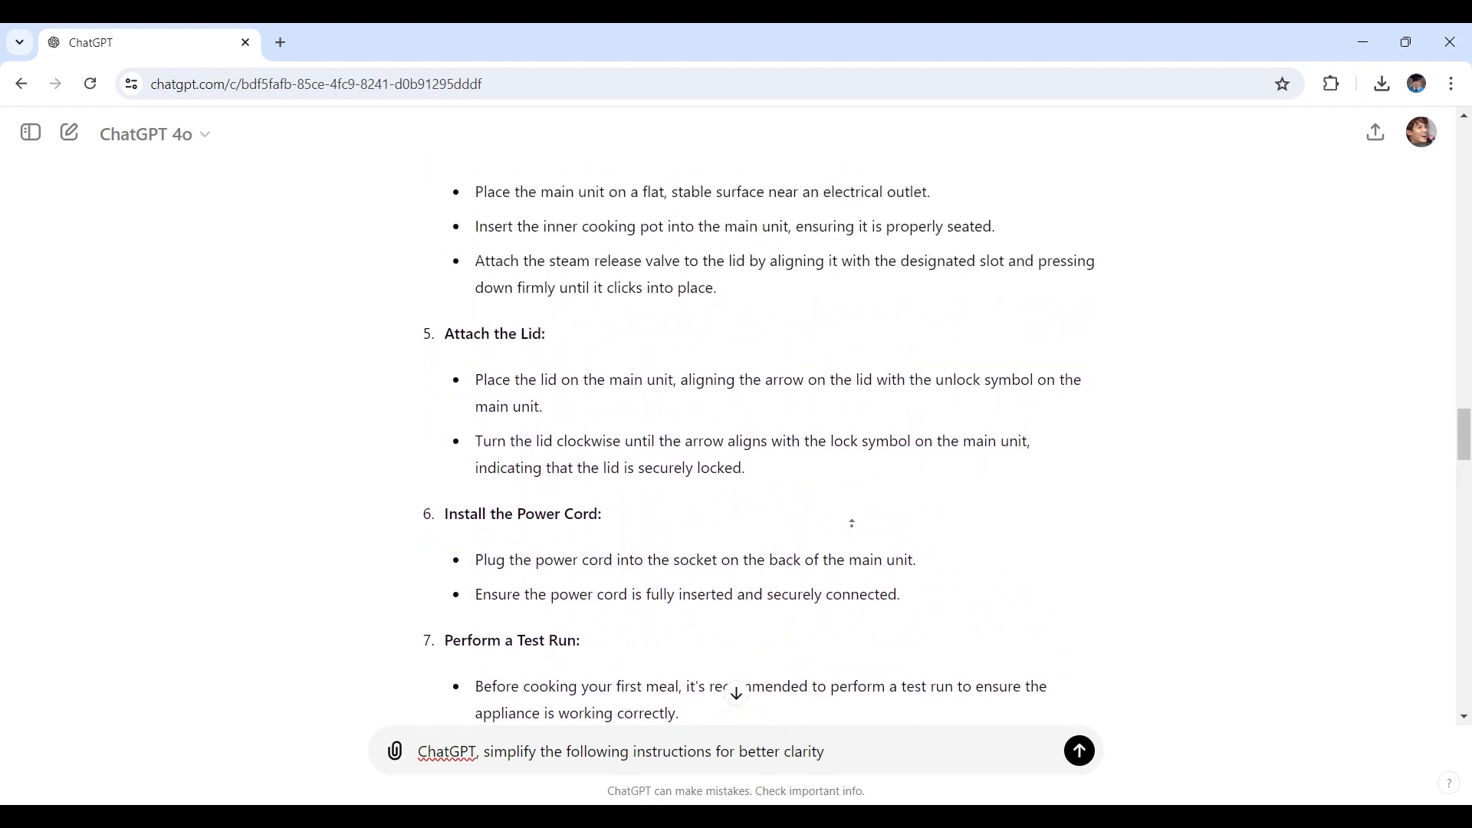
scroll("up", 3)
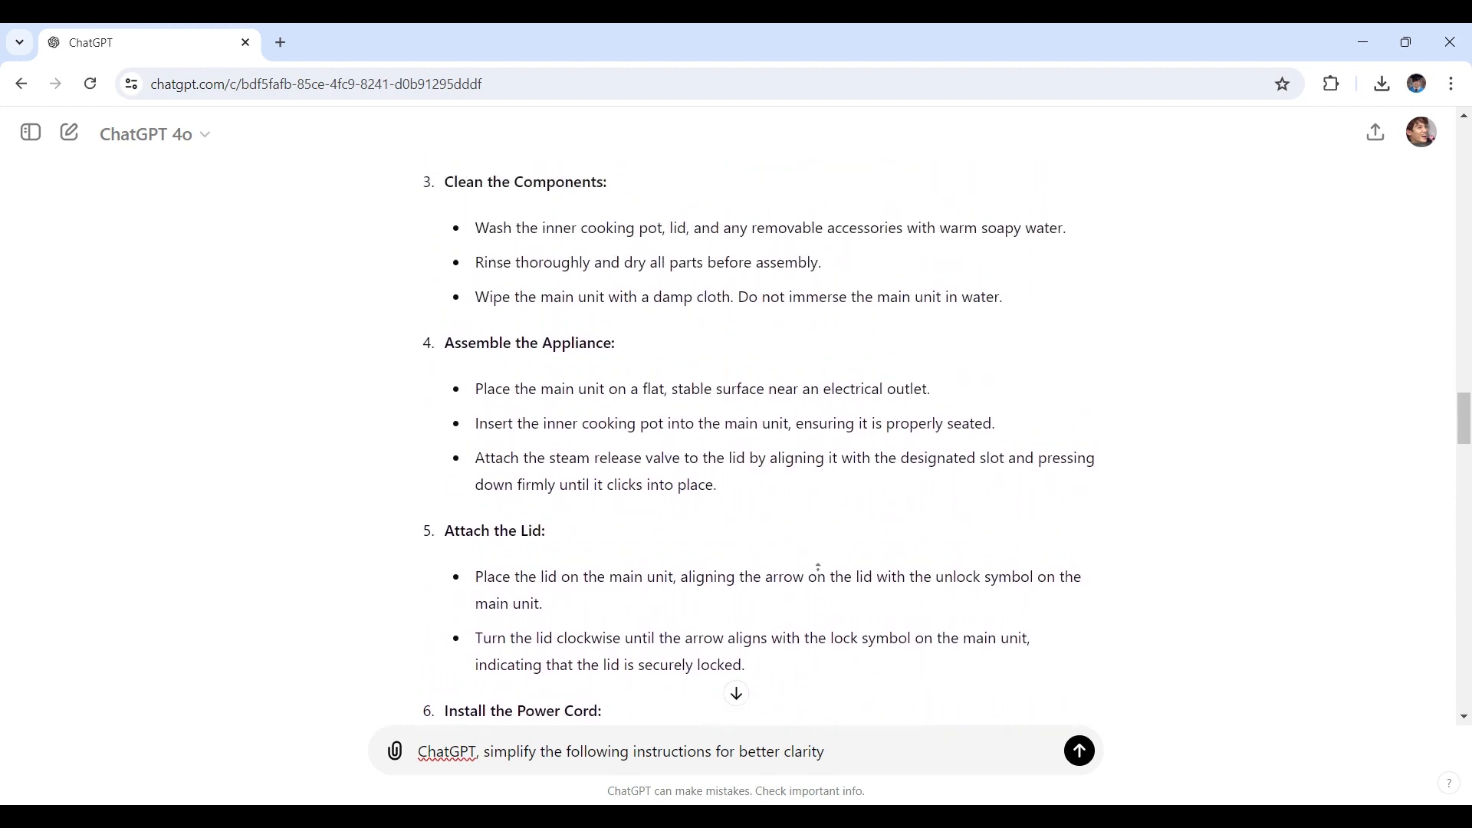
scroll("up", 3)
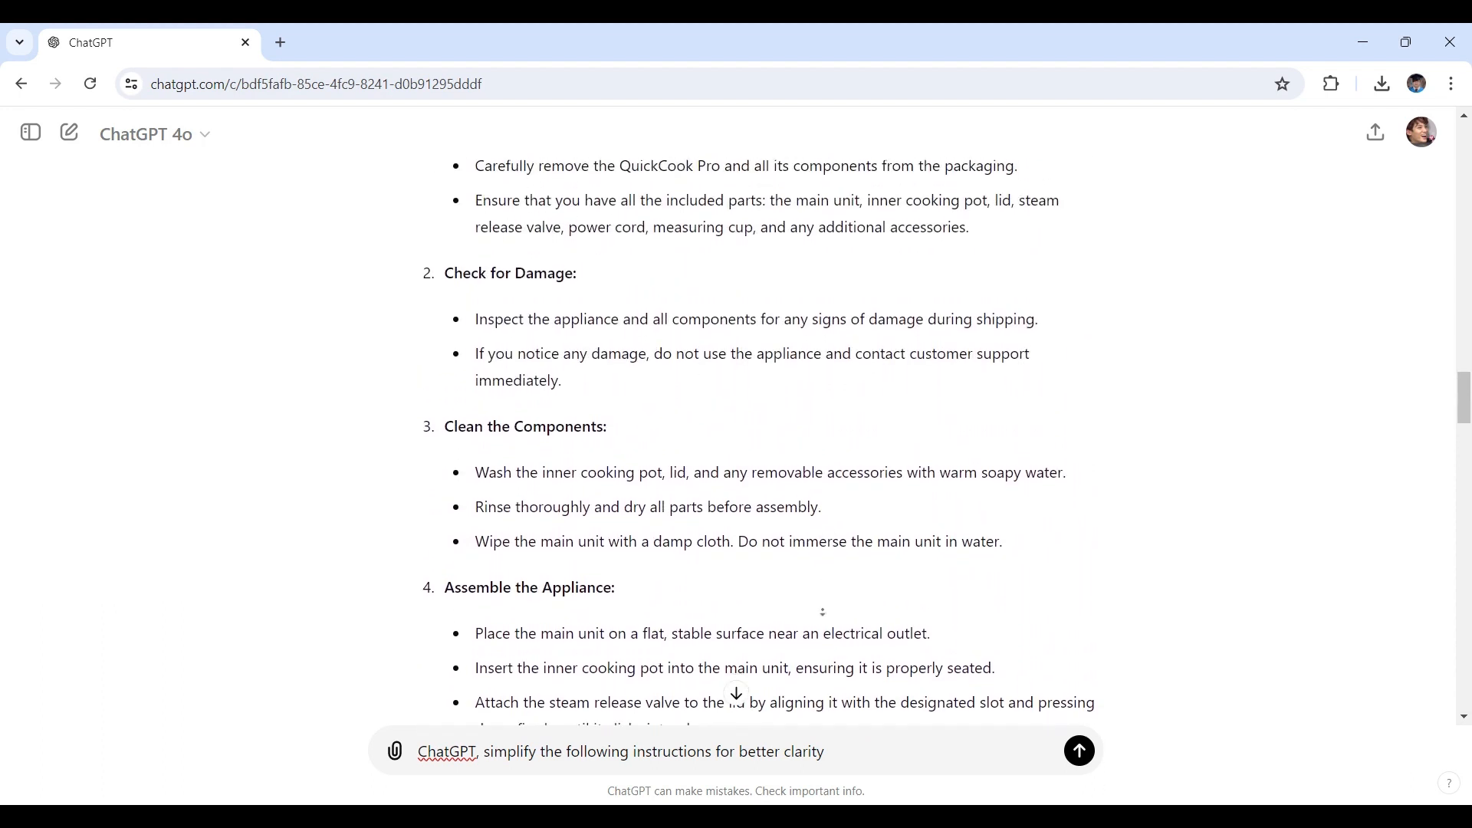
scroll("down", 3)
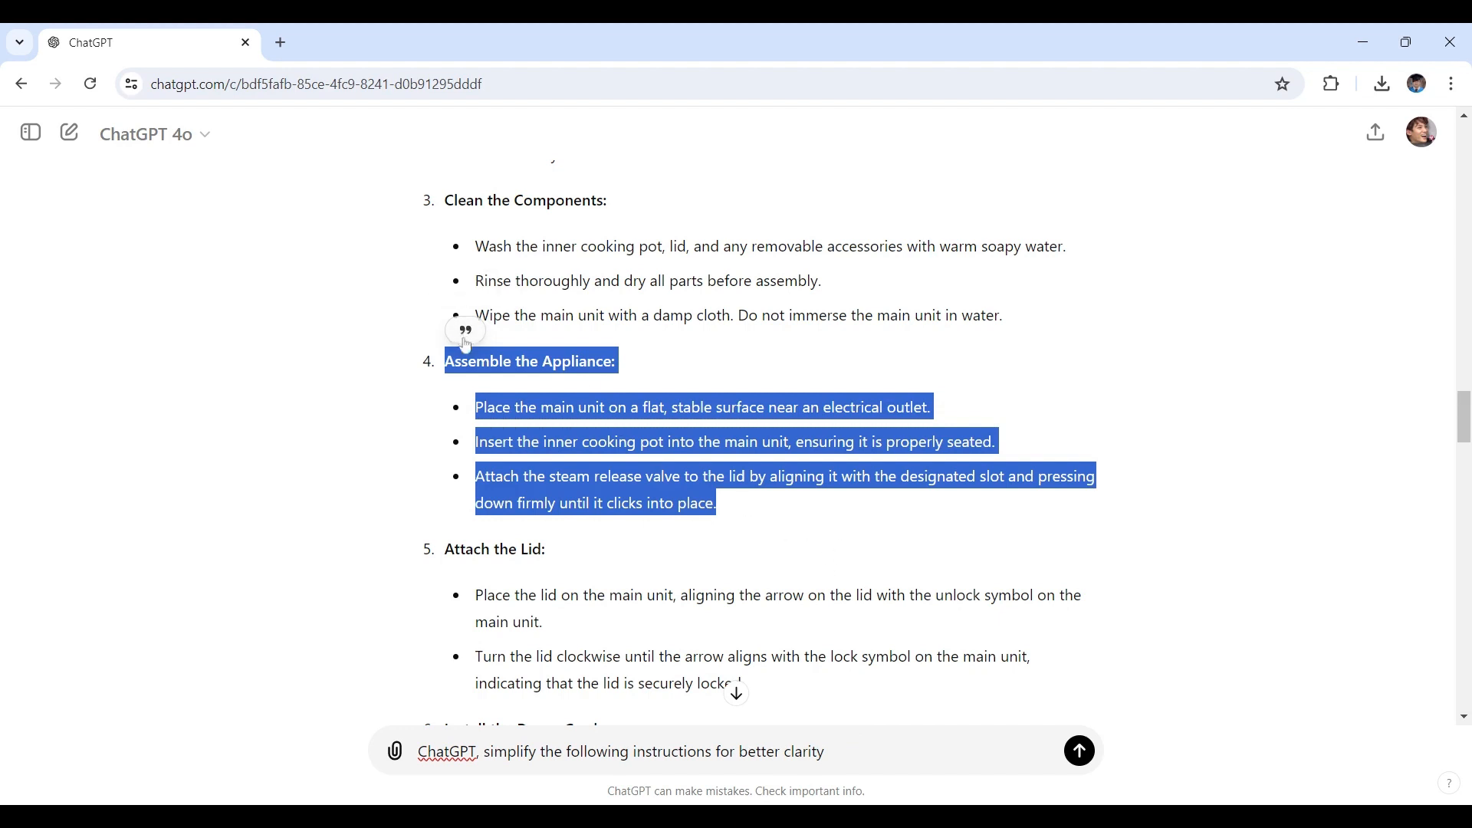
Step: Quote the Assemble the Appliance steps, send the simplify request, and view the three-step reply
left_click(464, 330)
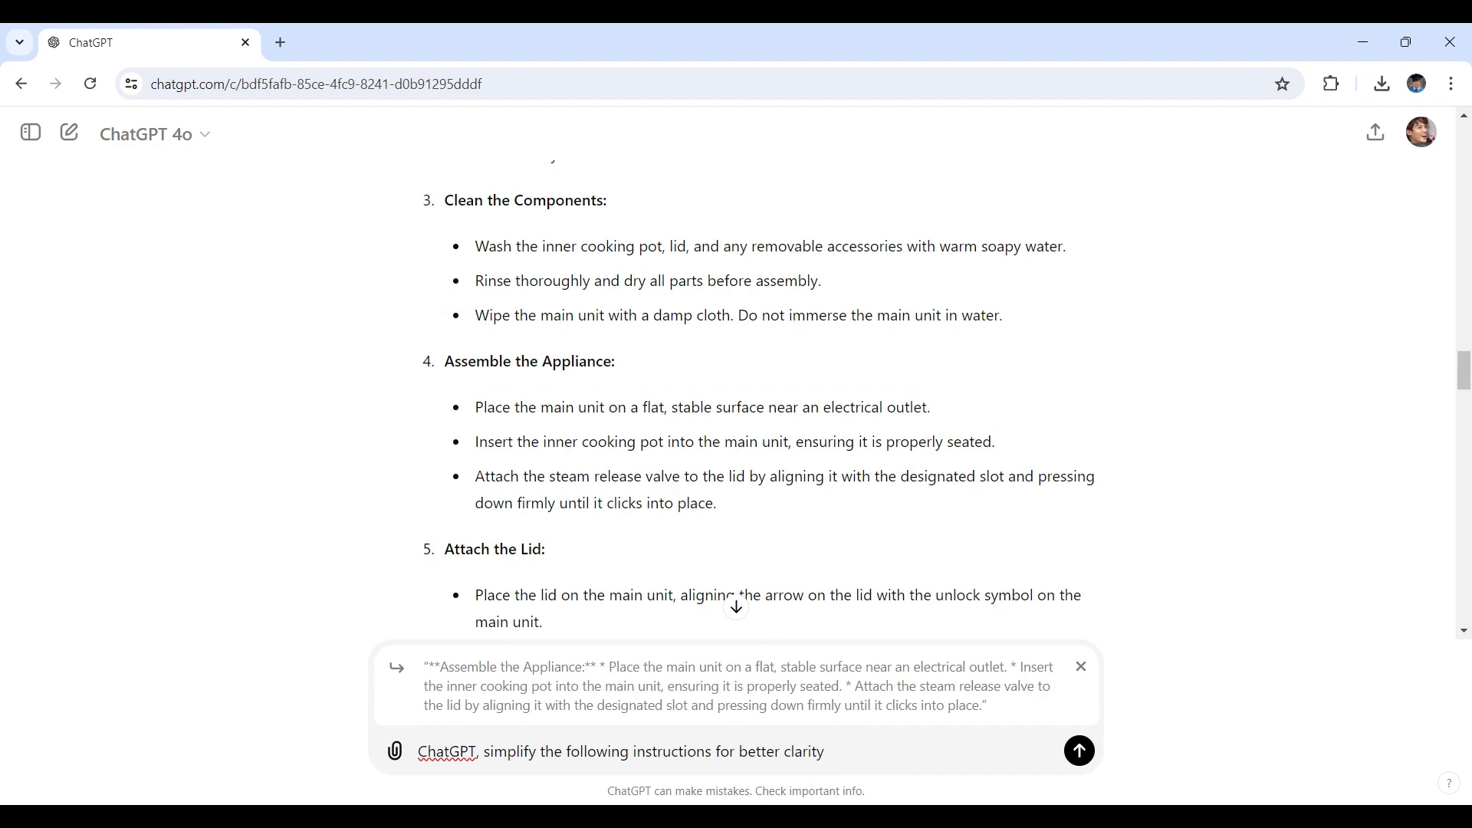
left_click(1078, 750)
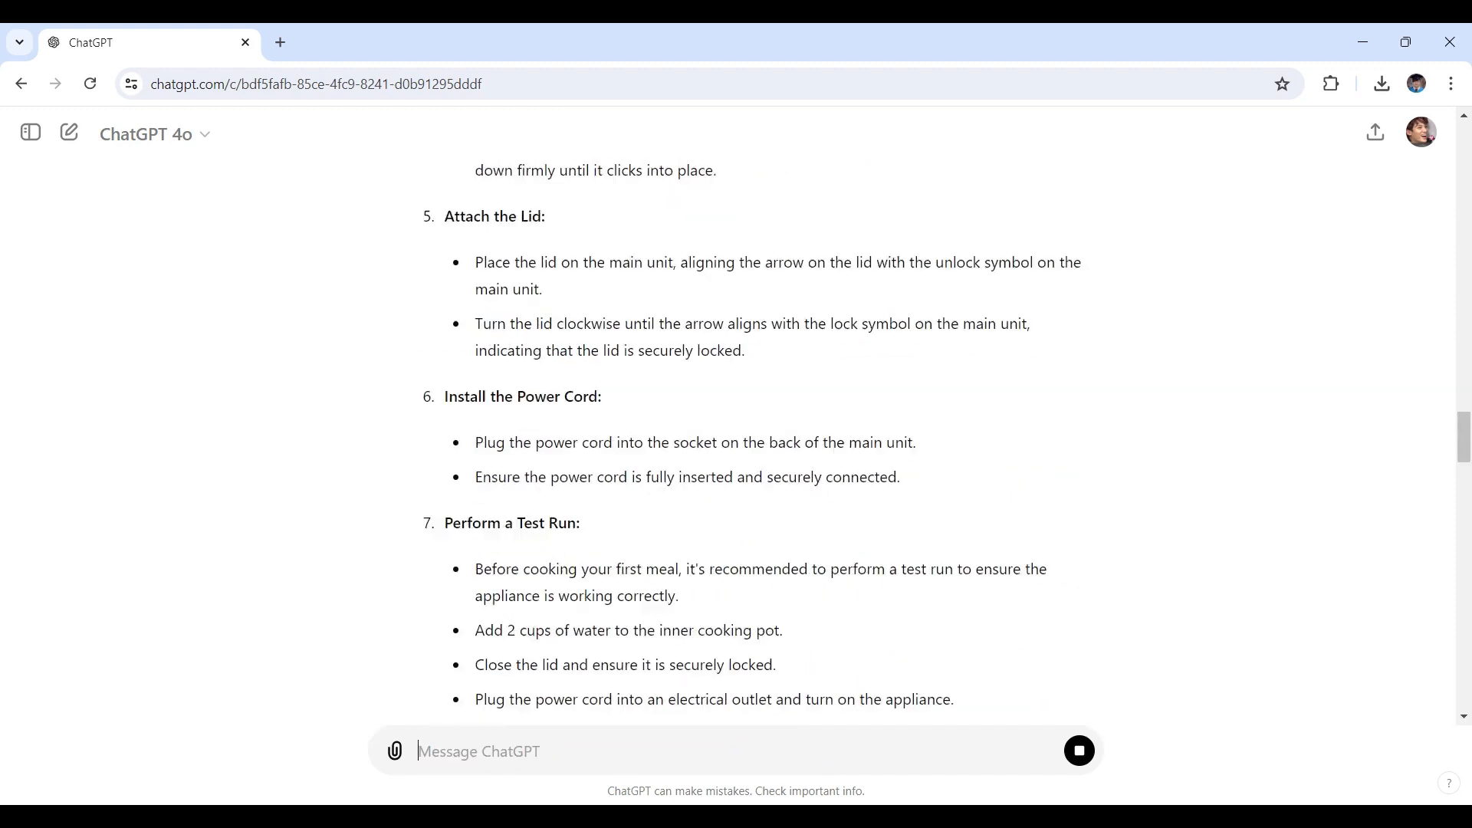
scroll("down", 3)
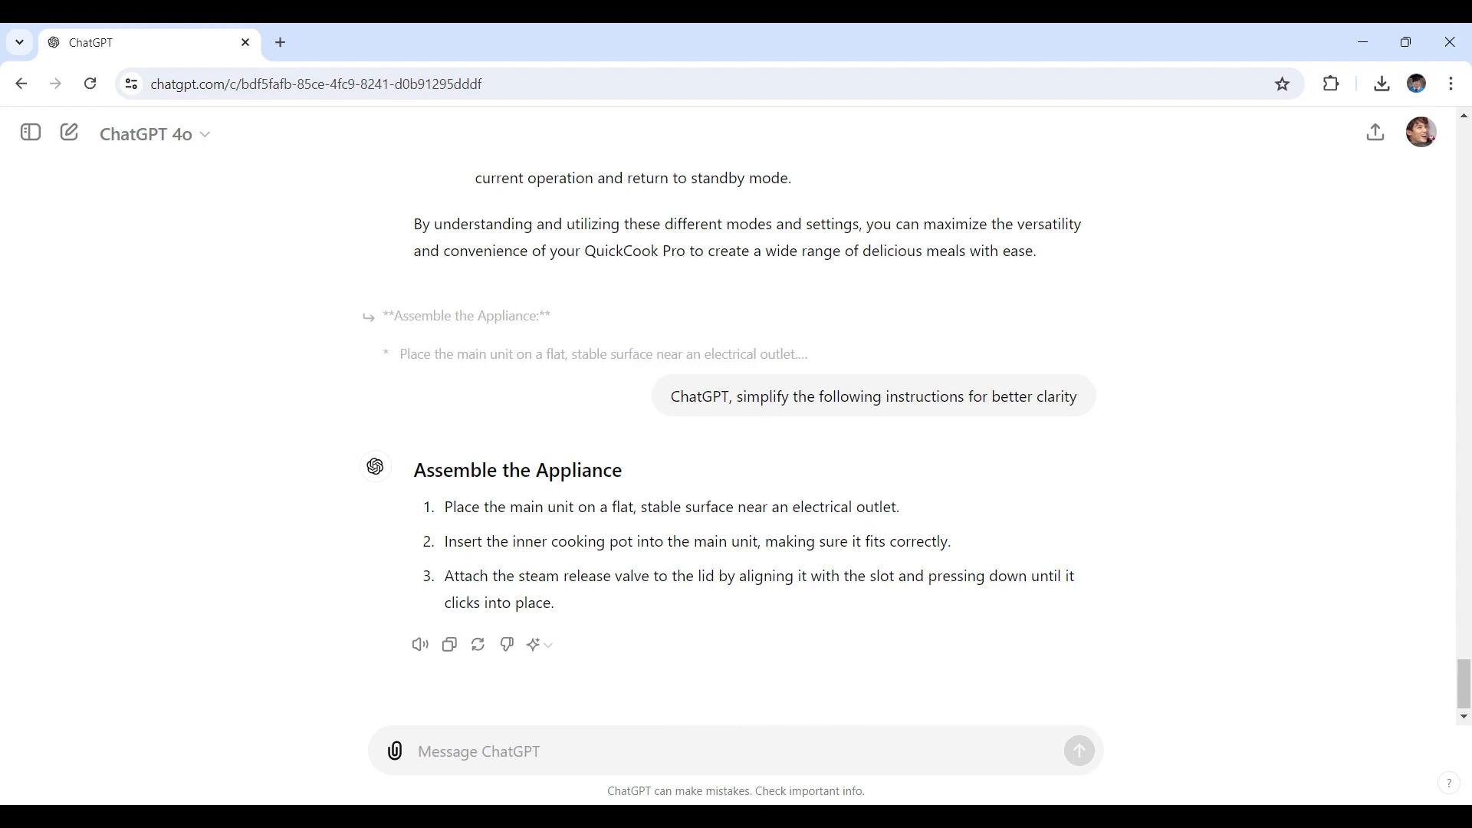
mouse_move(450, 644)
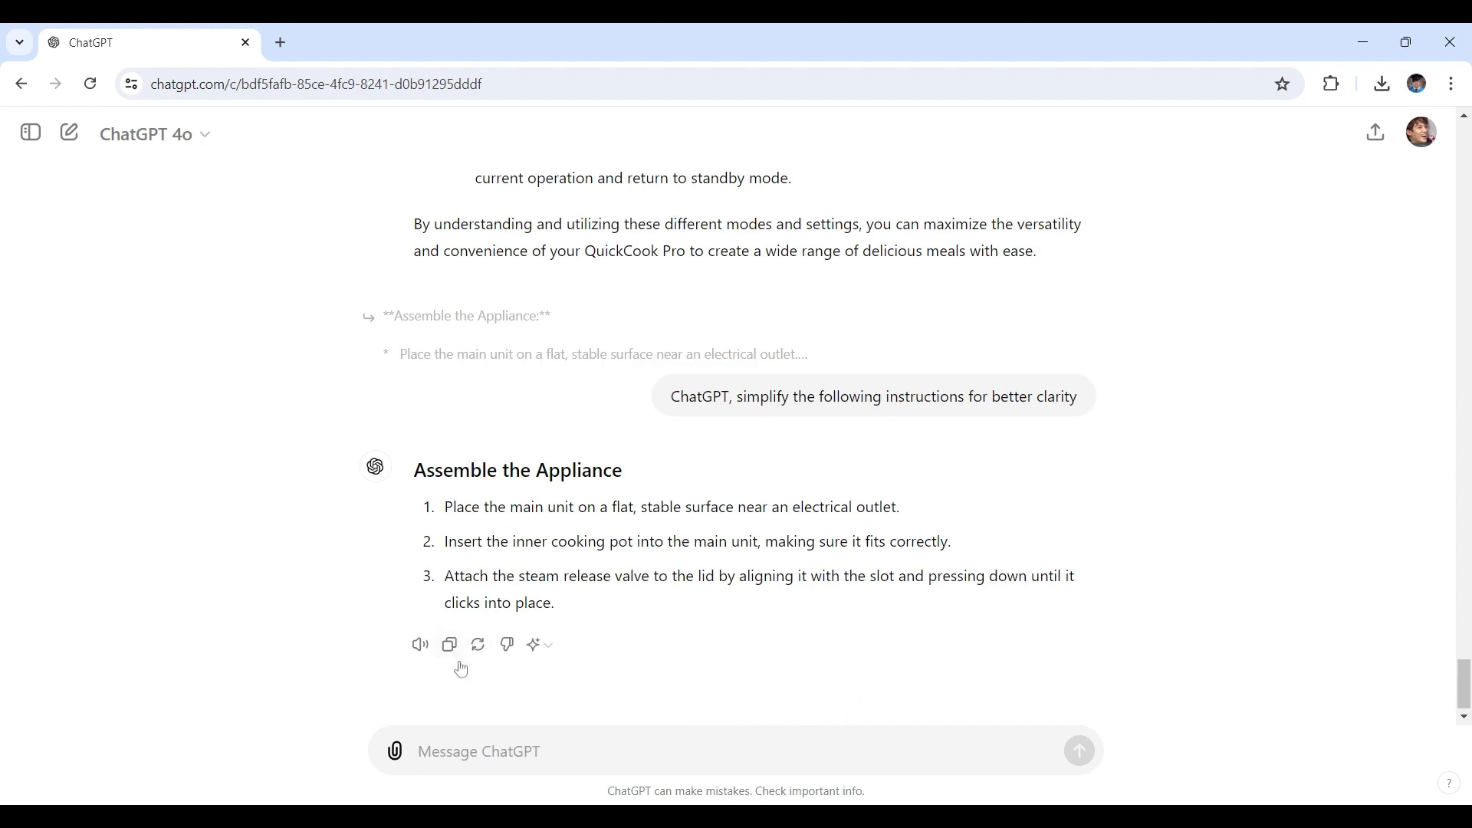
mouse_move(401, 683)
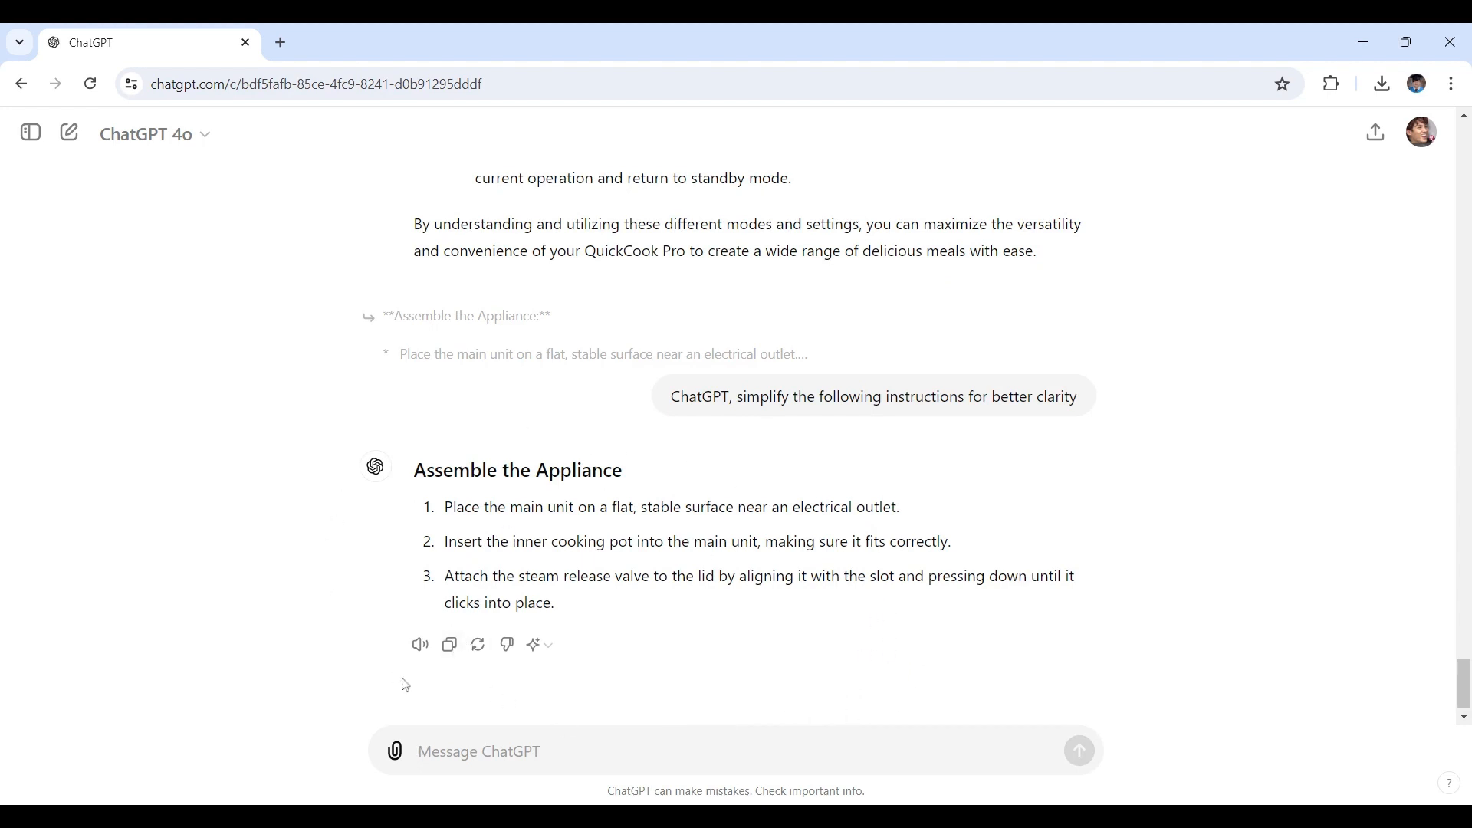
mouse_move(401, 684)
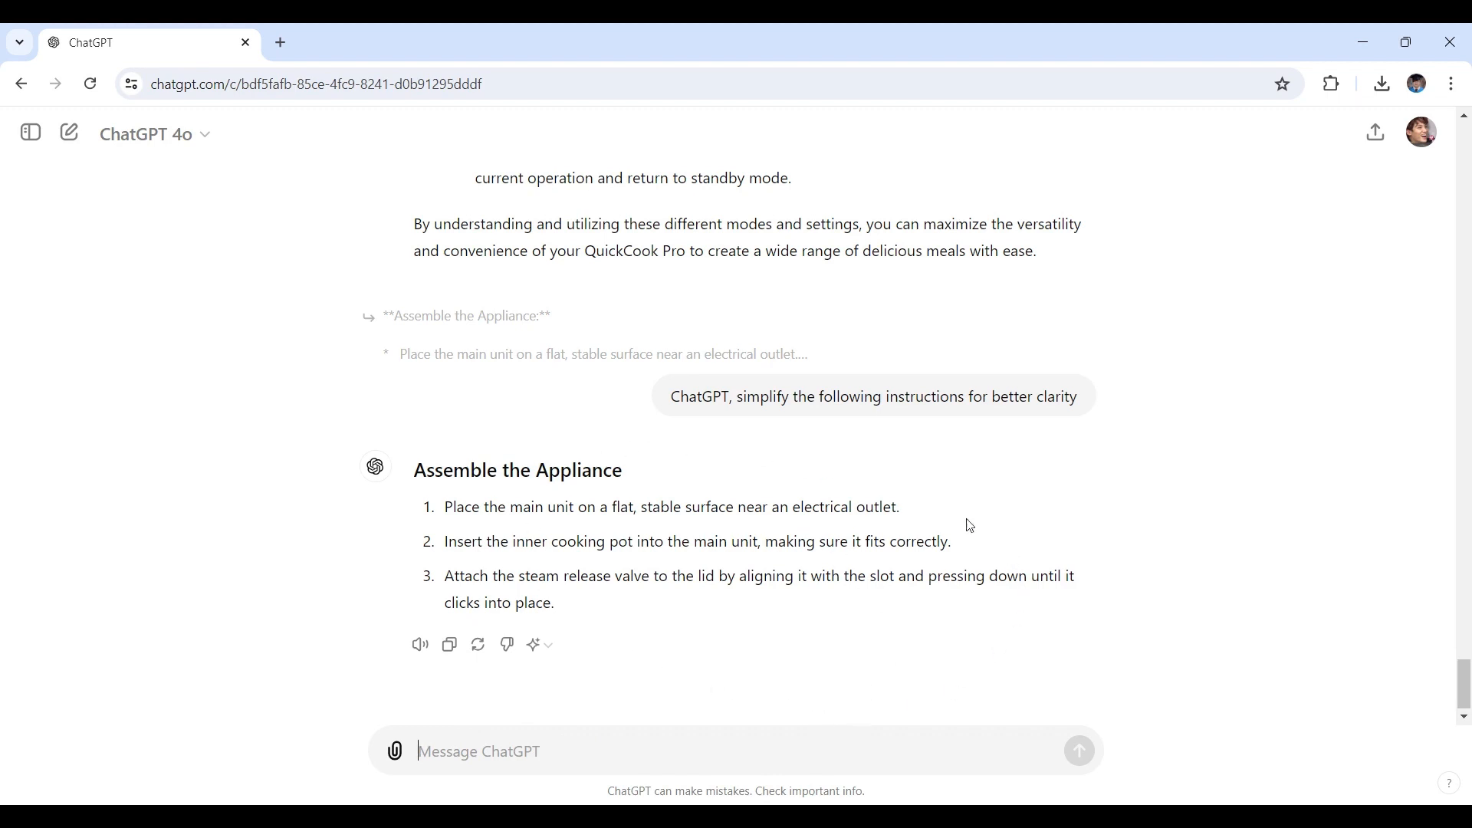
mouse_move(991, 714)
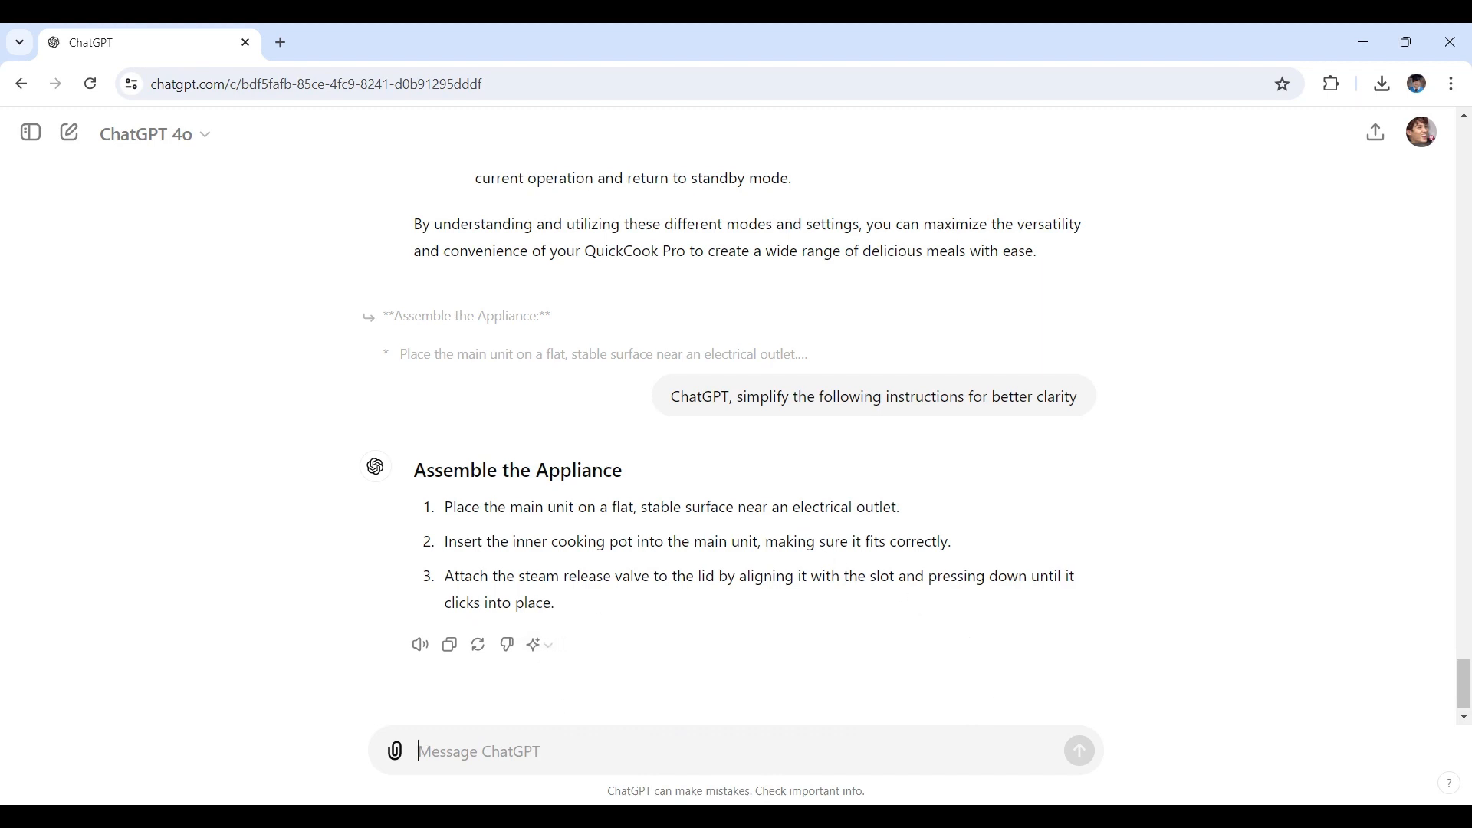
mouse_move(699, 707)
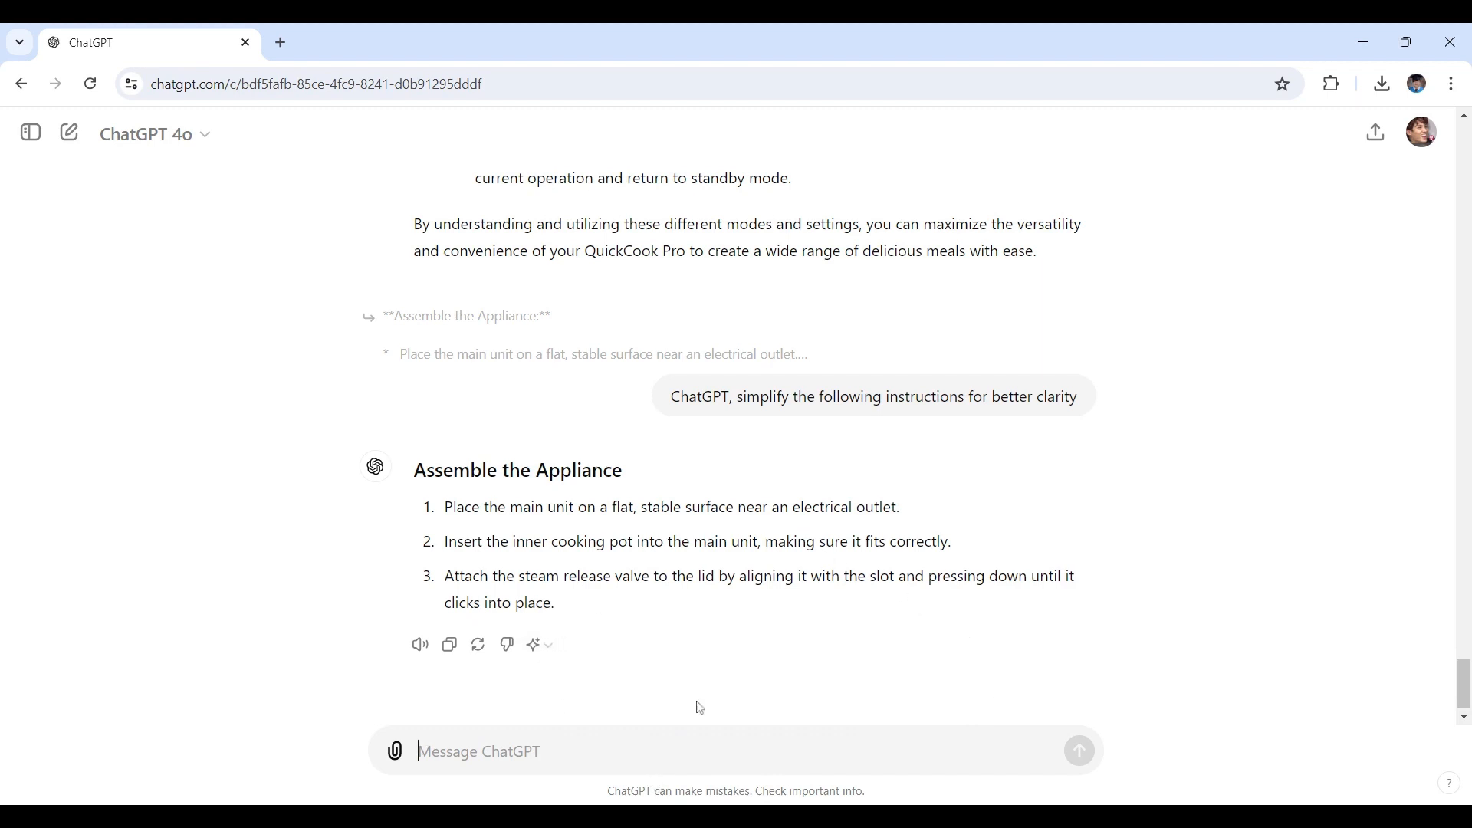
mouse_move(954, 682)
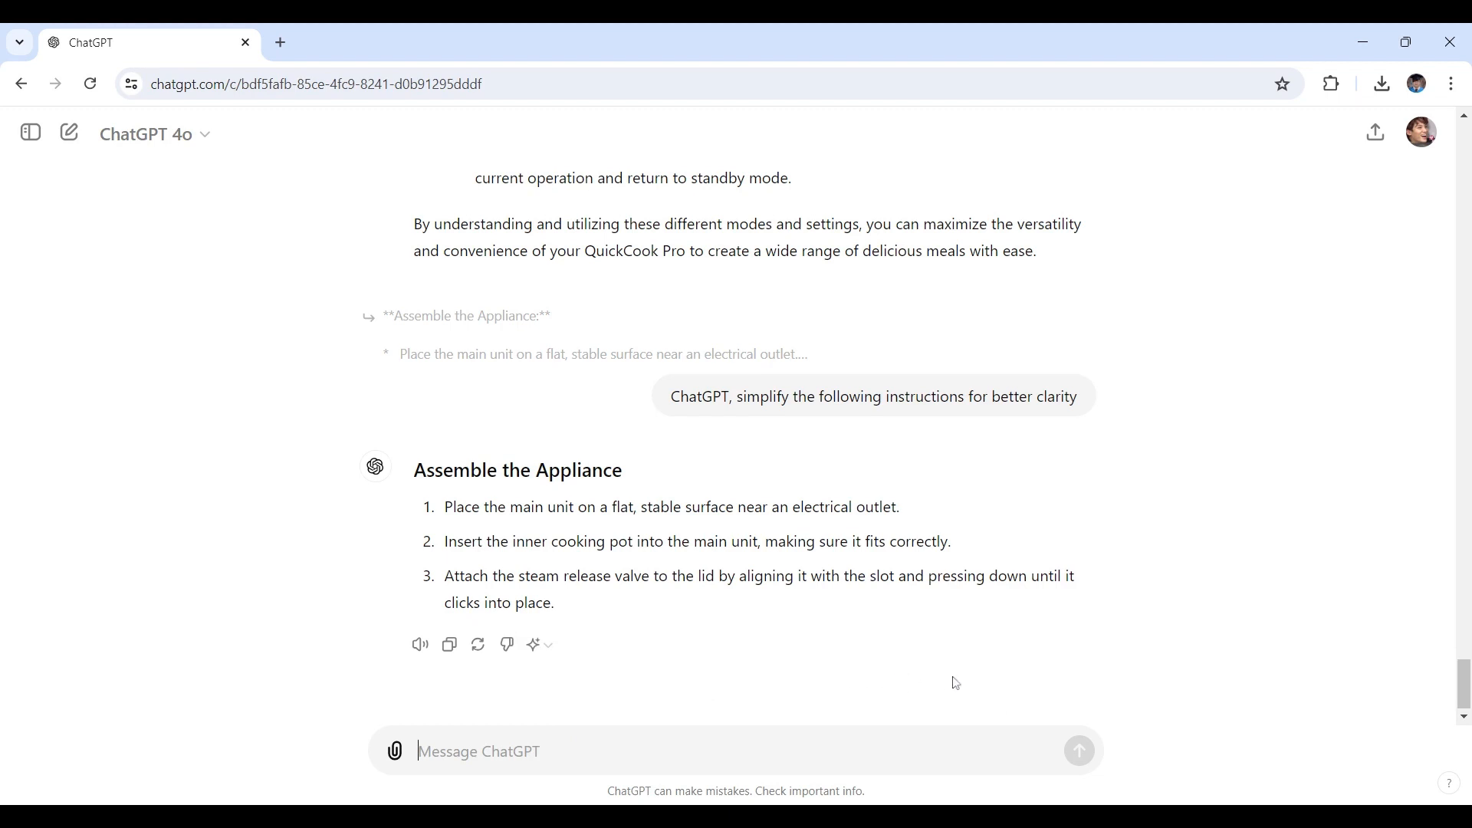
mouse_move(971, 680)
type("ChatGPT, can you help me create a glossary of technical terms for the 'QuickCook Pro' user manual?")
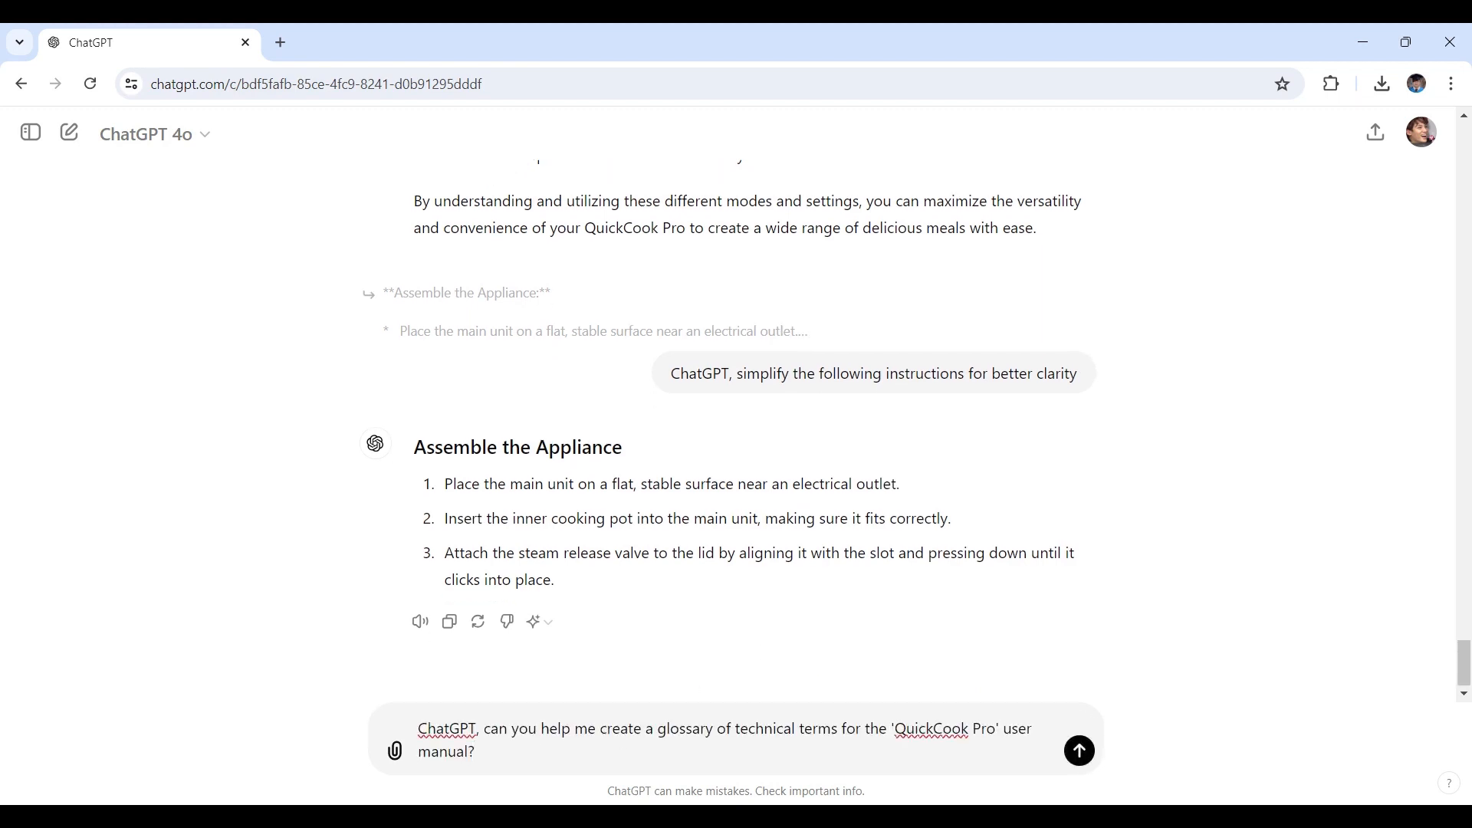
Step: Send the glossary request and review terms from Inner Cooking Pot to Measuring Cup
left_click(475, 751)
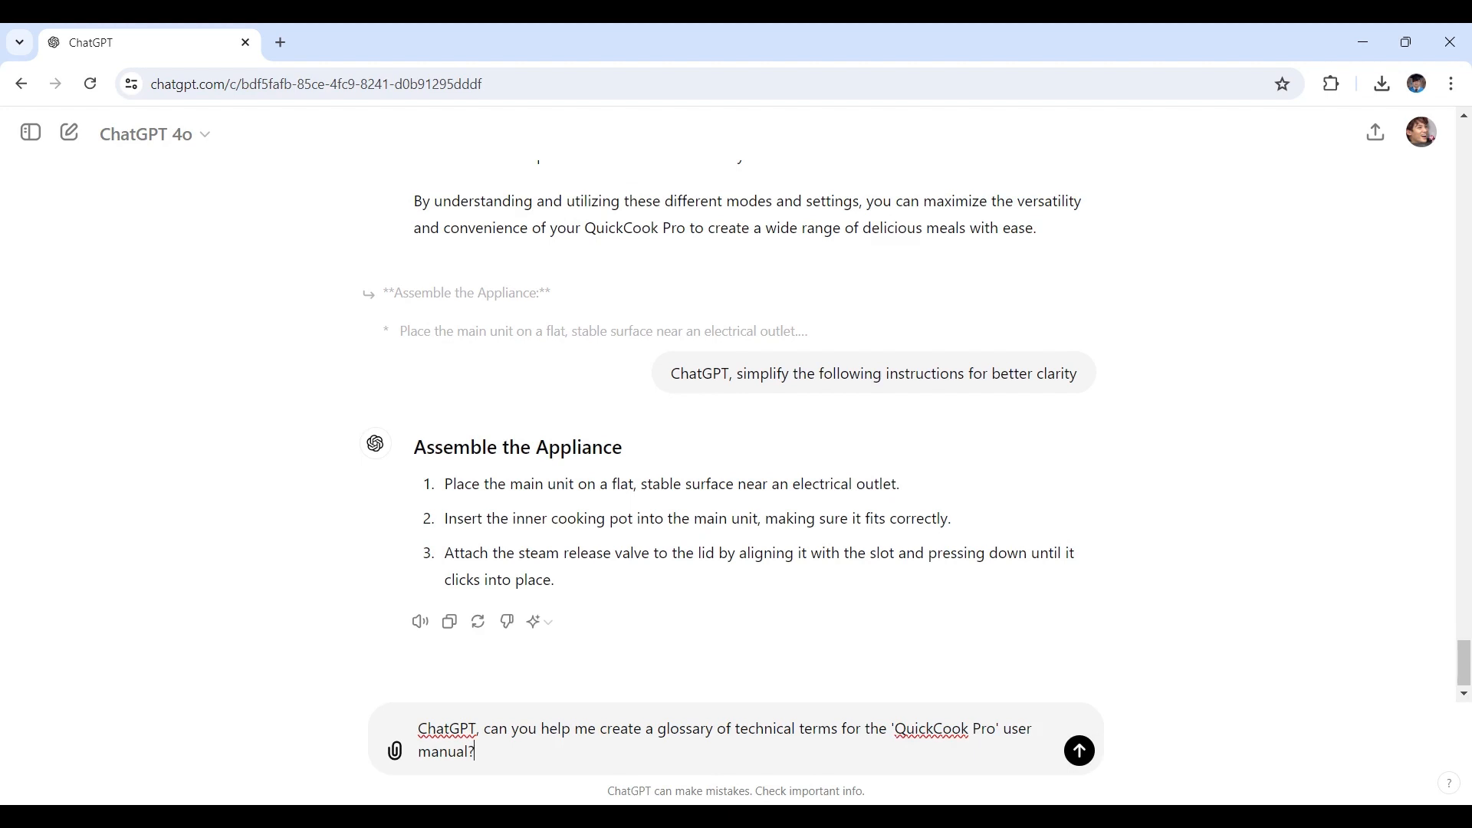
left_click(1078, 749)
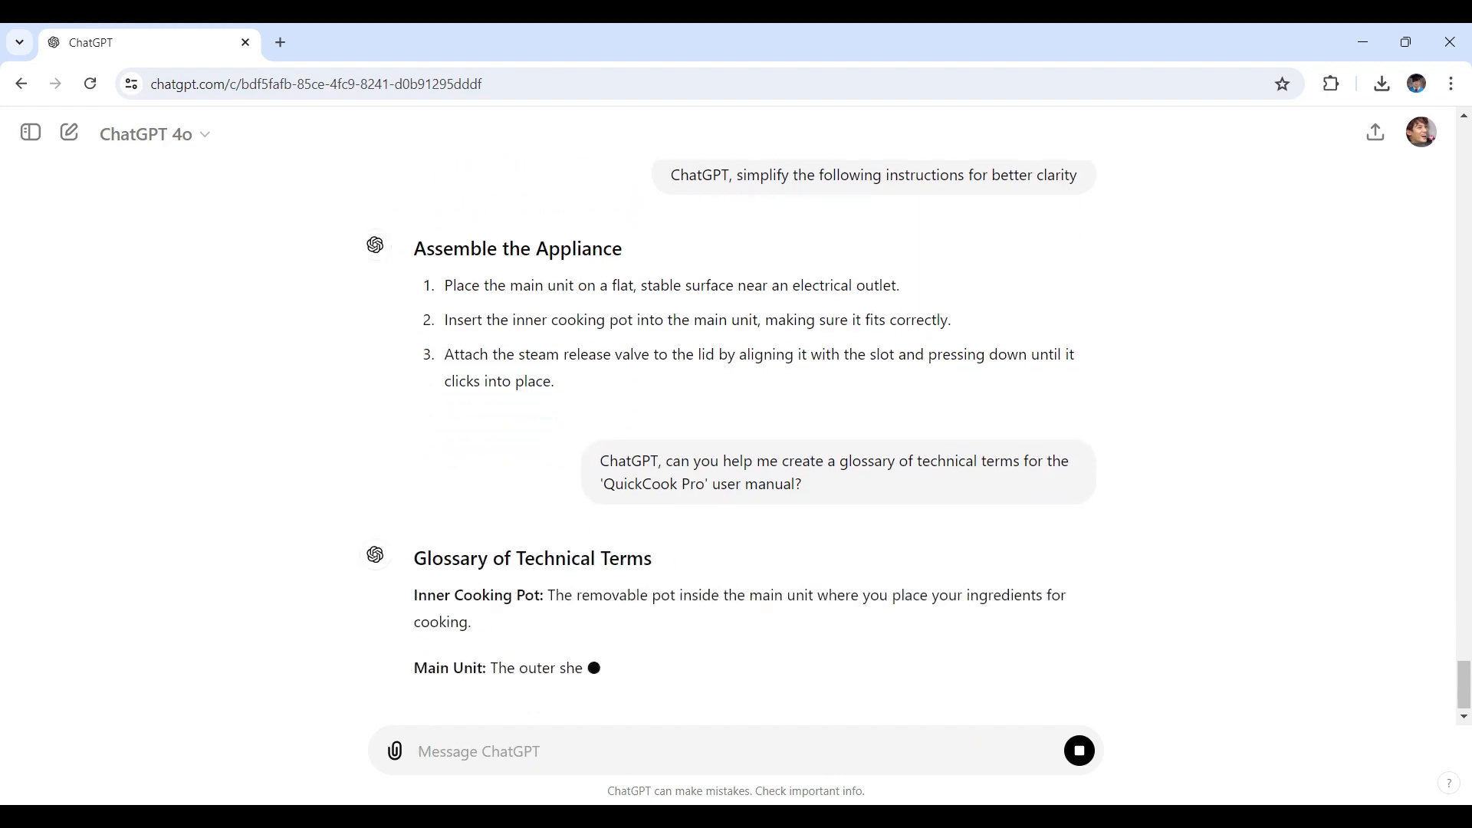
scroll("down", 3)
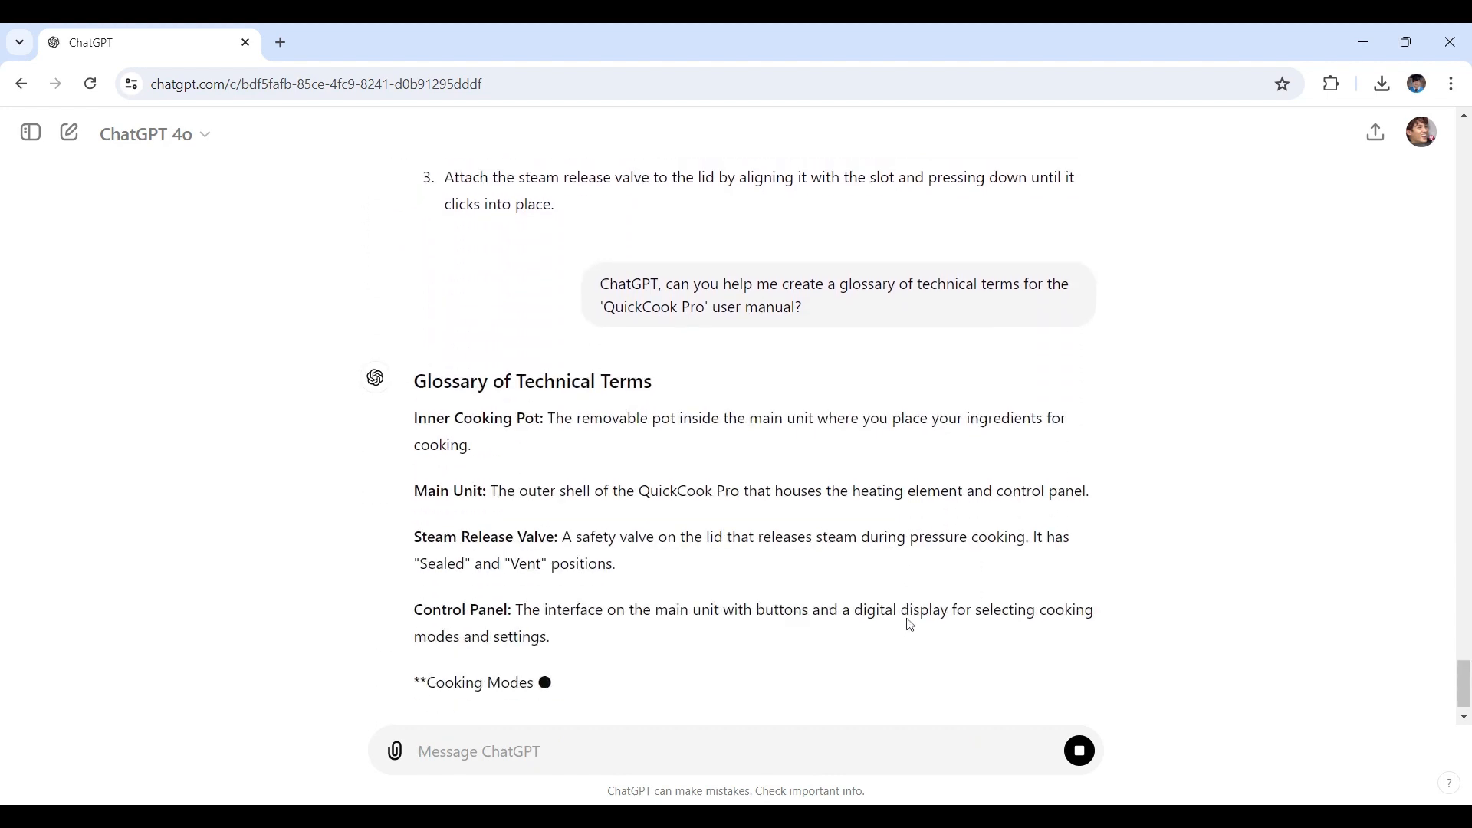
scroll("down", 3)
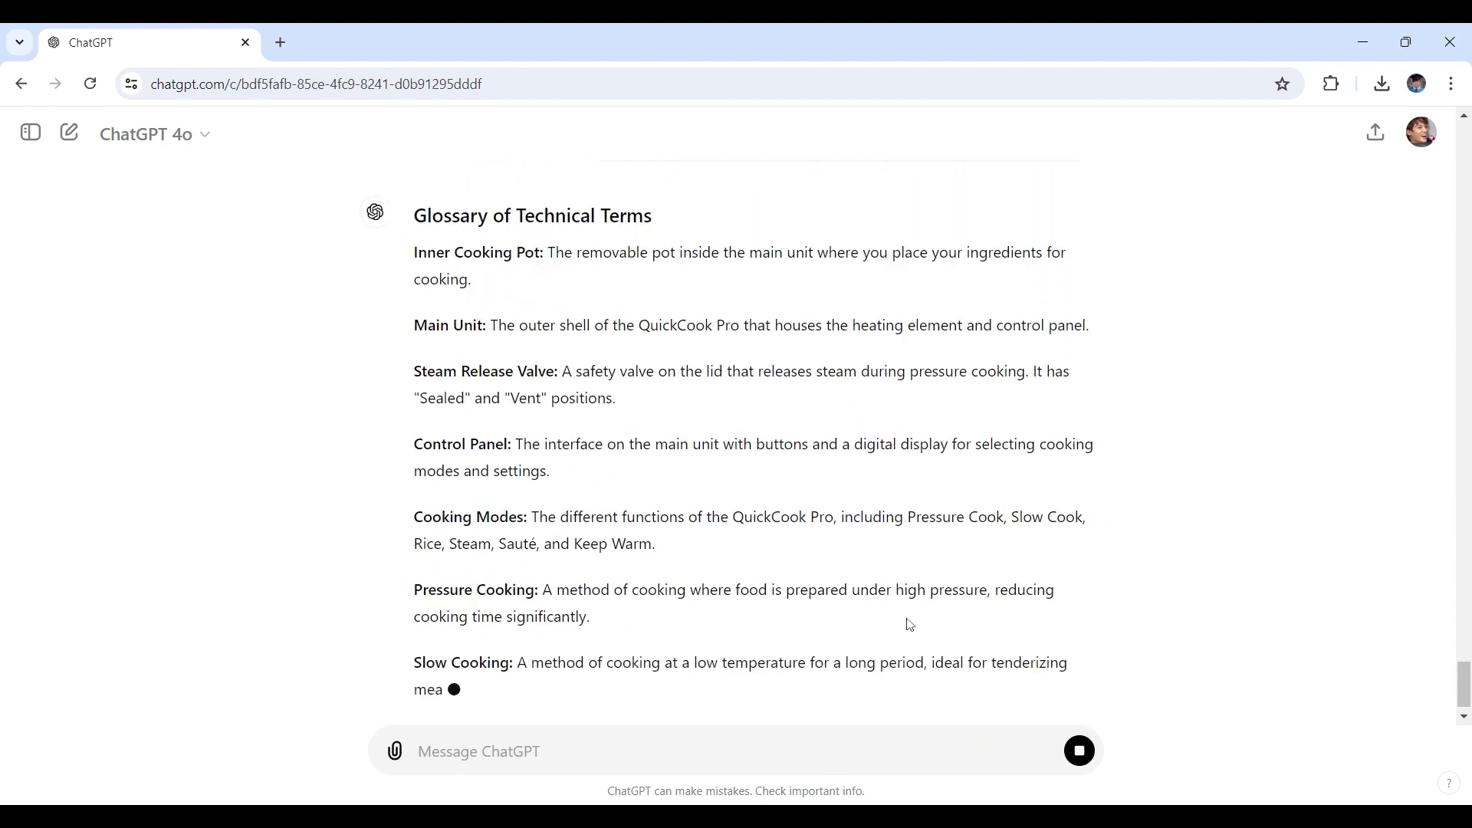
scroll("down", 3)
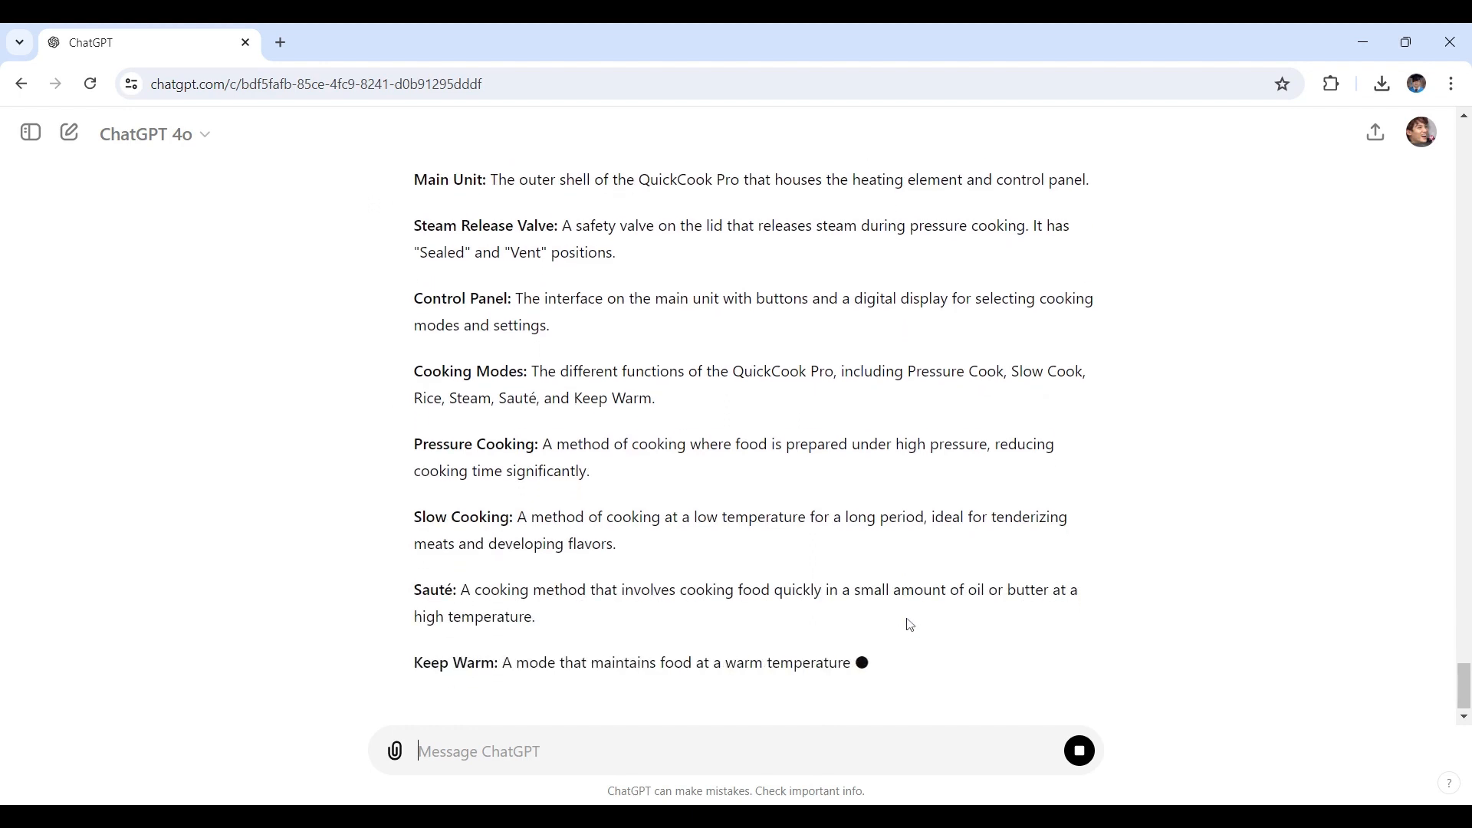
scroll("down", 3)
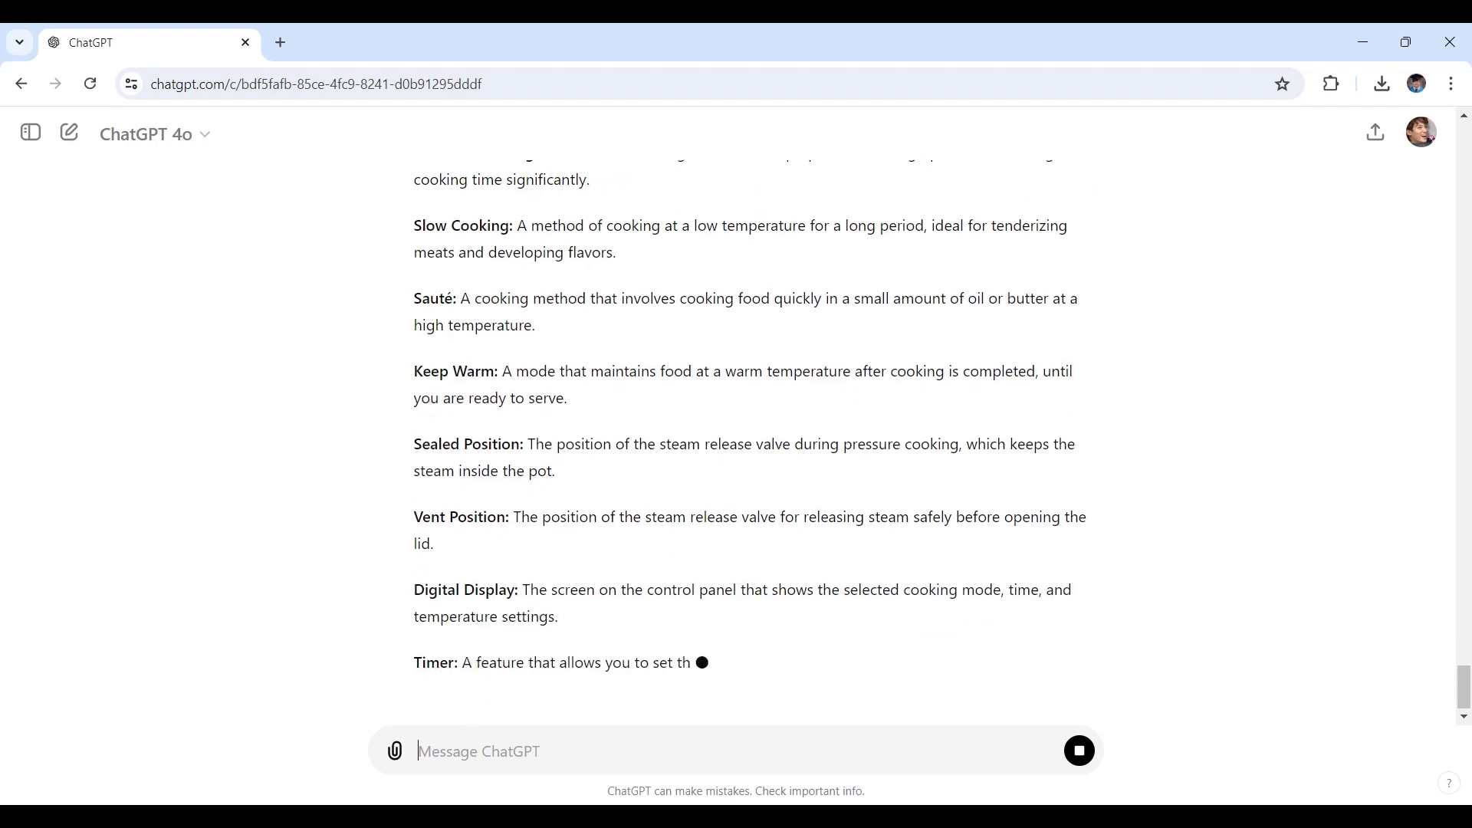
scroll("down", 3)
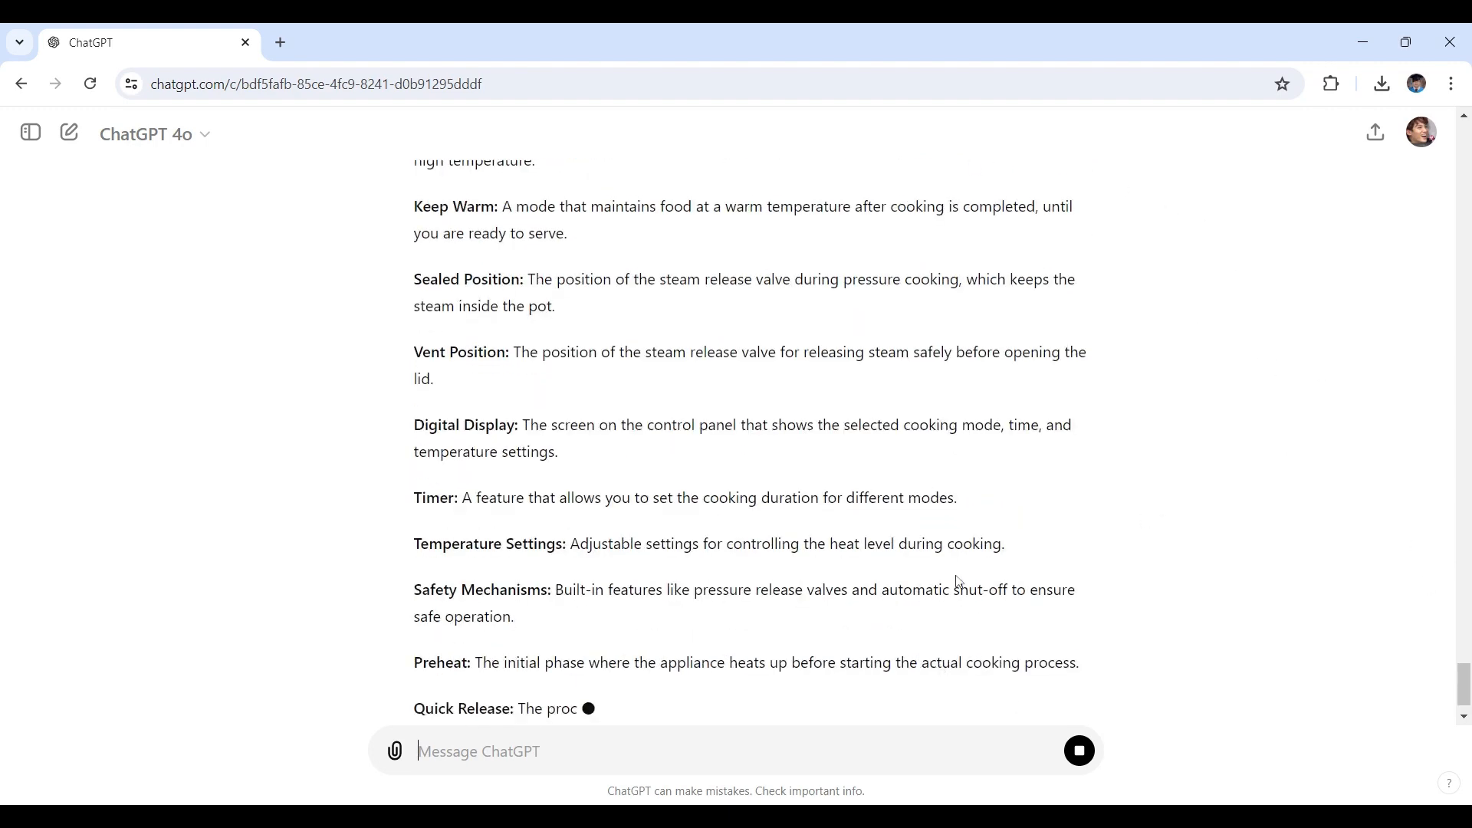
scroll("down", 3)
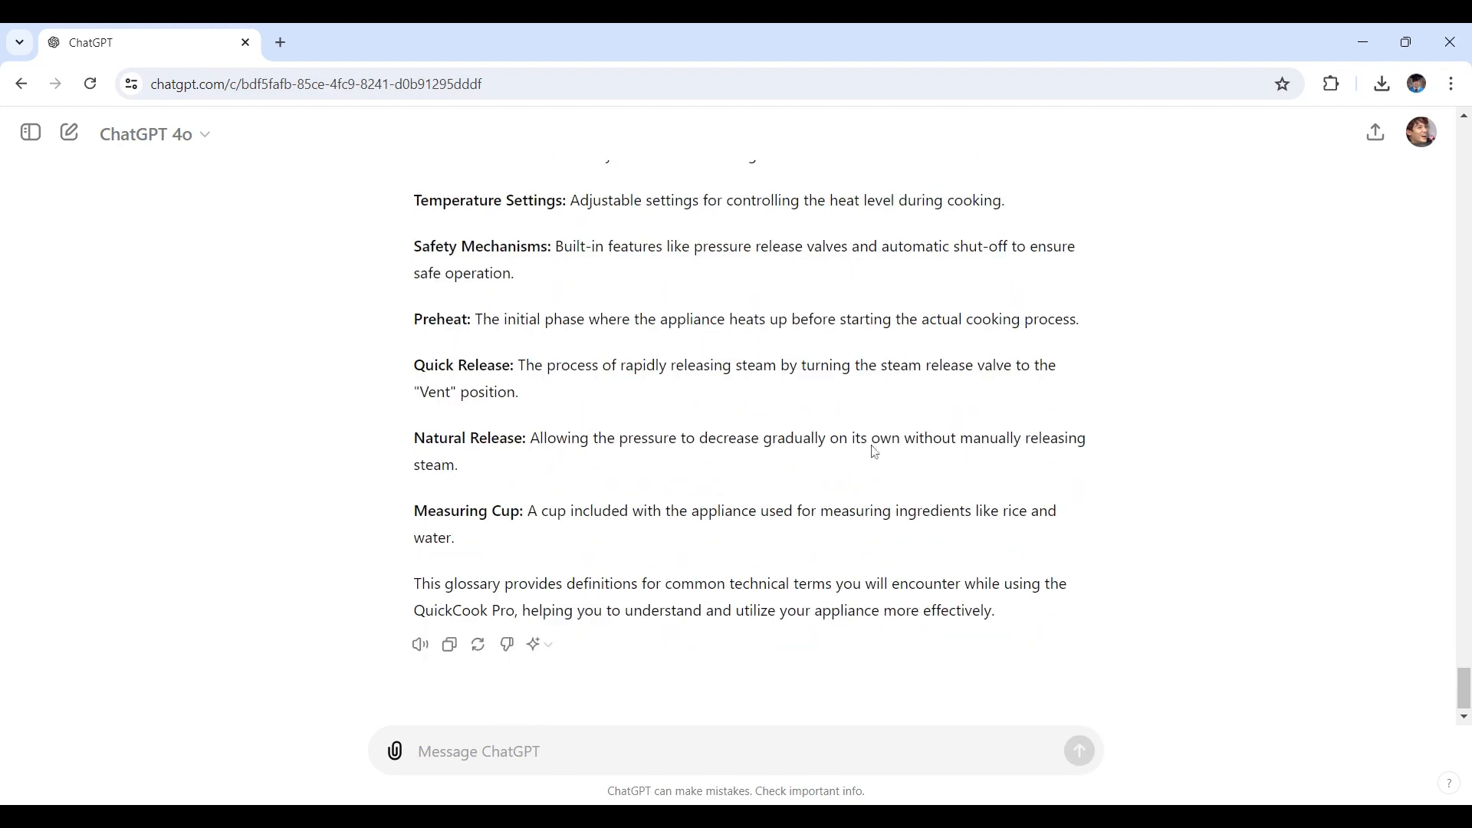
mouse_move(873, 450)
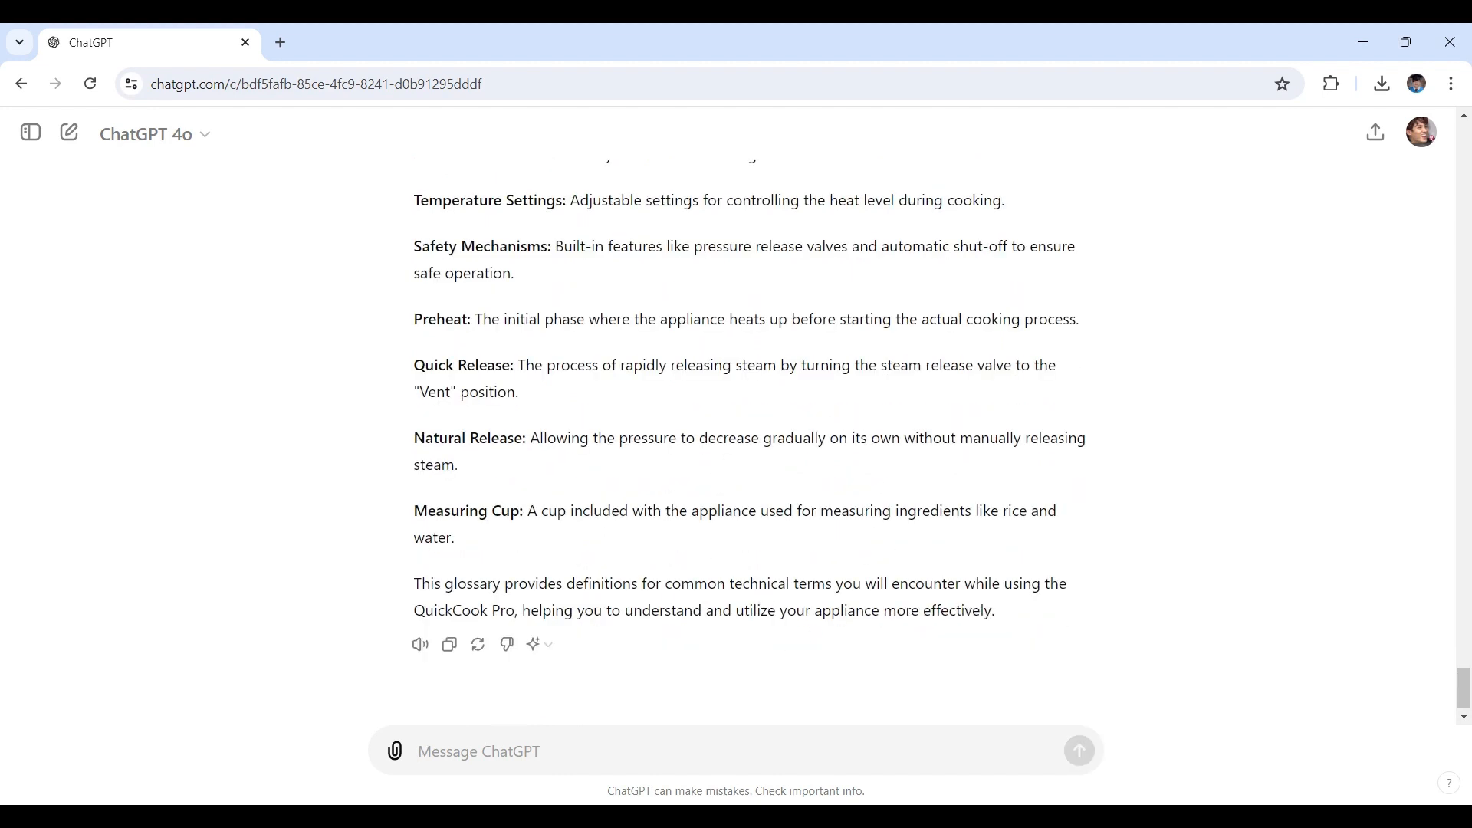
mouse_move(784, 646)
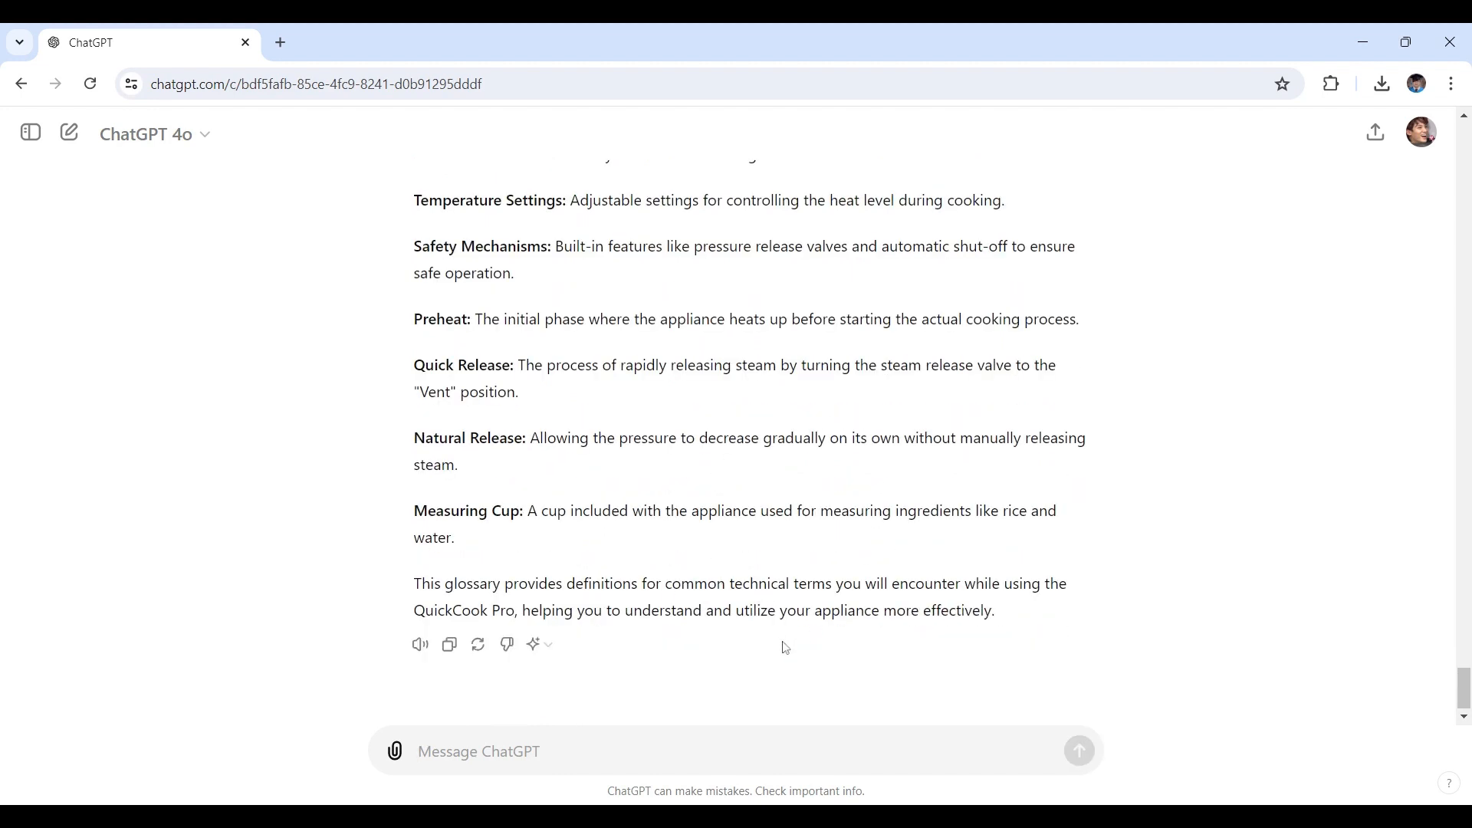
mouse_move(641, 639)
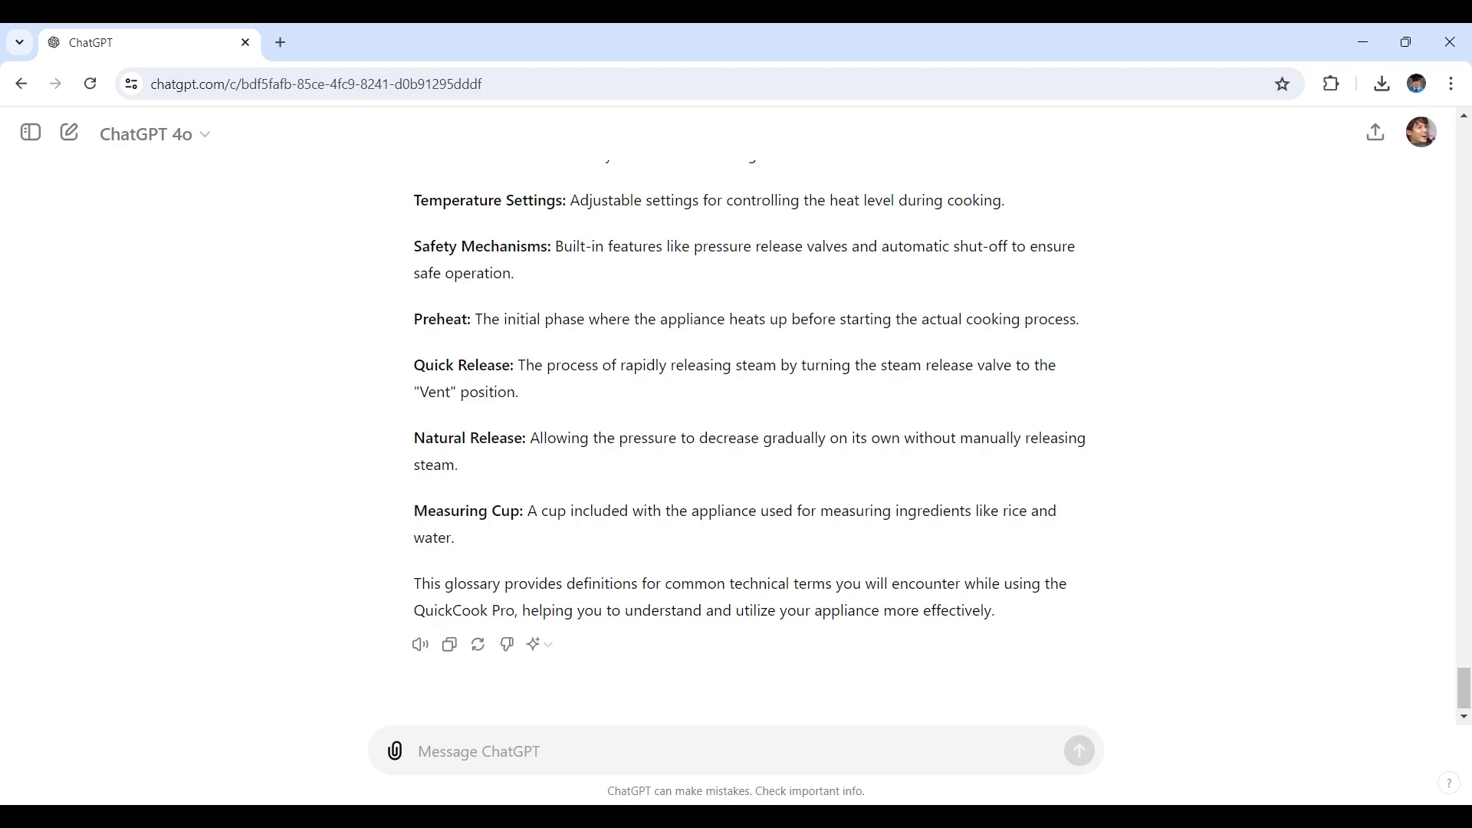
Step: Send 'Please proofread the following user manual for typos and grammatical errors' quoting Perform a Test Run
type("Please proofread the following user manual for typos and grammatical errors.")
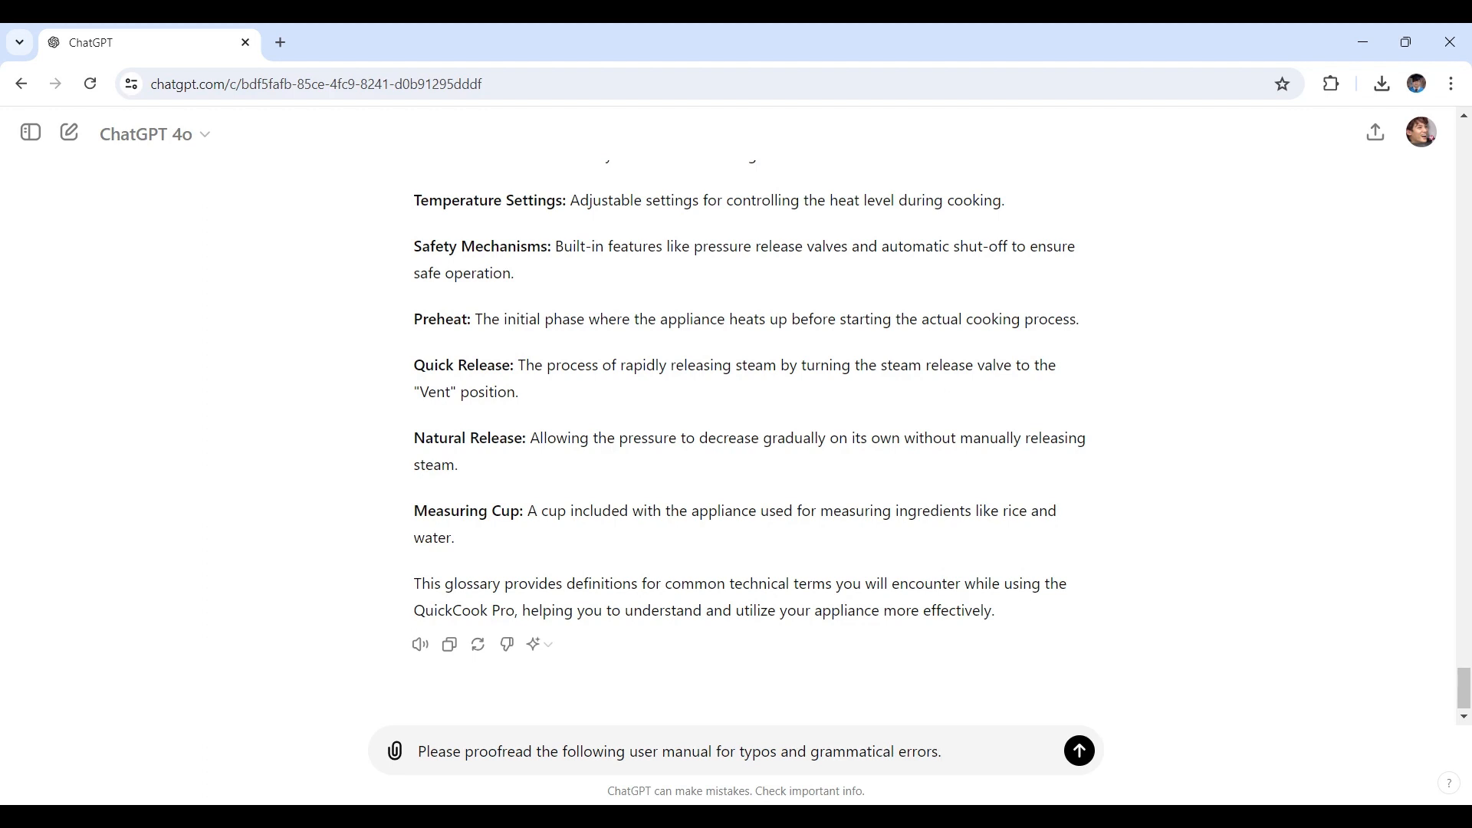
mouse_move(497, 459)
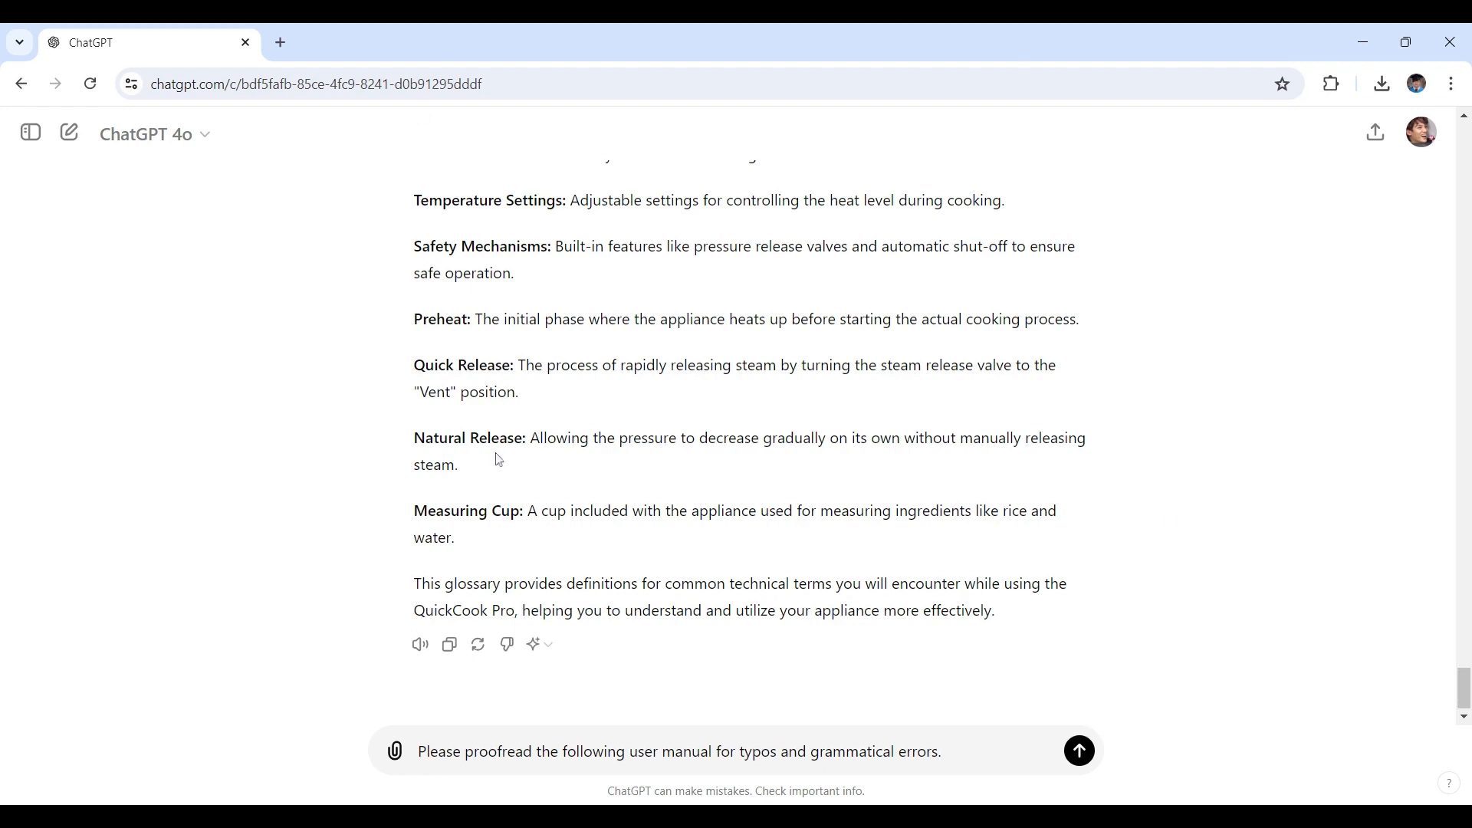
mouse_move(497, 459)
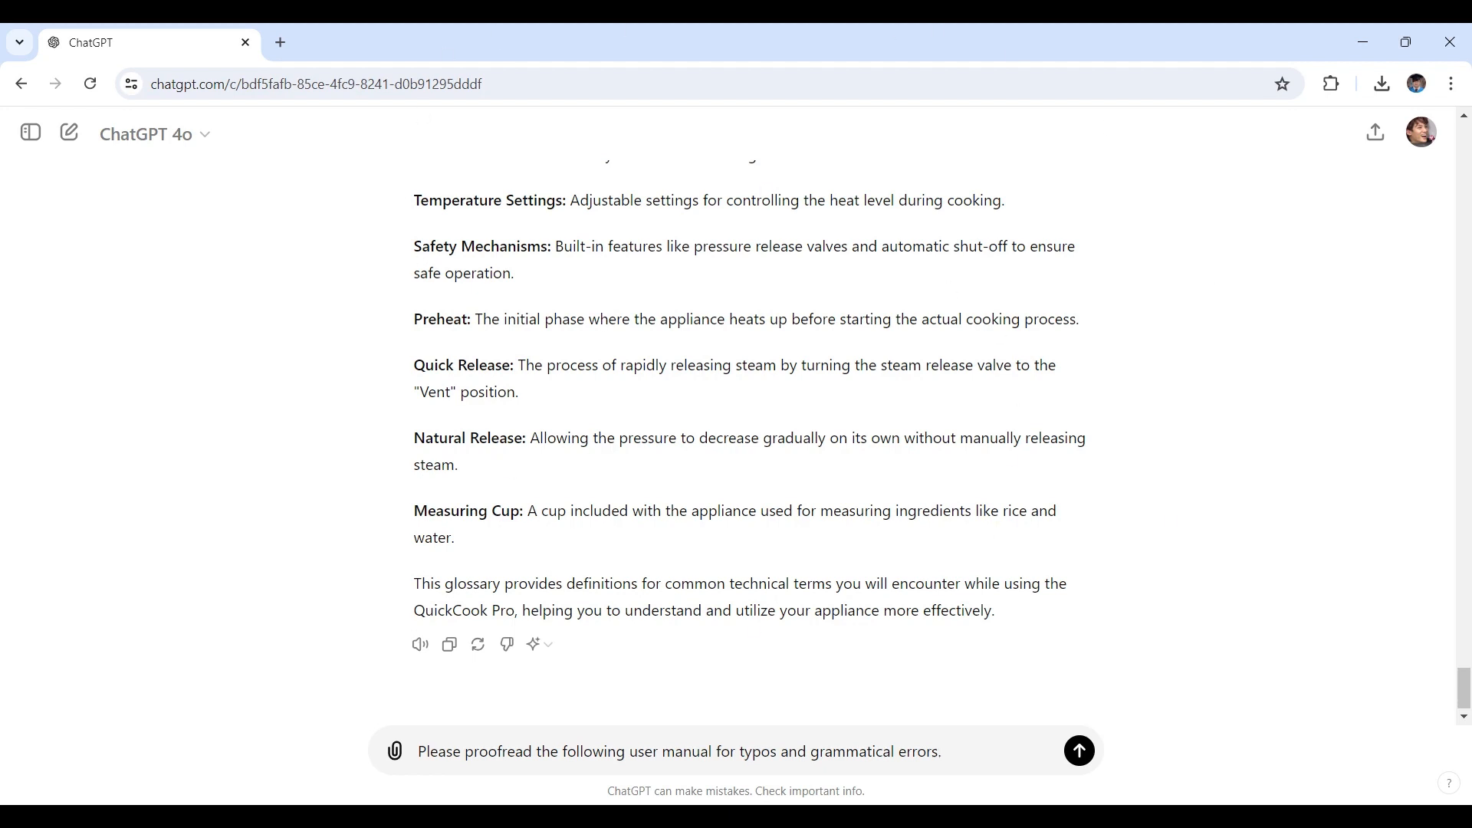
scroll("up", 3)
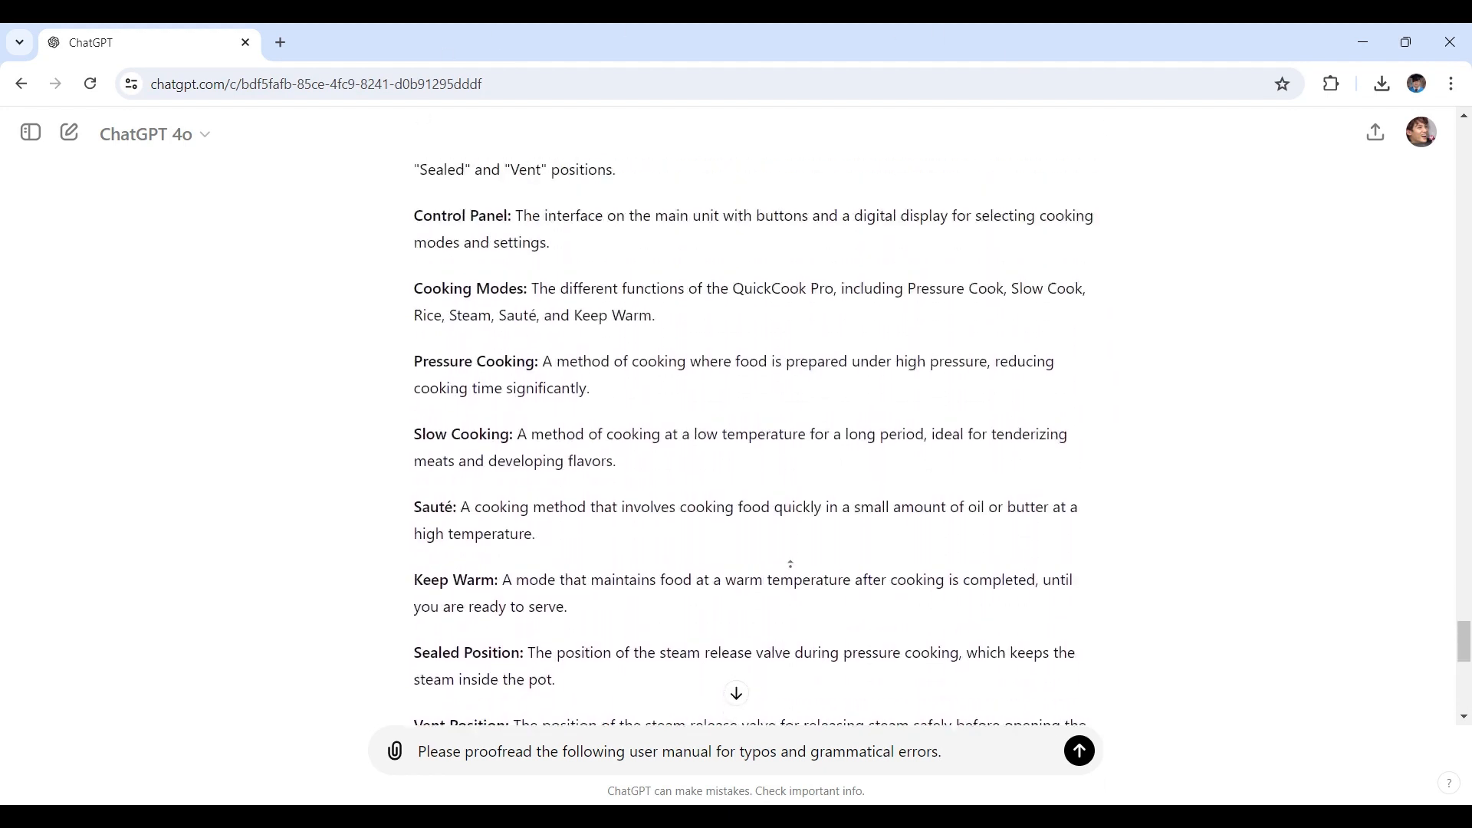
scroll("down", 3)
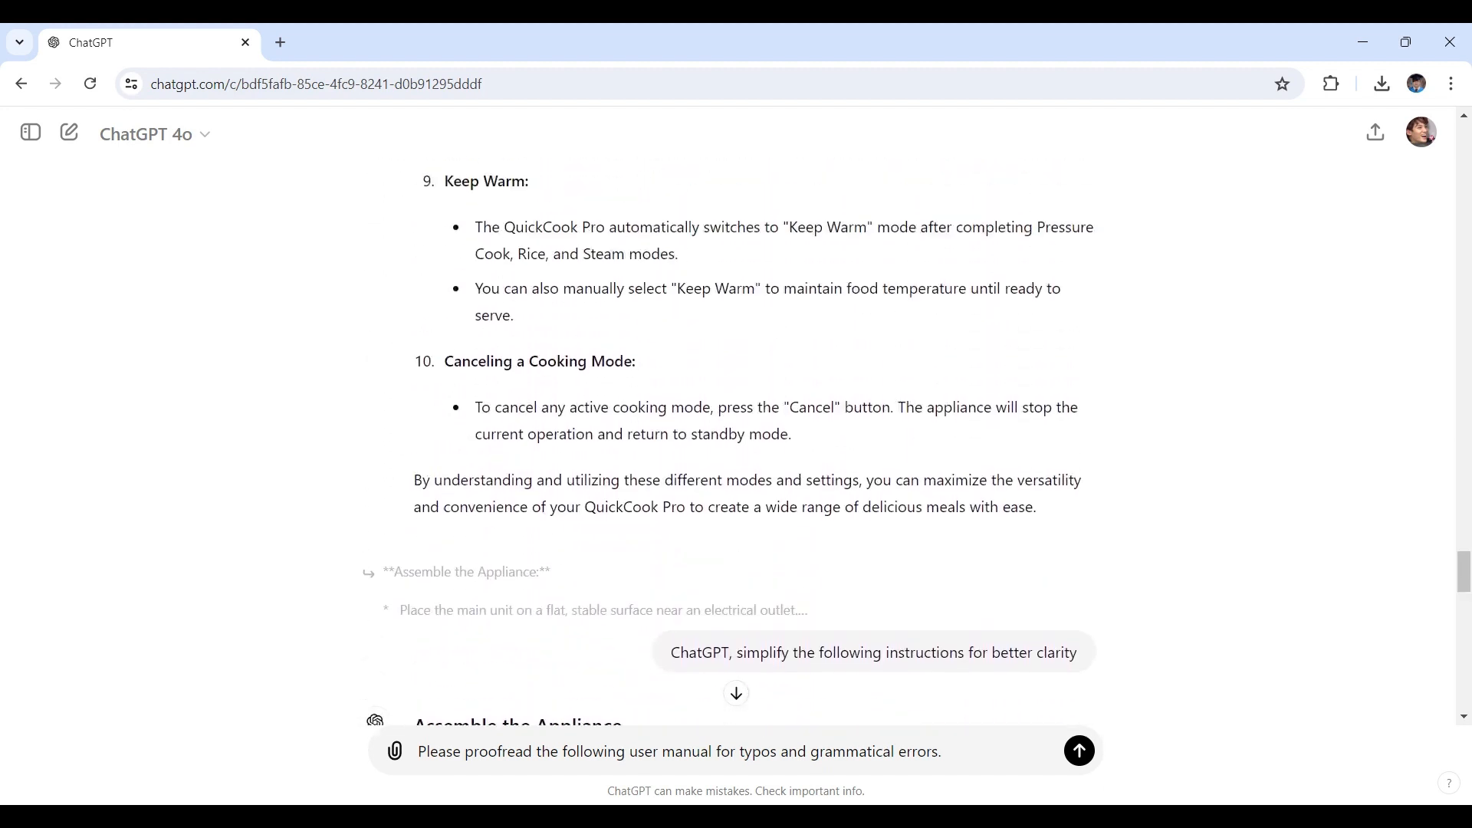
scroll("up", 3)
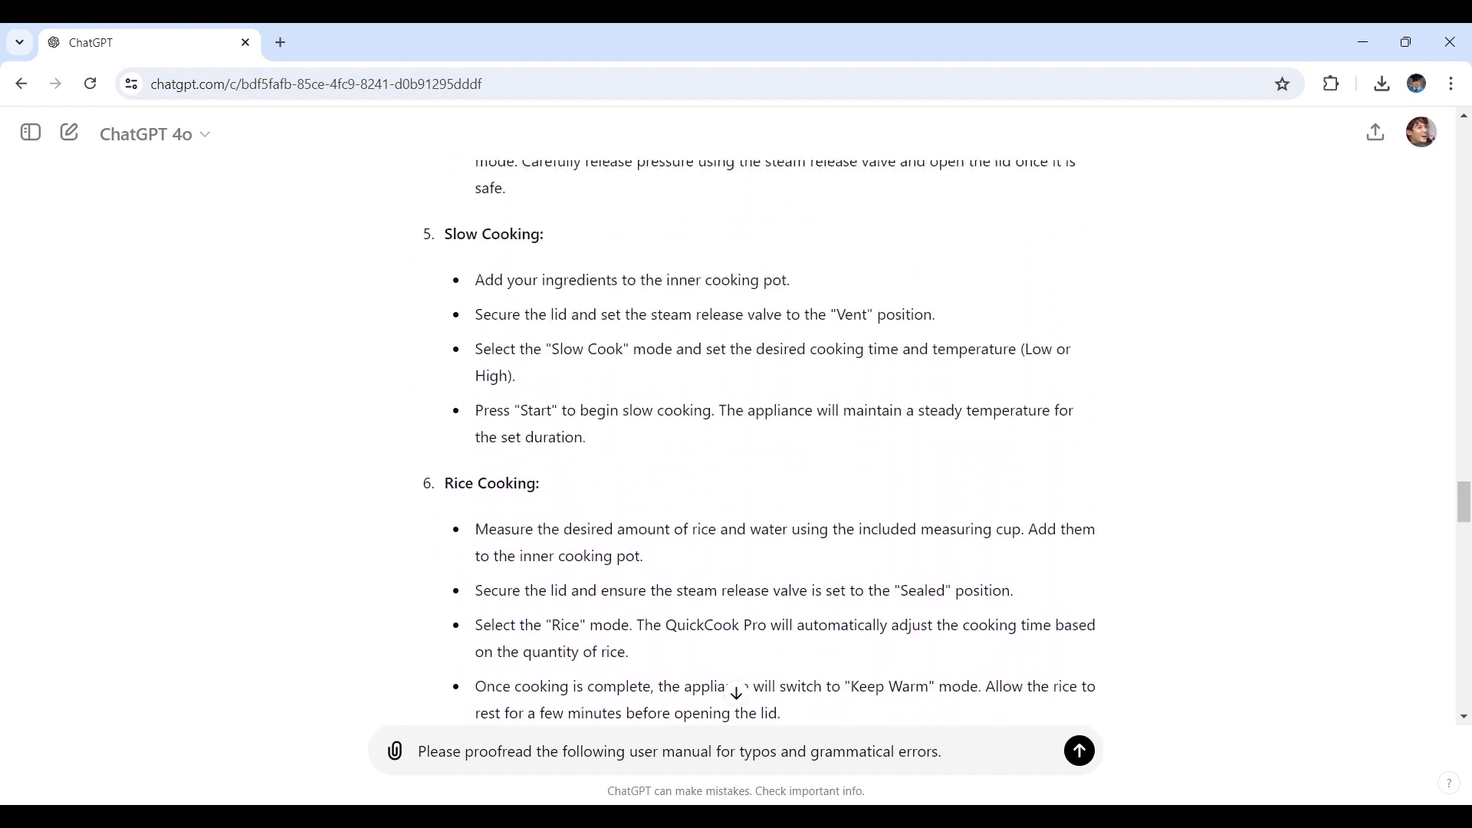
scroll("up", 3)
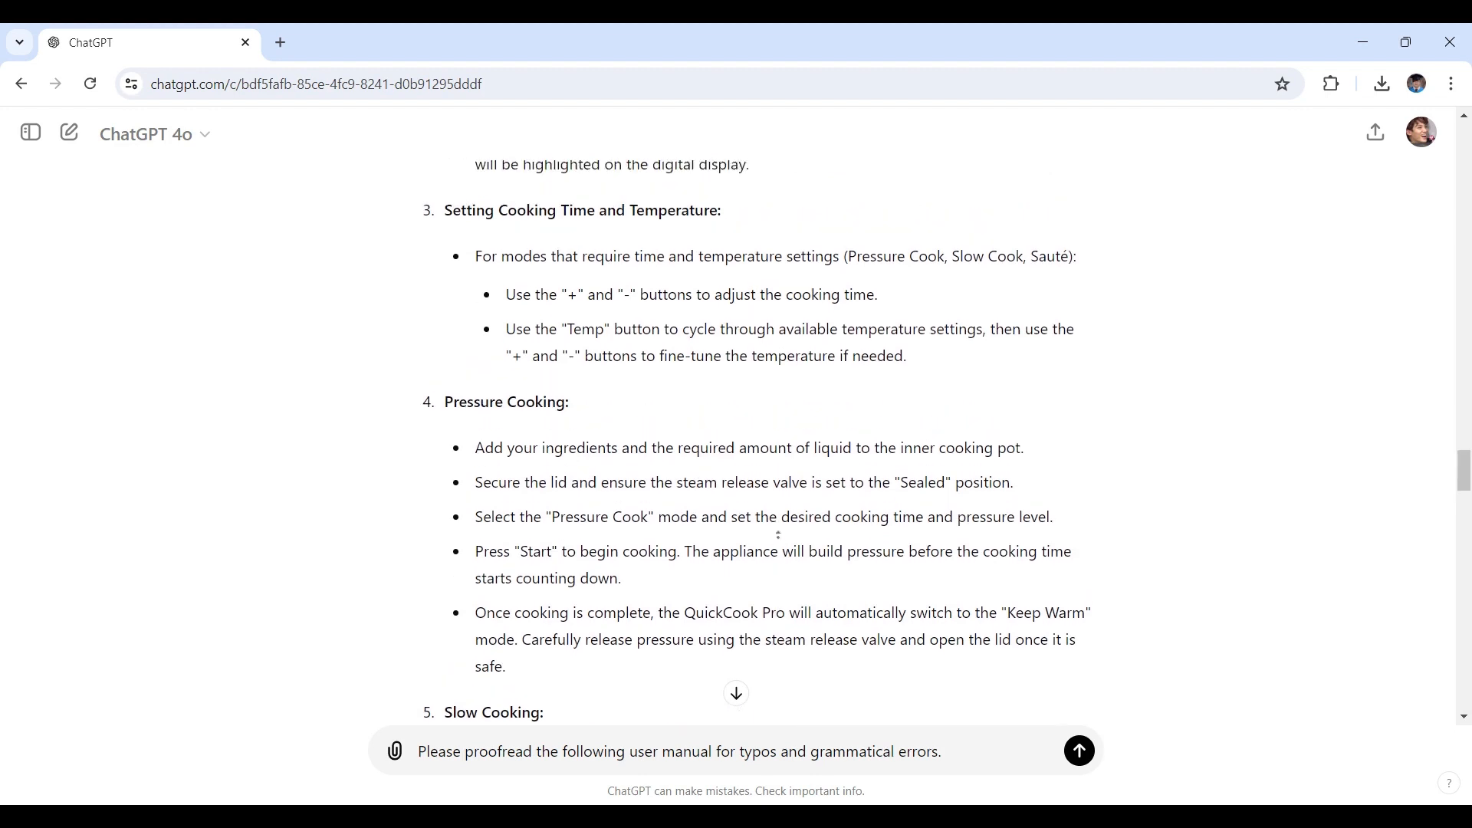
scroll("up", 3)
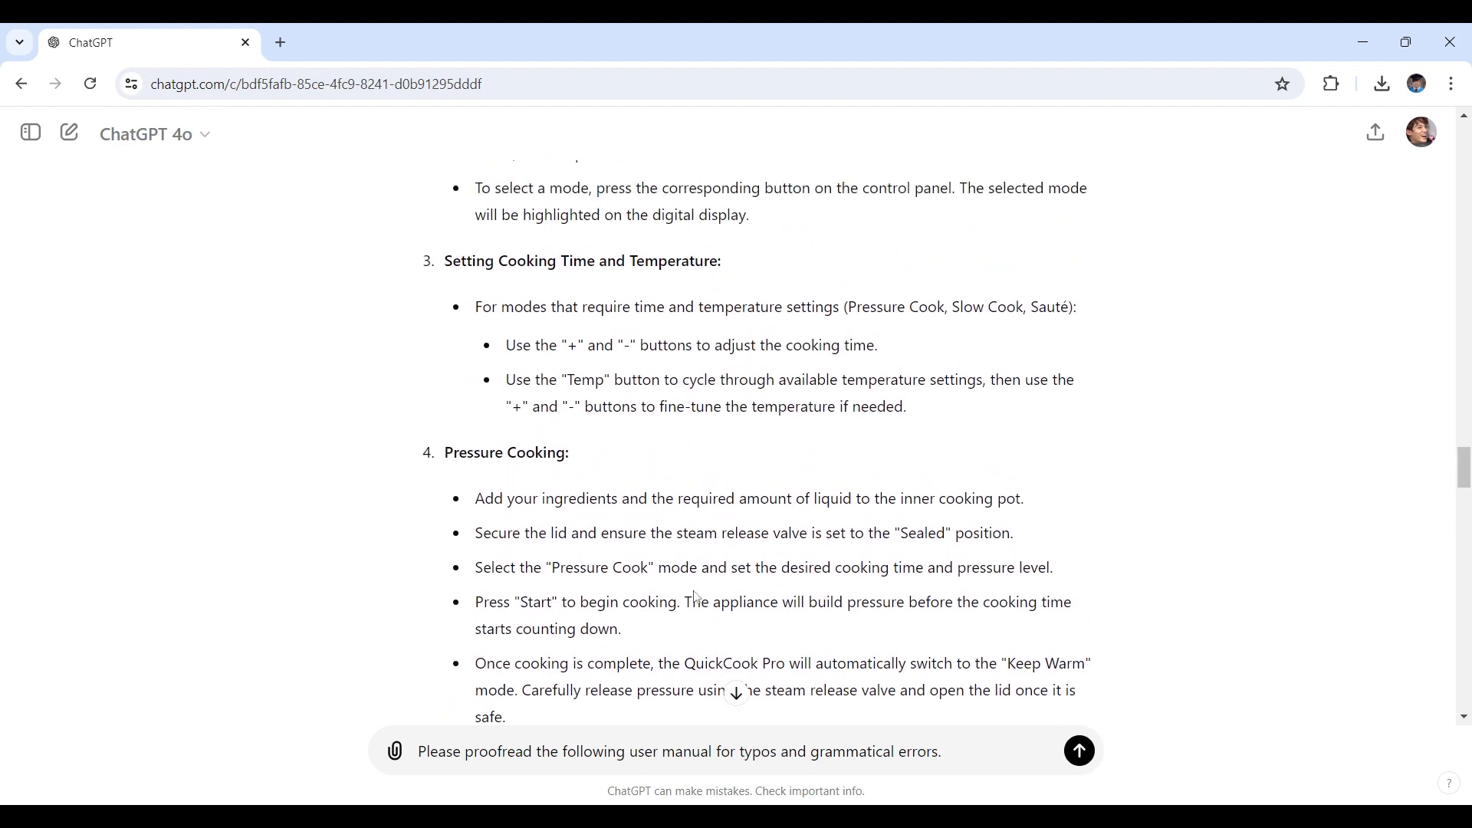
scroll("up", 3)
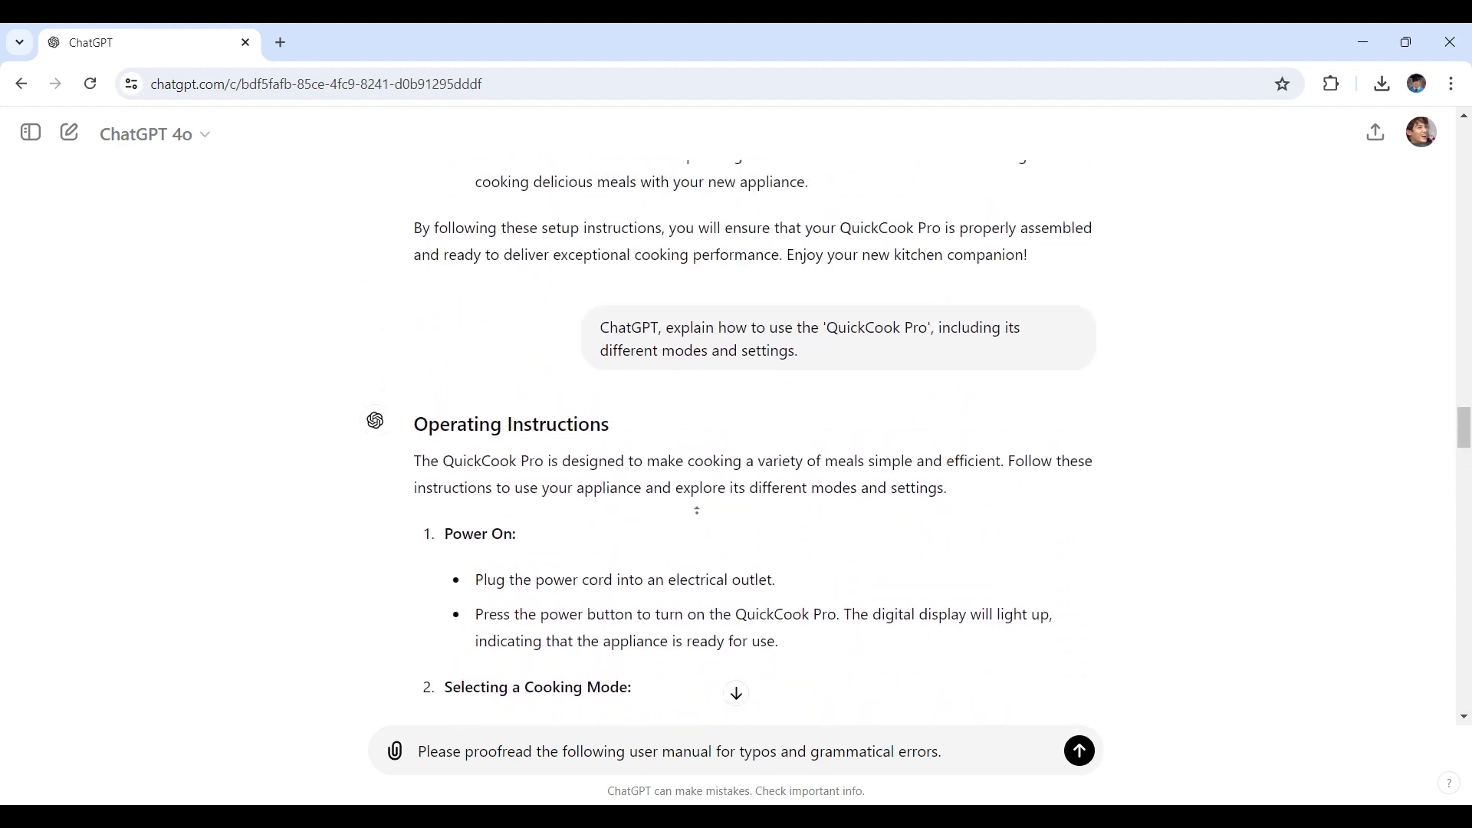
scroll("up", 3)
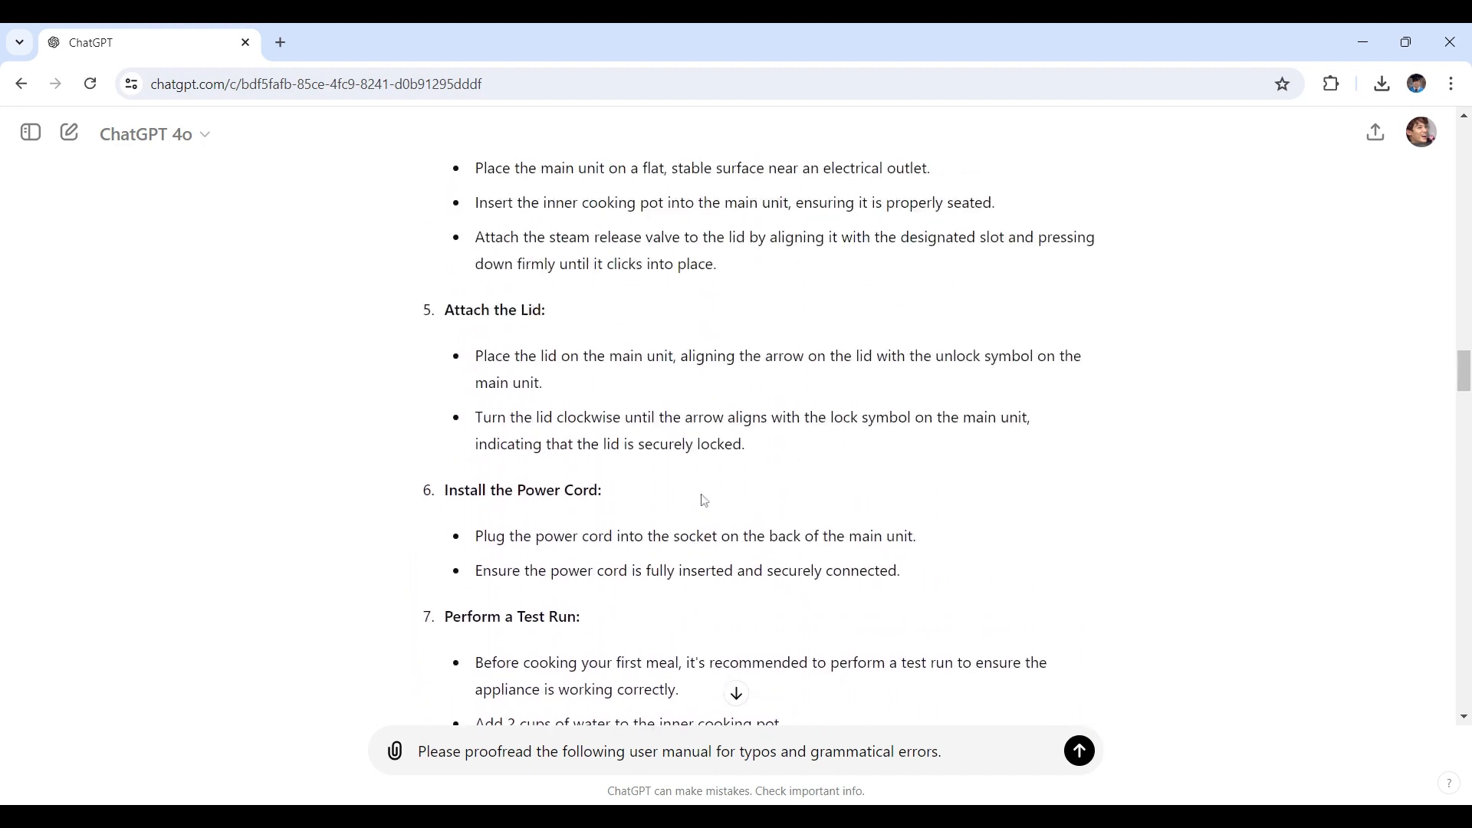
scroll("down", 3)
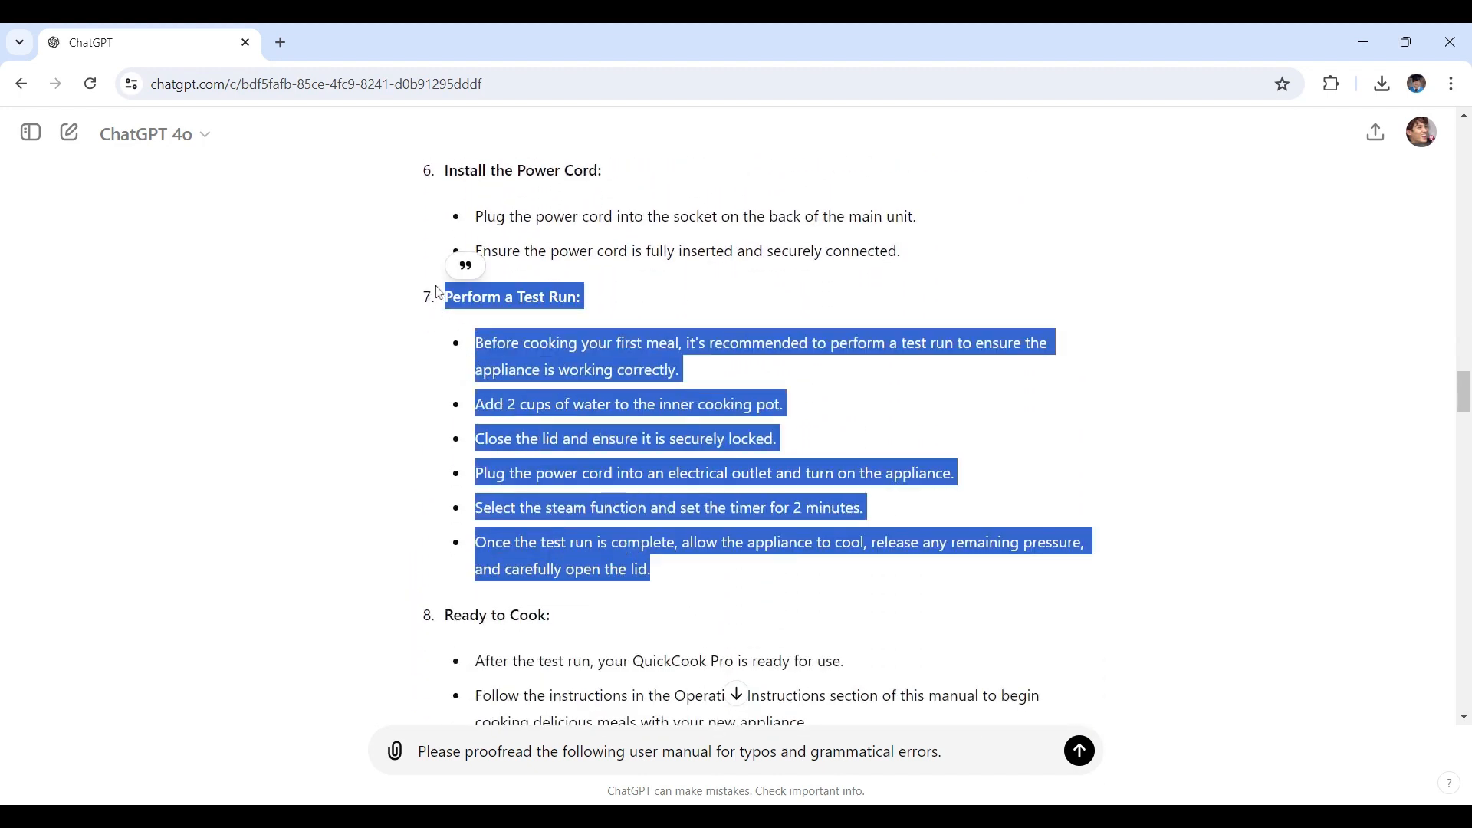
mouse_move(465, 266)
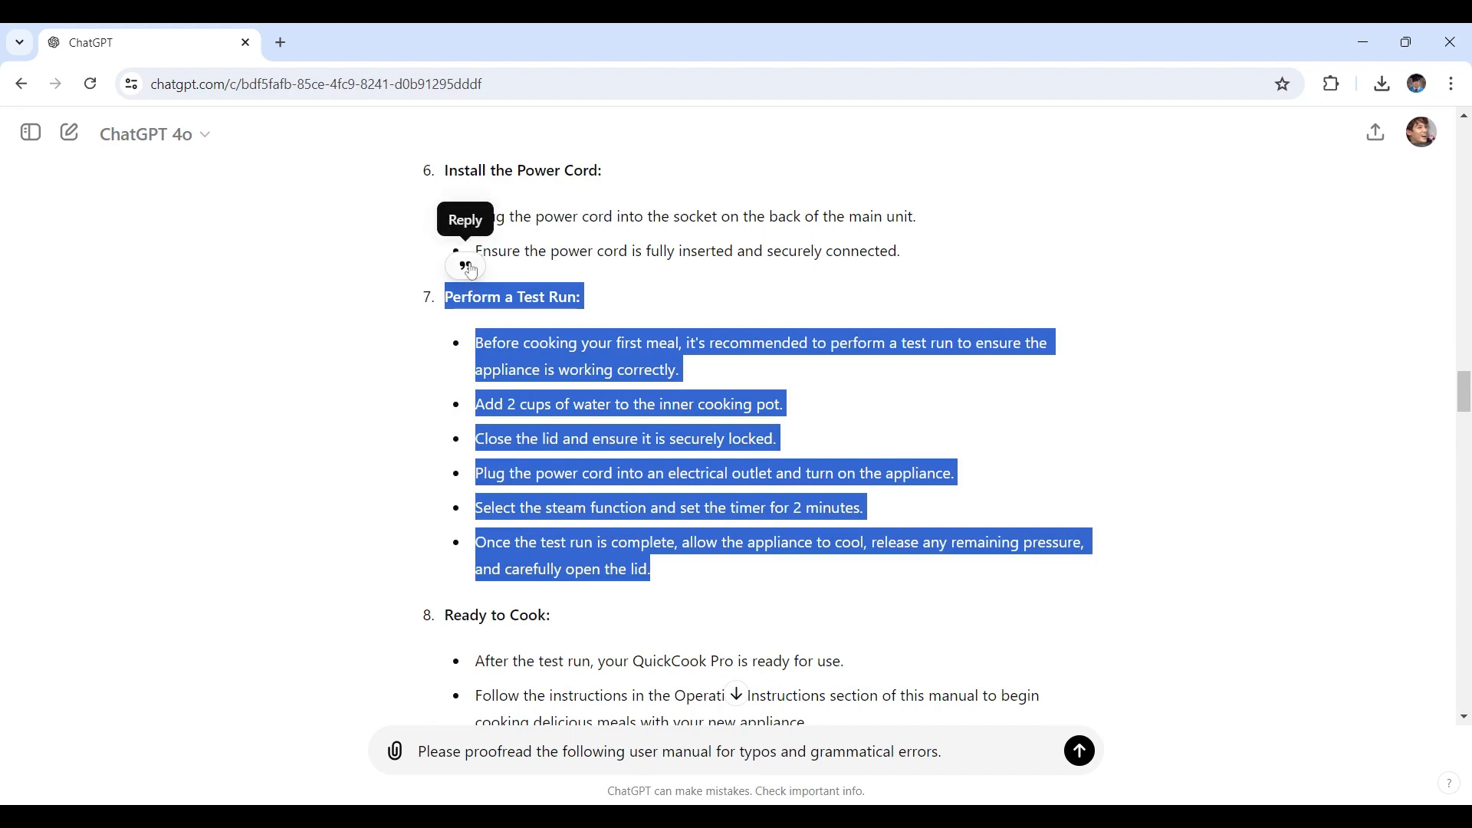
left_click(464, 266)
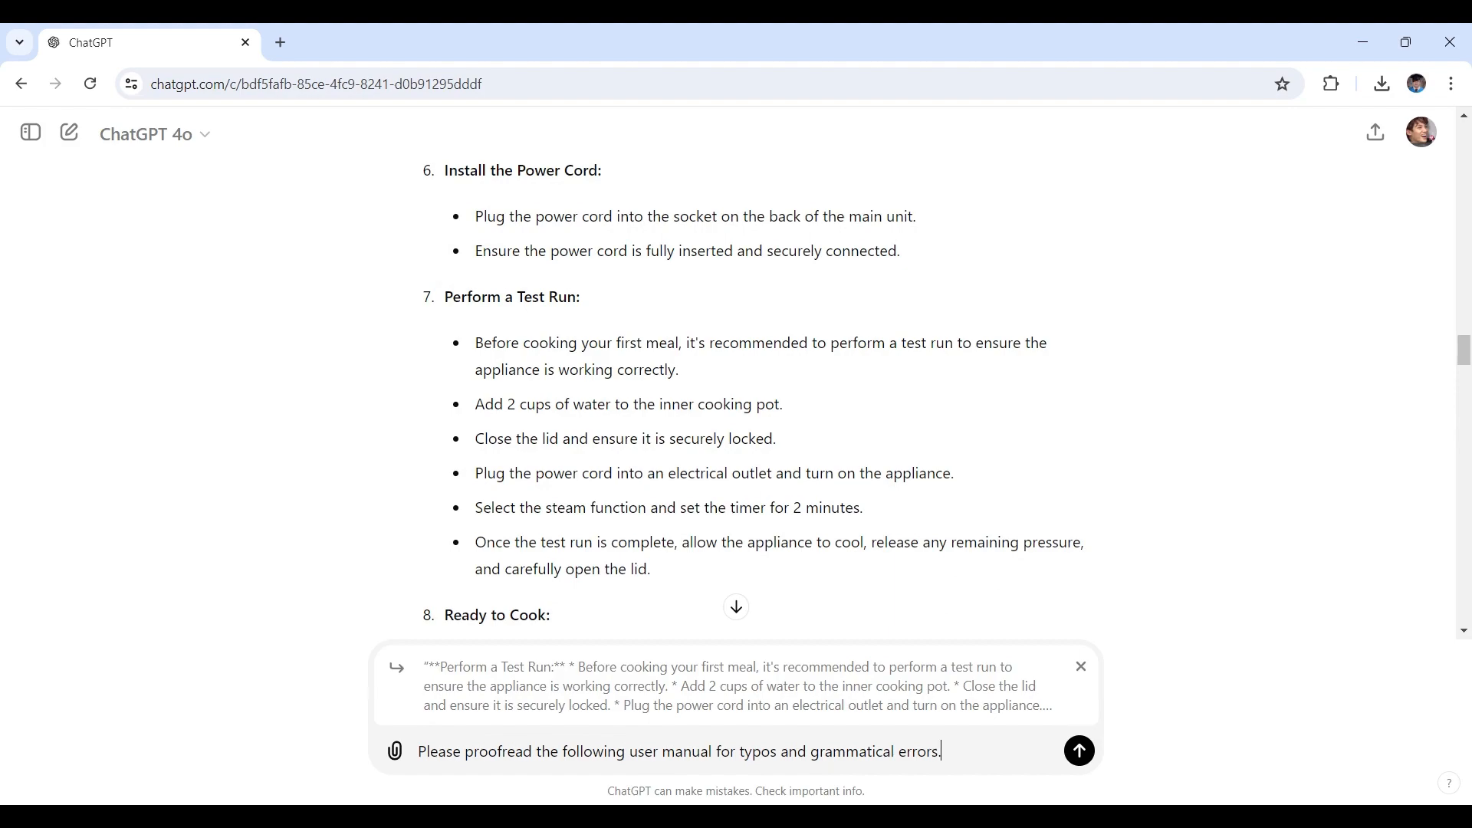
left_click(1078, 749)
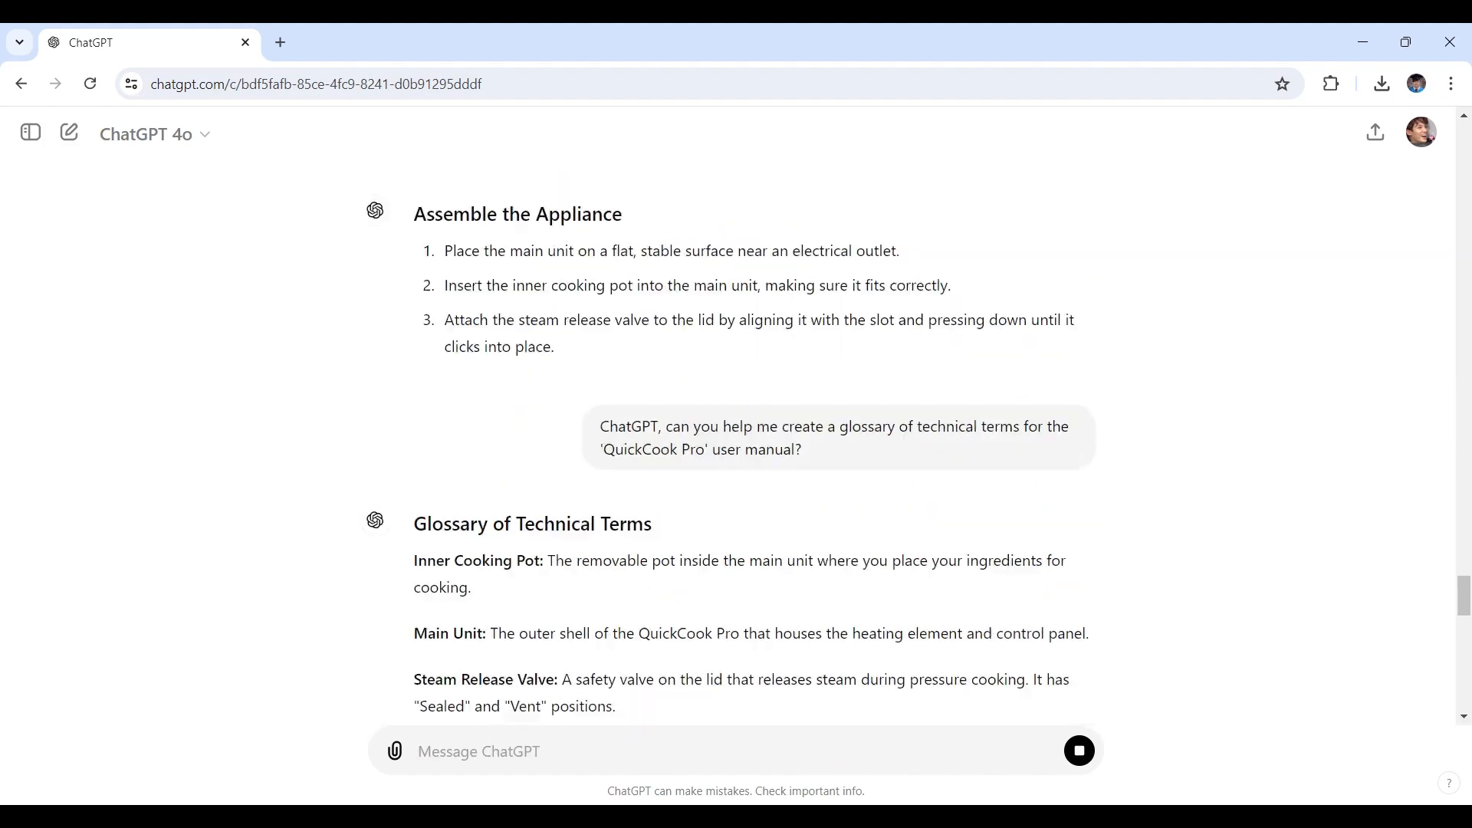
scroll("down", 3)
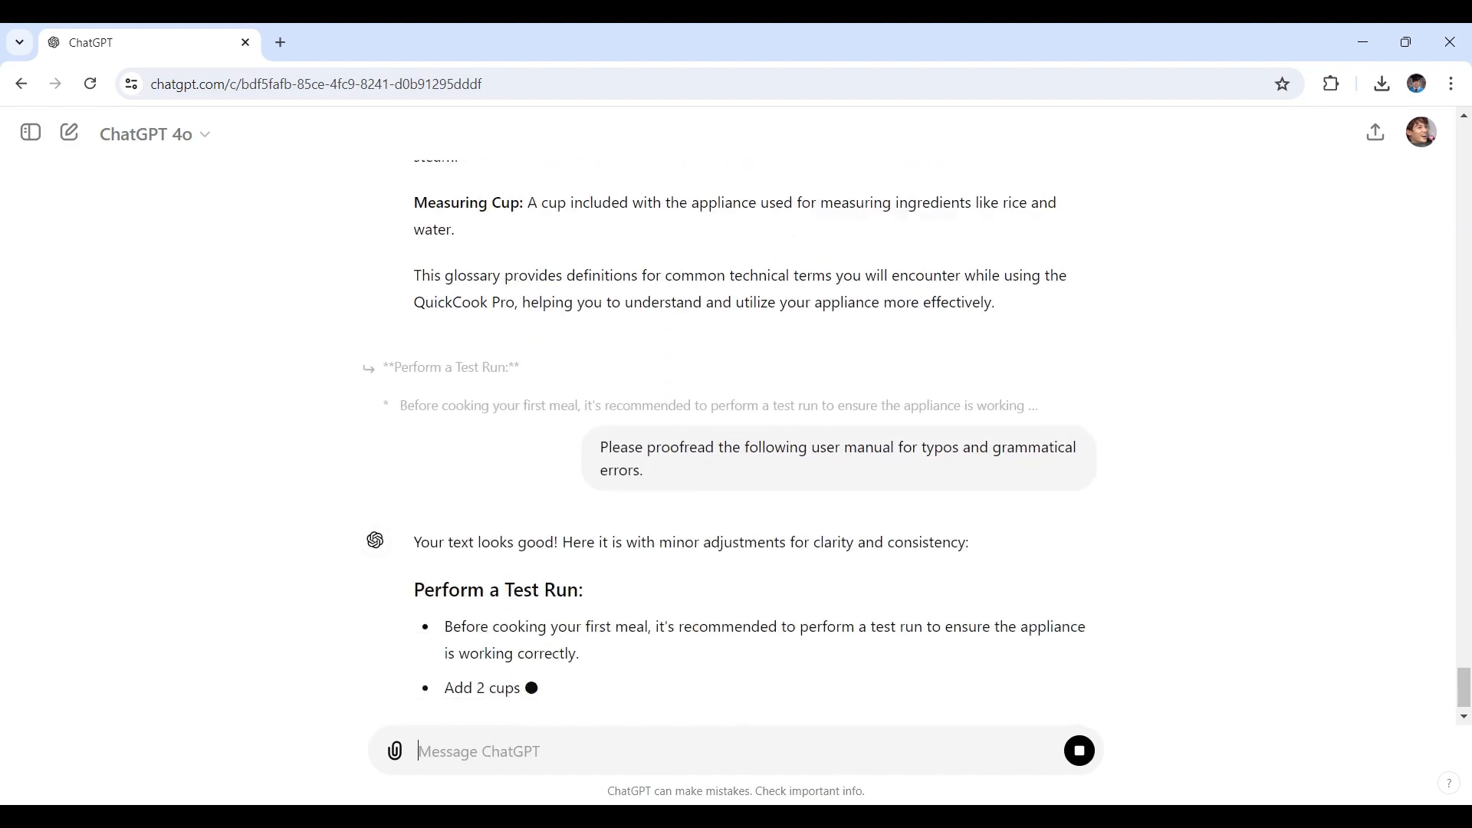
scroll("down", 3)
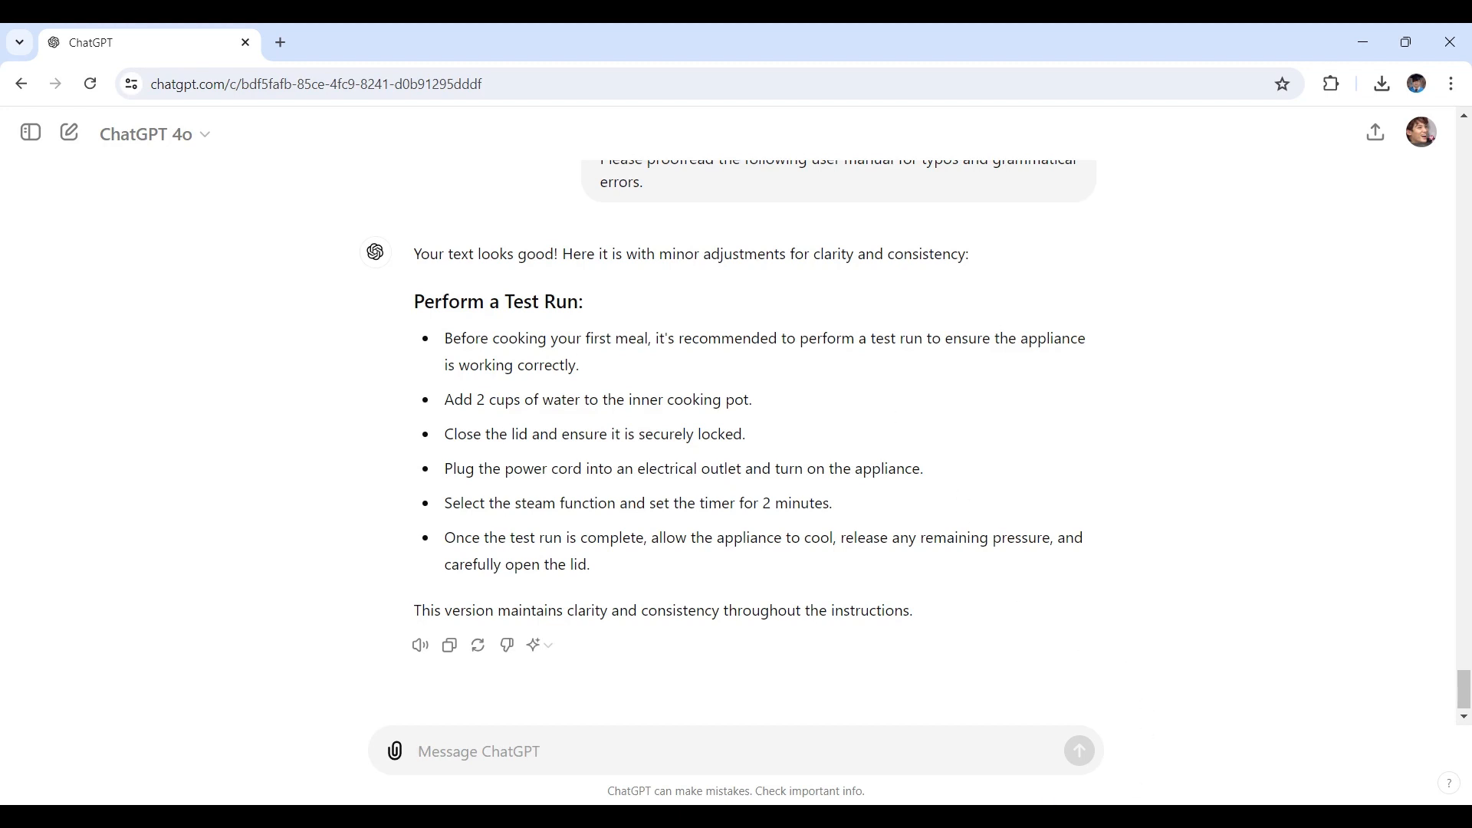
mouse_move(571, 424)
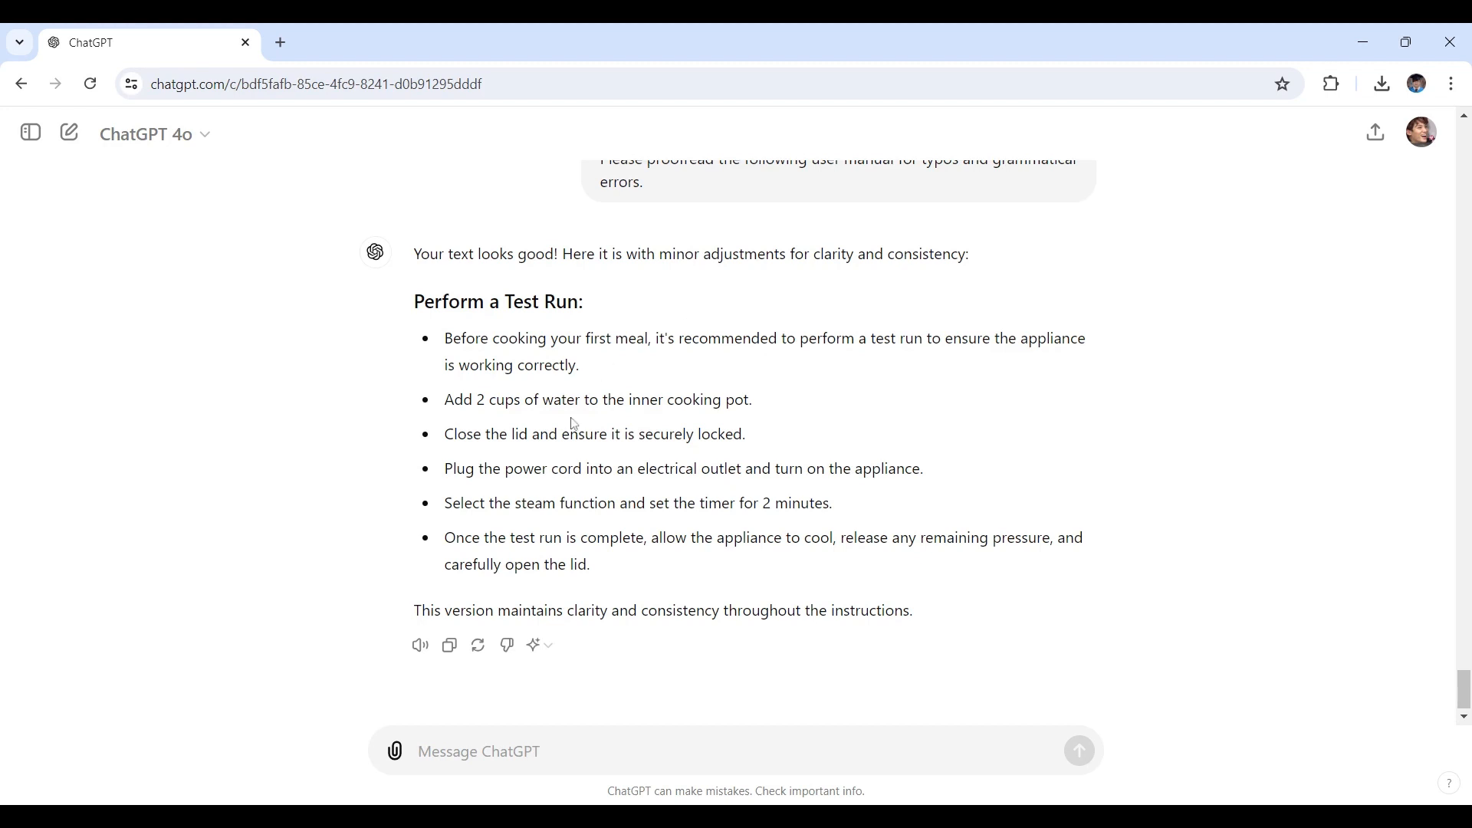
mouse_move(773, 624)
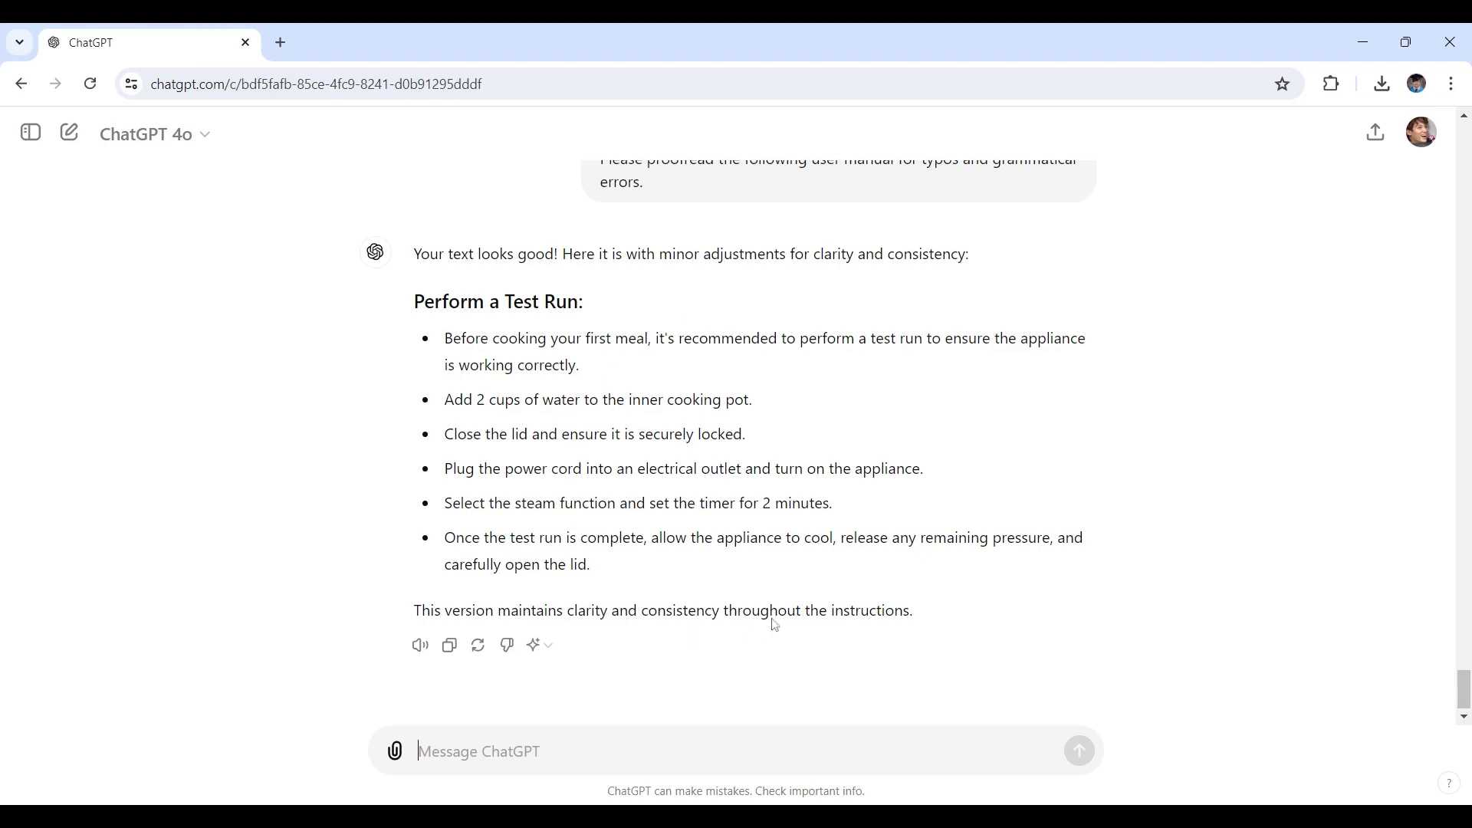
mouse_move(574, 685)
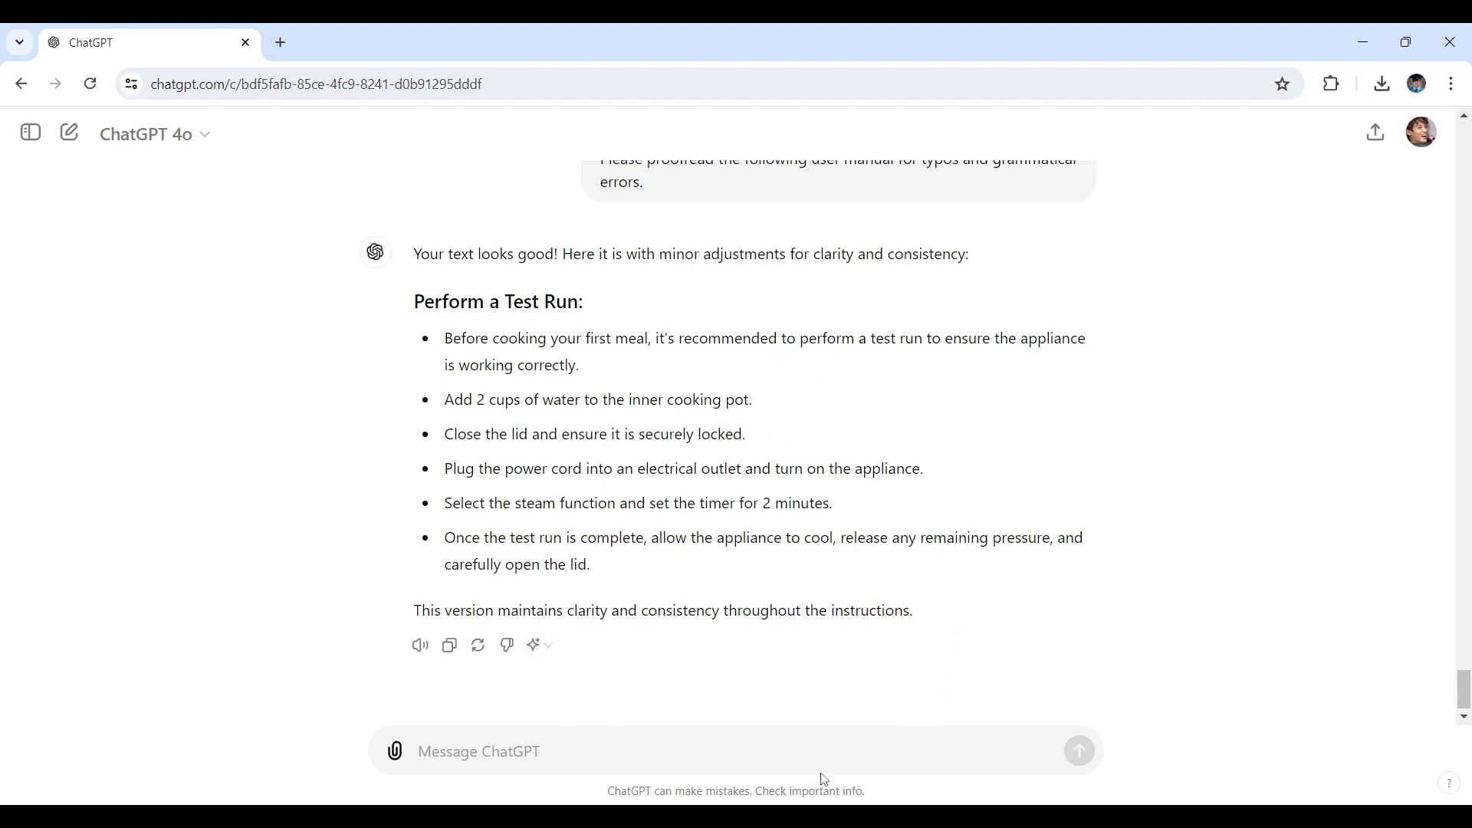
mouse_move(108, 158)
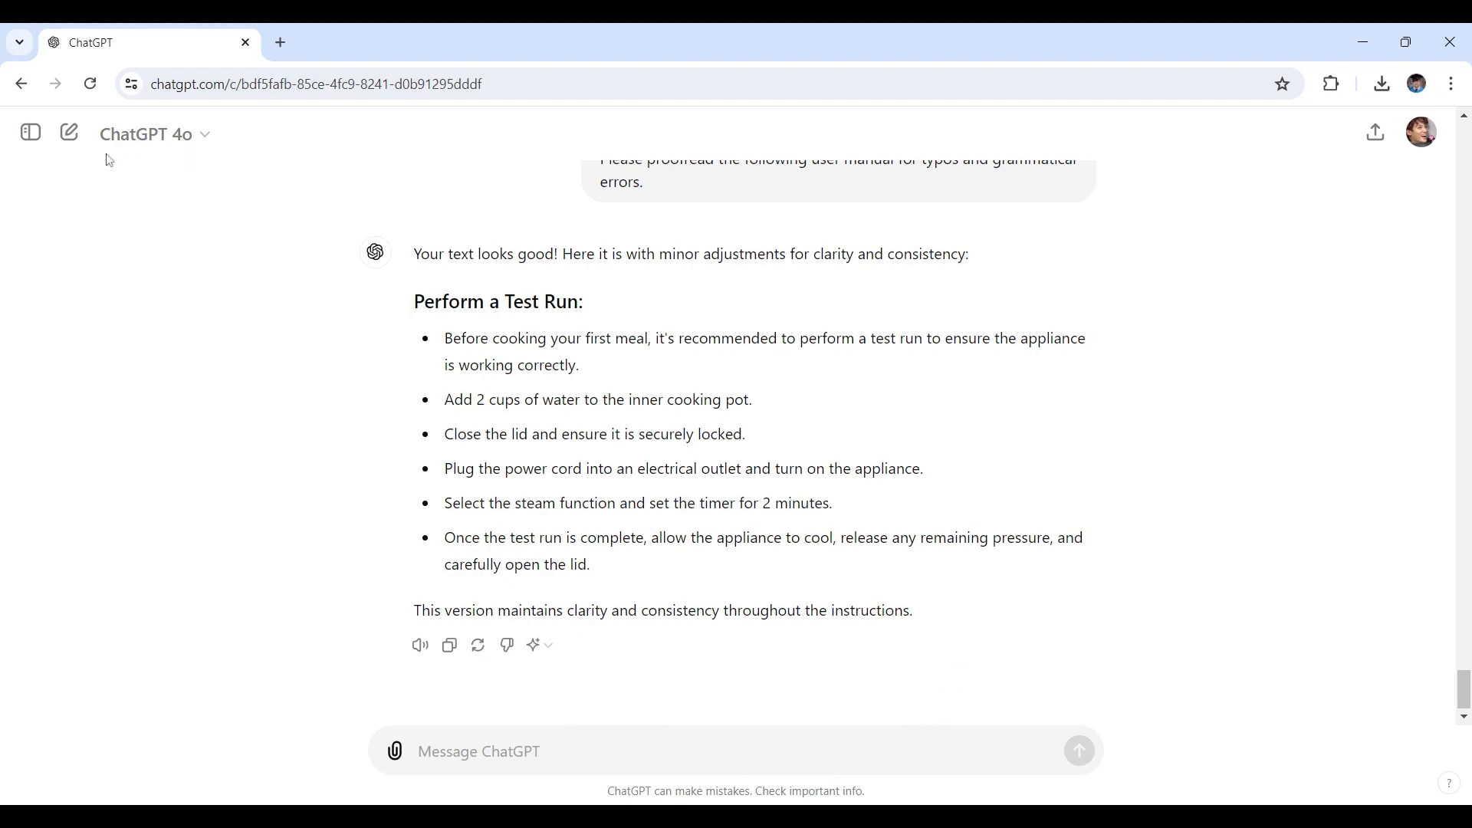
mouse_move(180, 164)
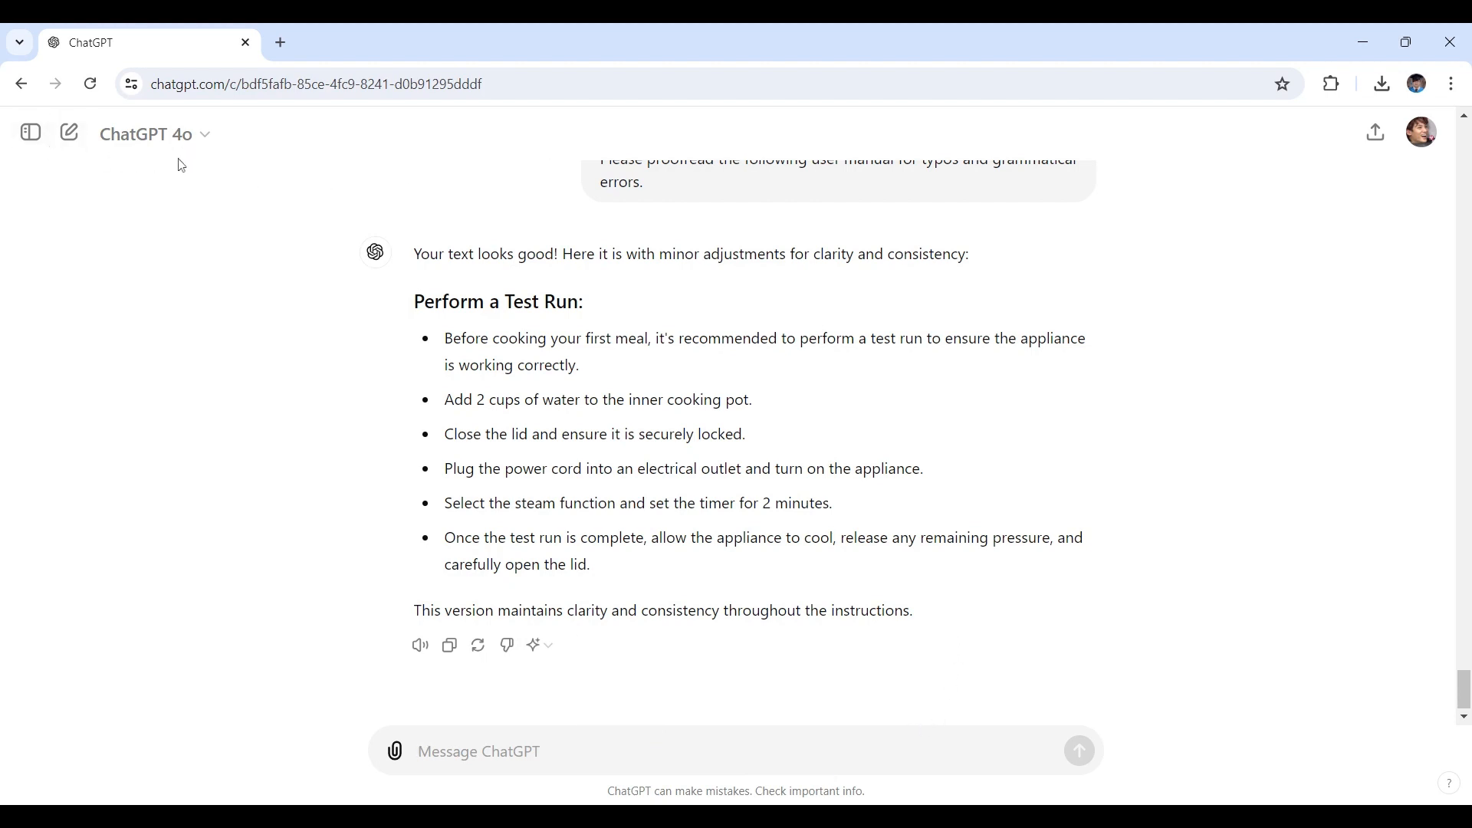
mouse_move(92, 196)
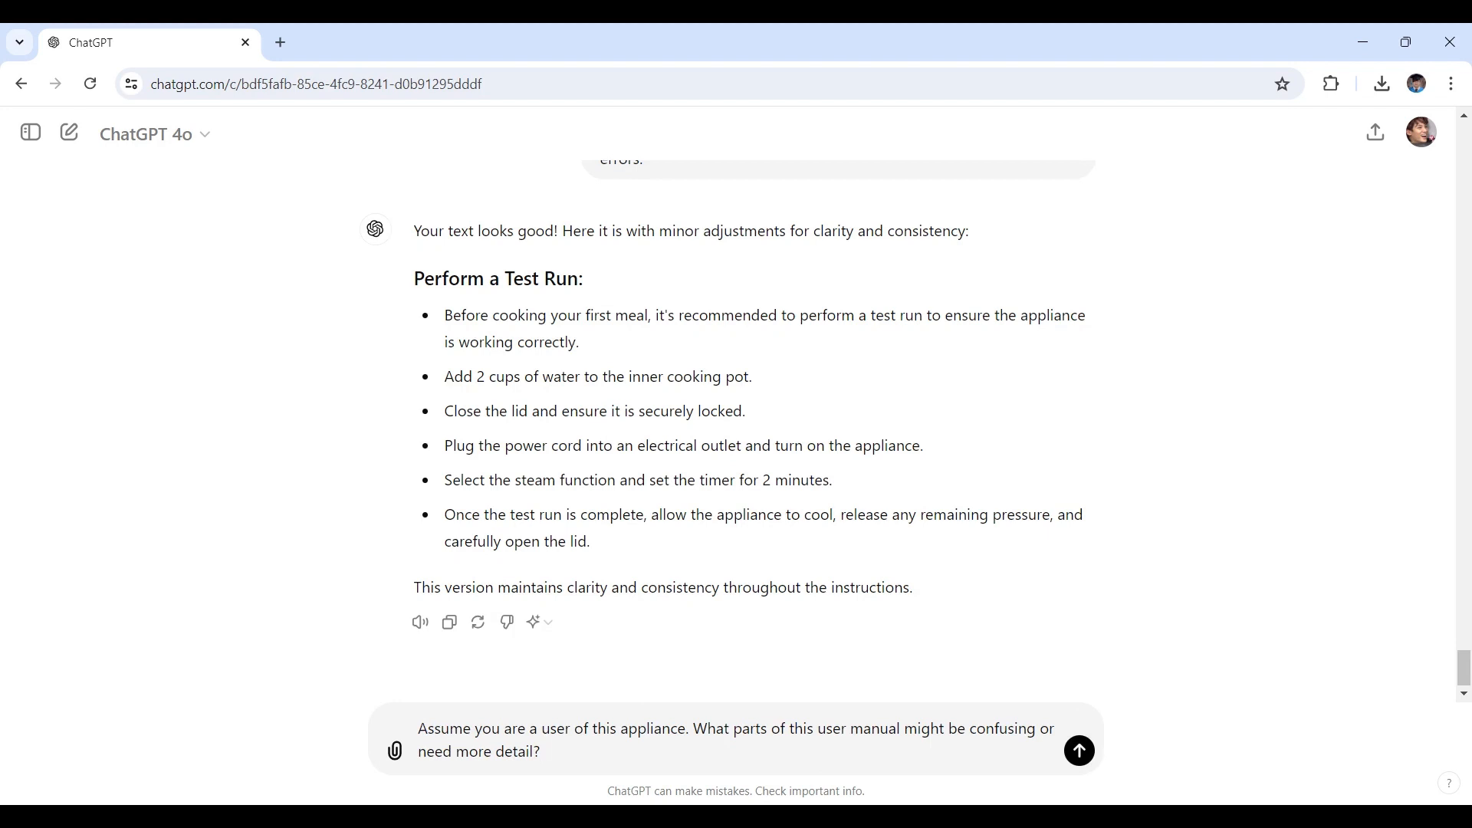
Step: Place the caret at the end of the confusing-parts question in the message box
left_click(539, 750)
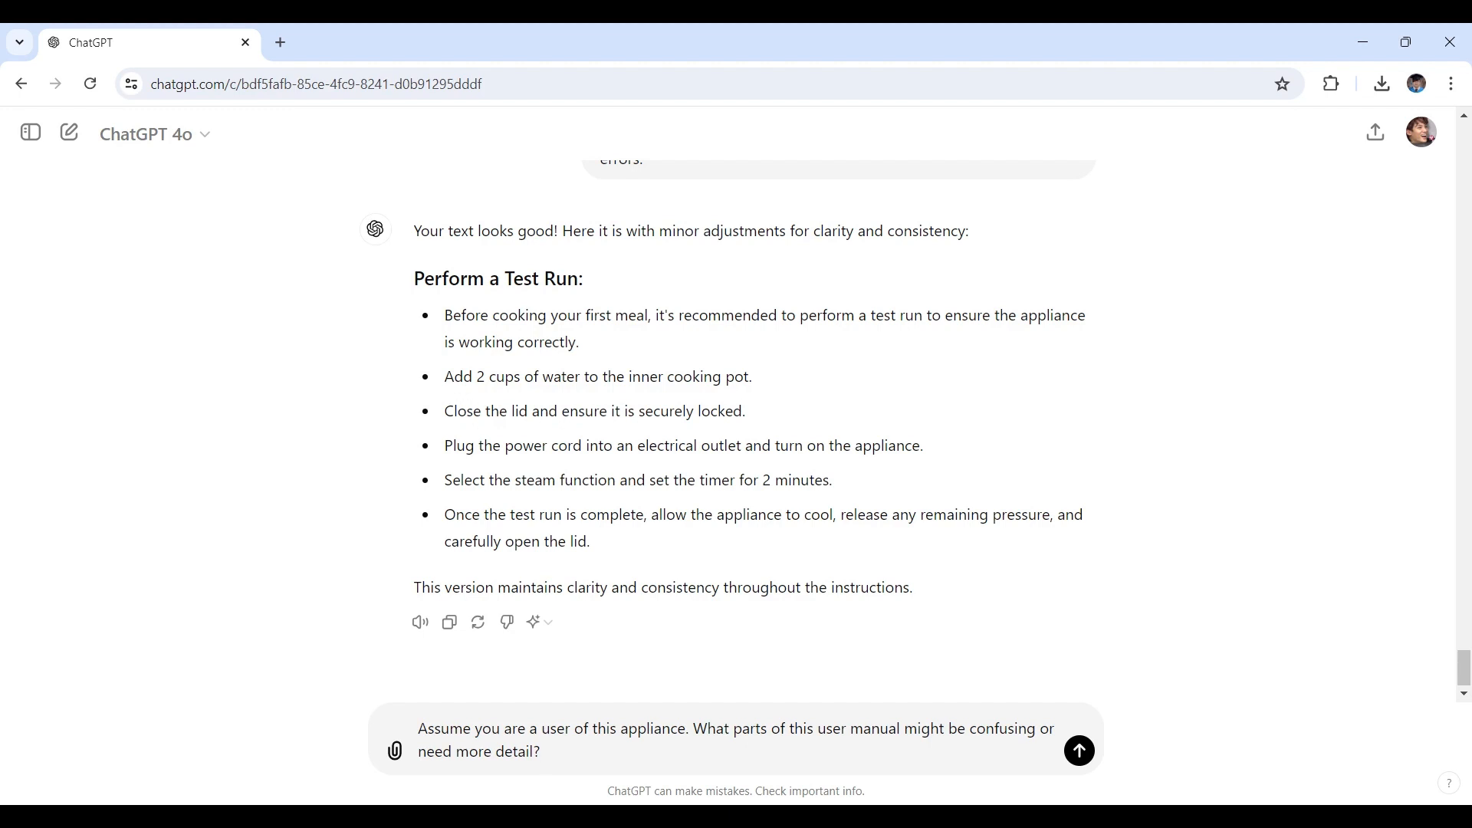
left_click(542, 750)
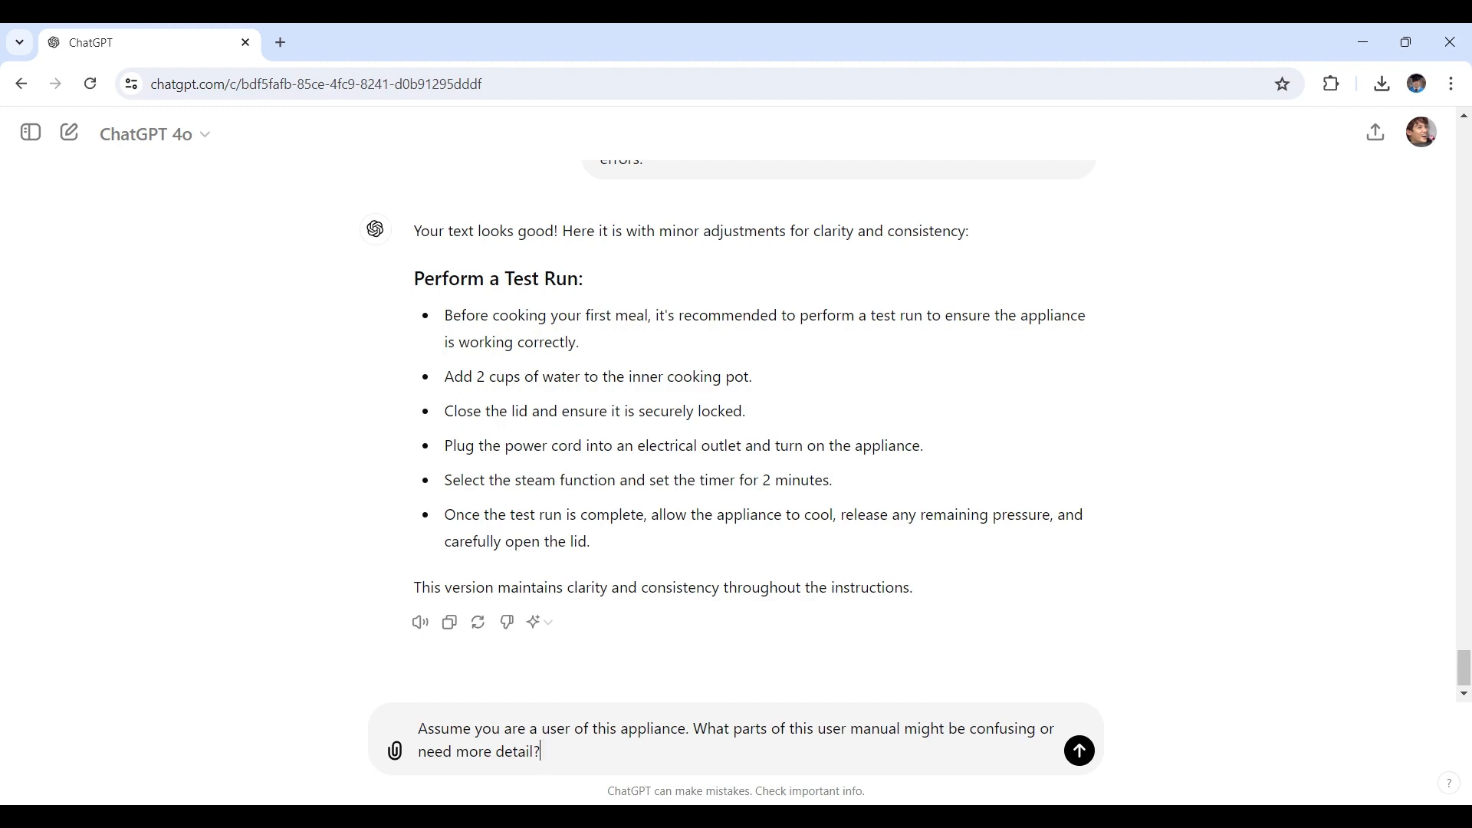
Step: Send the confusing-parts question and read six improvements, from steam release valve to quick release
left_click(1077, 750)
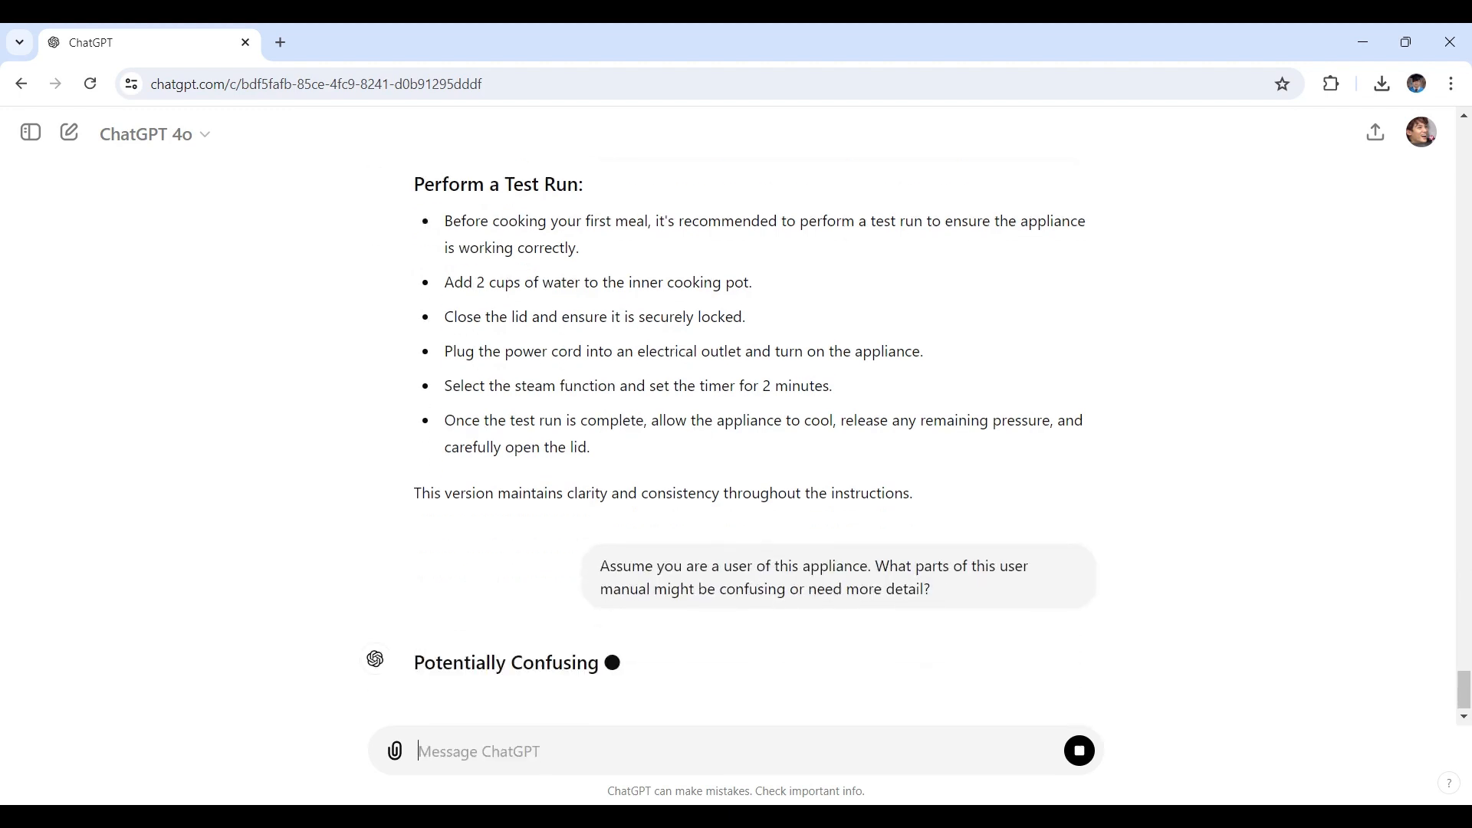
scroll("down", 3)
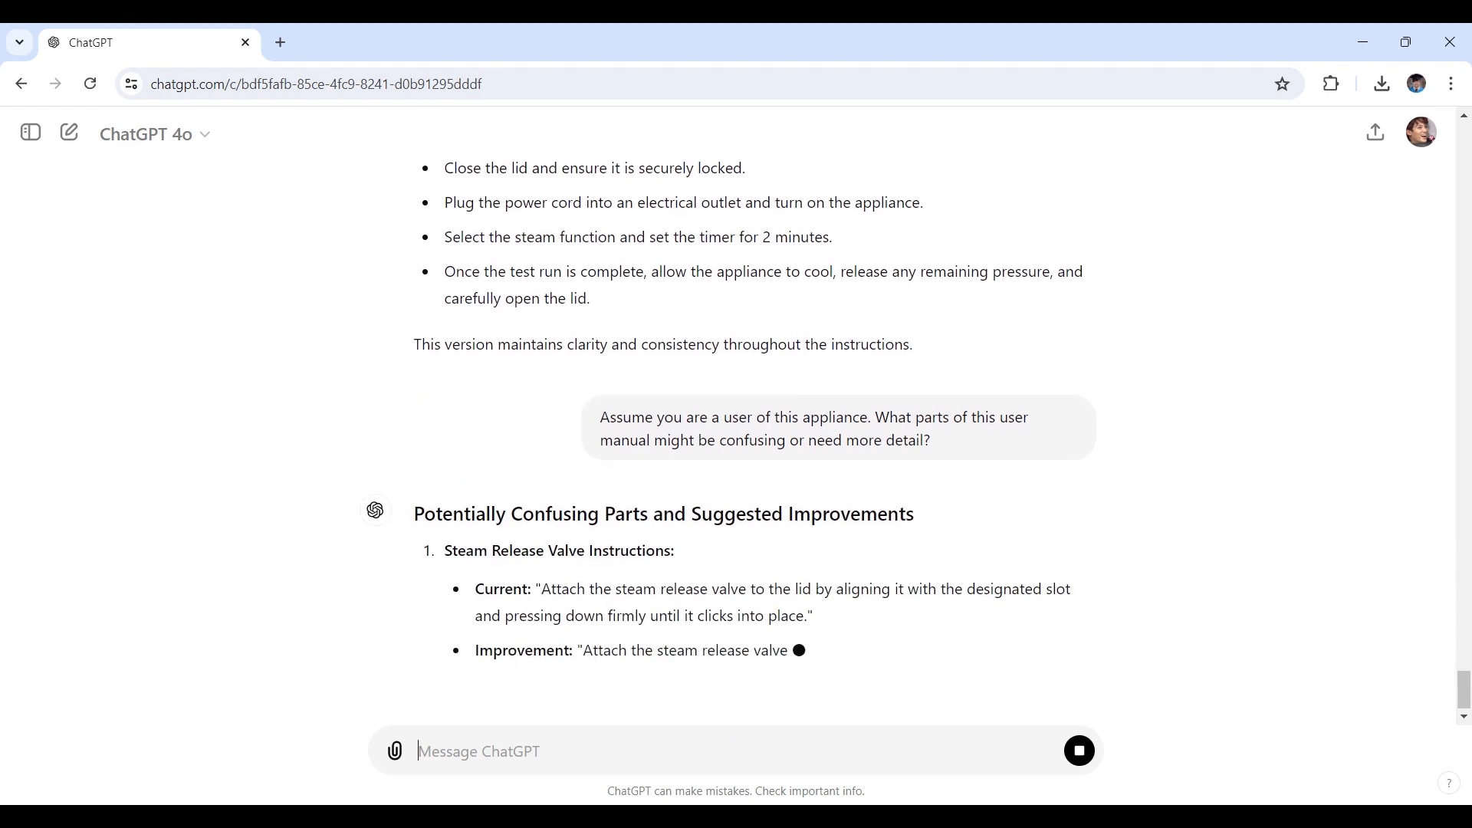
scroll("down", 3)
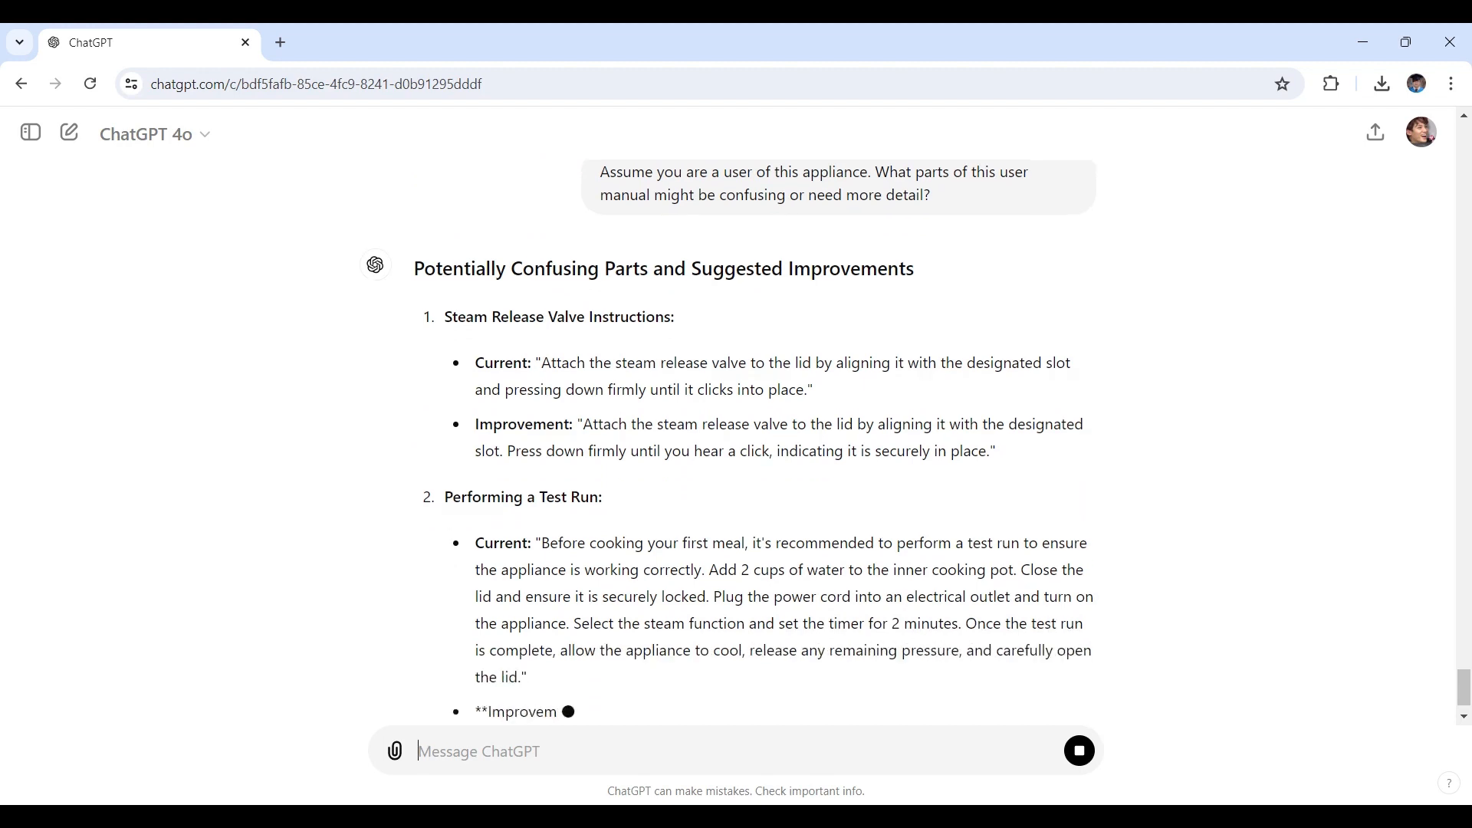
scroll("down", 3)
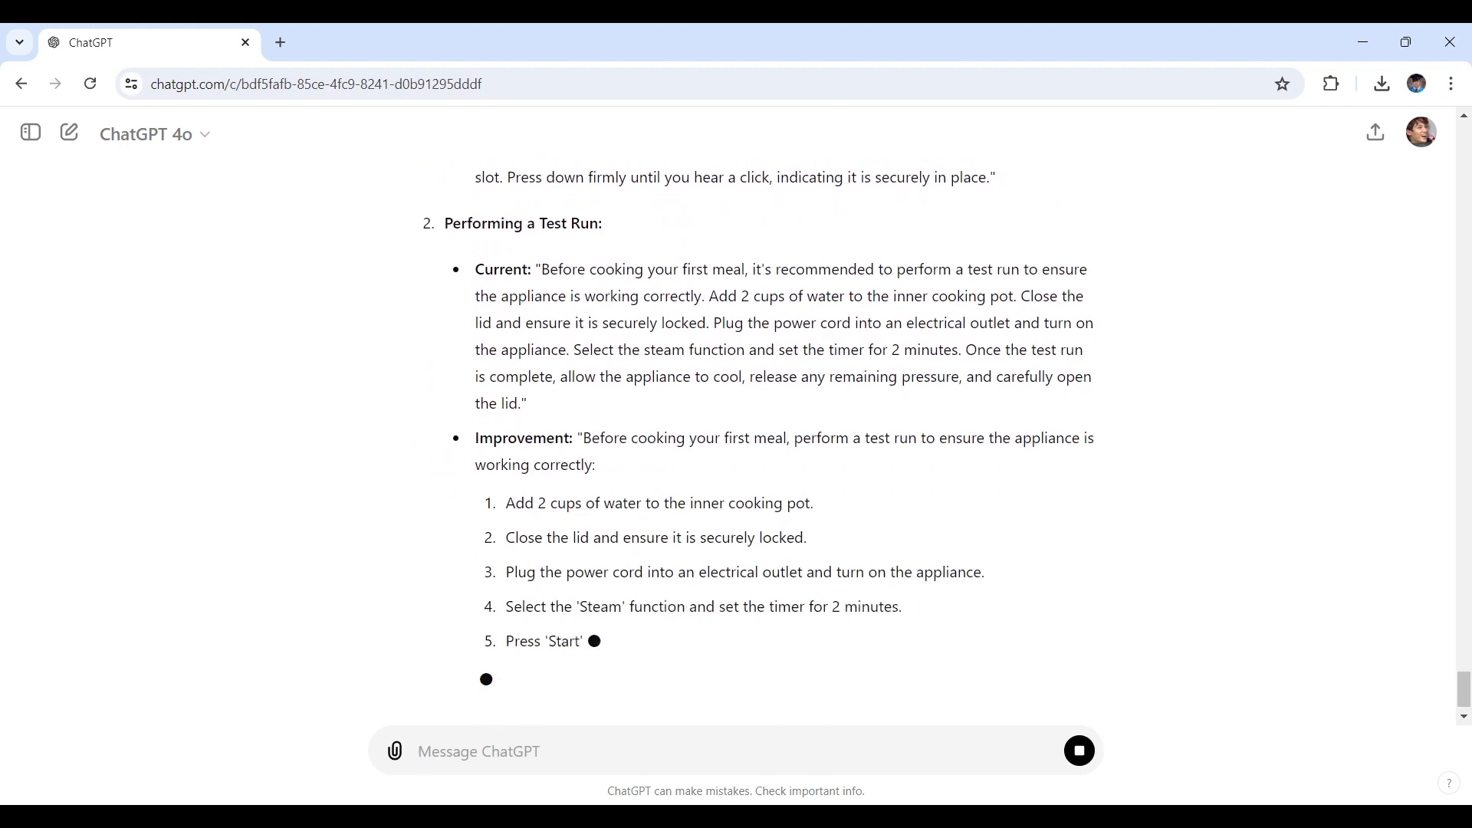
scroll("down", 3)
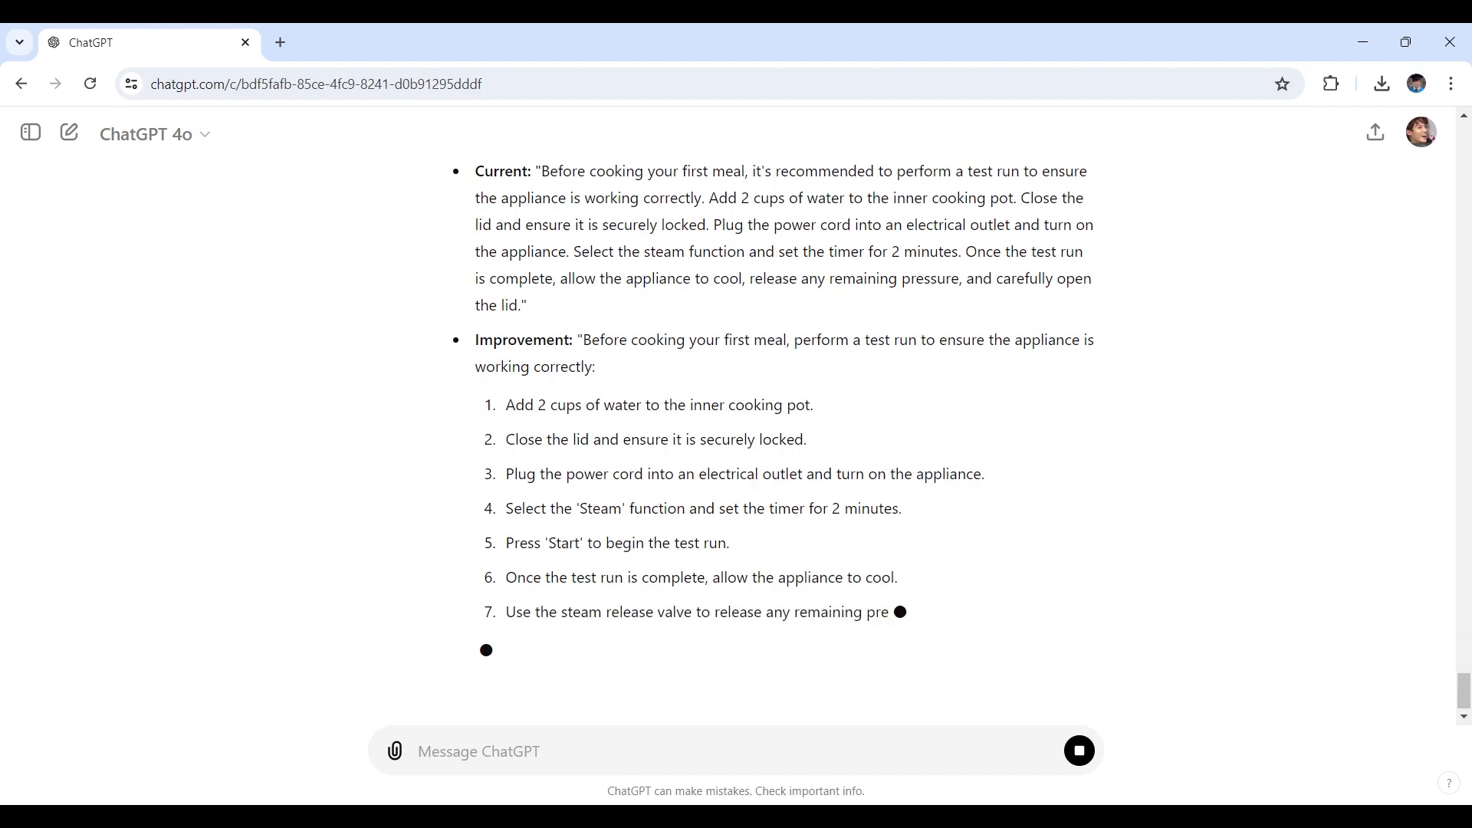
scroll("down", 3)
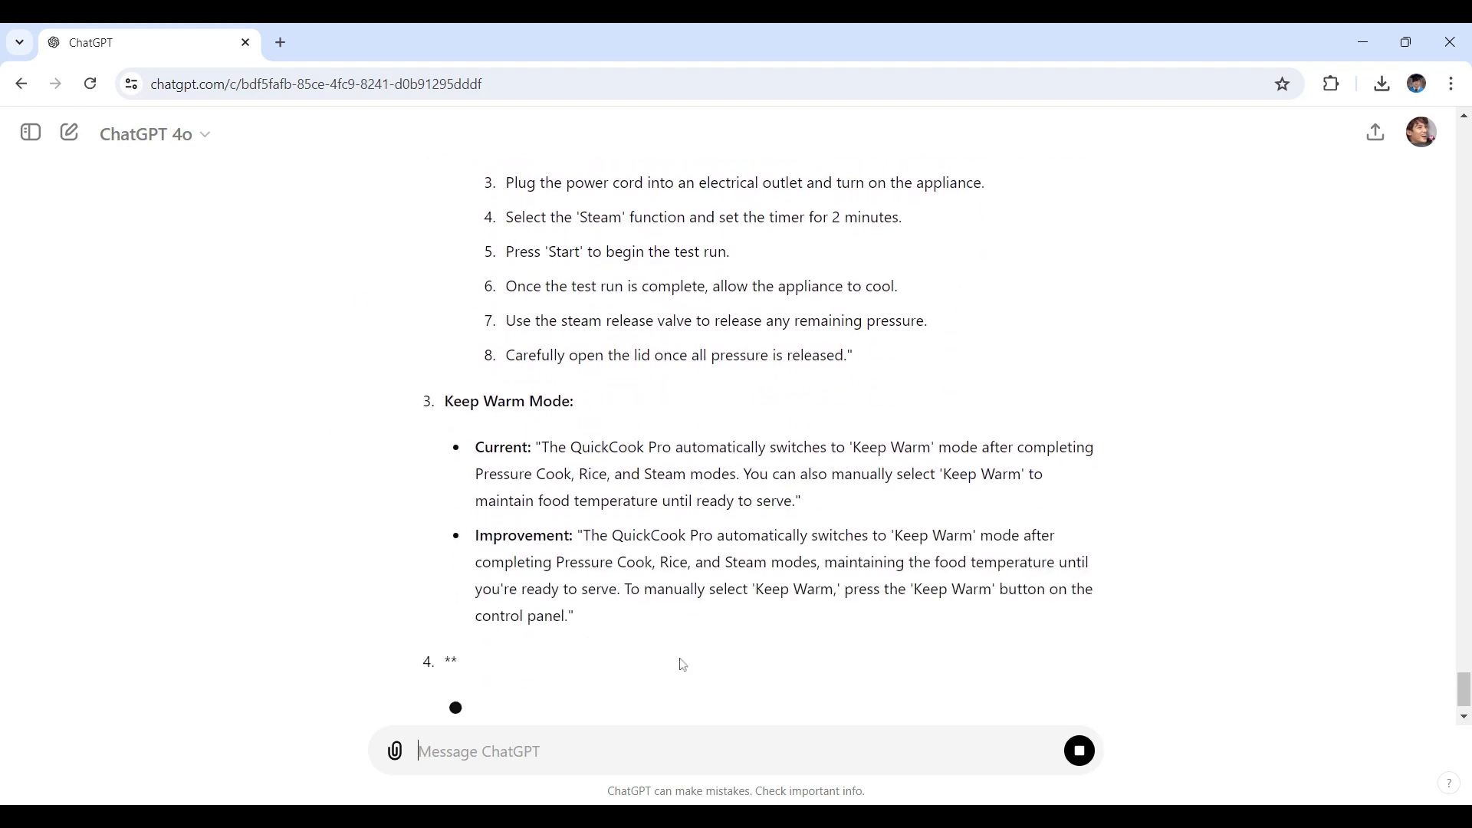
scroll("down", 3)
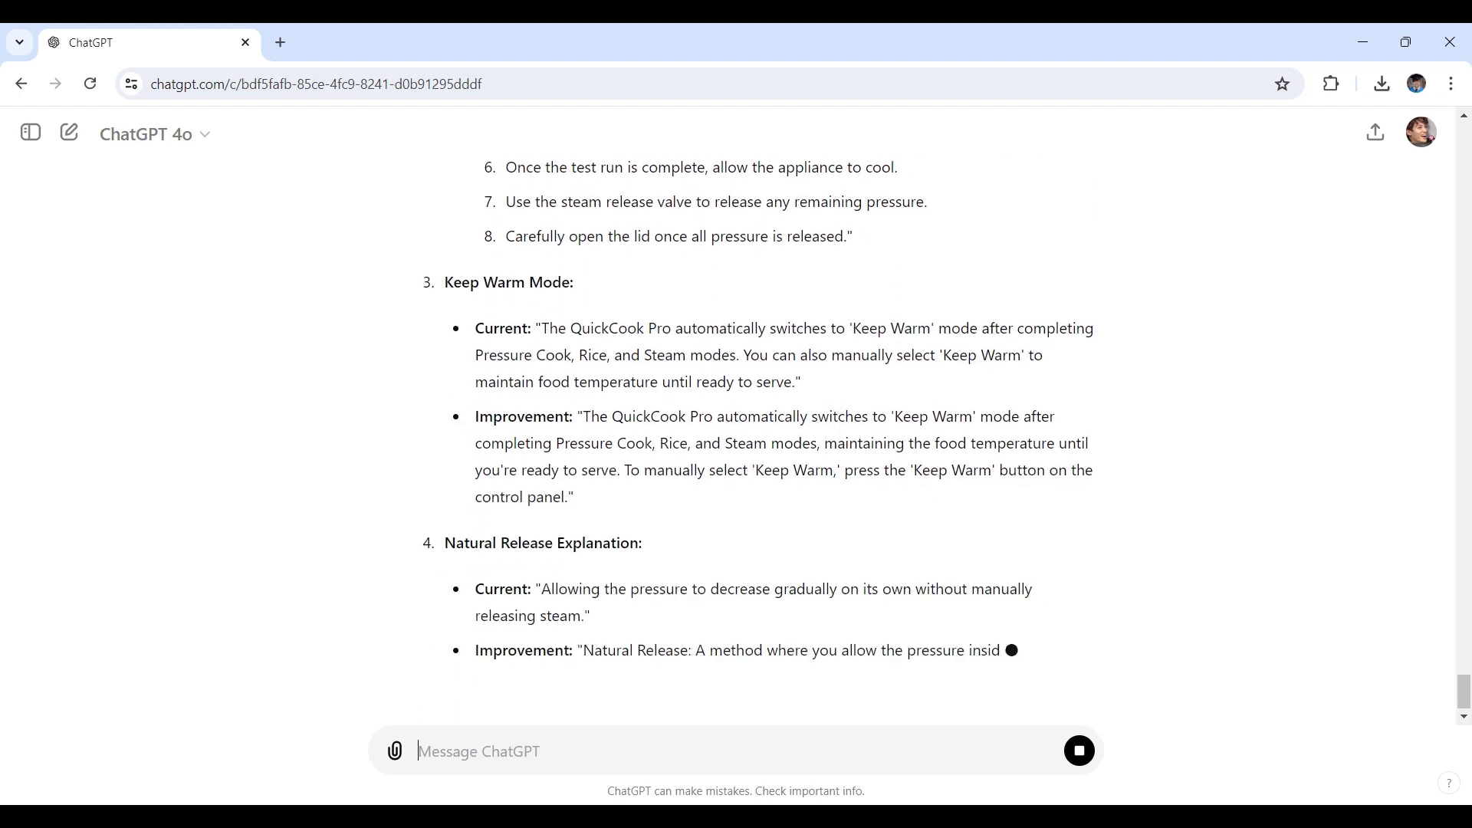
scroll("down", 3)
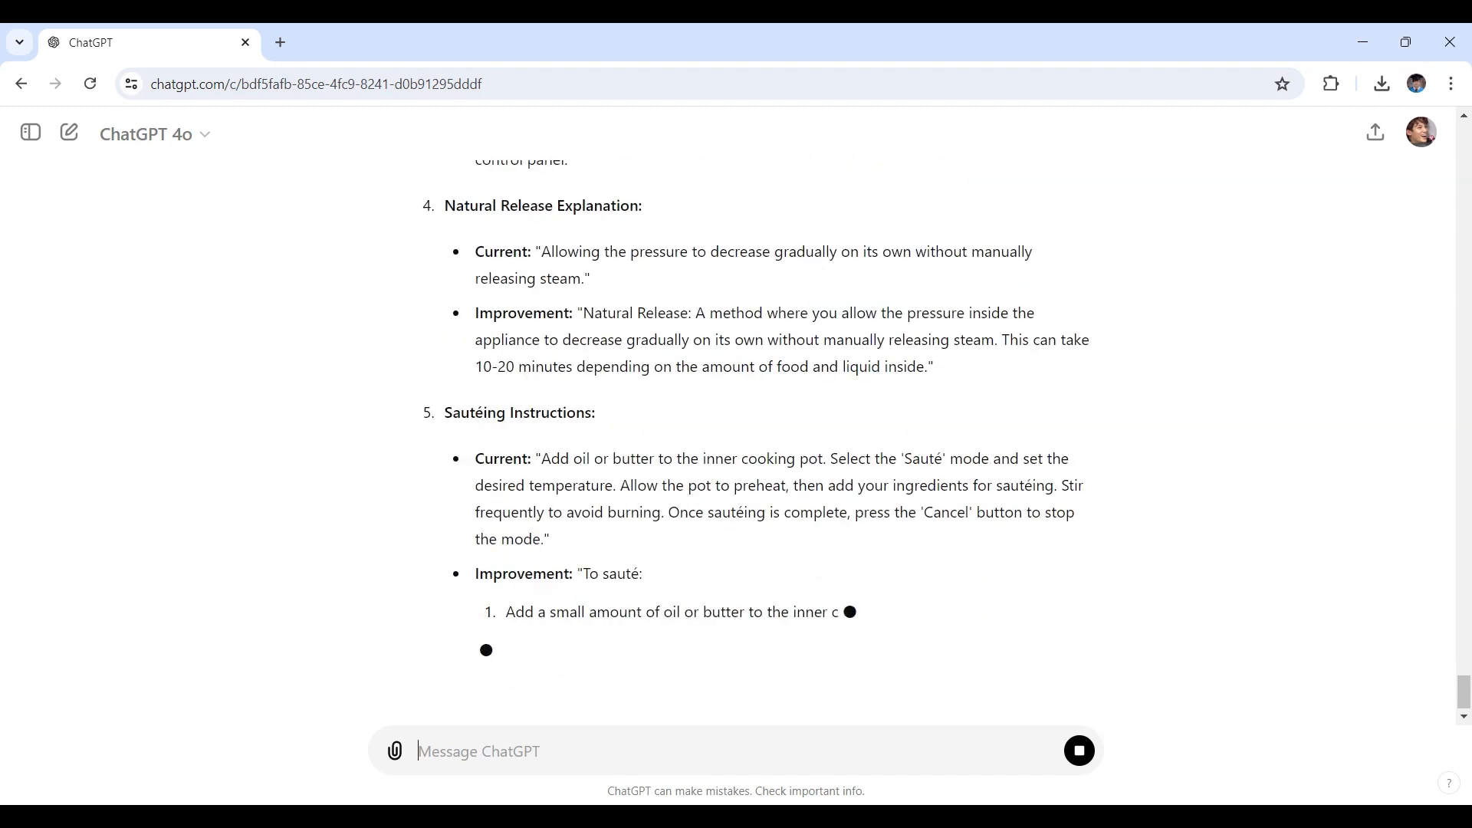
scroll("down", 3)
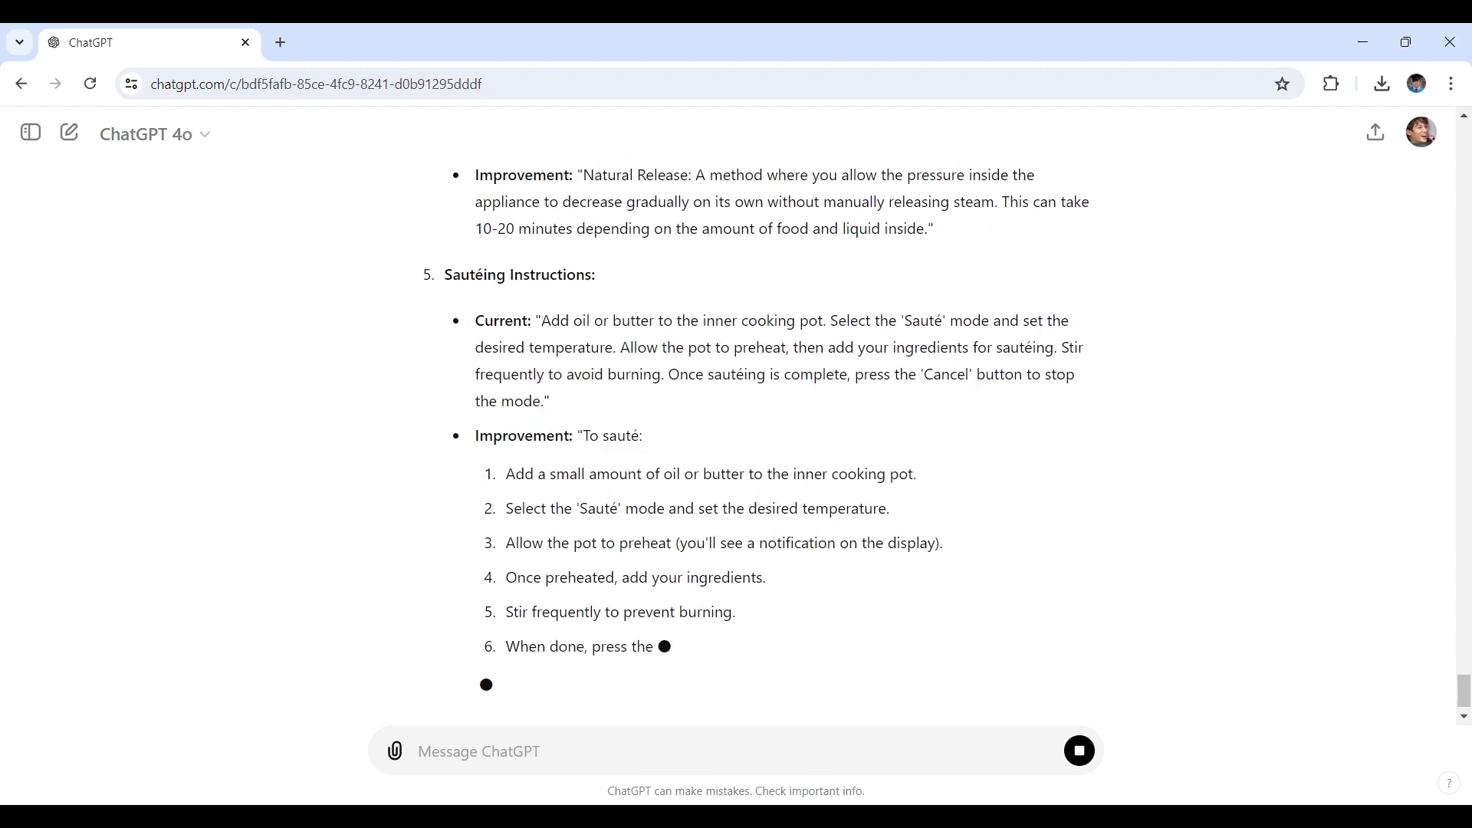
scroll("down", 3)
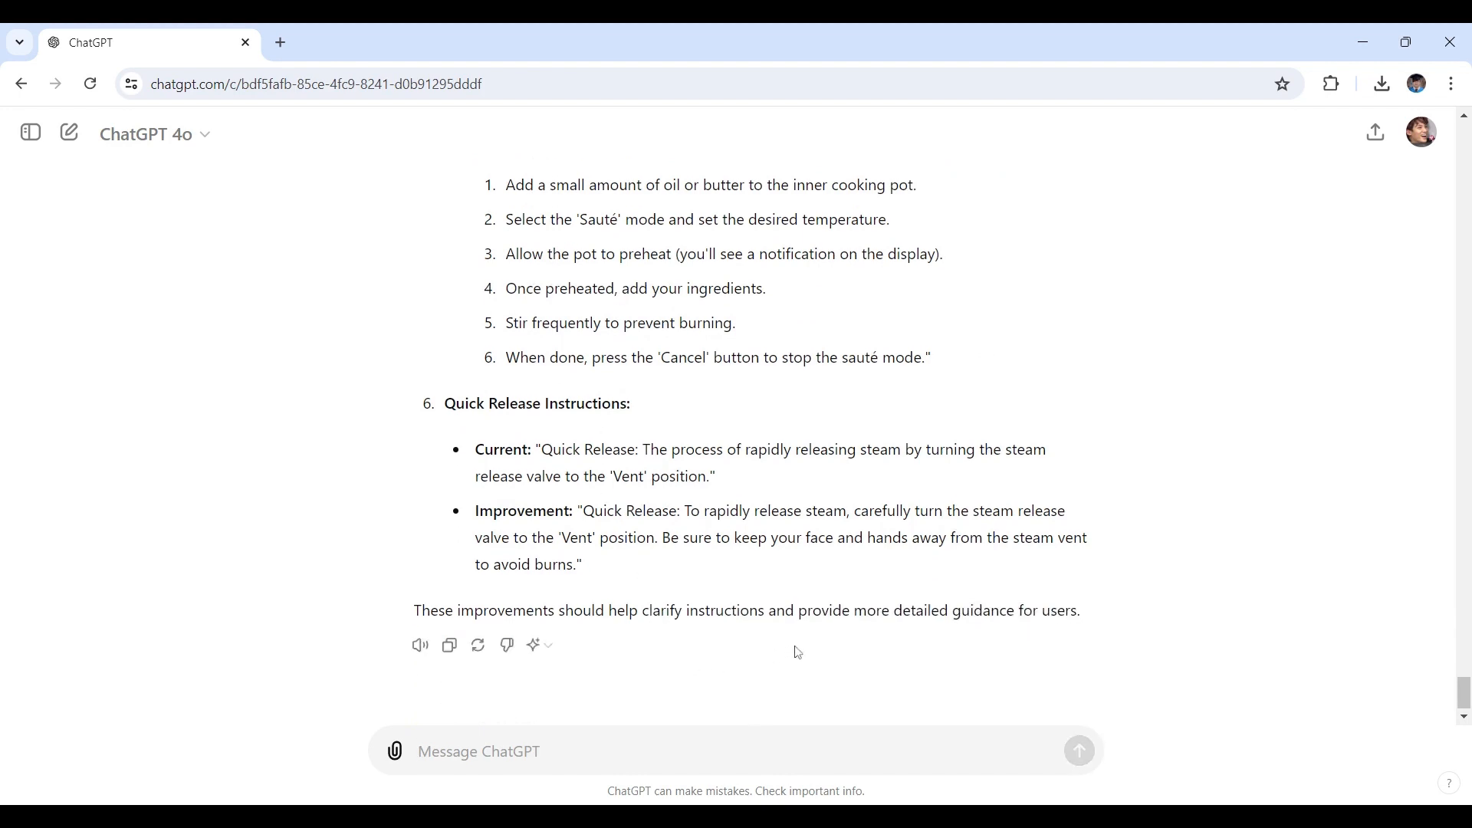
mouse_move(815, 643)
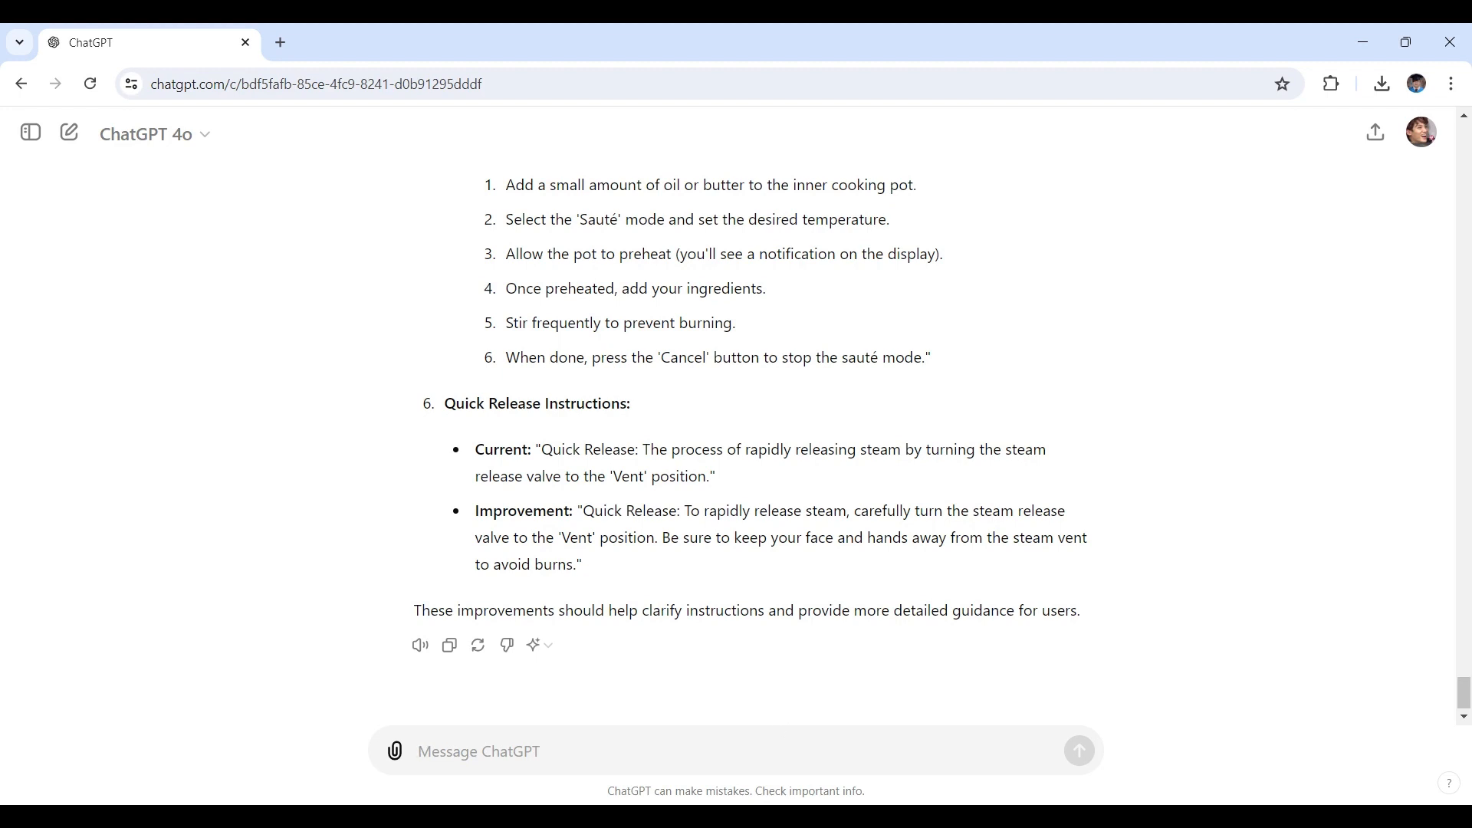
Step: Send 'Please review the final version of this user manual and confirm if it's ready for publication.'
type("Please review the final version of this user manual and confirm if it's ready for publication.")
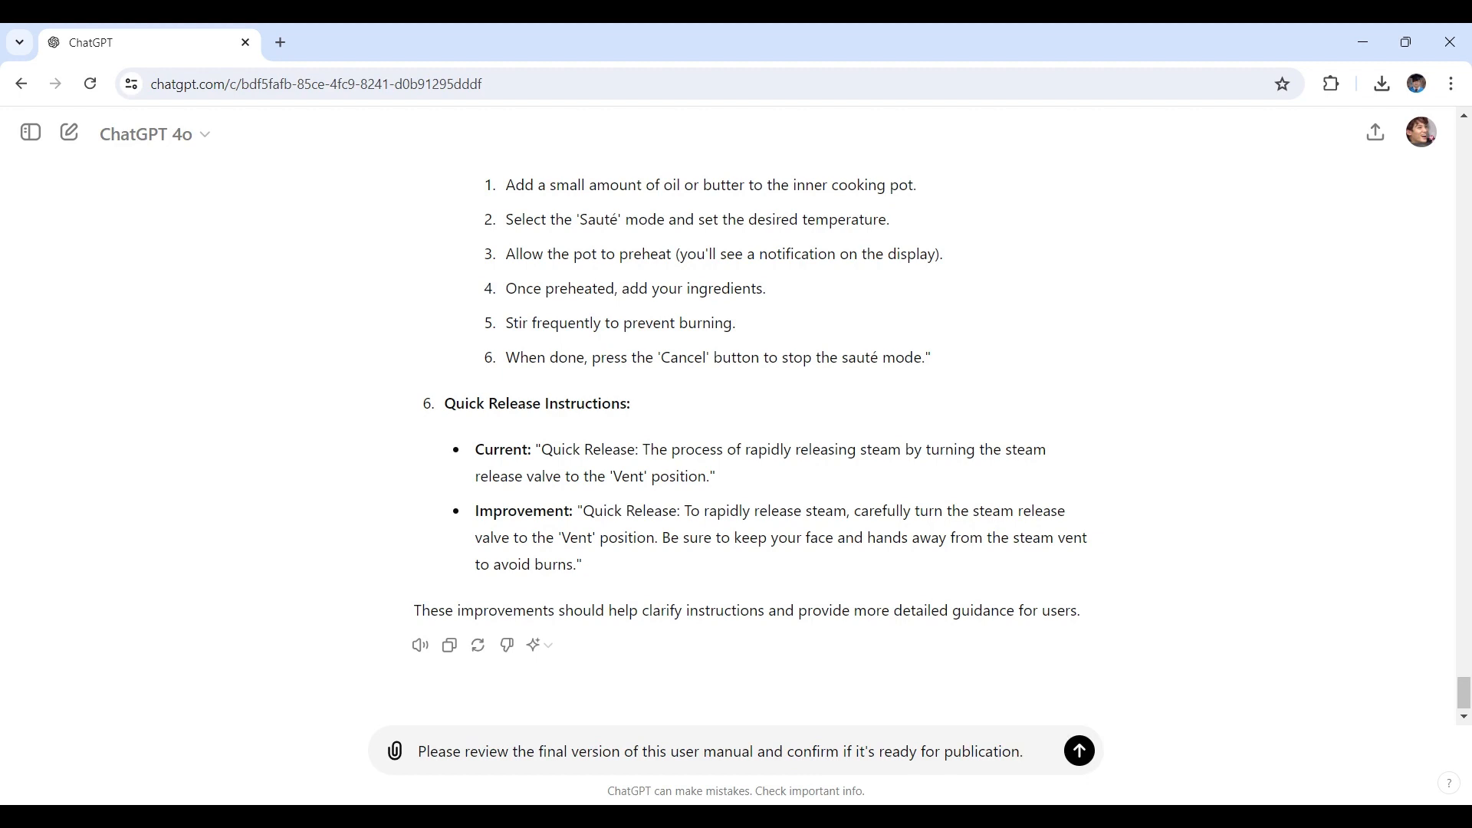
left_click(718, 751)
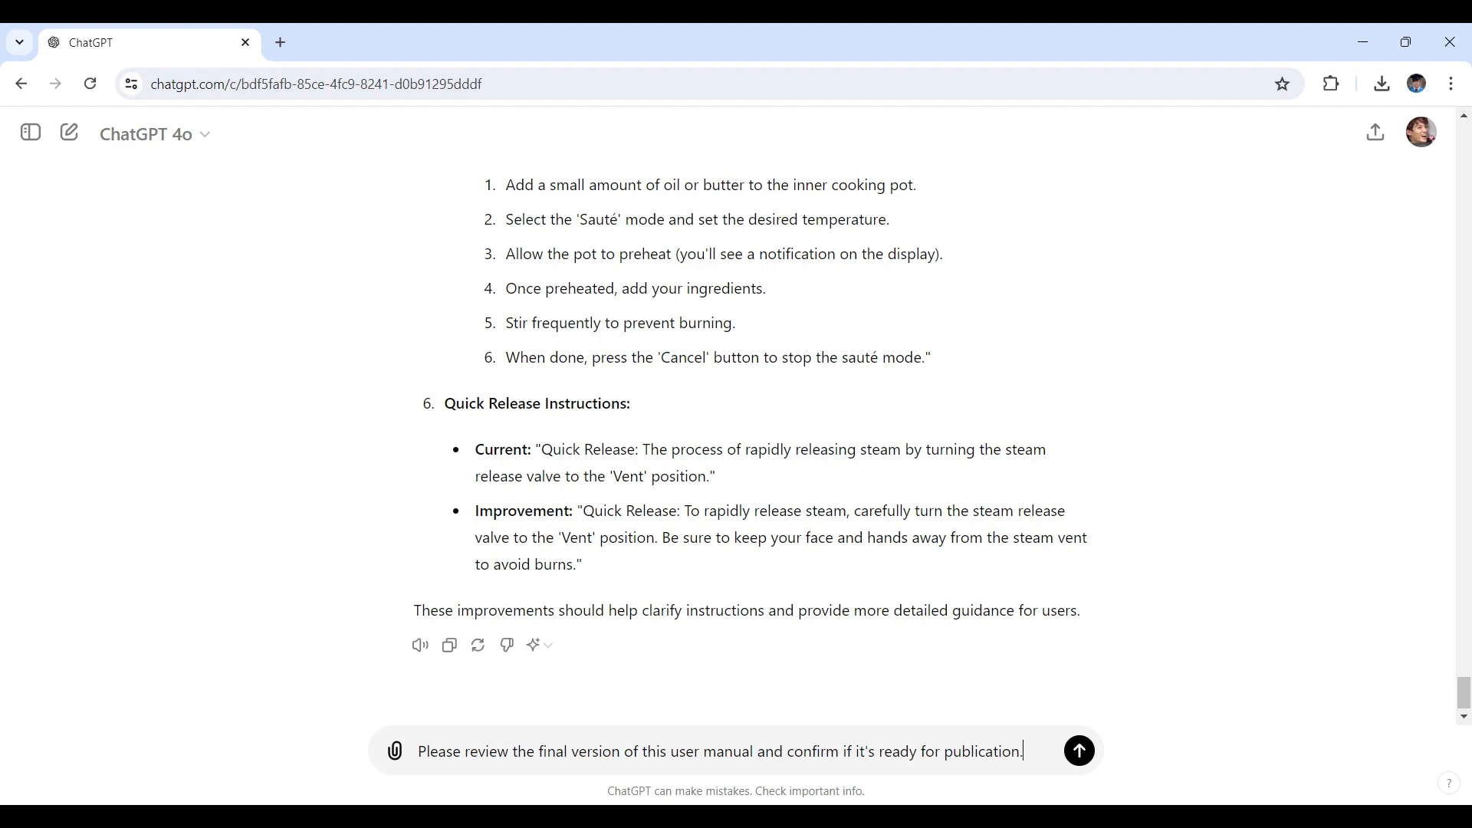
left_click(1077, 749)
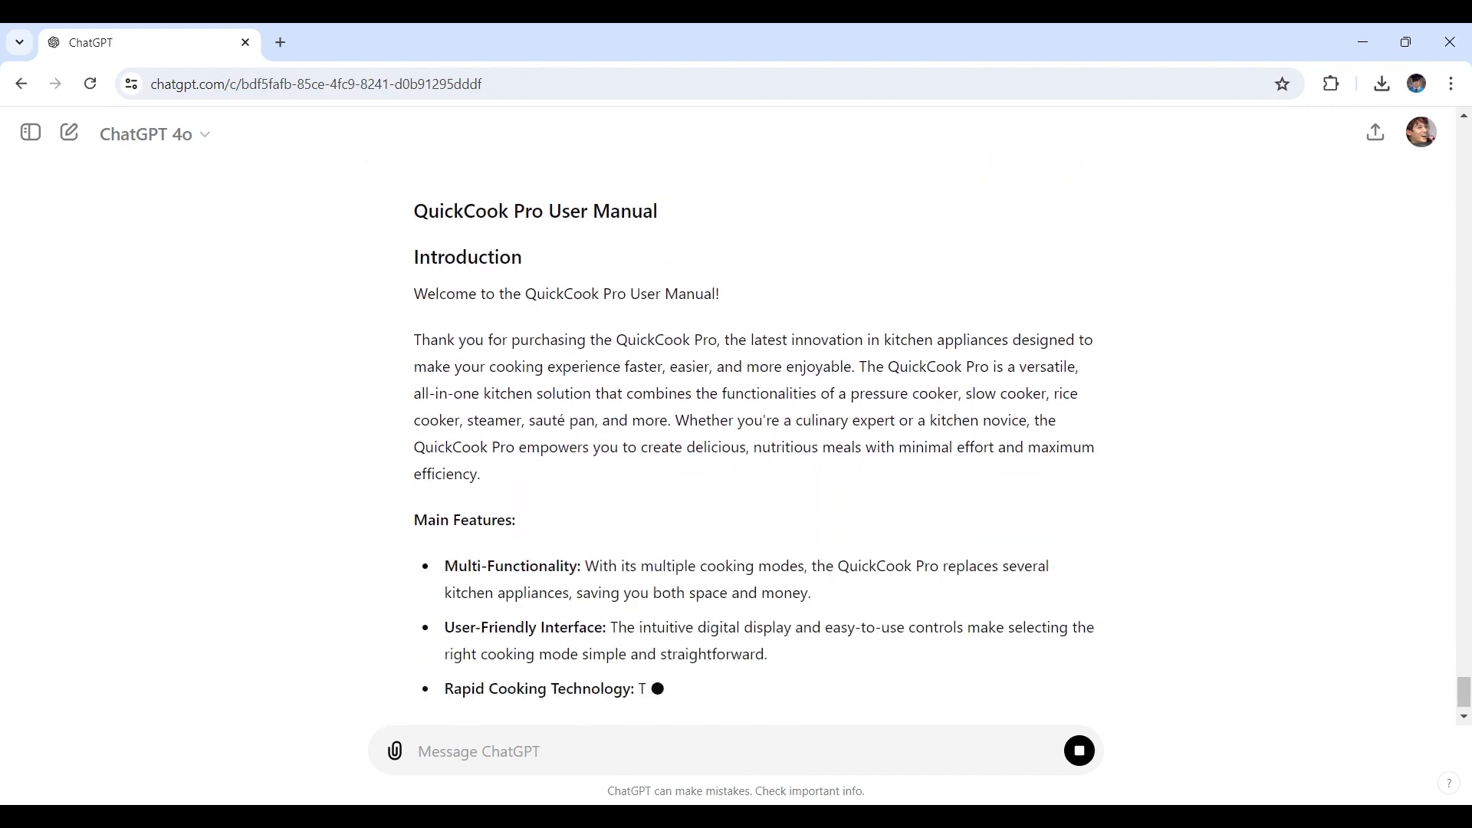
Step: Scroll the streaming manual past fourteen safety precautions to the assembling-the-appliance setup step
scroll("down", 3)
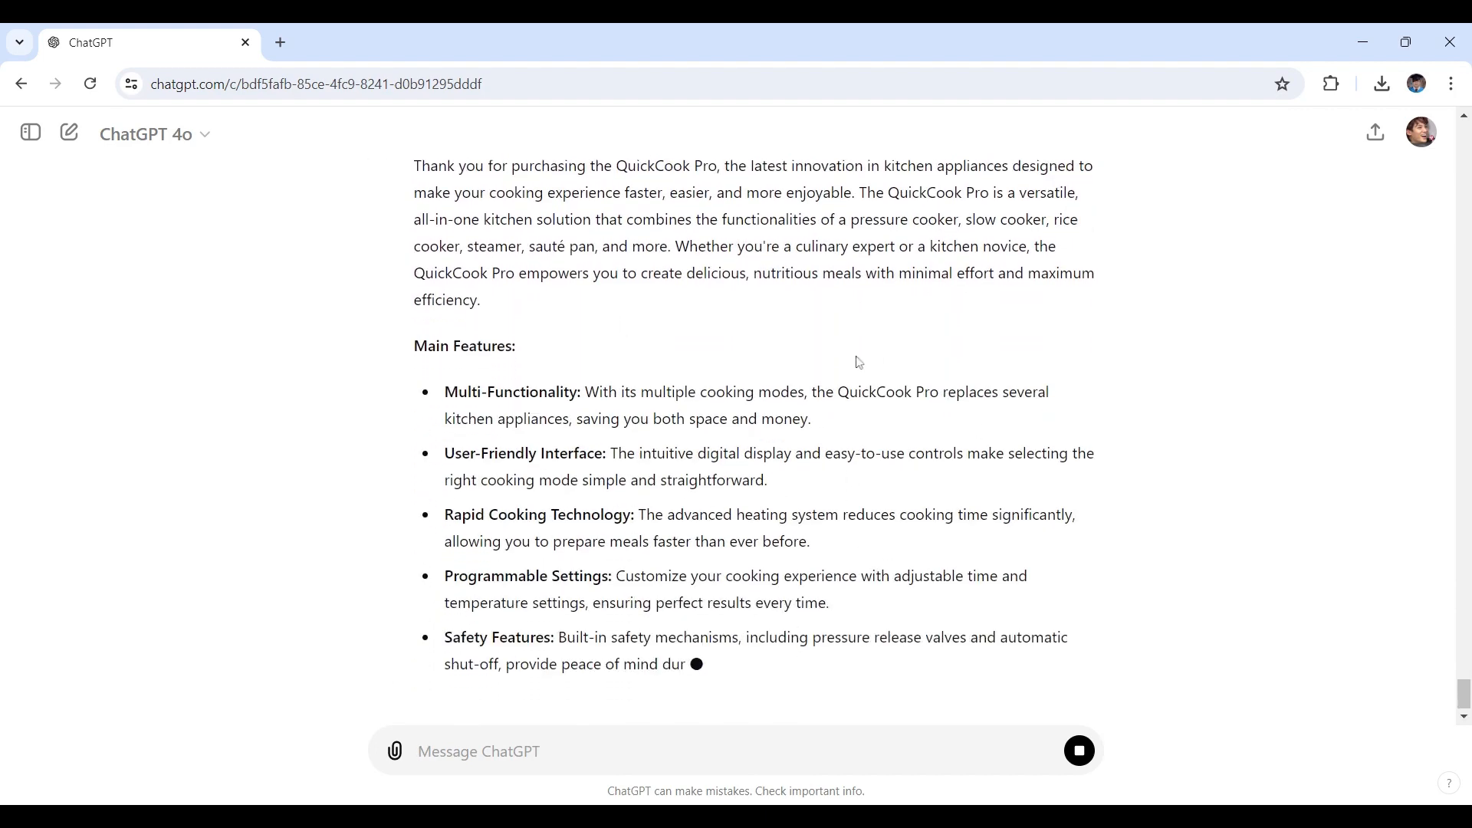
scroll("down", 3)
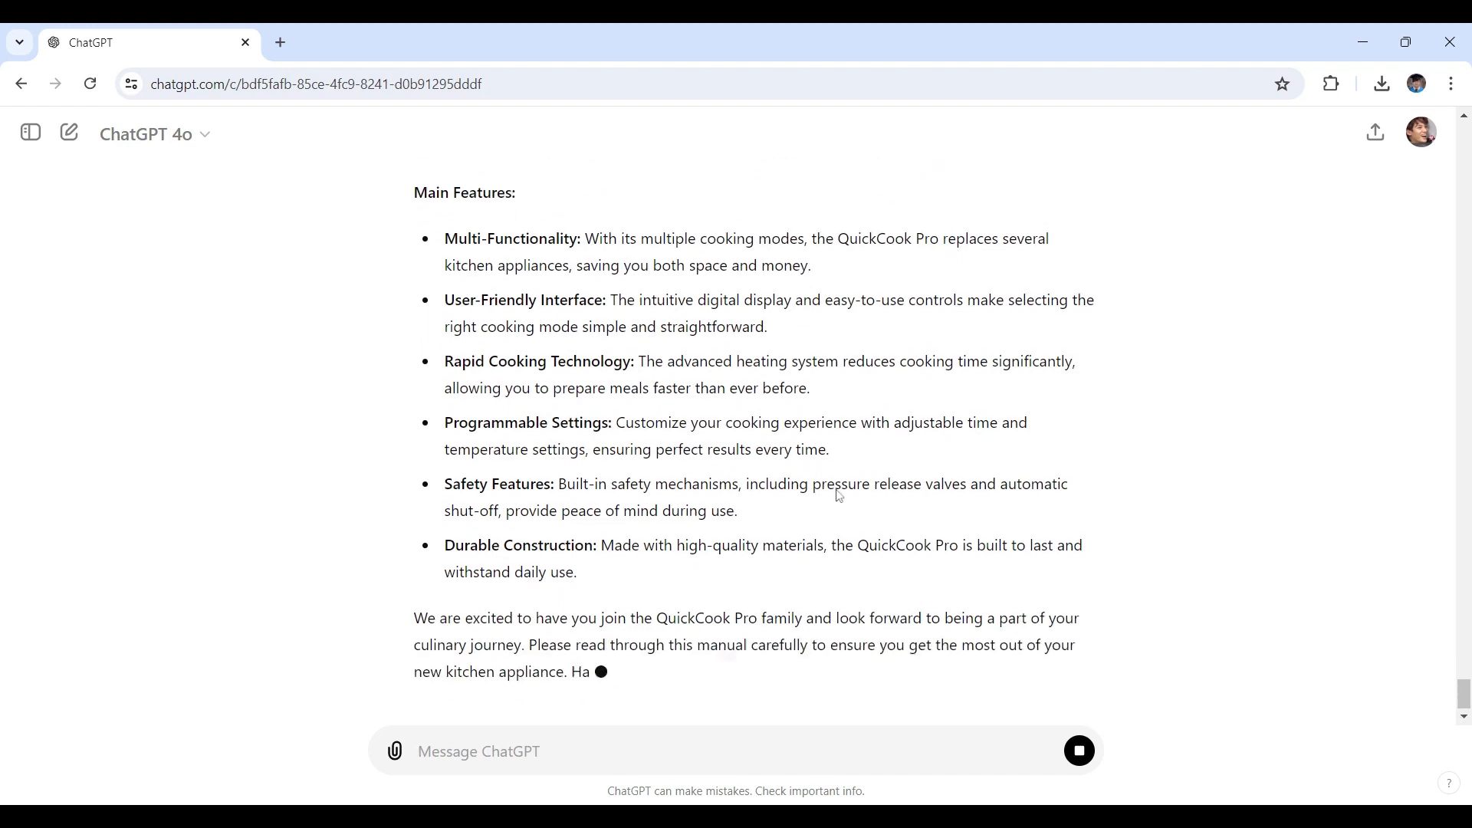
scroll("down", 3)
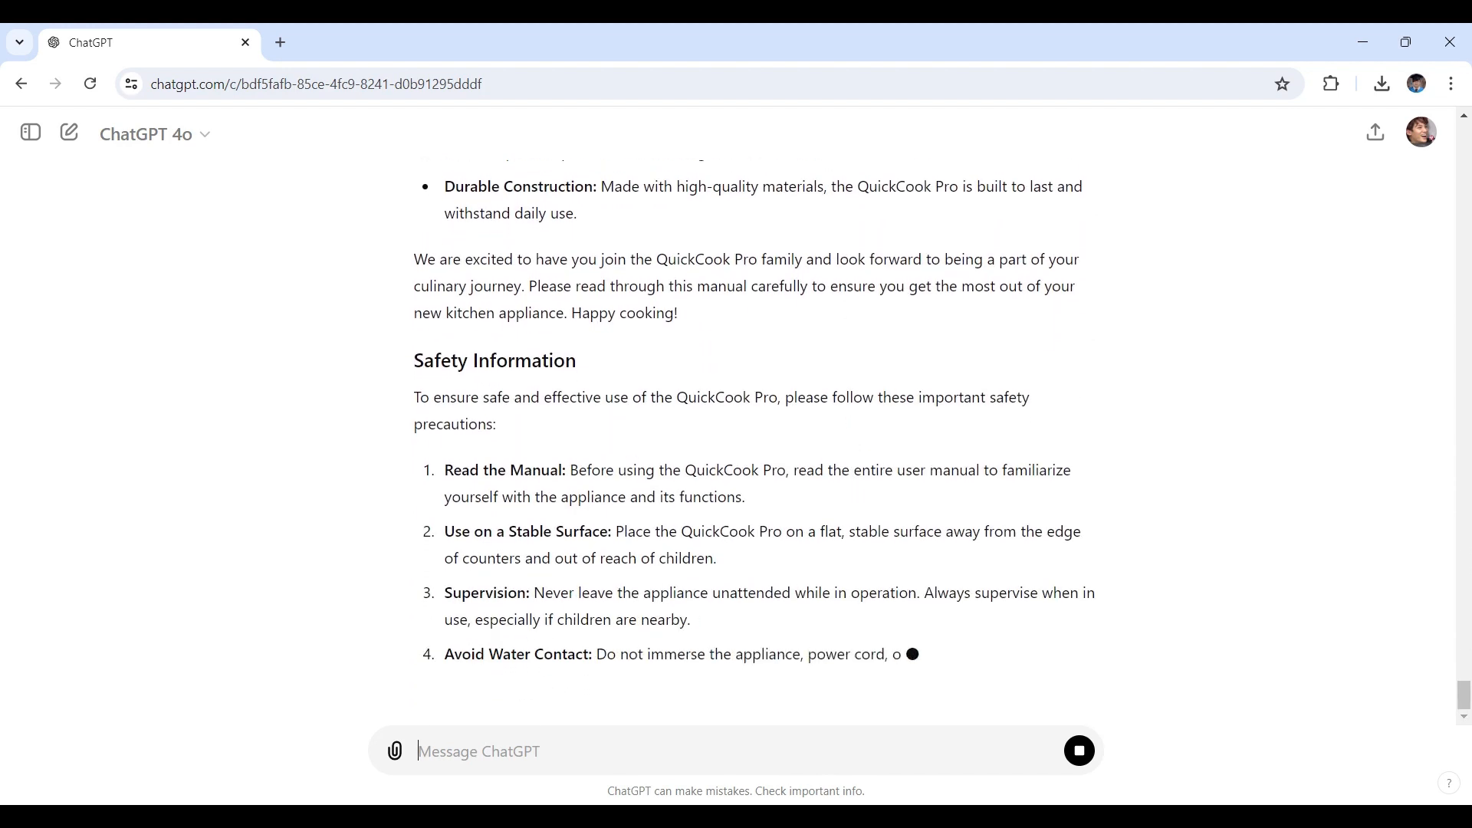
scroll("down", 3)
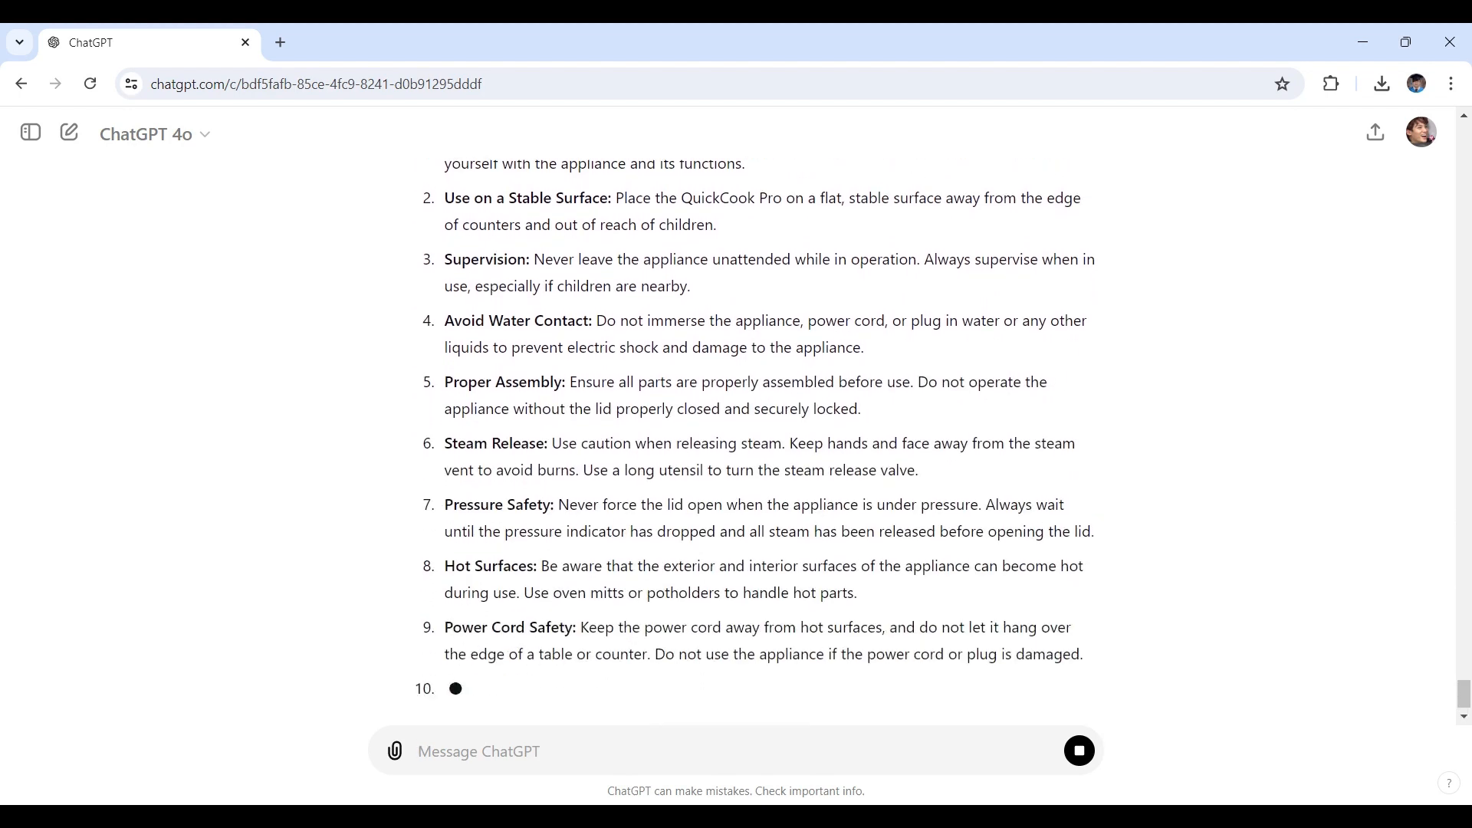
scroll("down", 3)
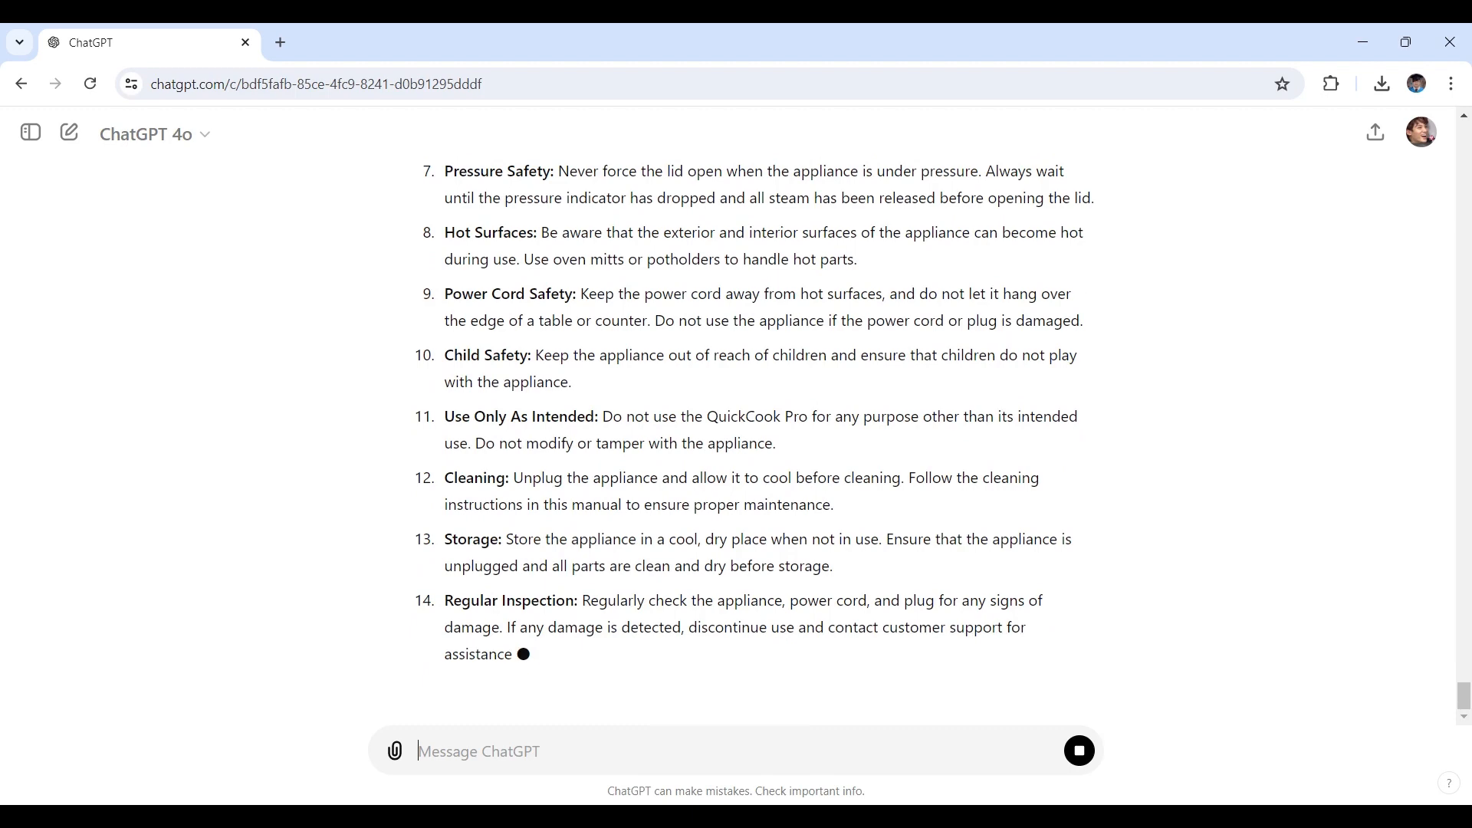
scroll("down", 3)
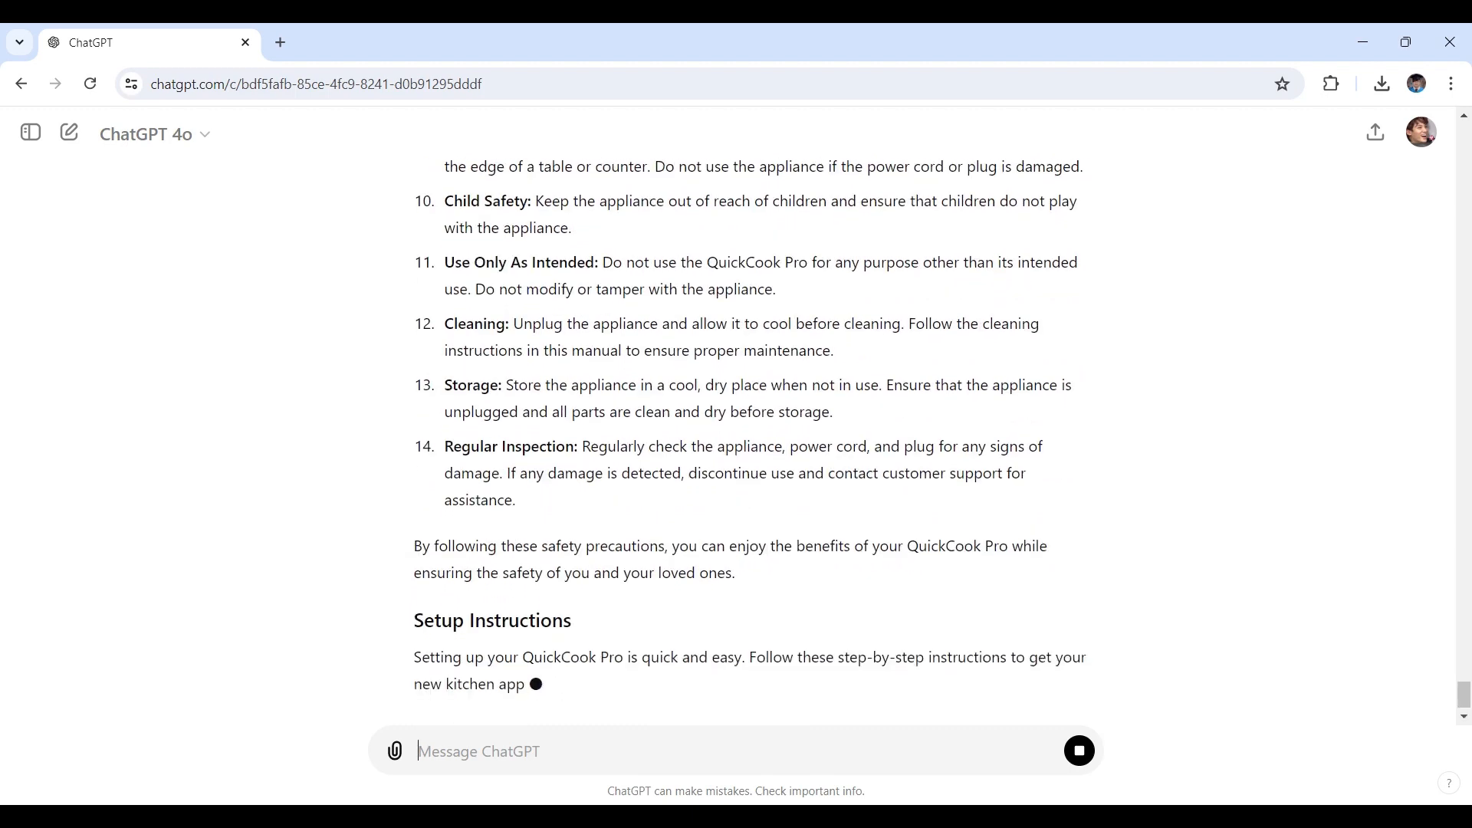
scroll("down", 3)
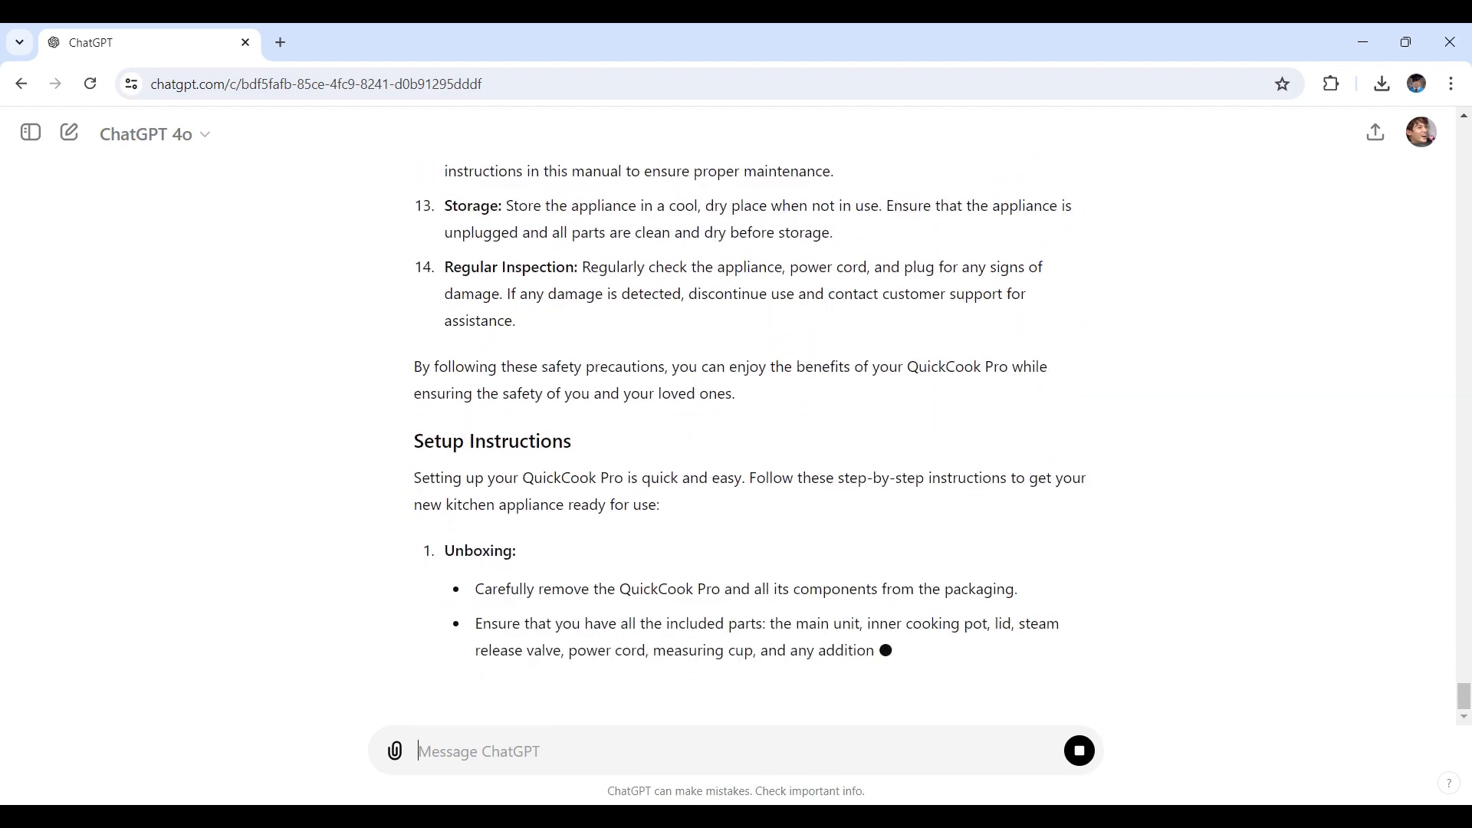
scroll("down", 3)
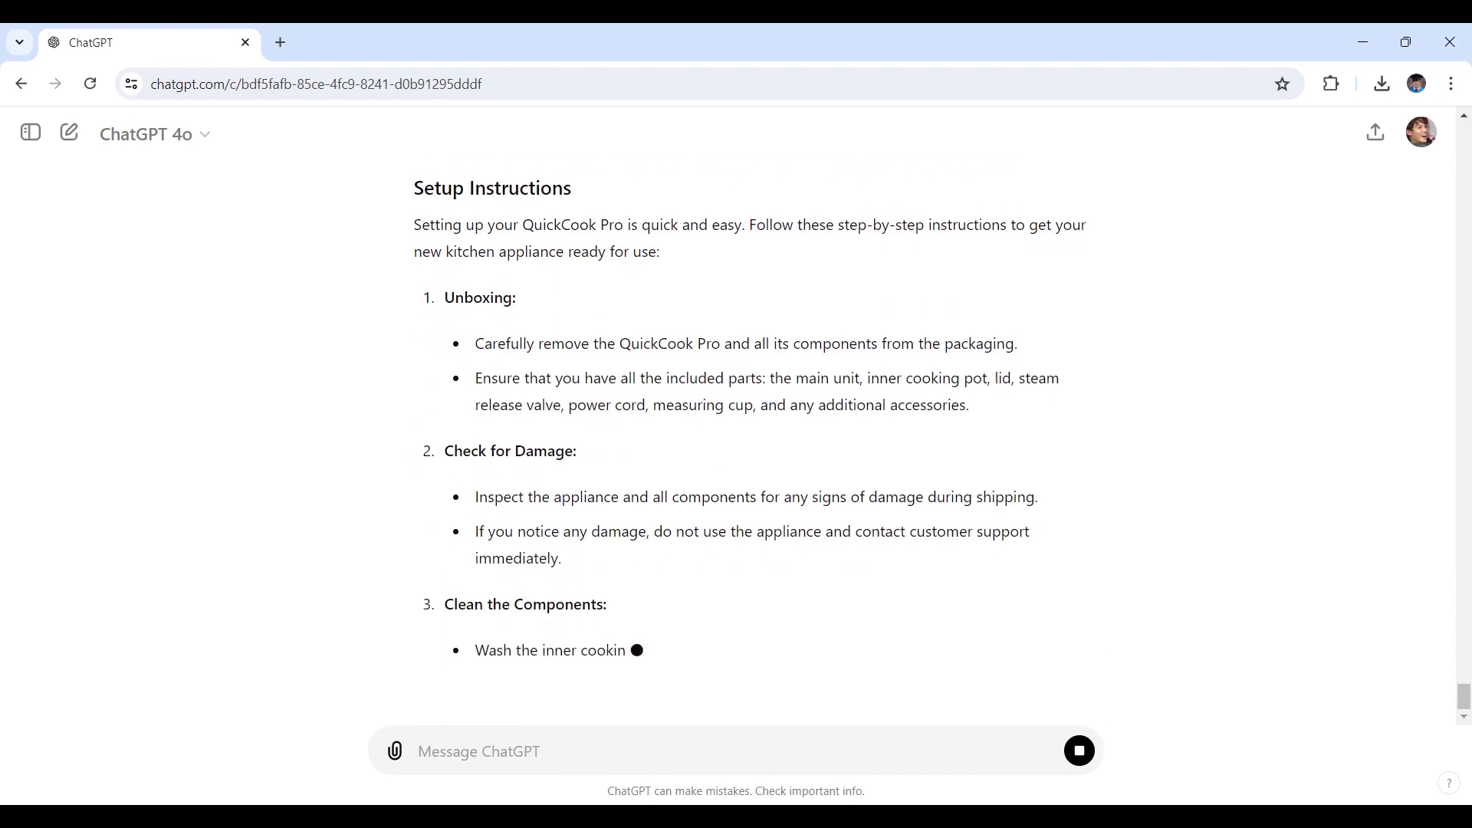
scroll("down", 3)
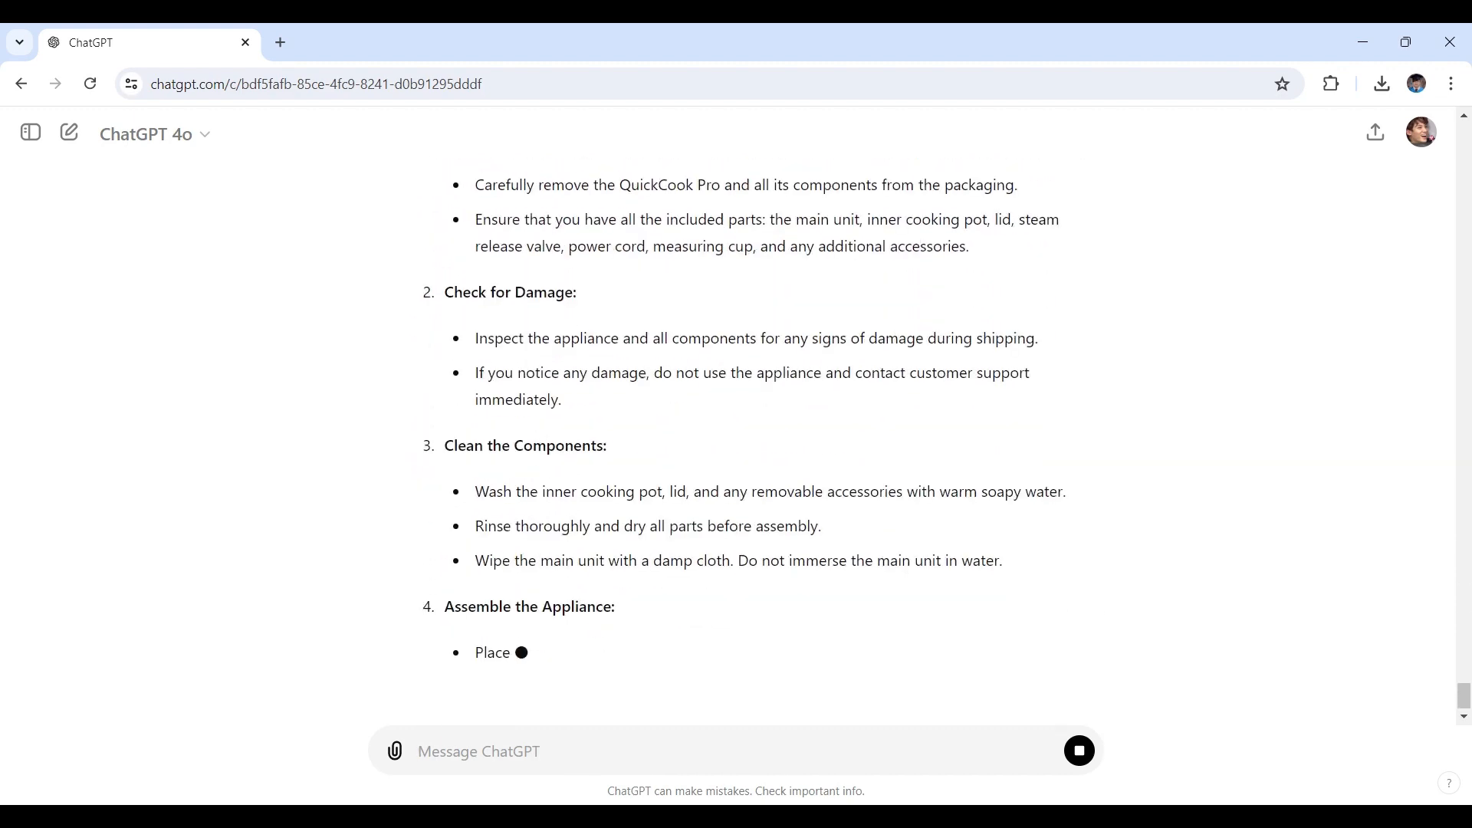